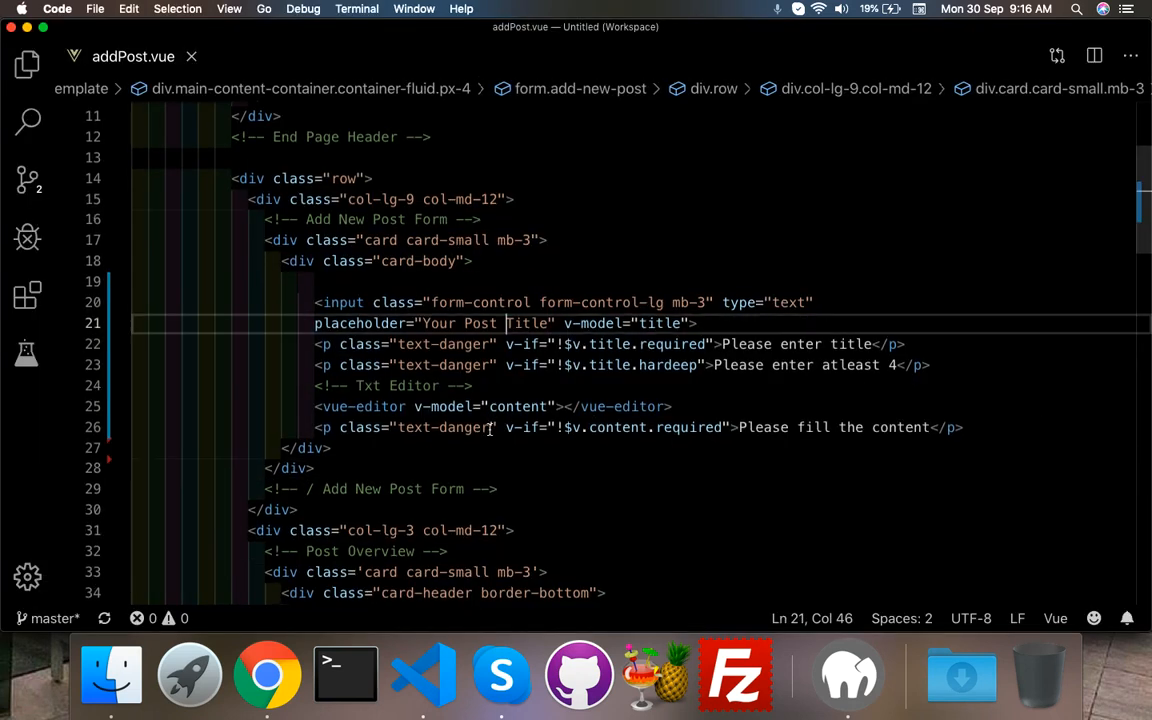
Step: Bind the Publish button's disabled state to $v.$invalid in addPost.vue
scroll("down", 3)
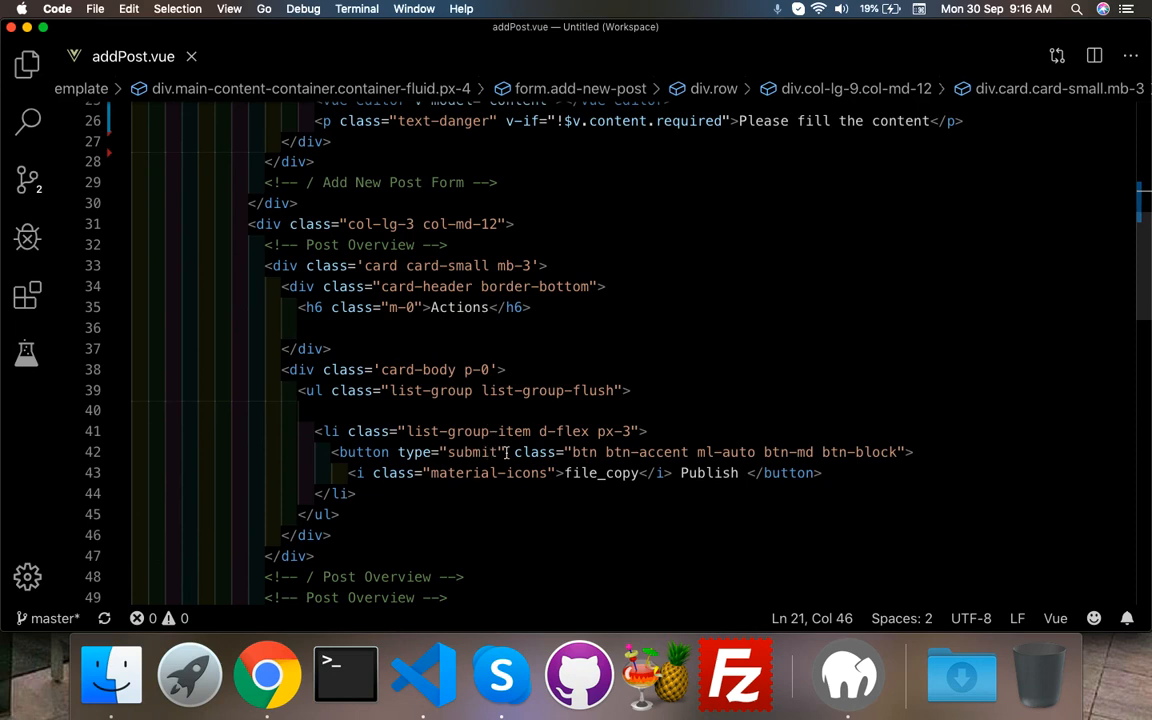
type(":disabled=\"$v.")
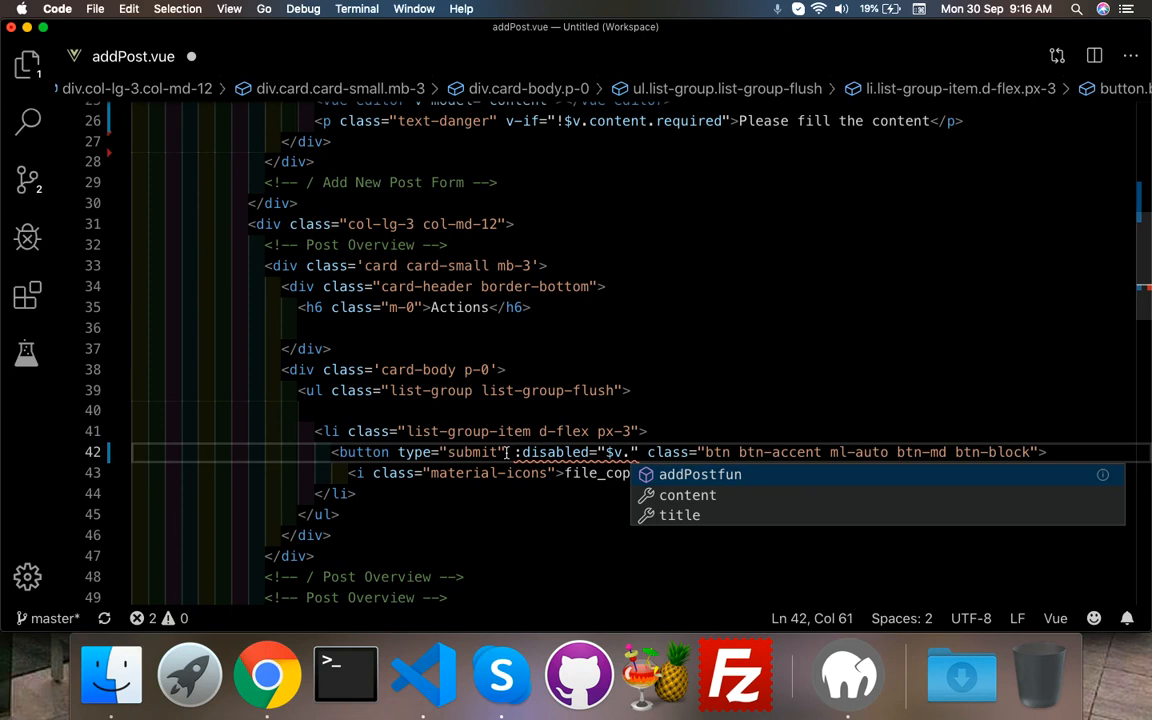
type("$invalid")
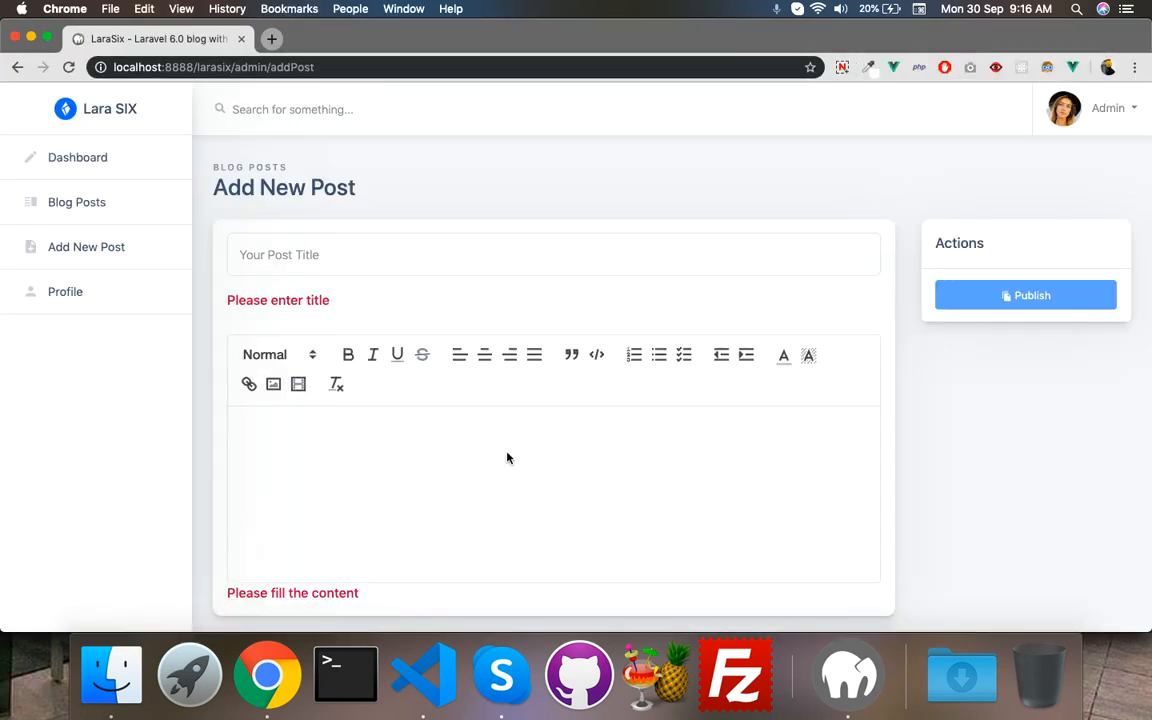
mouse_move(404, 234)
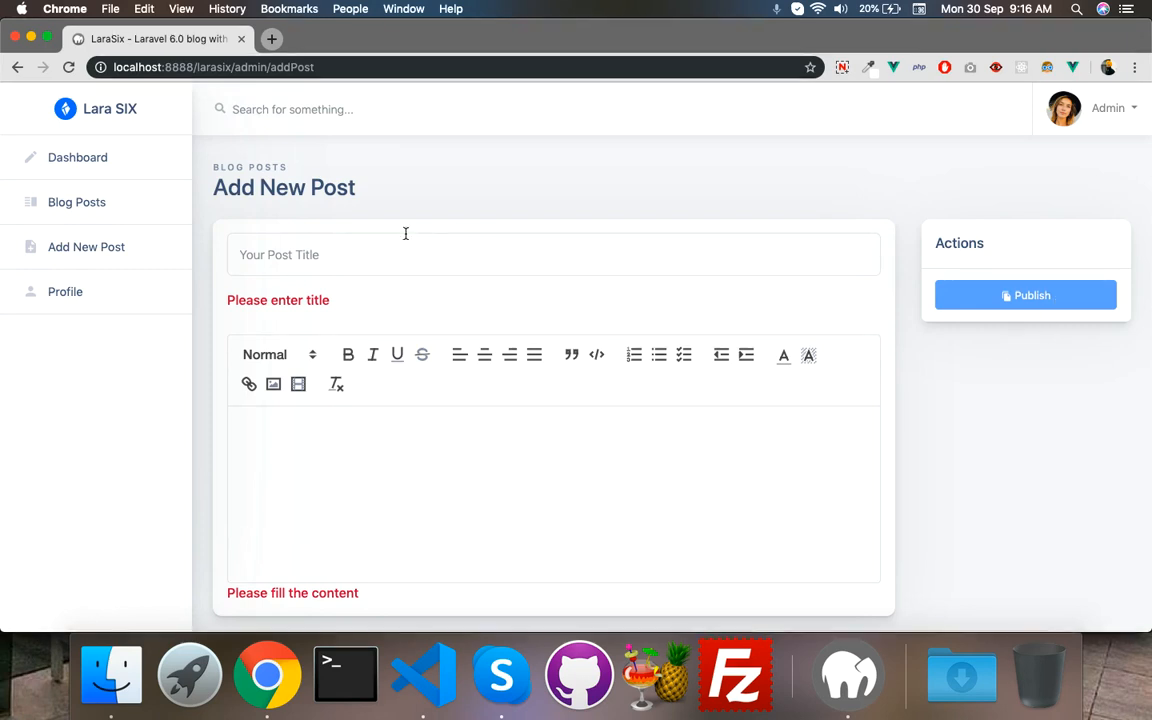
Step: Fill a test title 'vsdsdn' and content 'nsbns sd', publish, and dismiss the 'Button clicked' alert
type("vsdsdn")
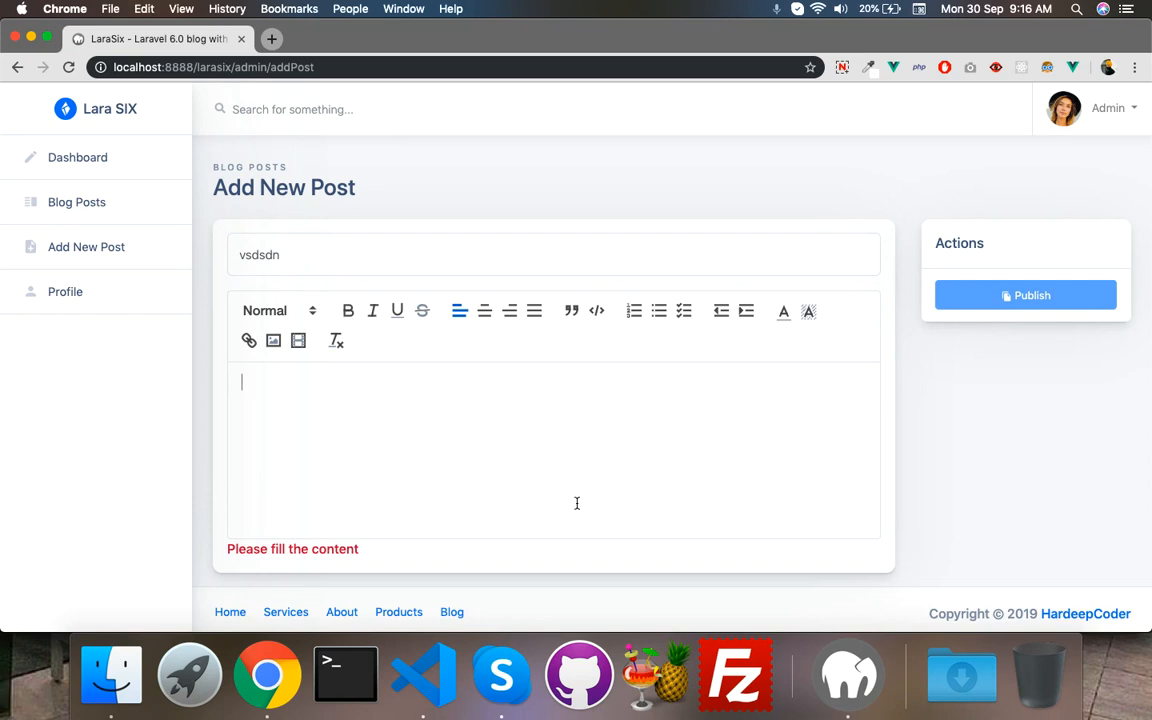
type("nsbns sd")
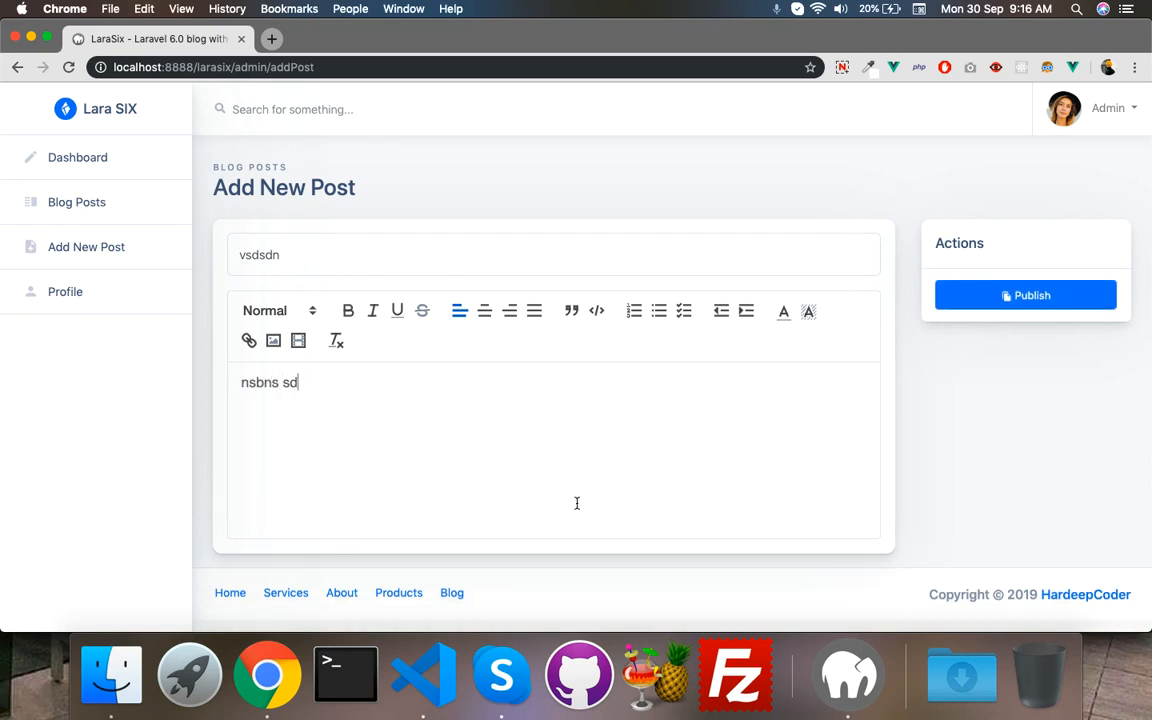
left_click(1024, 296)
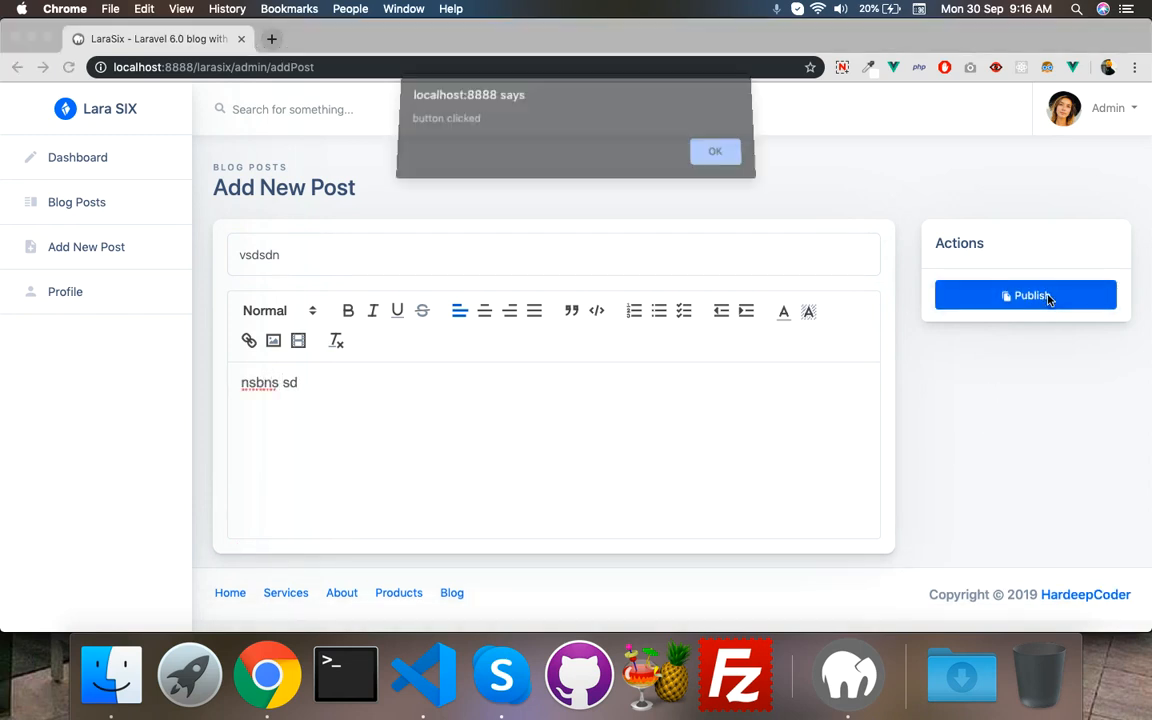
left_click(716, 152)
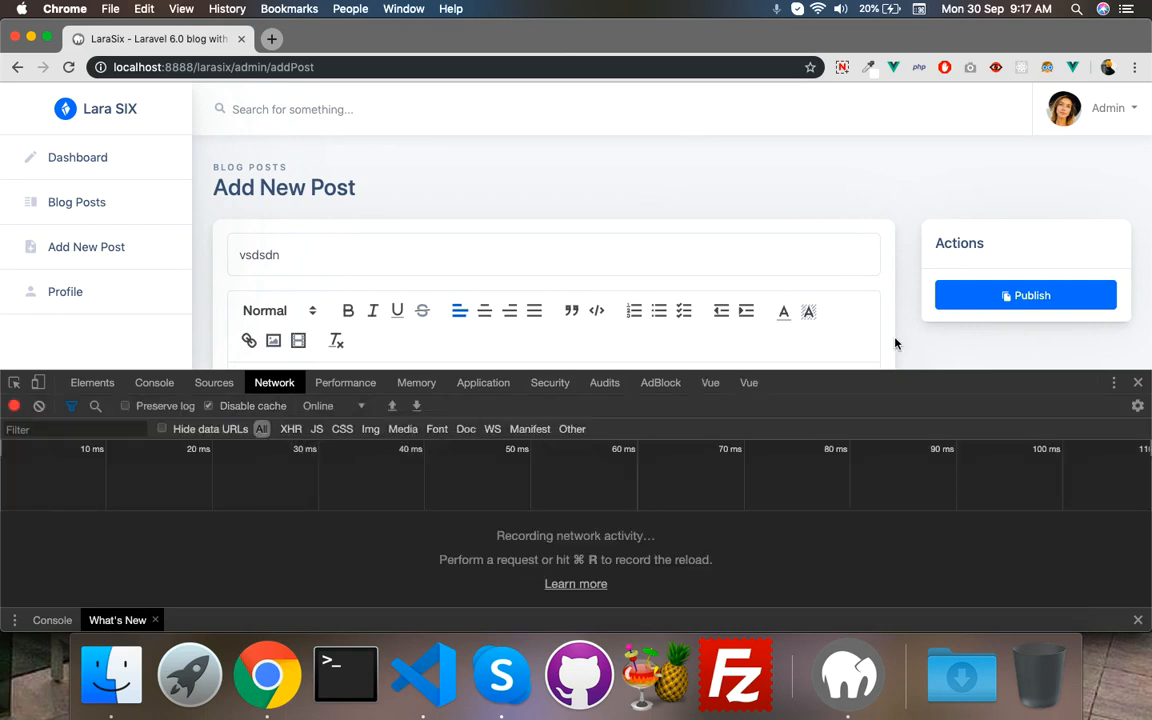
mouse_move(712, 156)
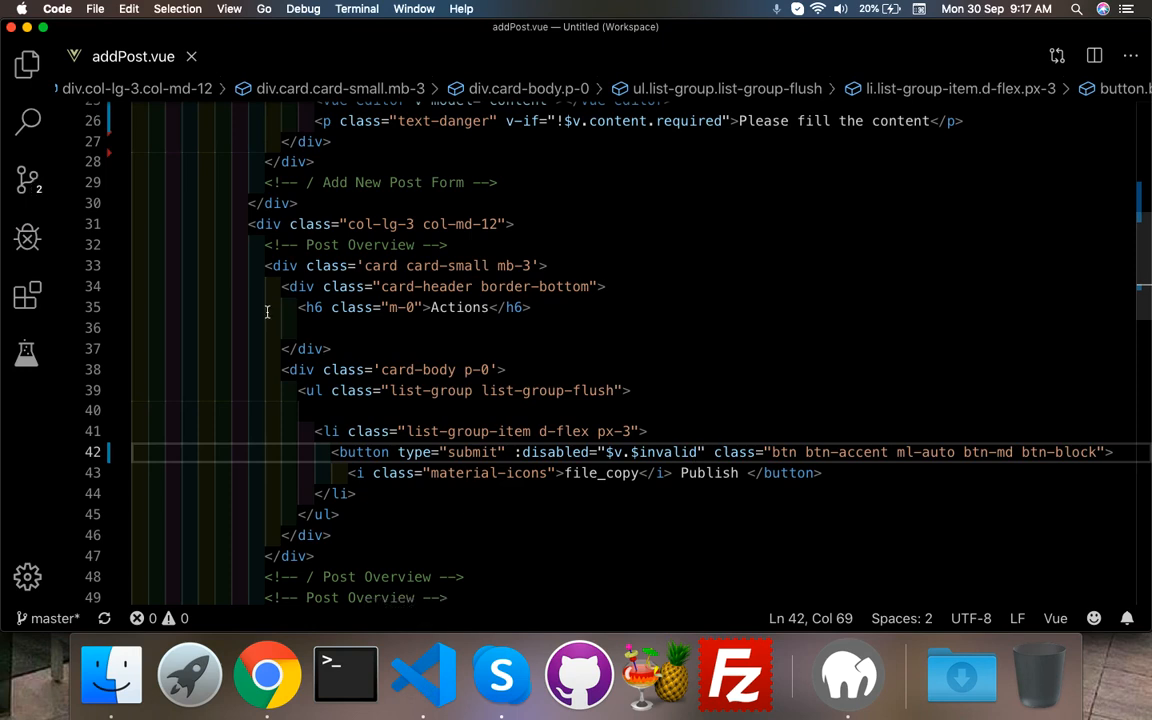
mouse_move(268, 224)
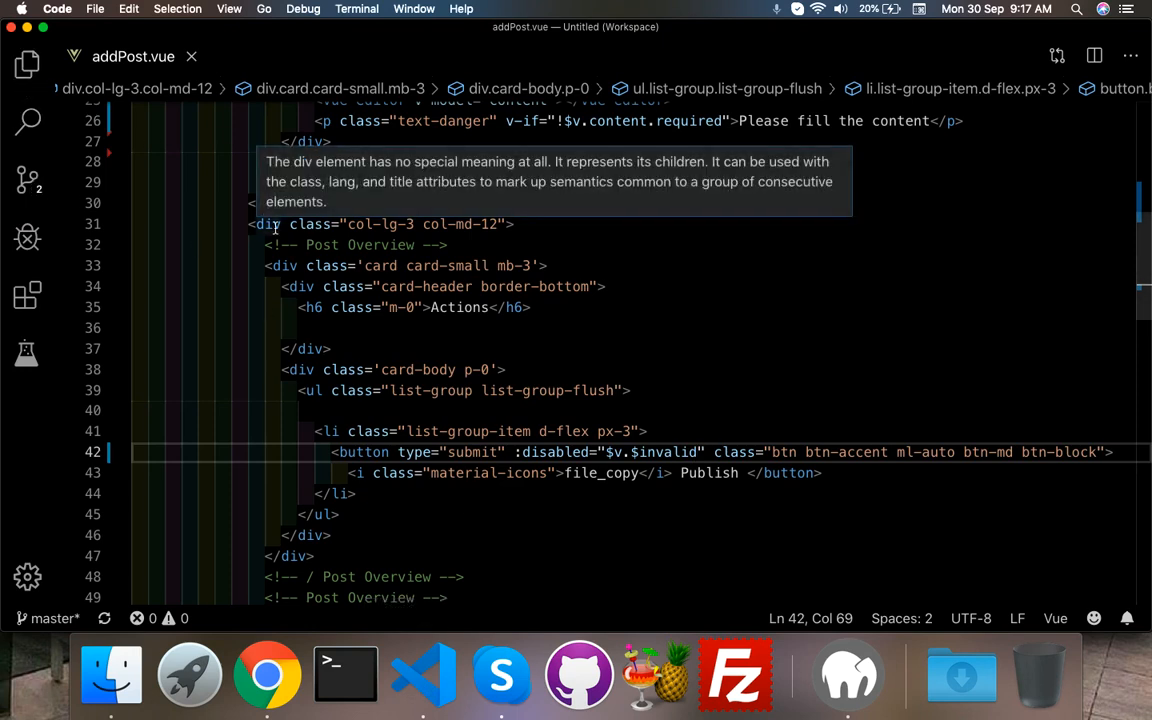
Step: Locate adminController.php under app/Http/Controllers in the Explorer
left_click(28, 62)
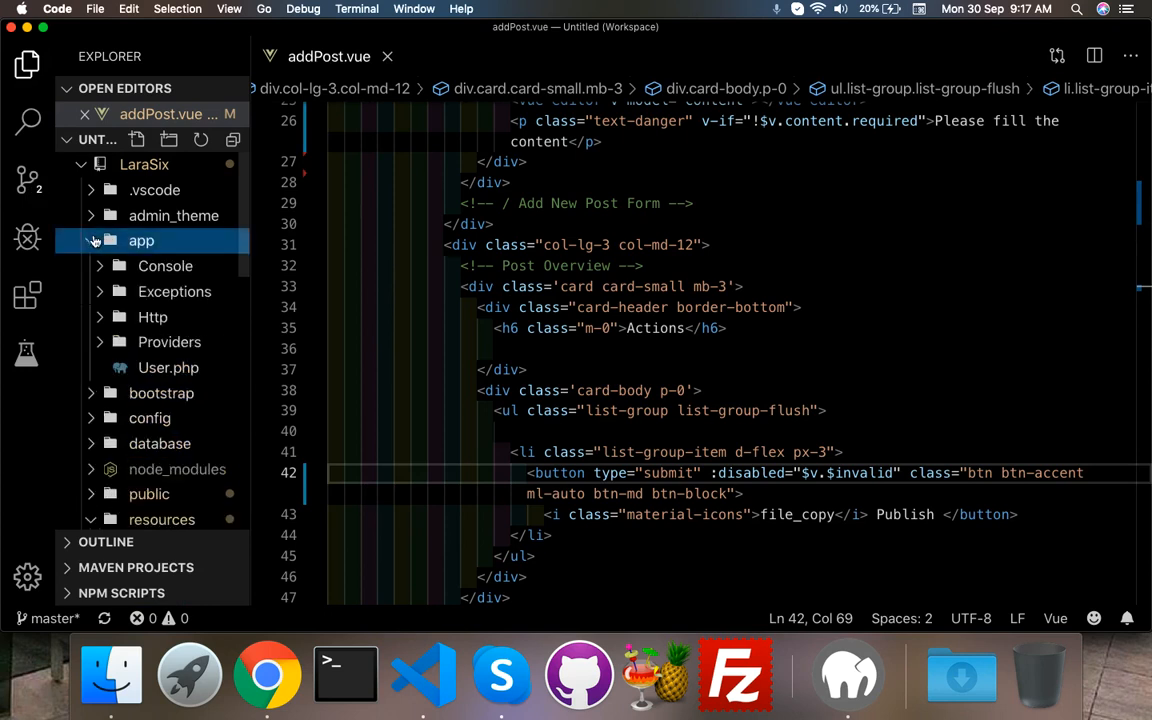
left_click(152, 316)
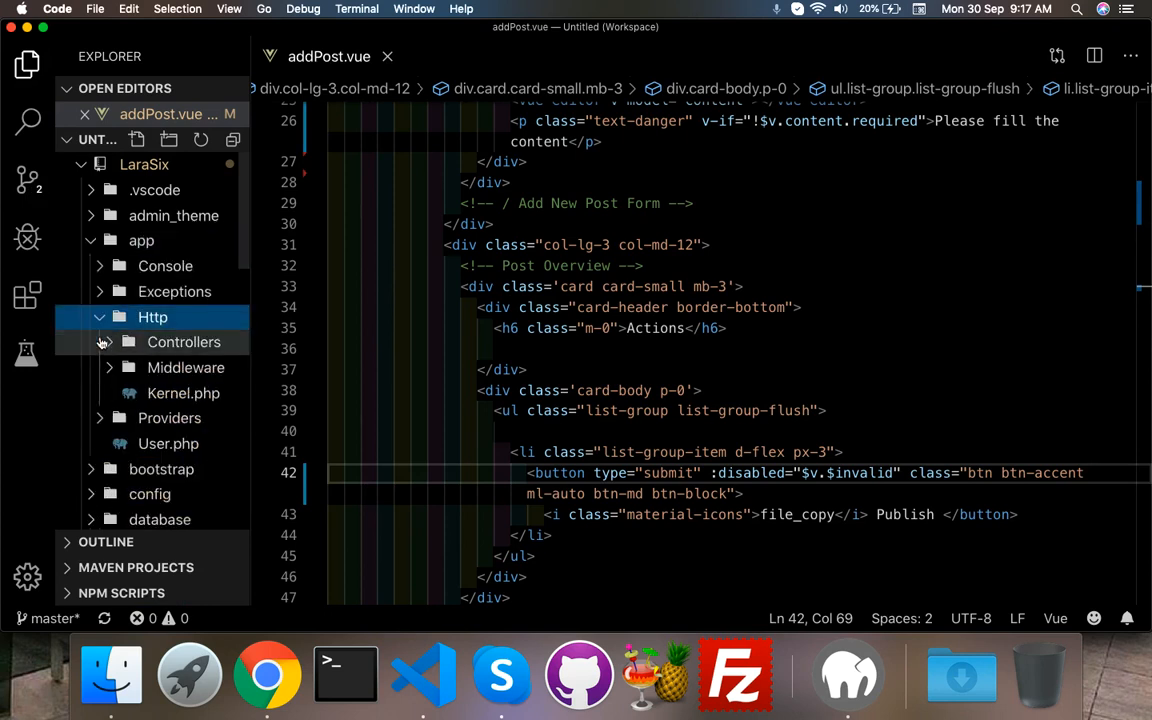
left_click(184, 340)
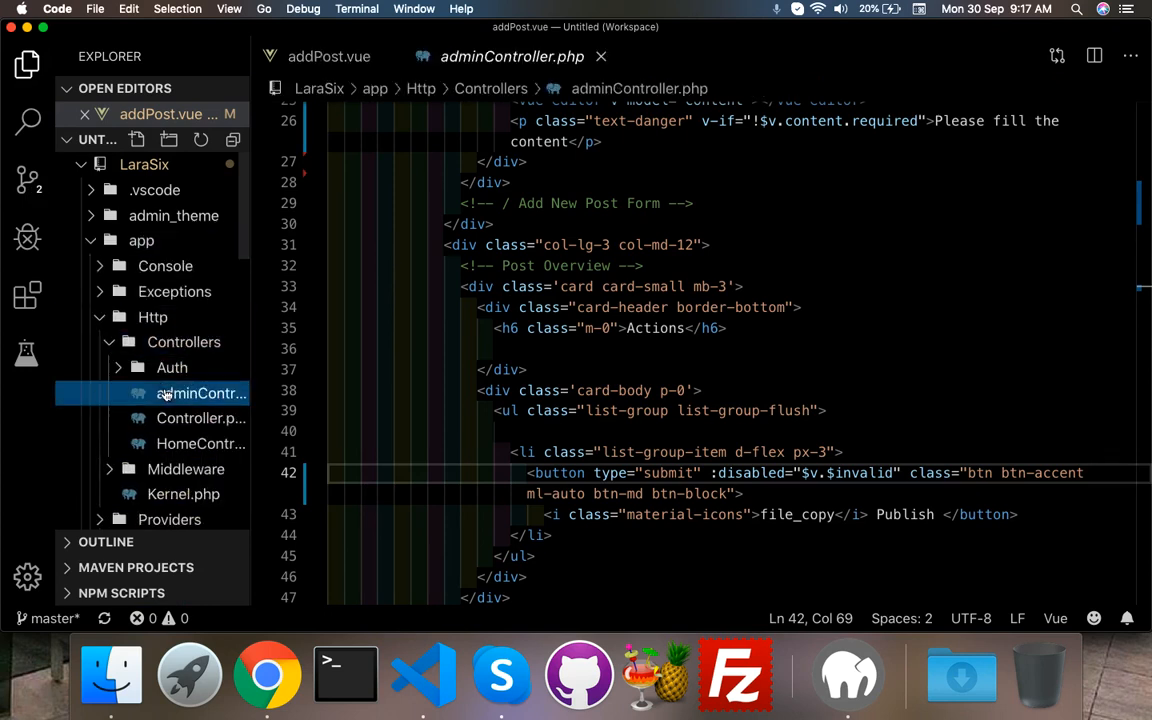
left_click(200, 392)
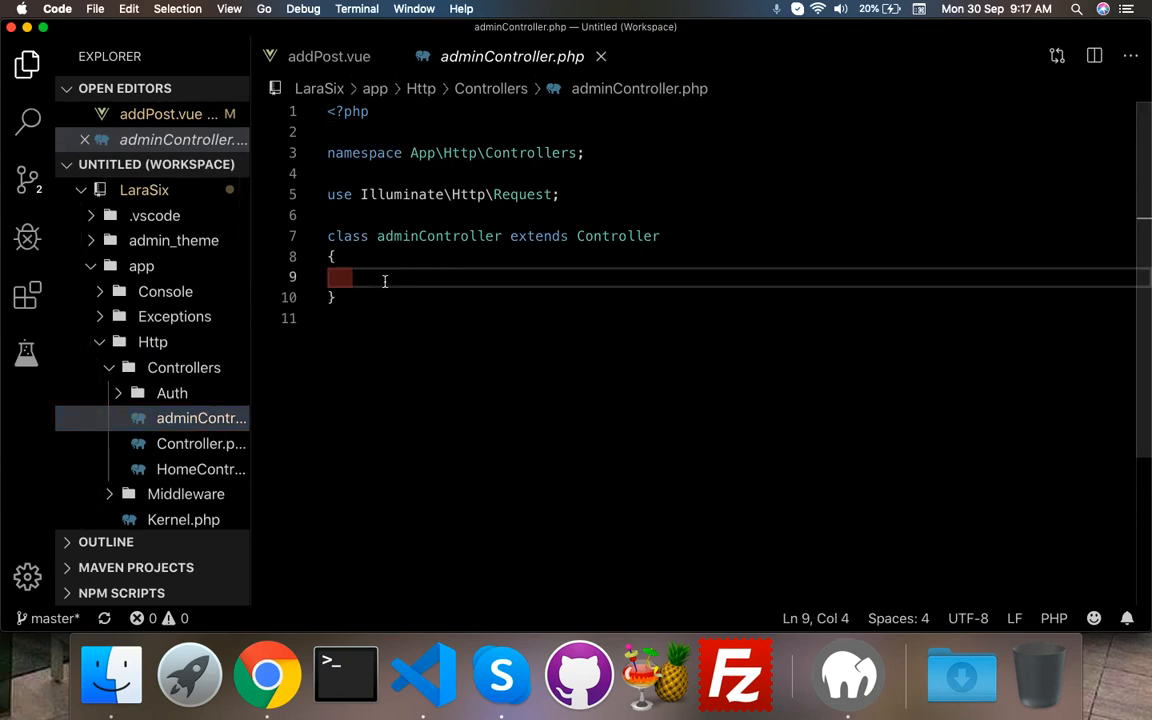
Step: Write public function addPost(Request $request) returning $request->all()
type("publ")
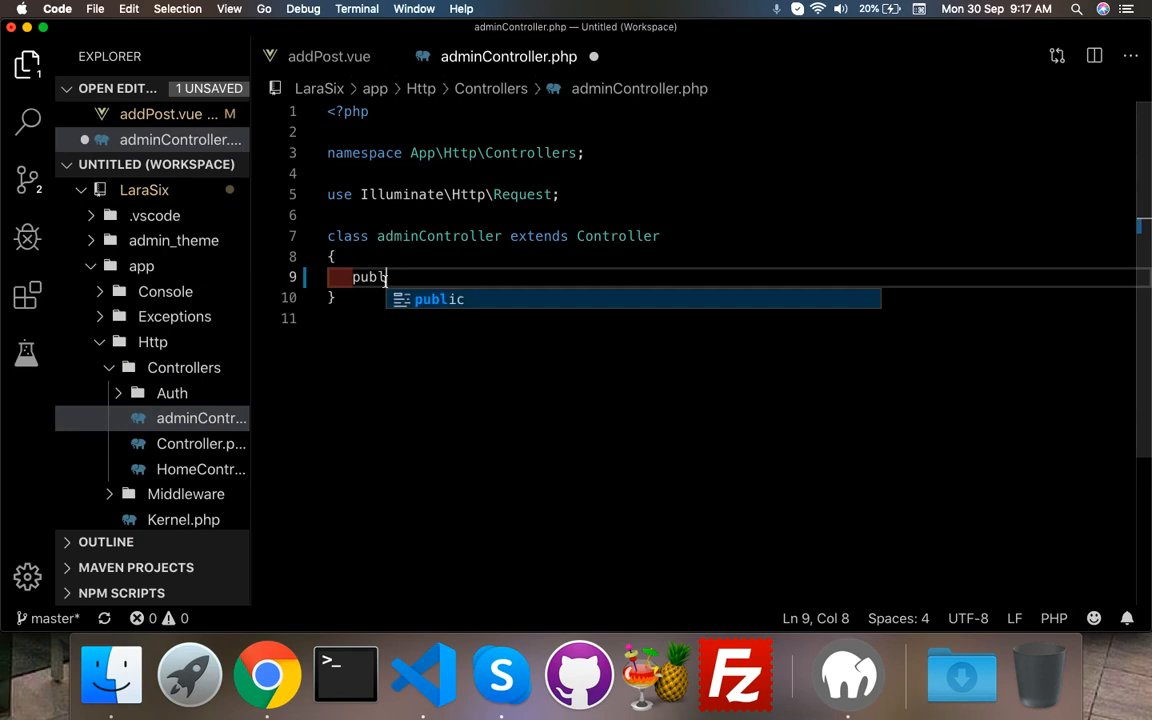
type("ic function")
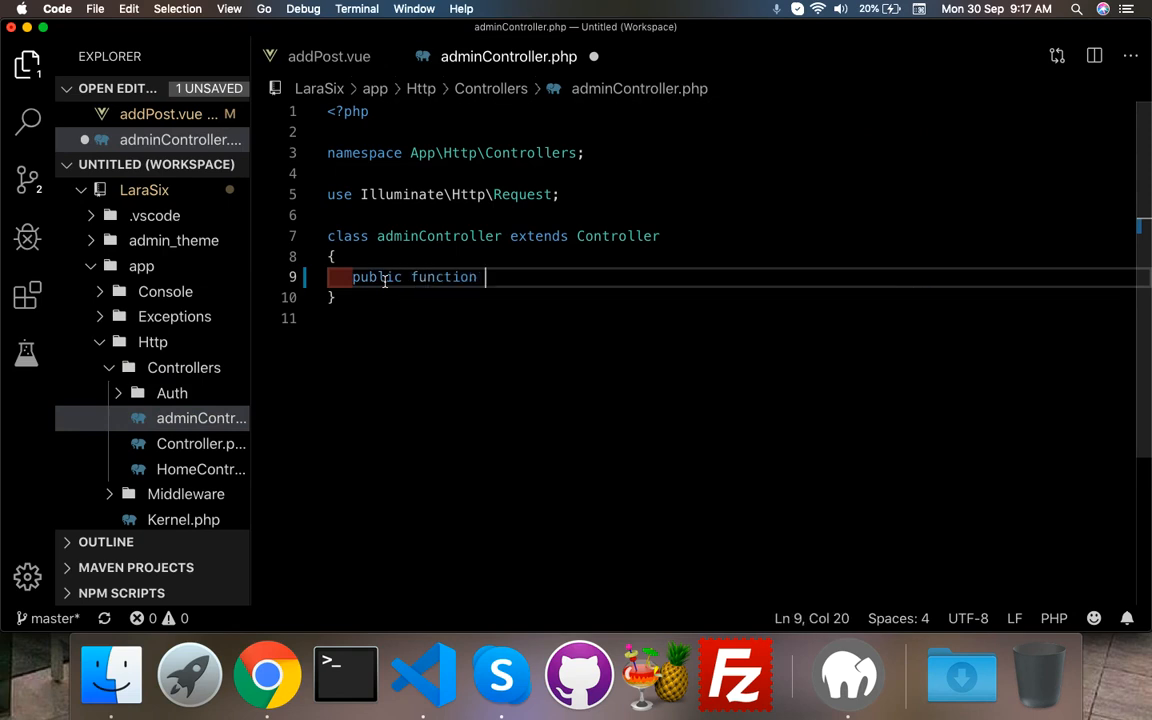
type("addPost")
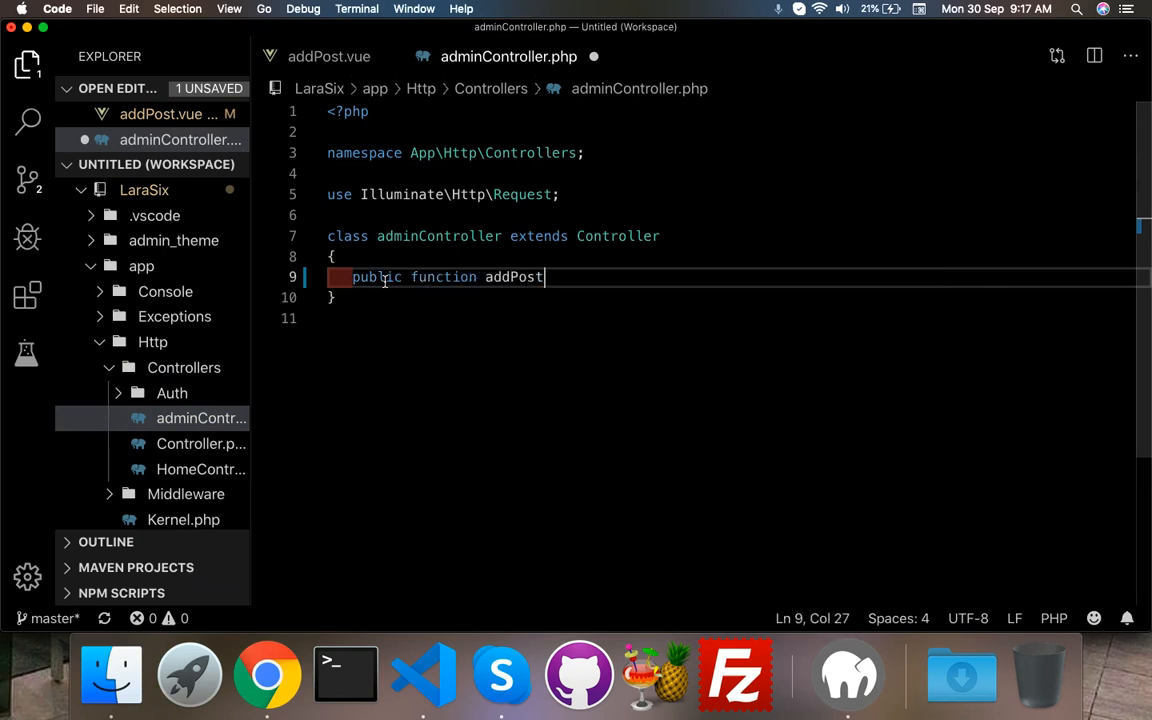
type("(Reques")
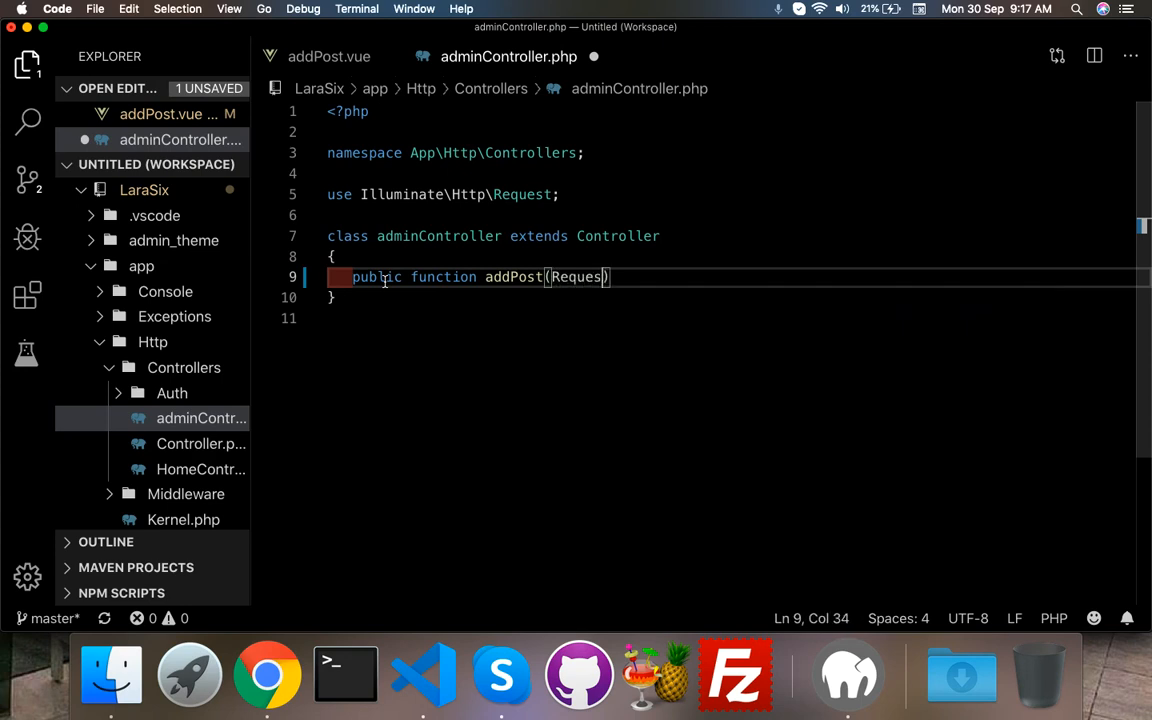
type("$_REQUE")
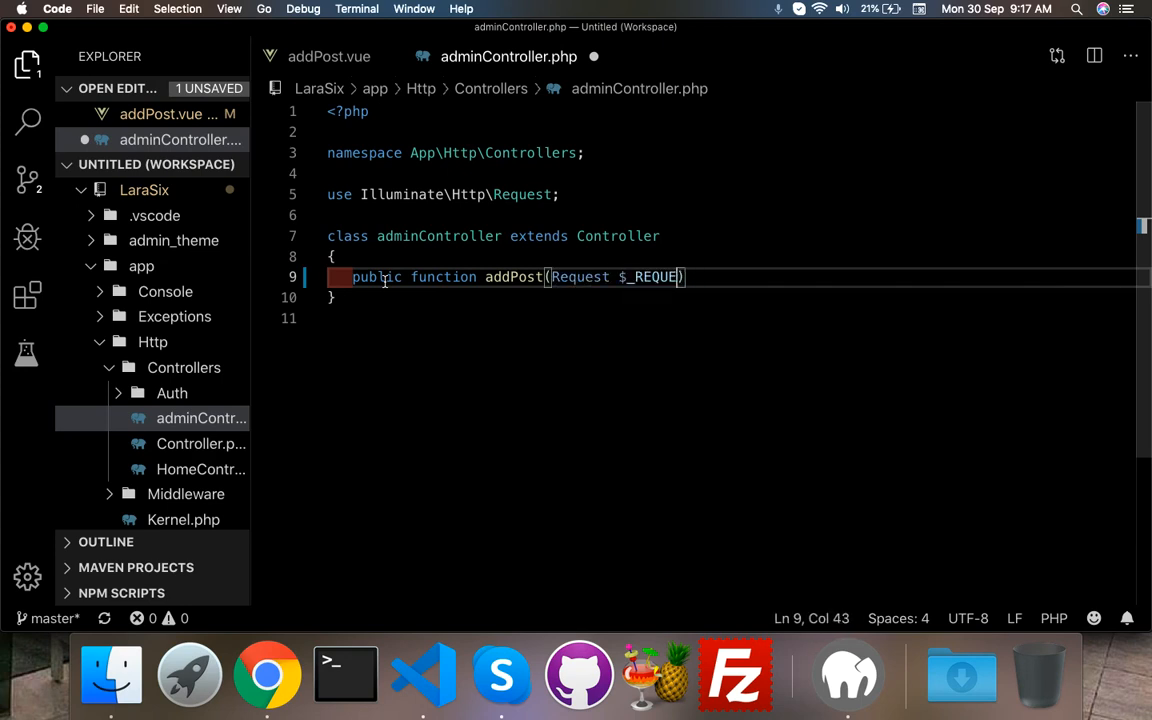
type("reques")
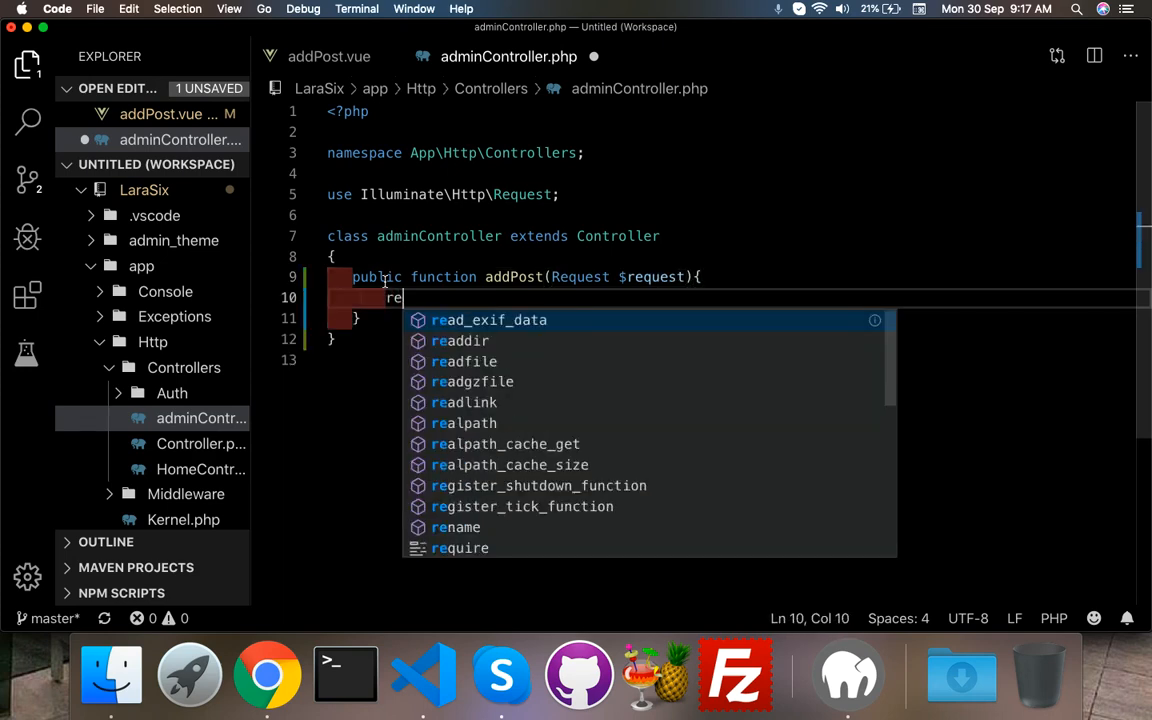
type("turn $request->all")
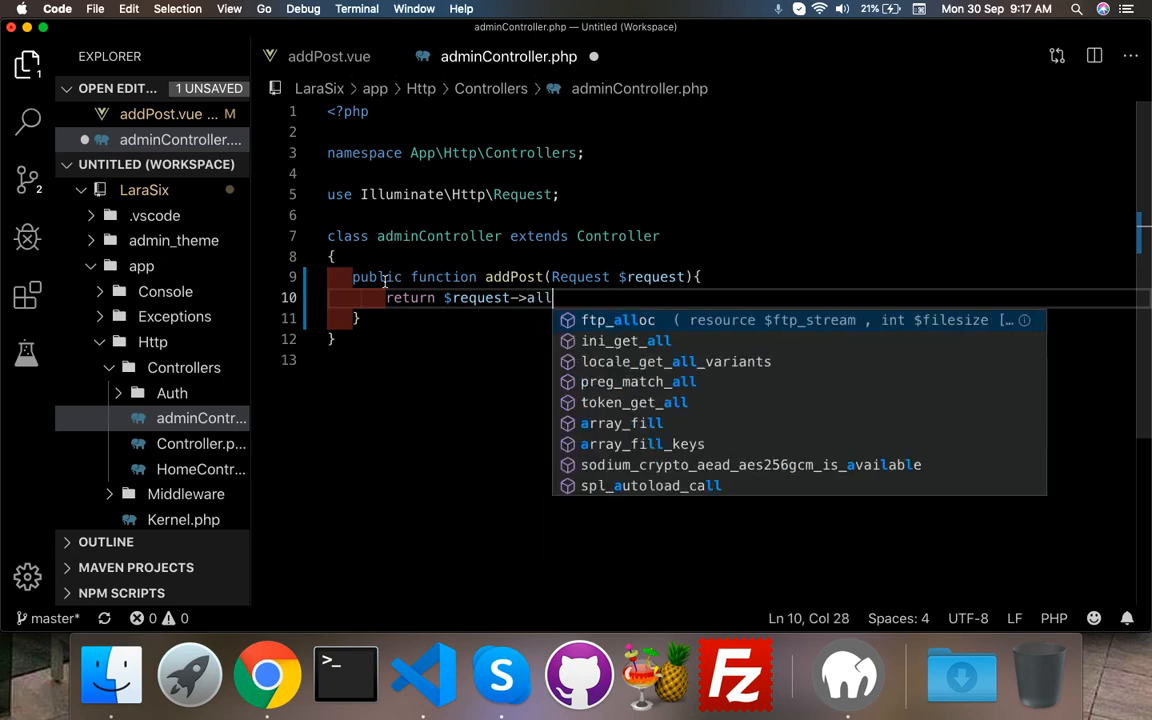
key("cmd+p")
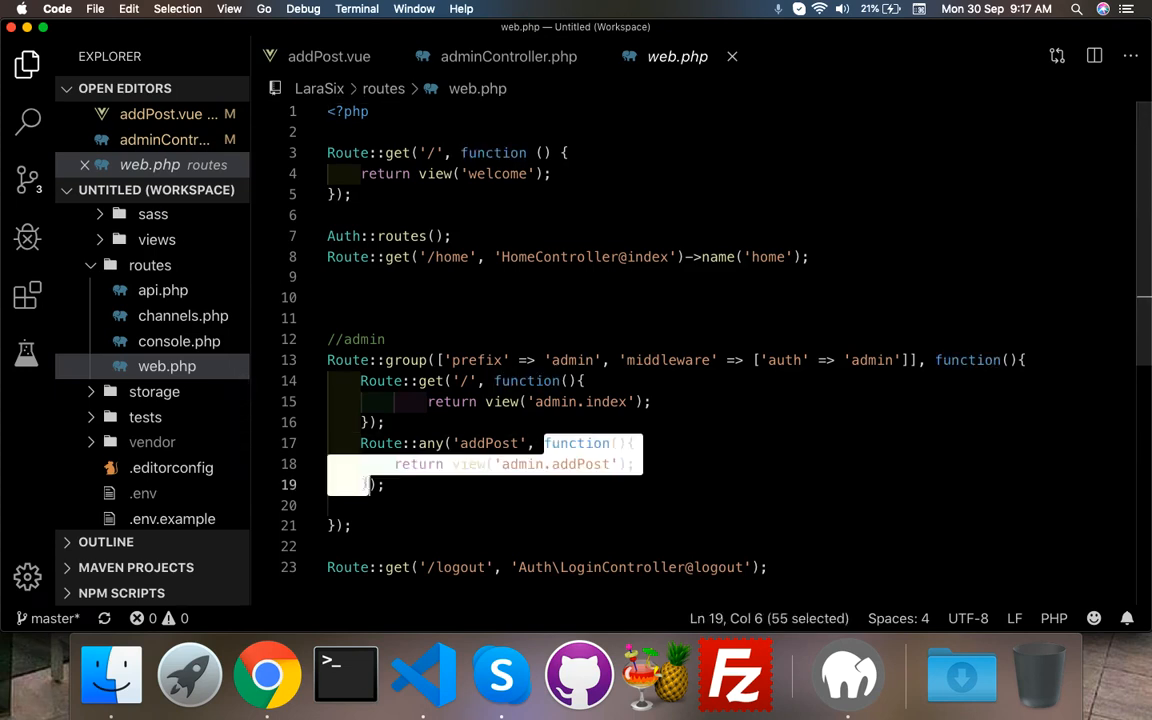
Step: Route admin addPost to 'adminController@addPost' in web.php and return to the controller
type("'adm'")
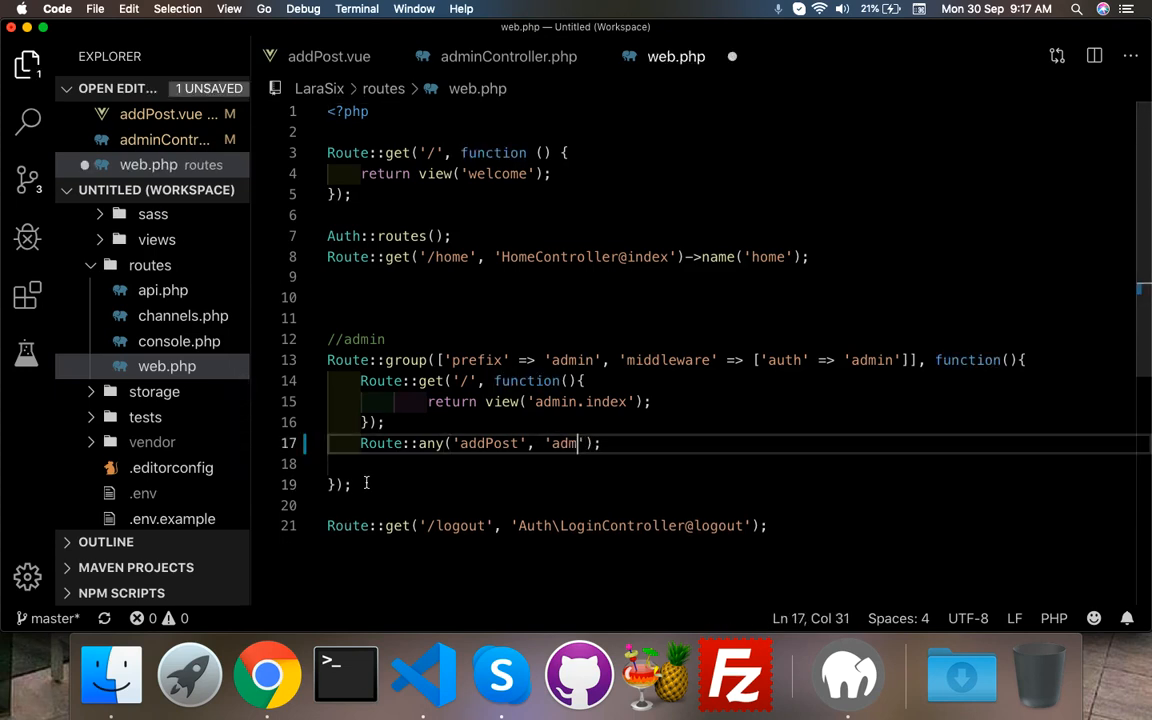
type("inController")
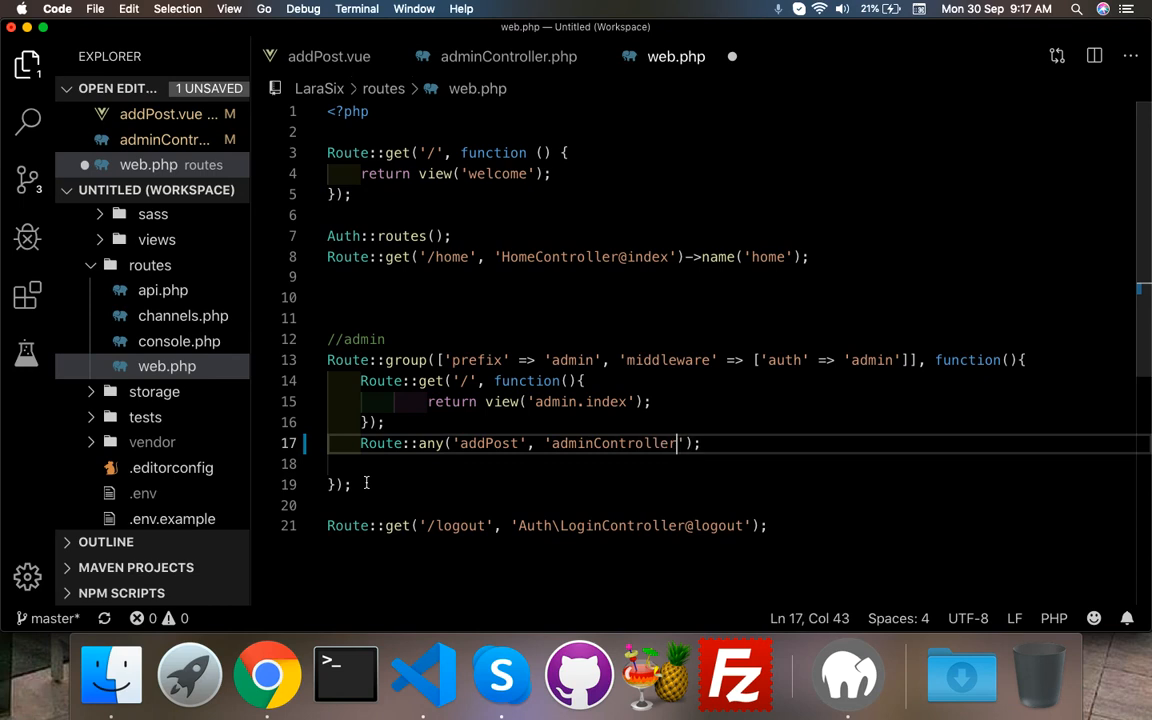
type("@addPost")
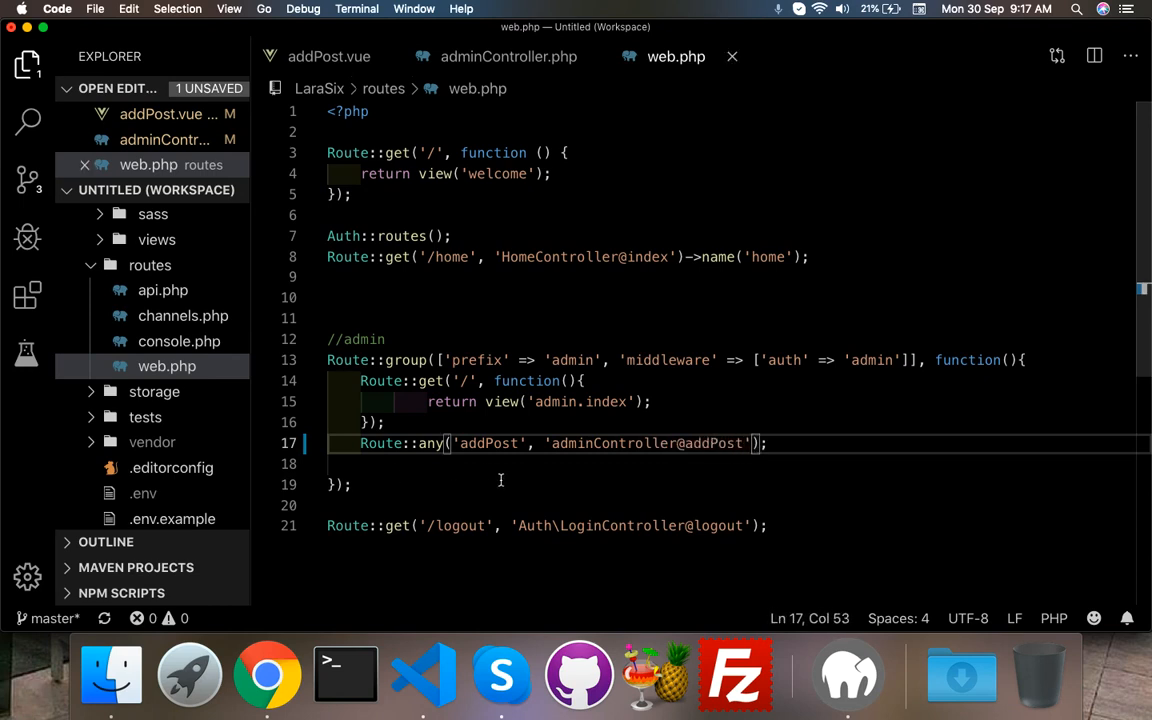
double_click(490, 444)
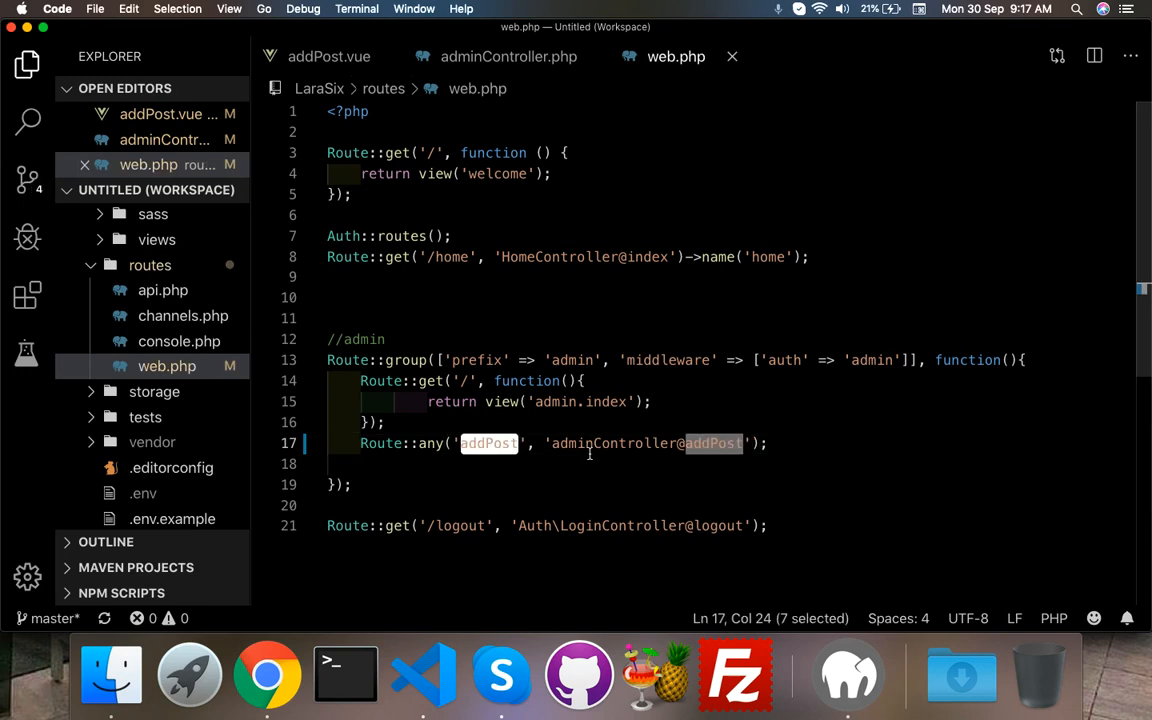
mouse_move(700, 436)
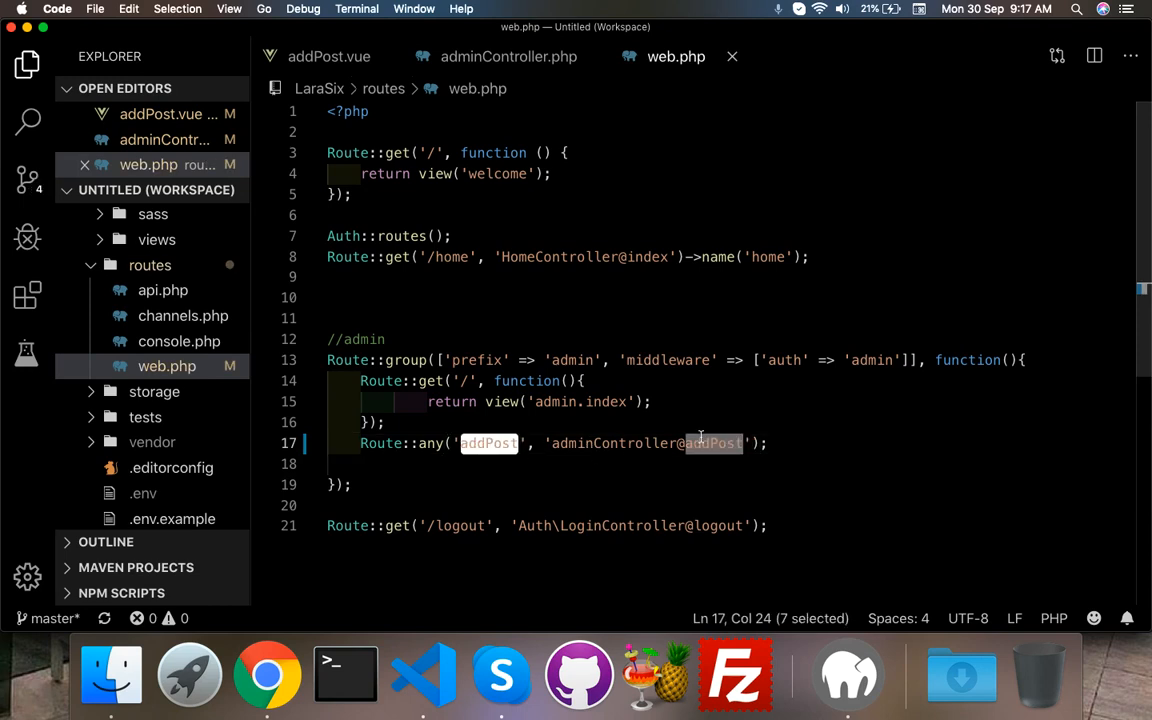
left_click(508, 56)
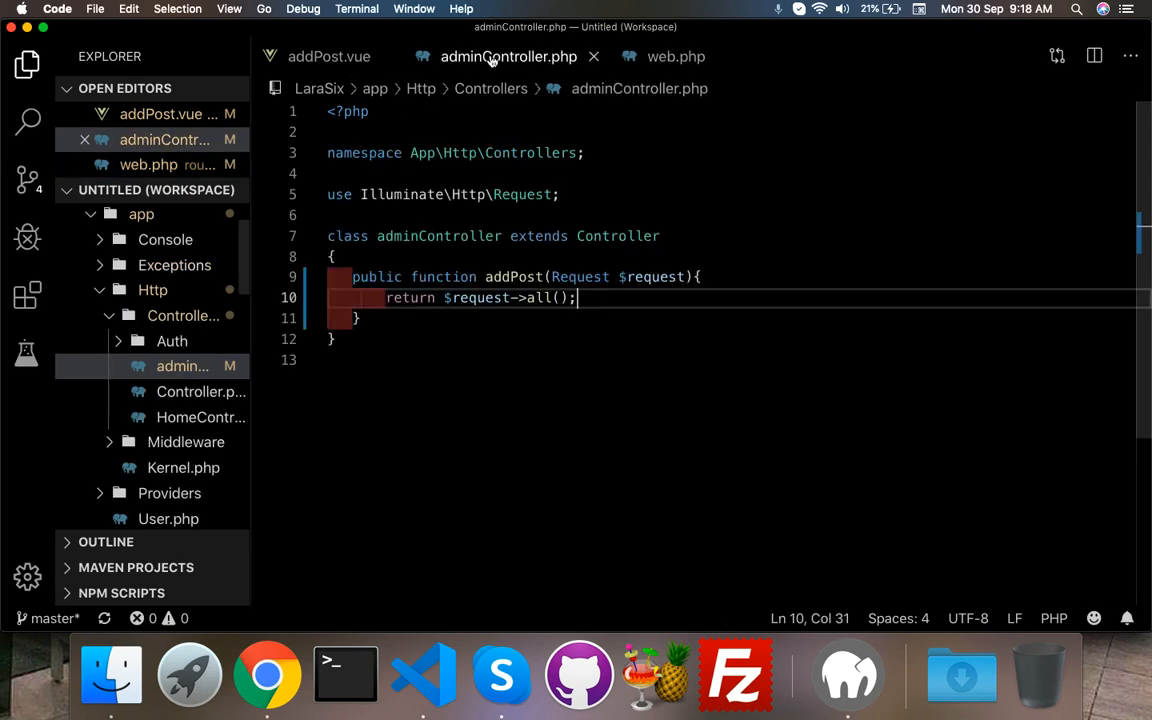
mouse_move(580, 348)
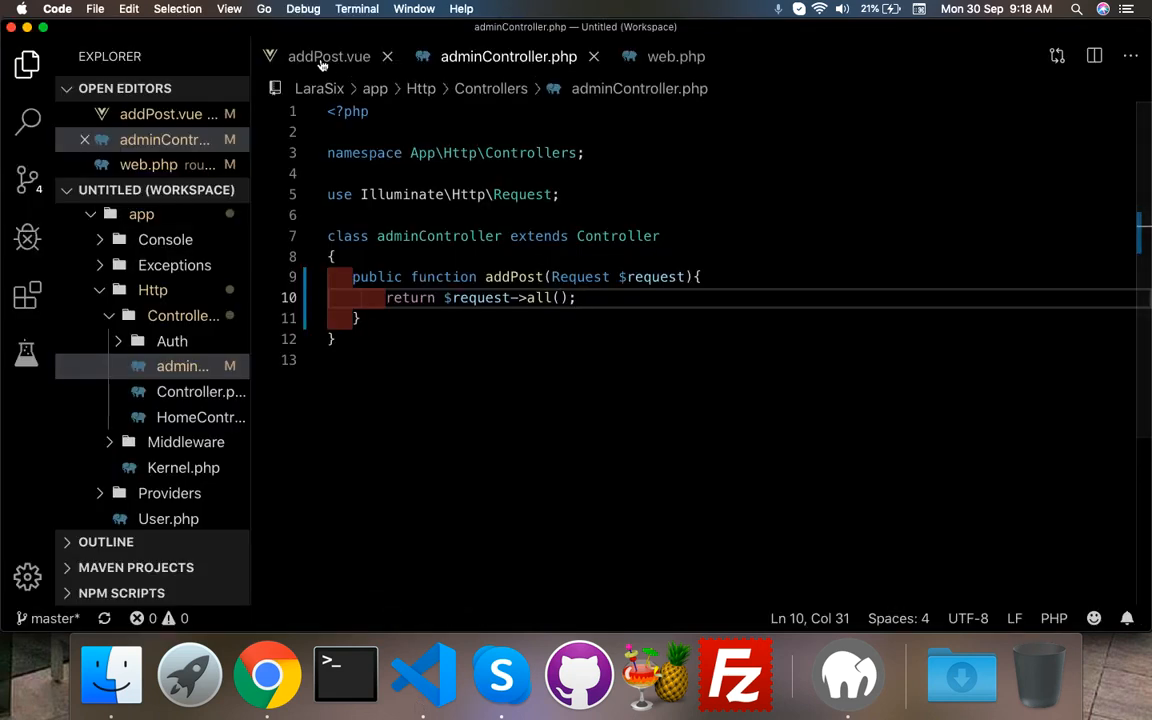
Step: Start an axios.post('addPost', ...) call inside addPostfun, checking the route name in web.php
left_click(328, 56)
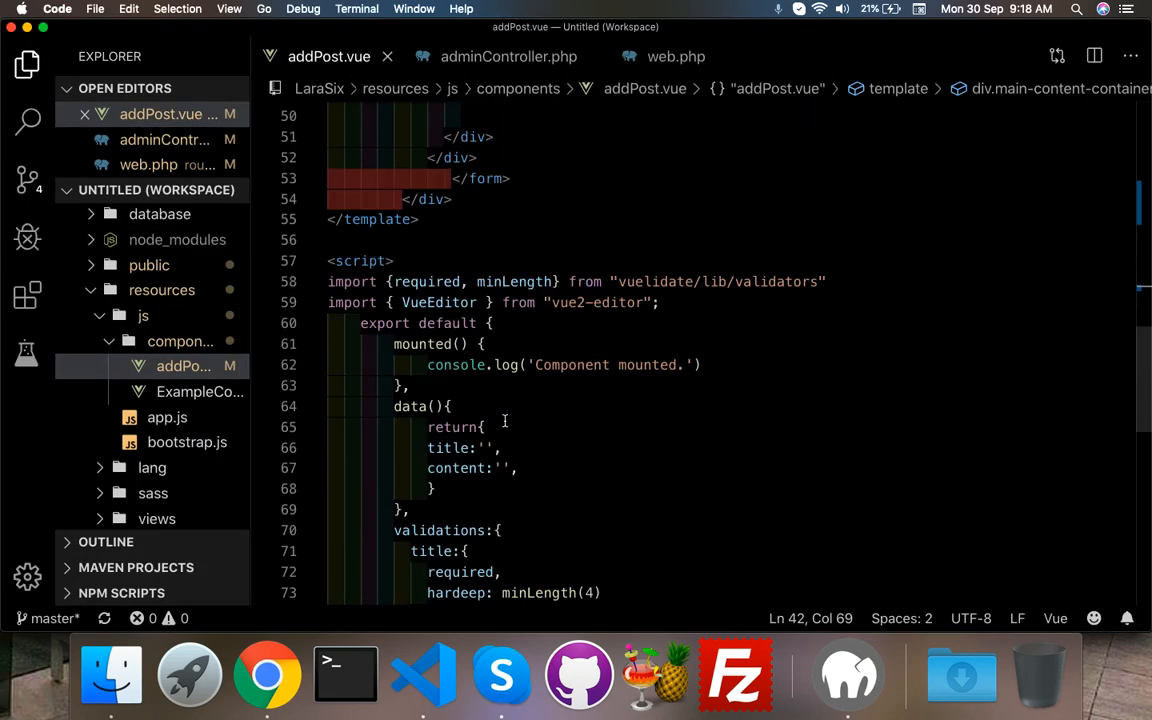
scroll("down", 3)
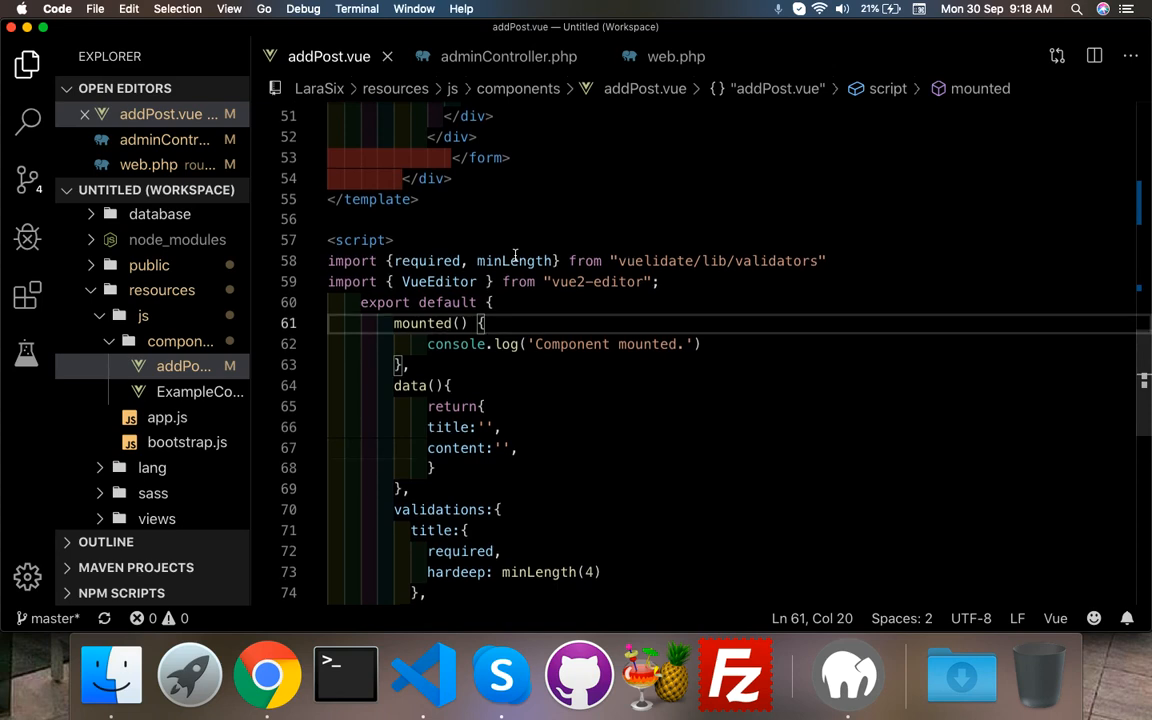
left_click(168, 442)
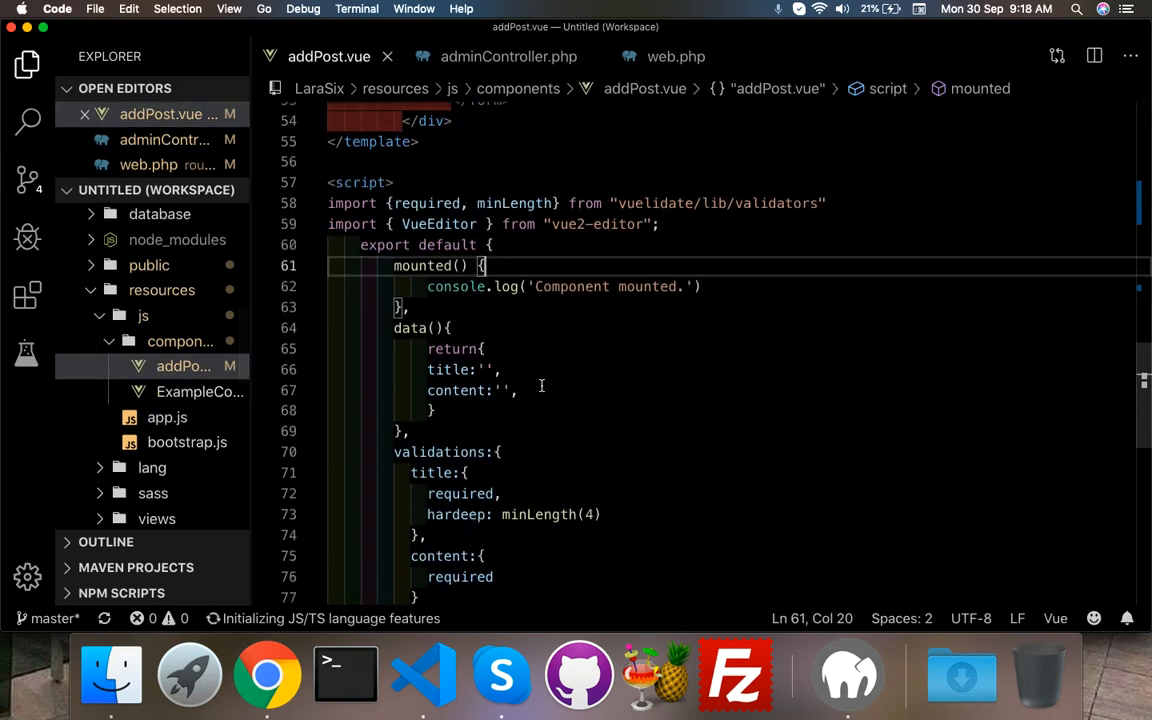
scroll("down", 3)
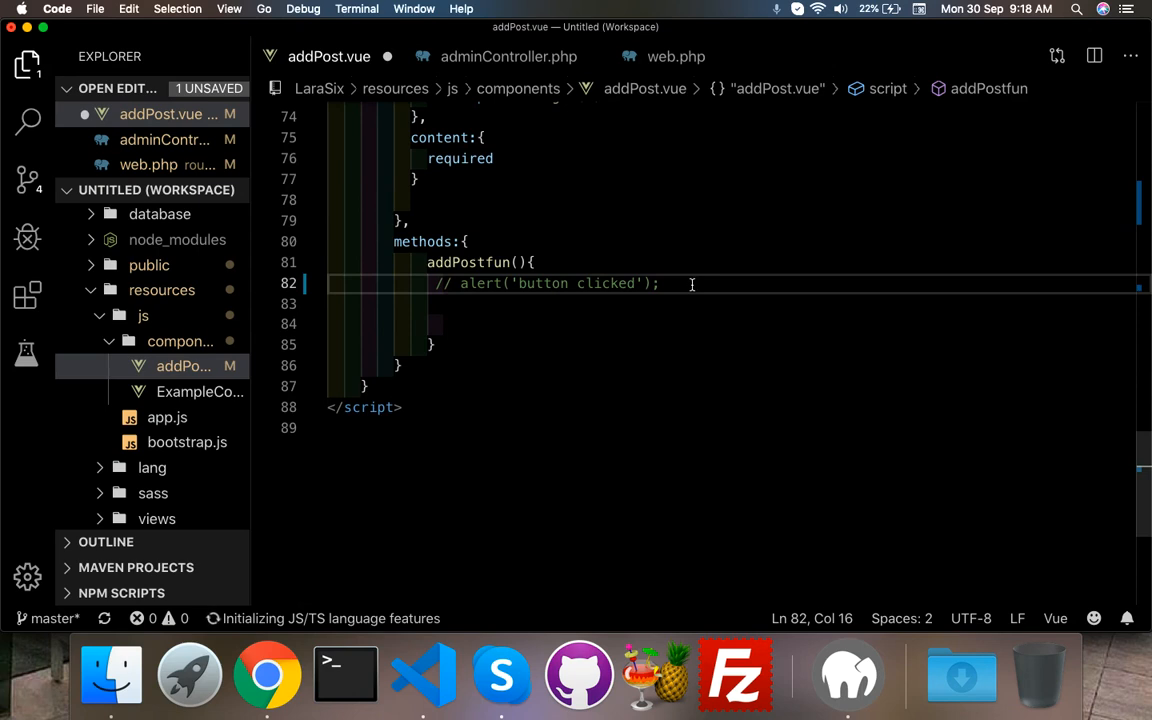
type("axios")
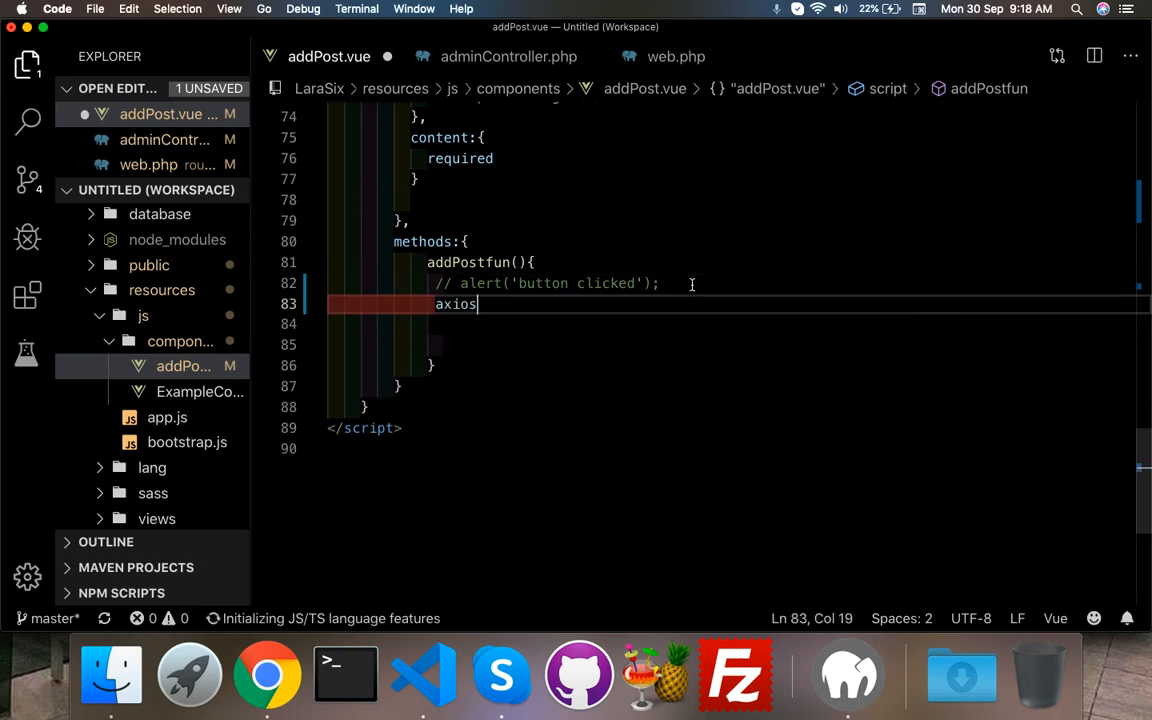
type(".po")
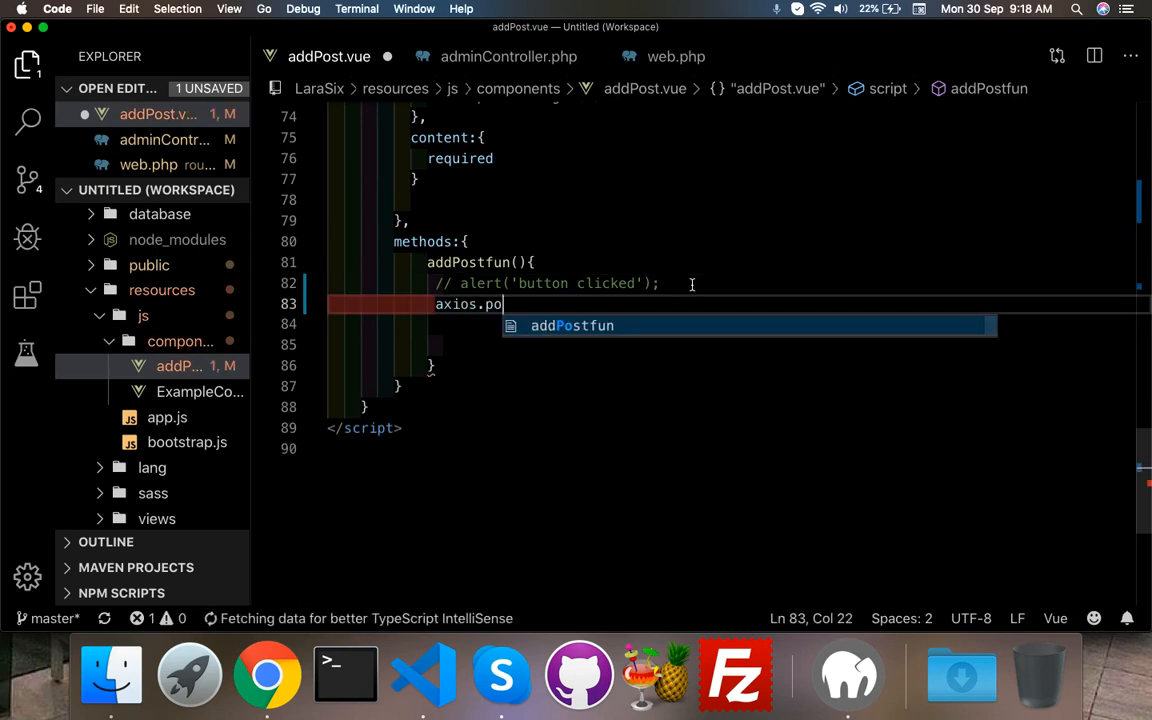
type("st()")
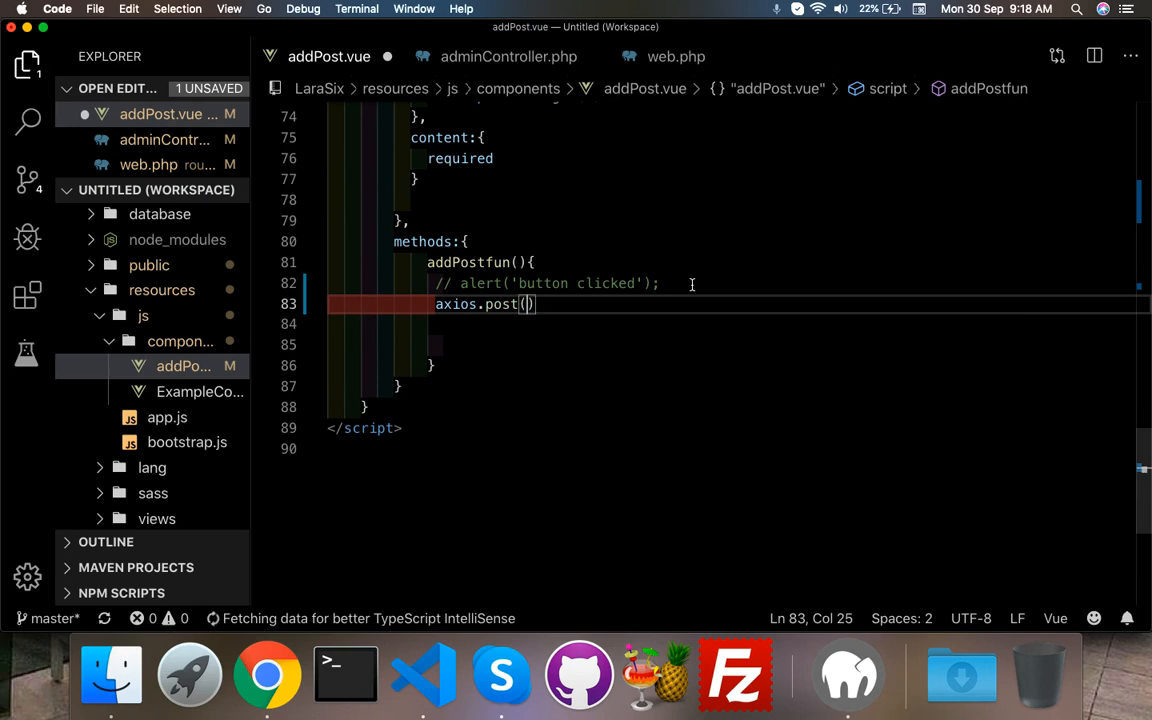
type("'a")
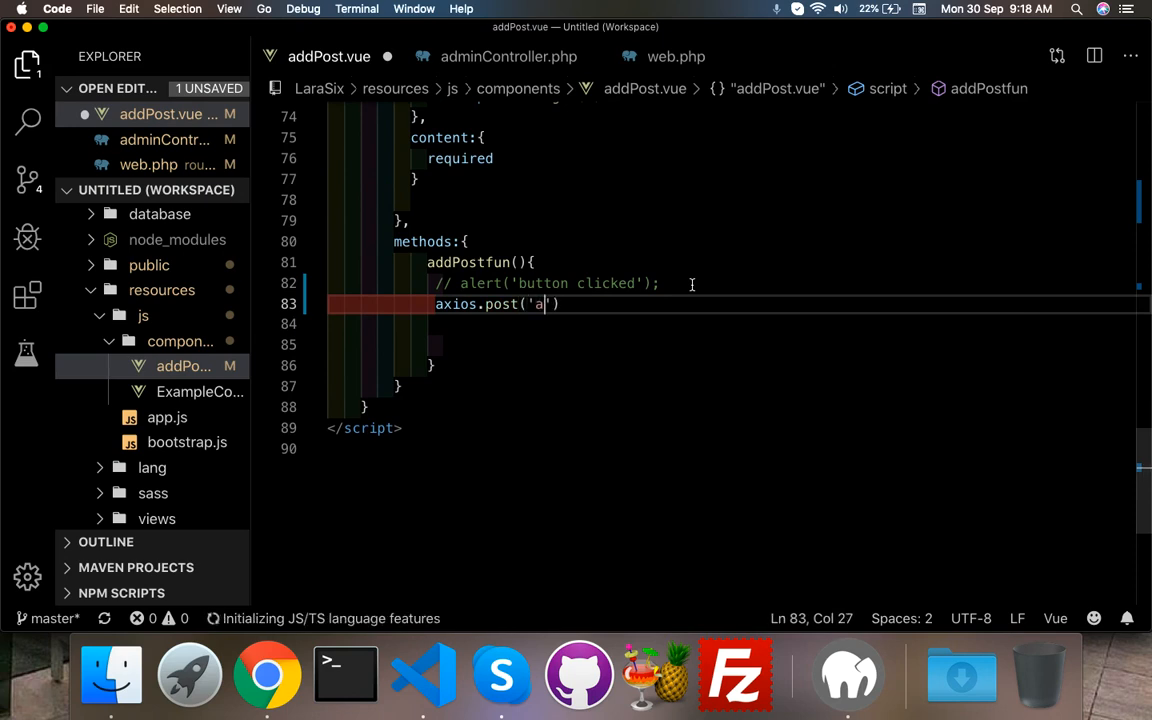
type("ddPost")
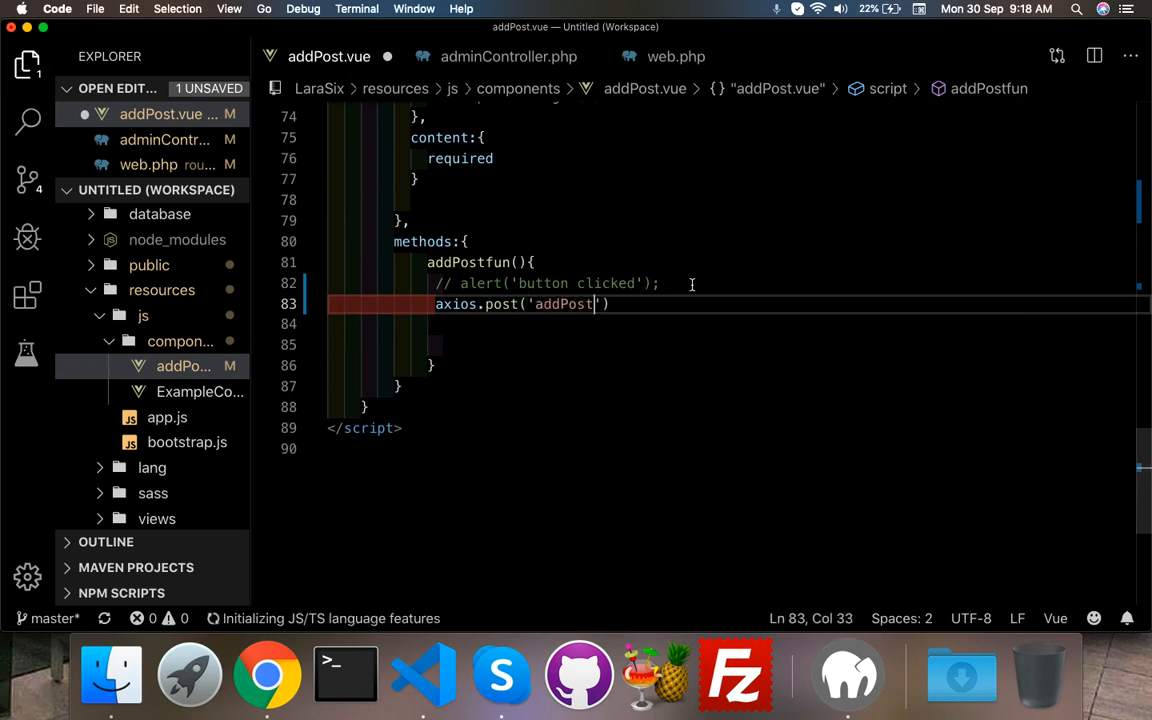
type(",")
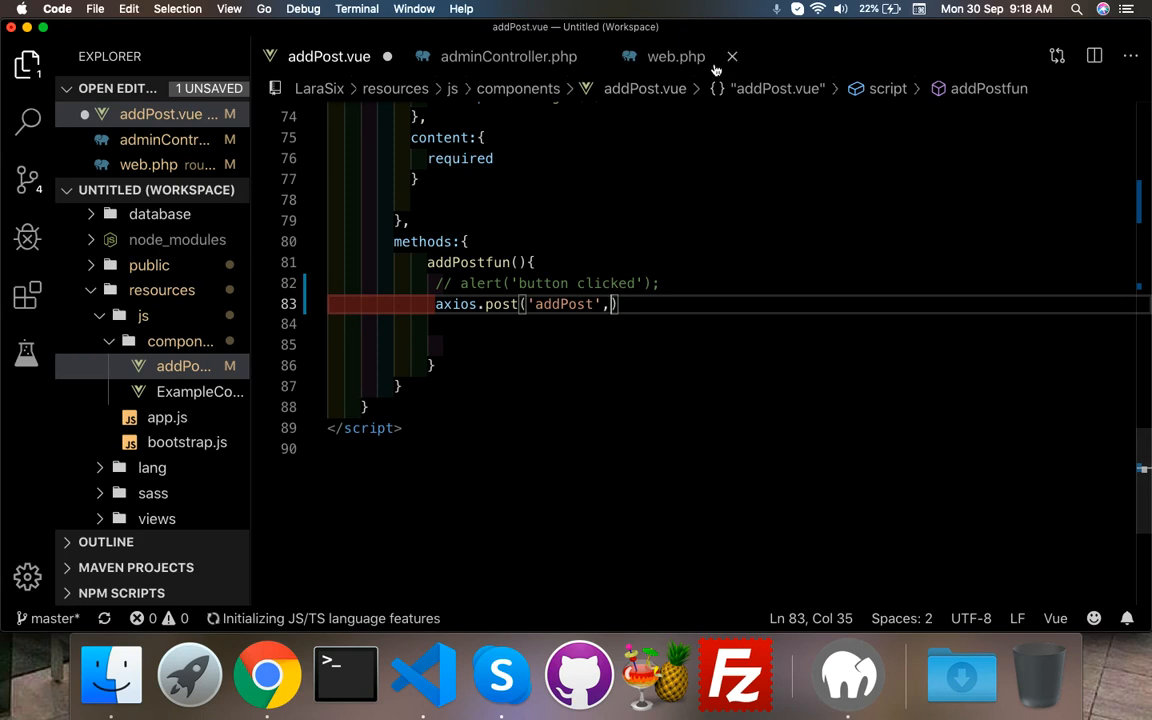
left_click(676, 56)
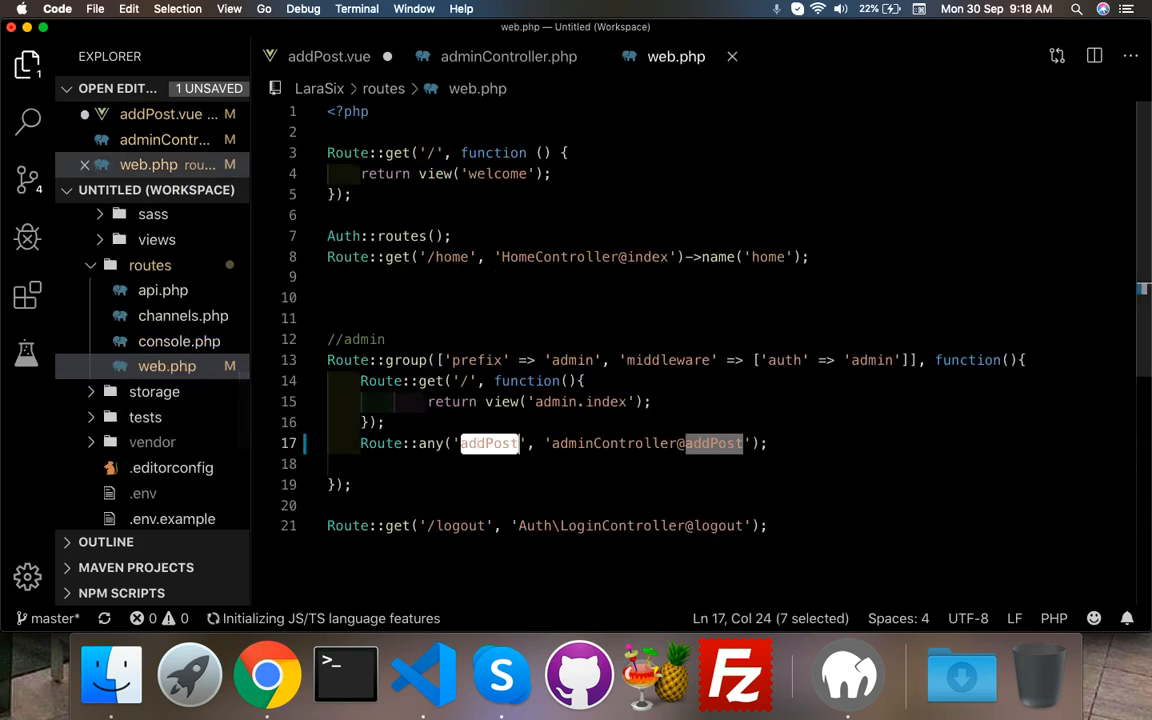
left_click(328, 56)
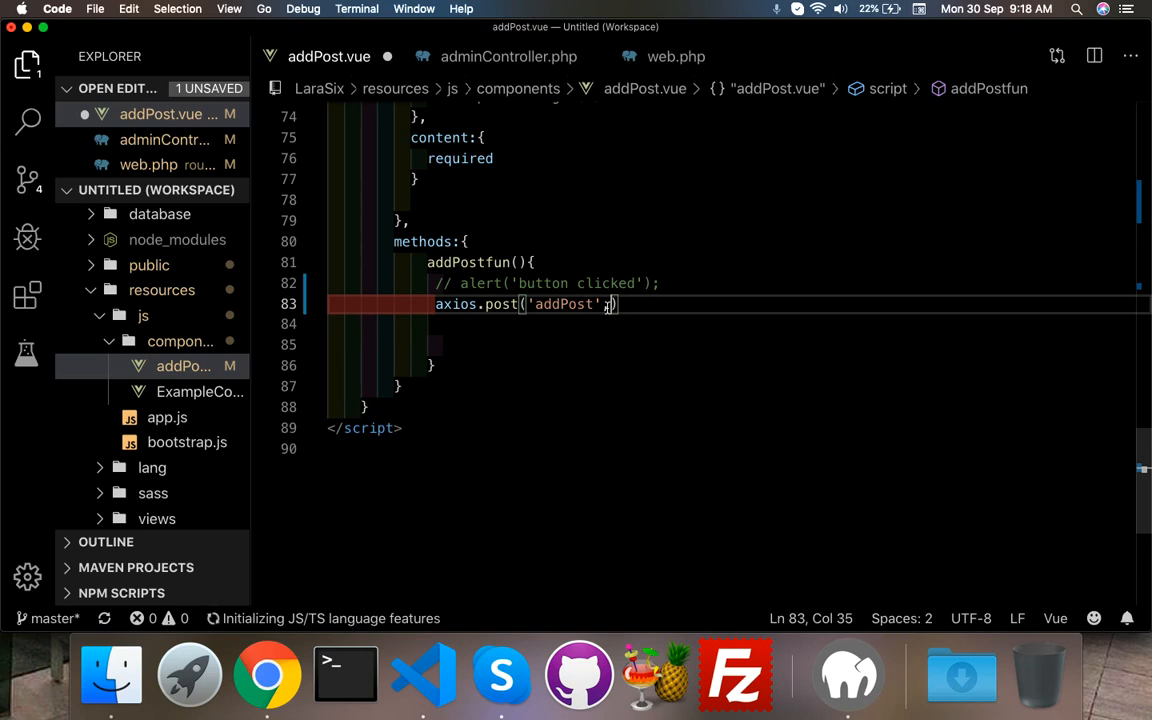
Step: Pass {'title': this.title} as the request payload
type("{")
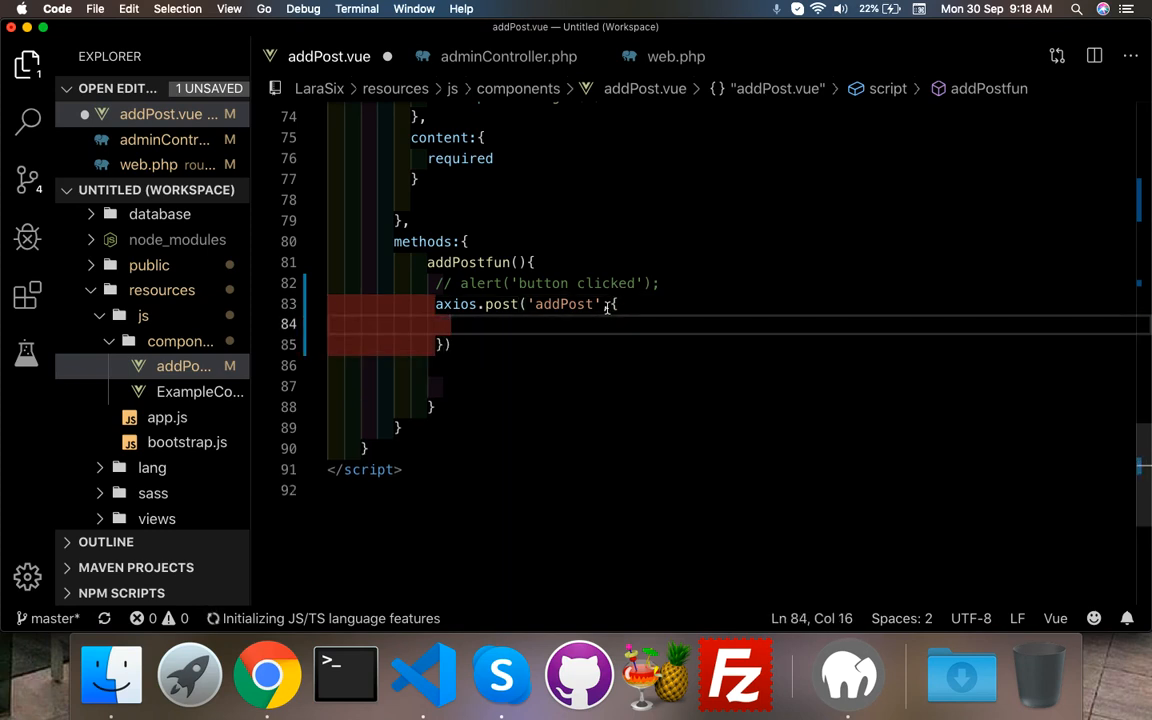
type("''")
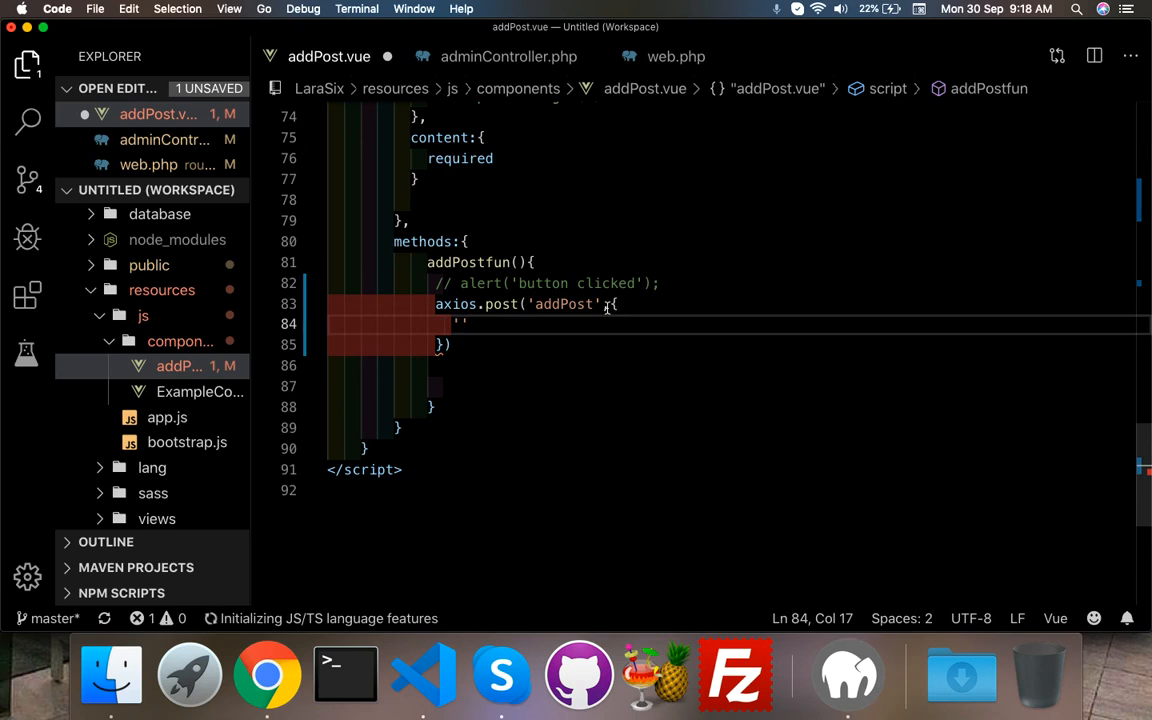
type("tot")
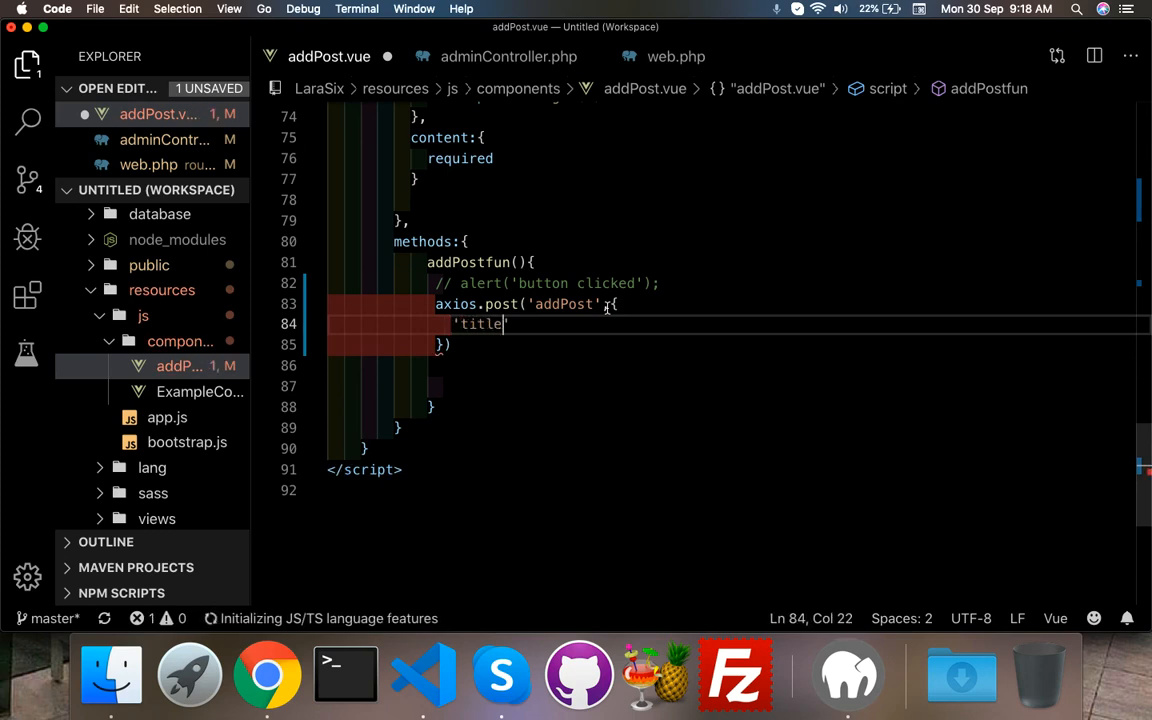
type("=> t")
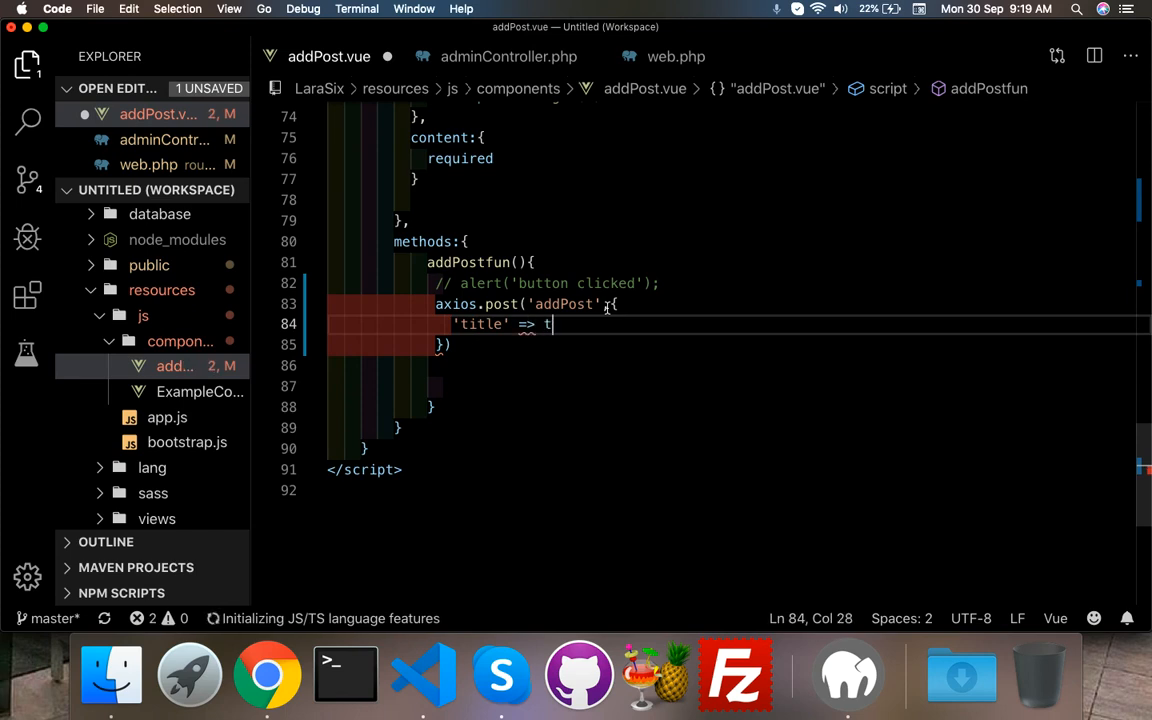
type("hi")
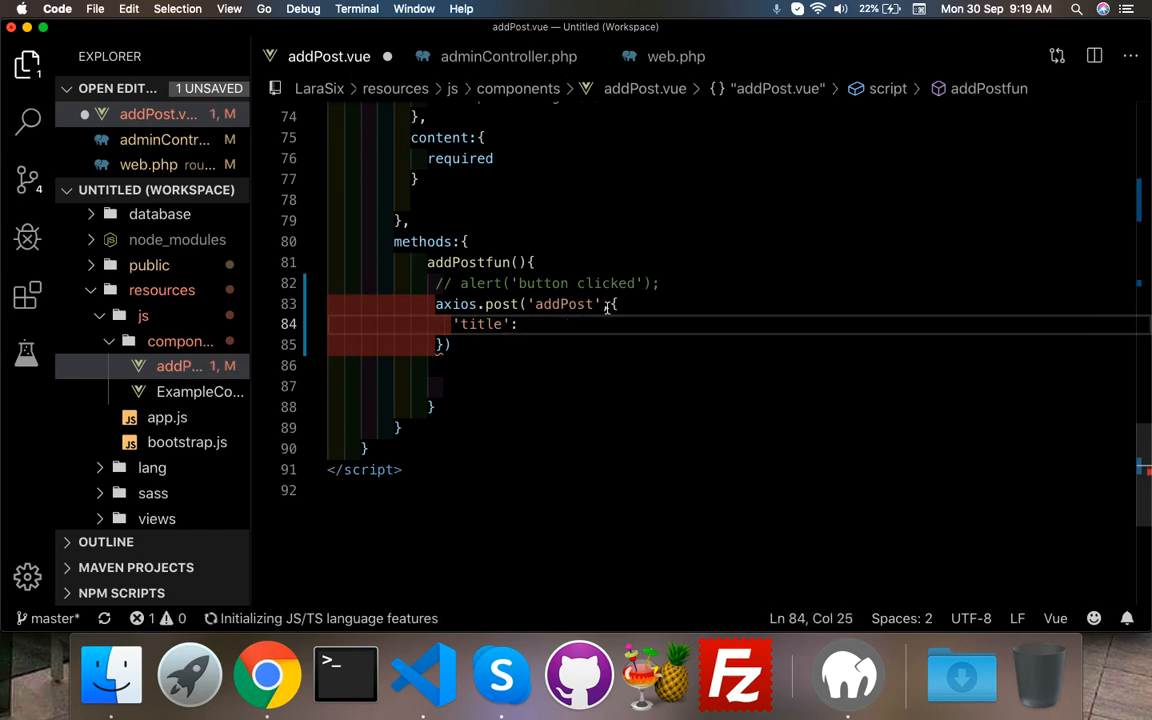
type("title")
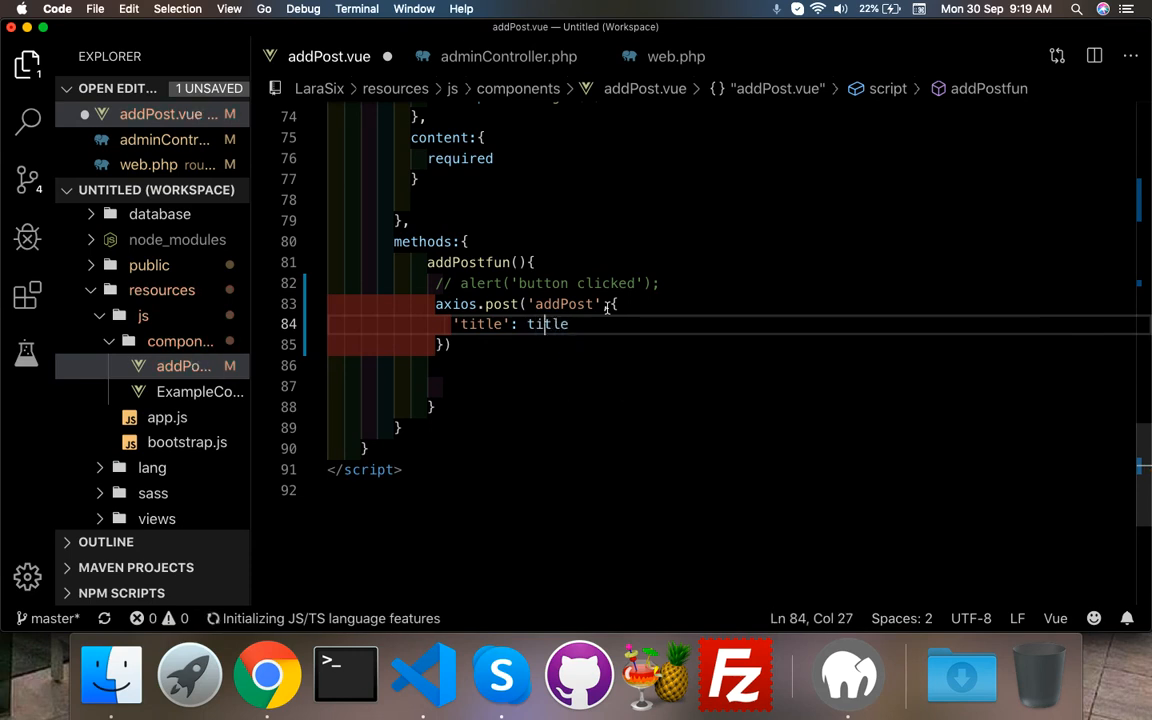
type("this.t")
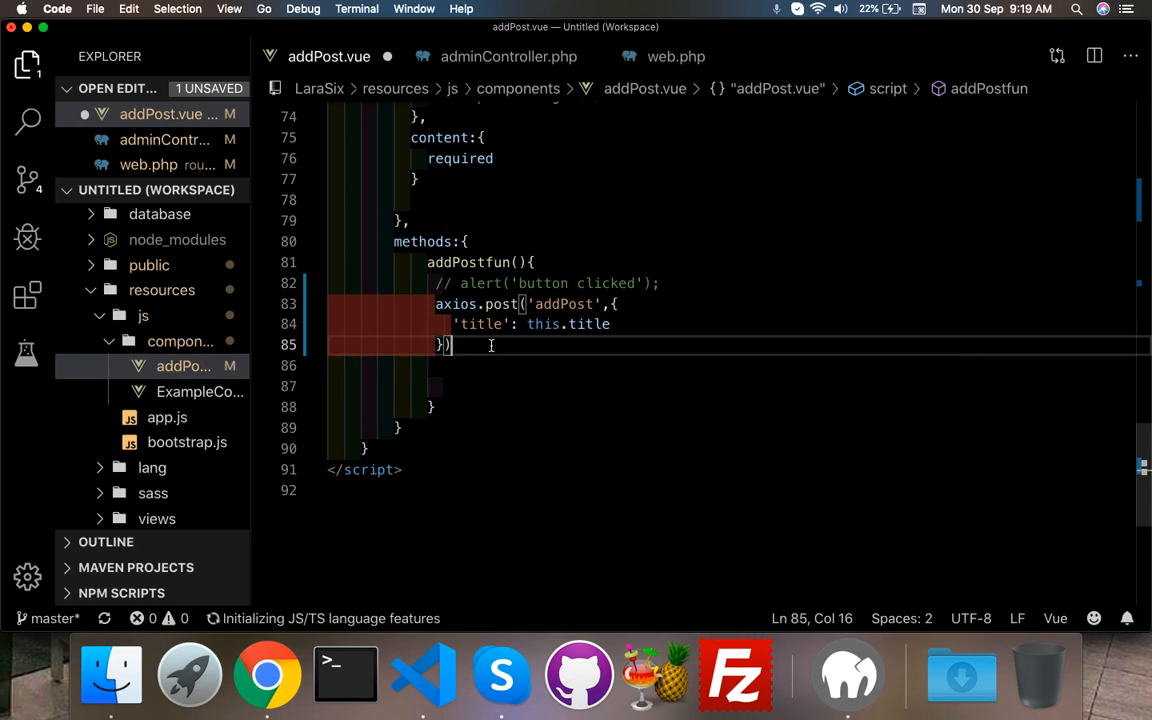
type(".requ")
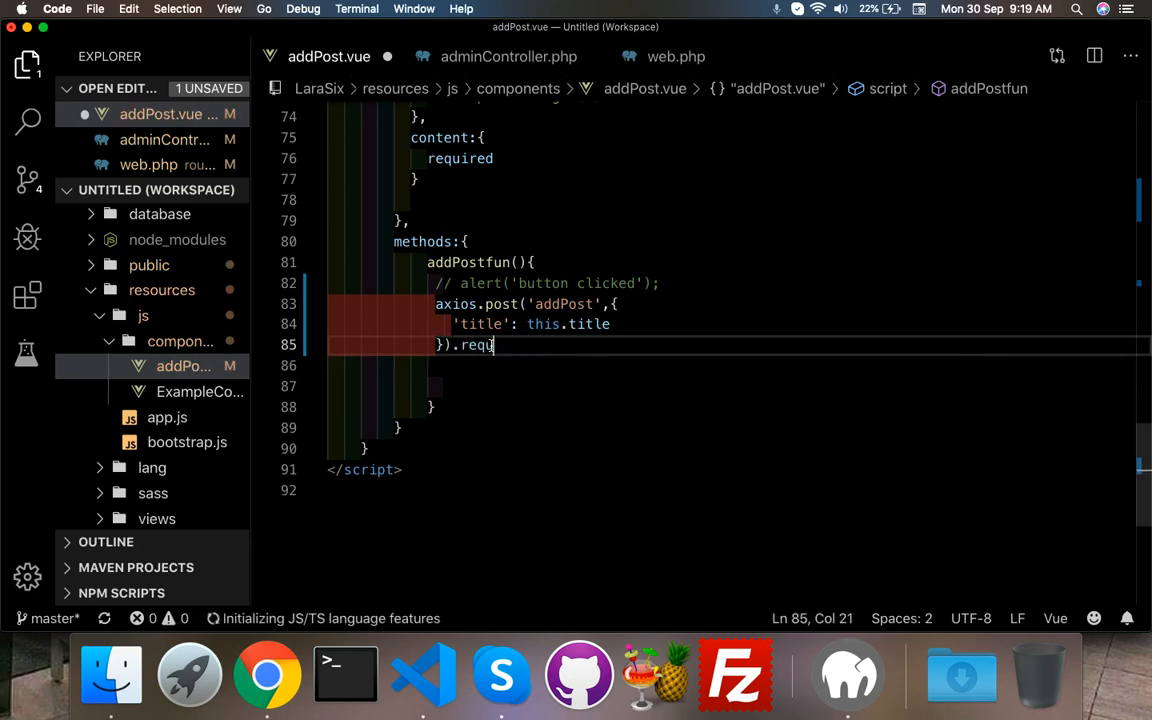
Step: Chain .then logging the response and .catch logging the error with console.log
type("then")
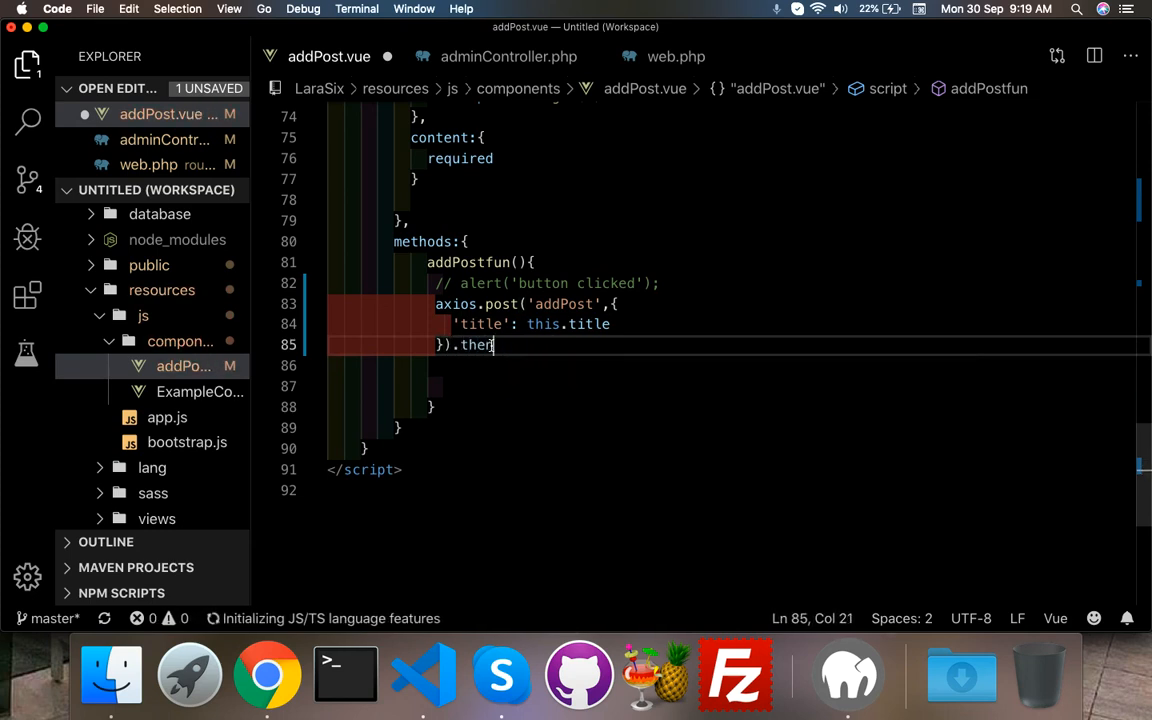
type("((res")
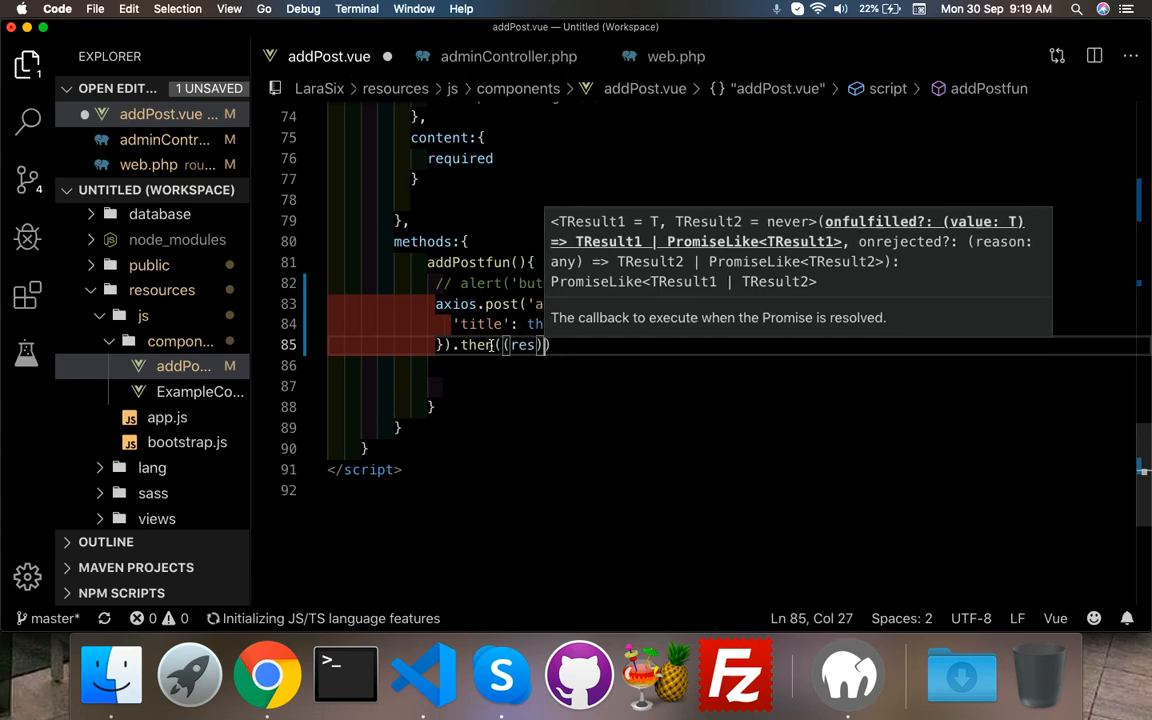
type("=>")
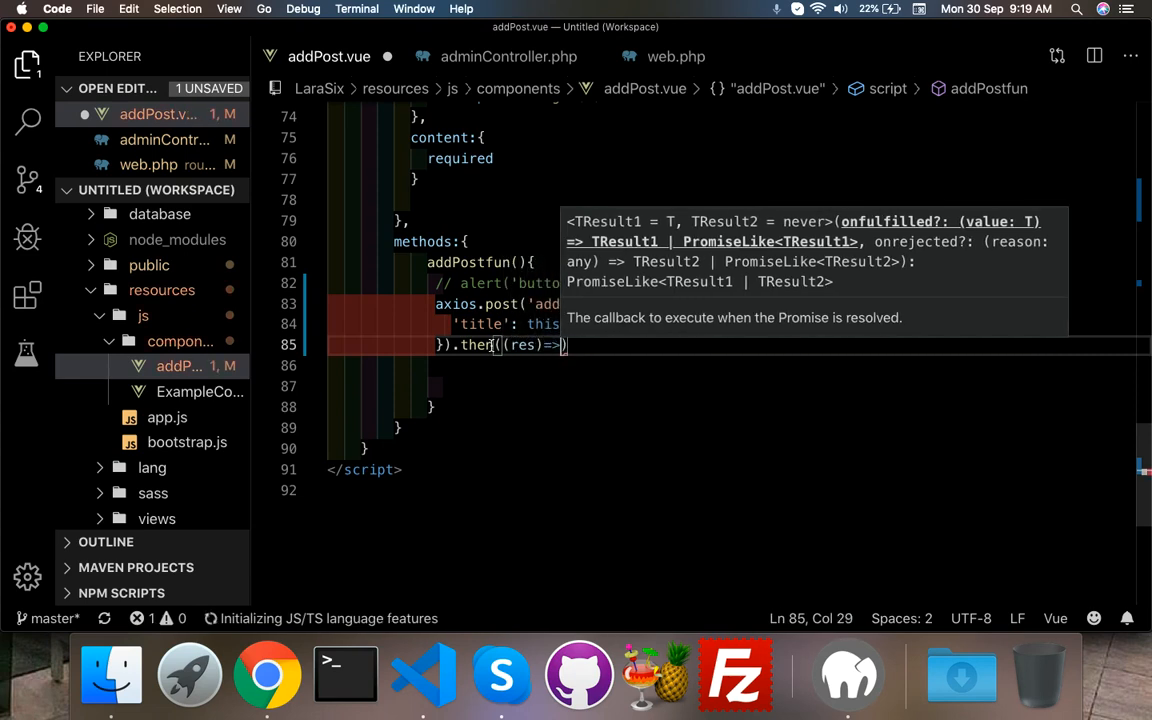
type("col")
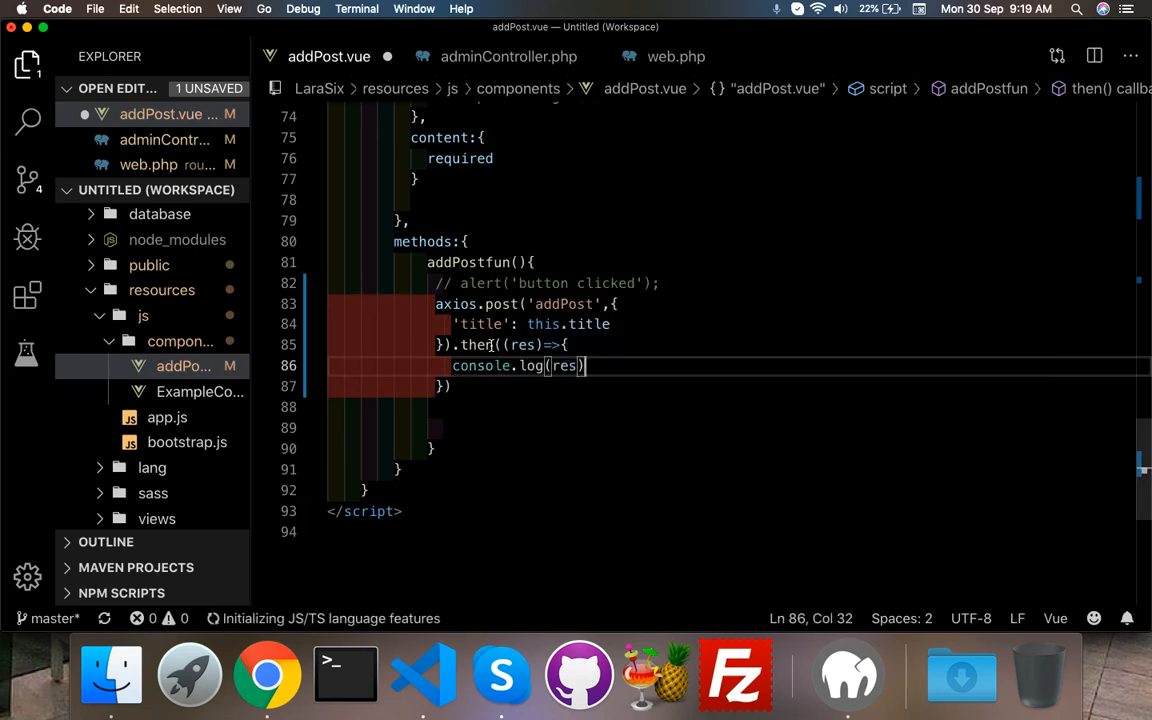
type(").catch(fu")
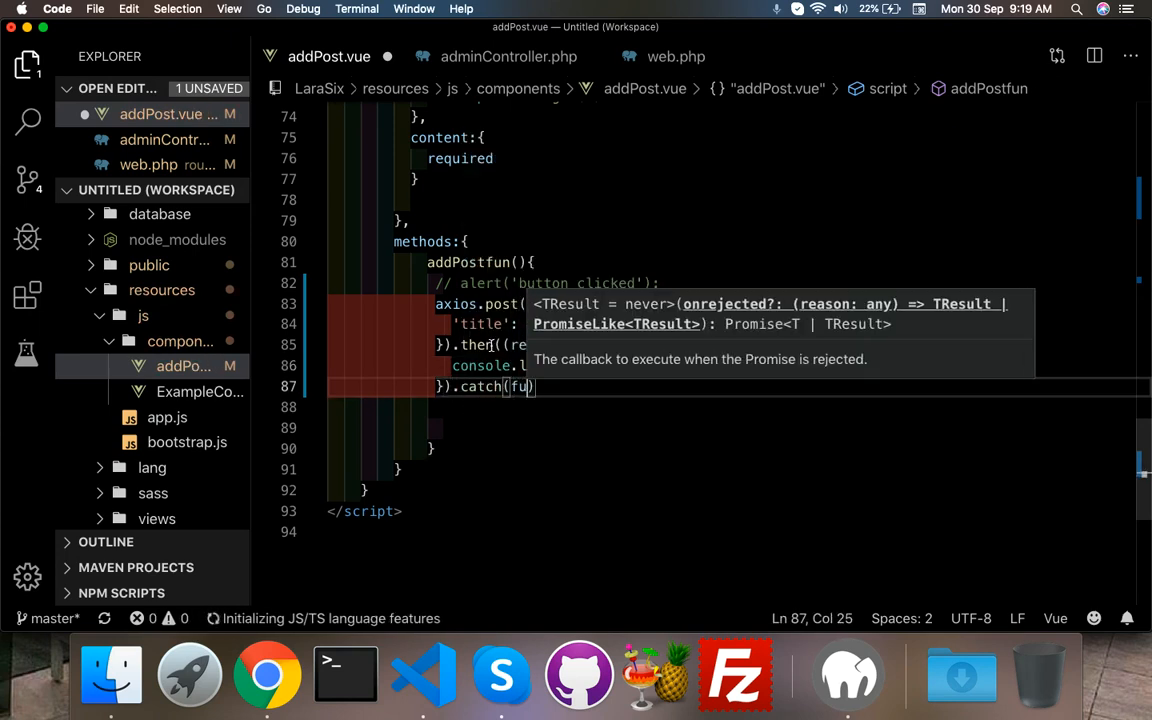
type("function(e")
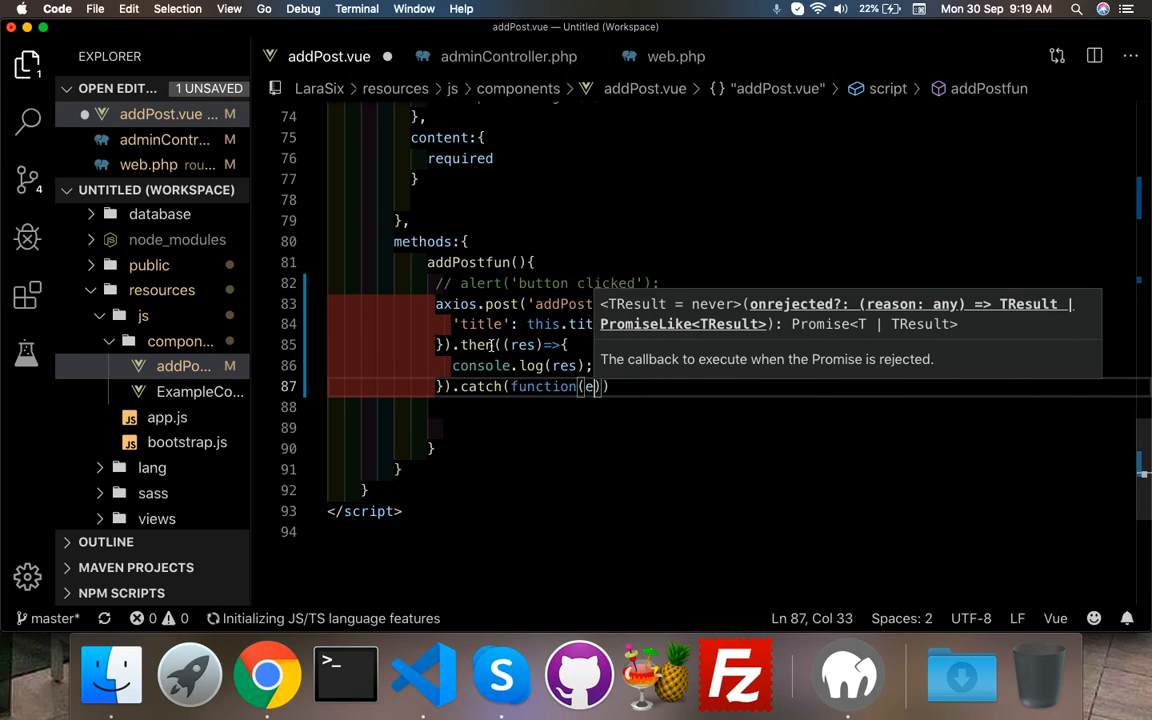
type("rror")
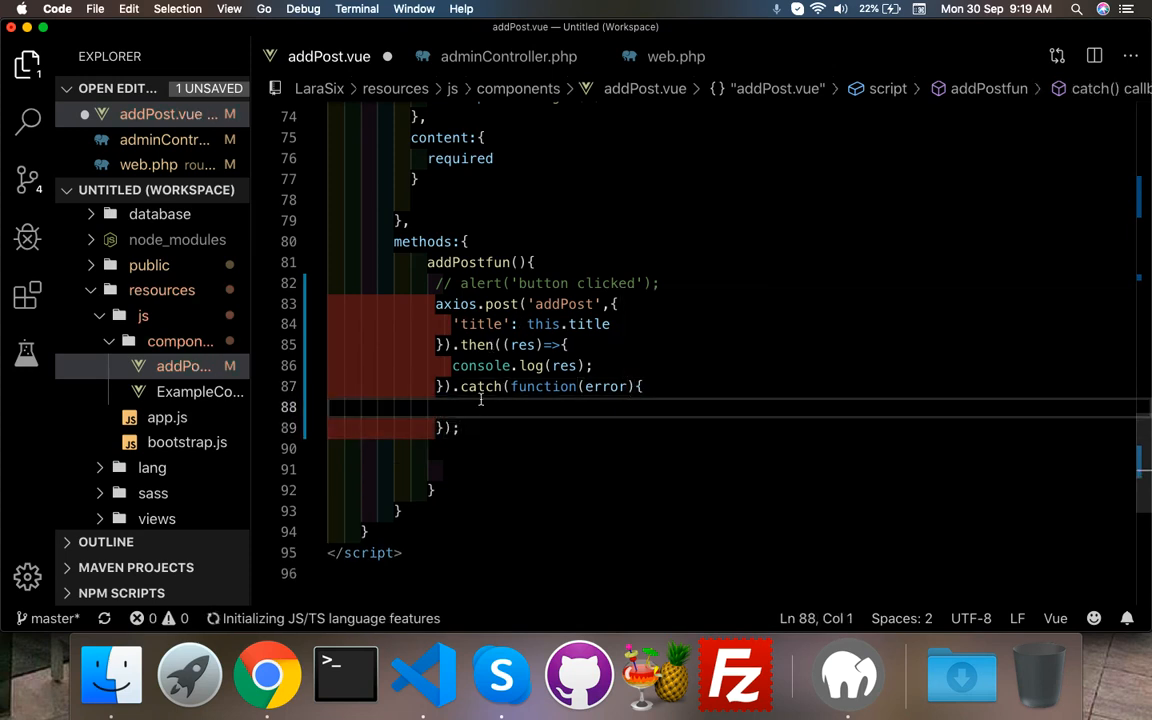
type("c")
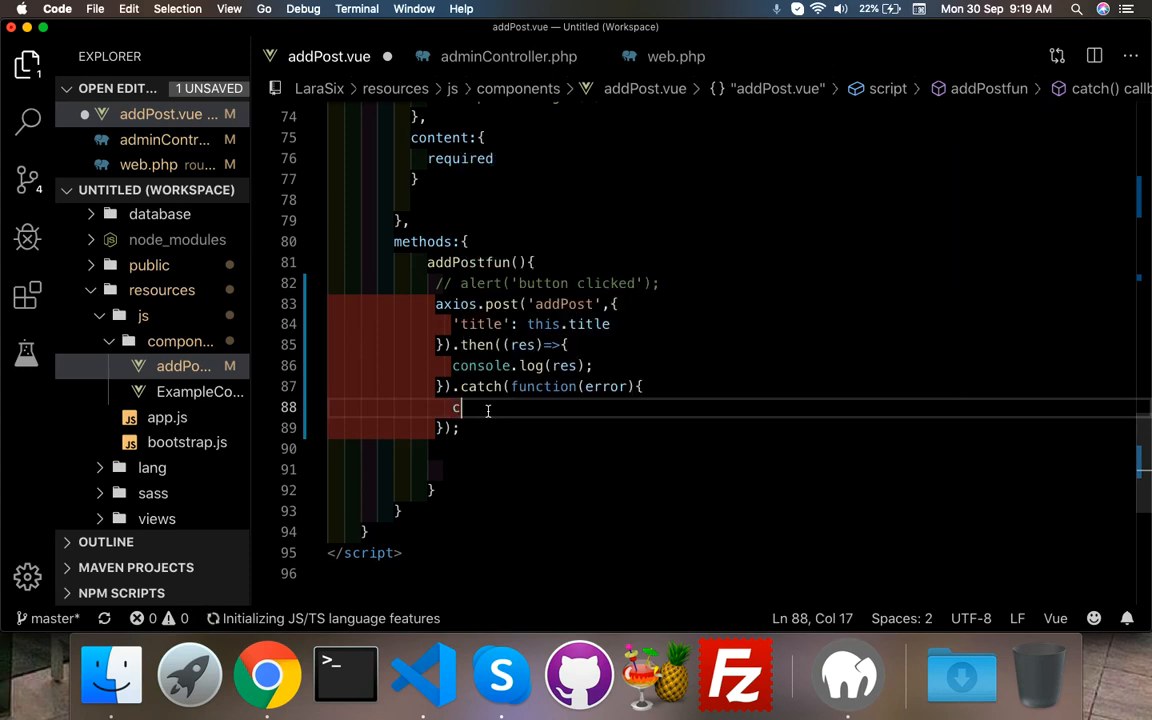
type("onsole.log(error);")
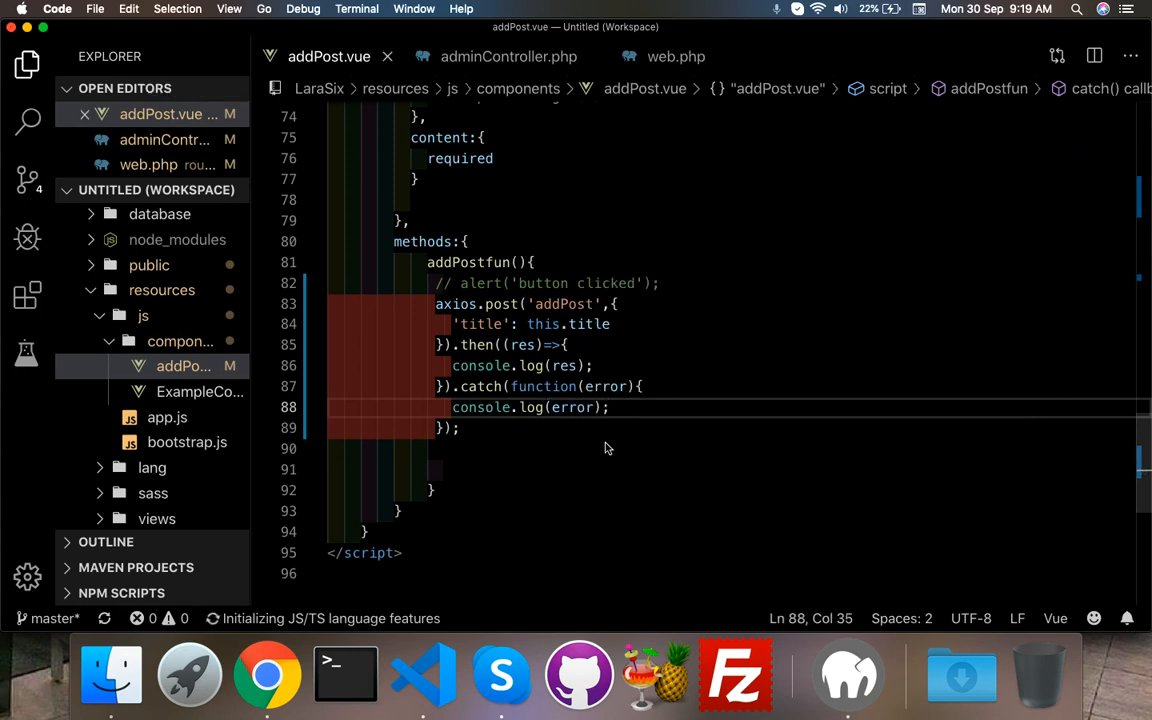
Step: Refresh the Add New Post page and hit Publish with the Network panel open
left_click(266, 672)
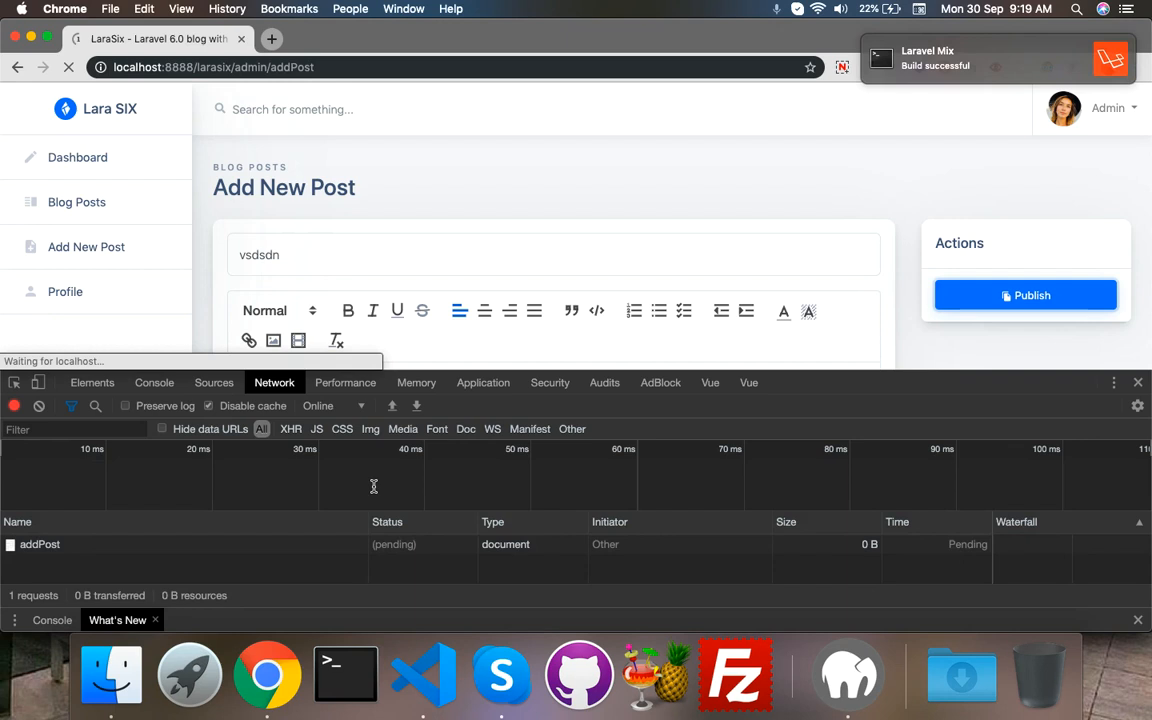
left_click(1024, 296)
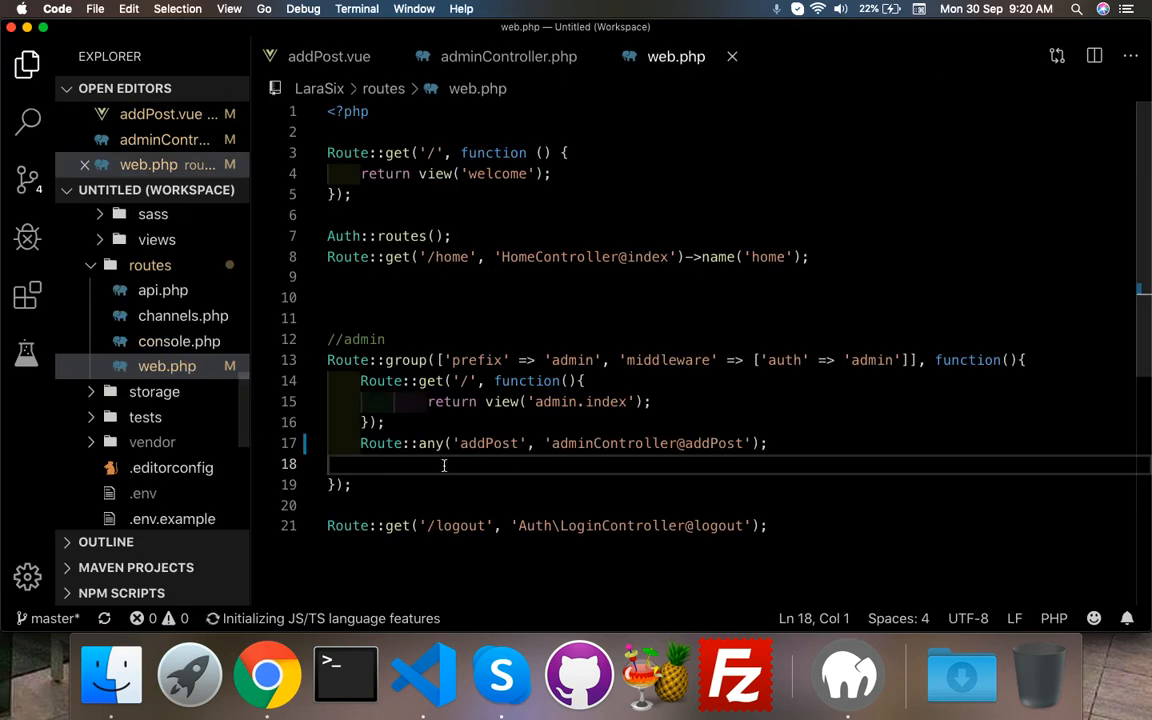
Step: Select the addPost action in web.php and bring adminController.php back into view
double_click(432, 444)
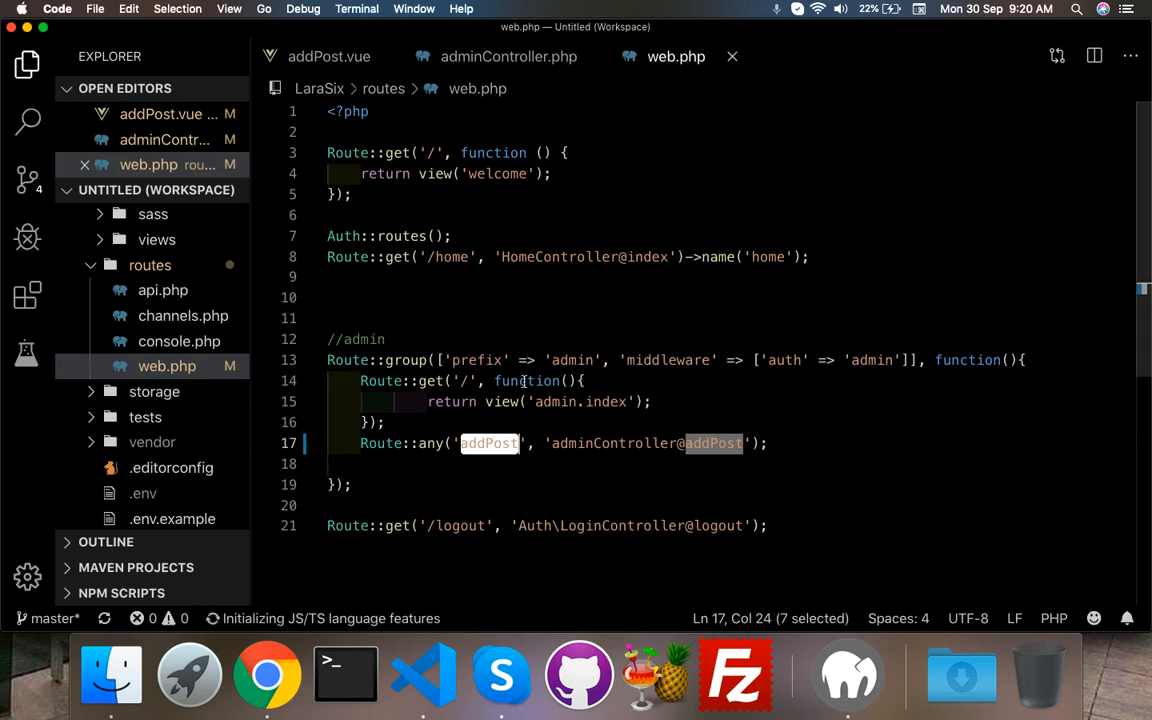
left_click(508, 56)
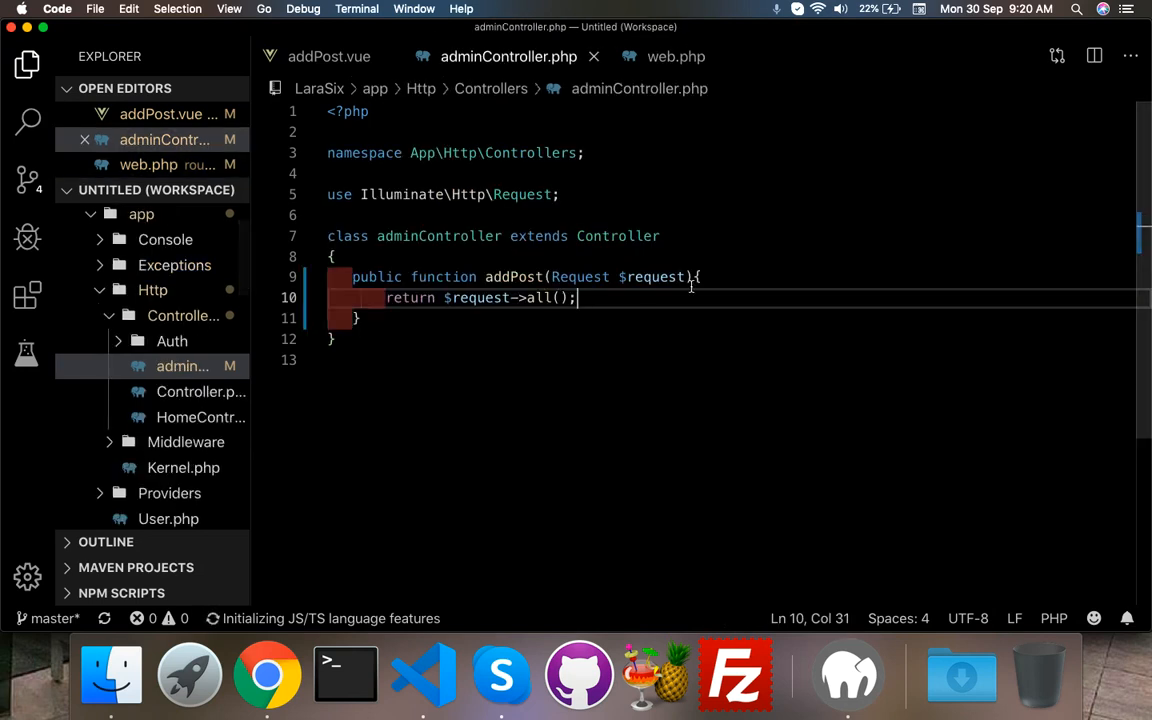
Step: Wrap the $request->all() return in if($request->isMethod('post'))
type("if")
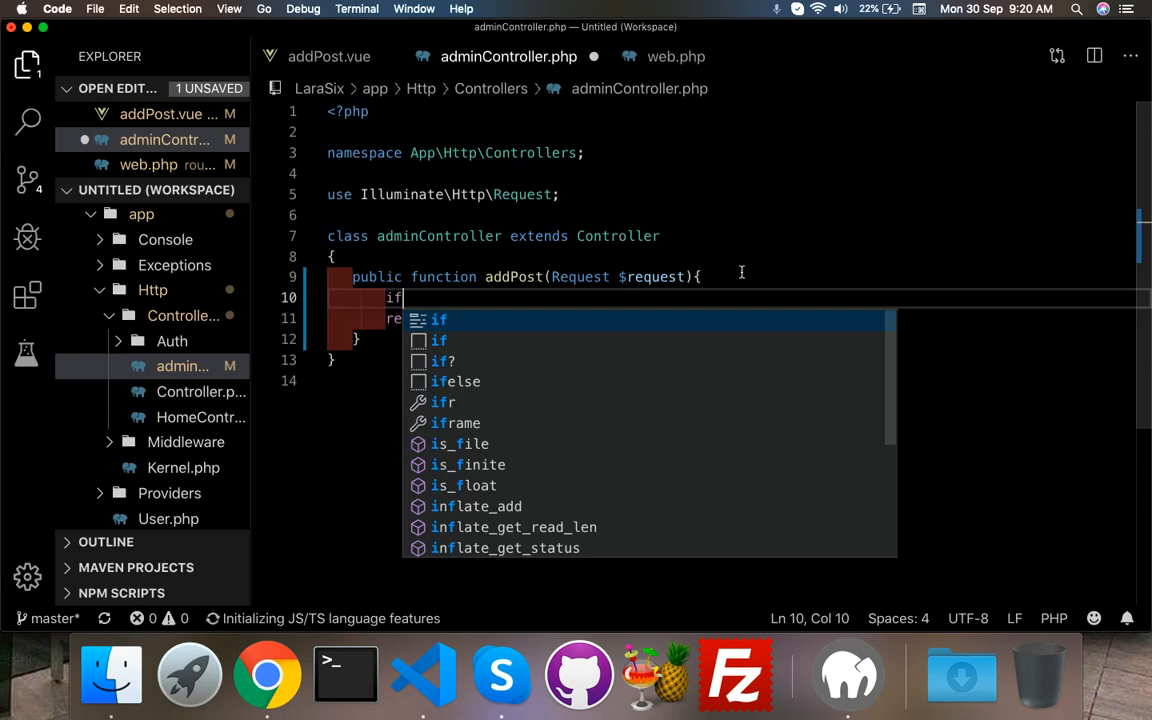
type("($")
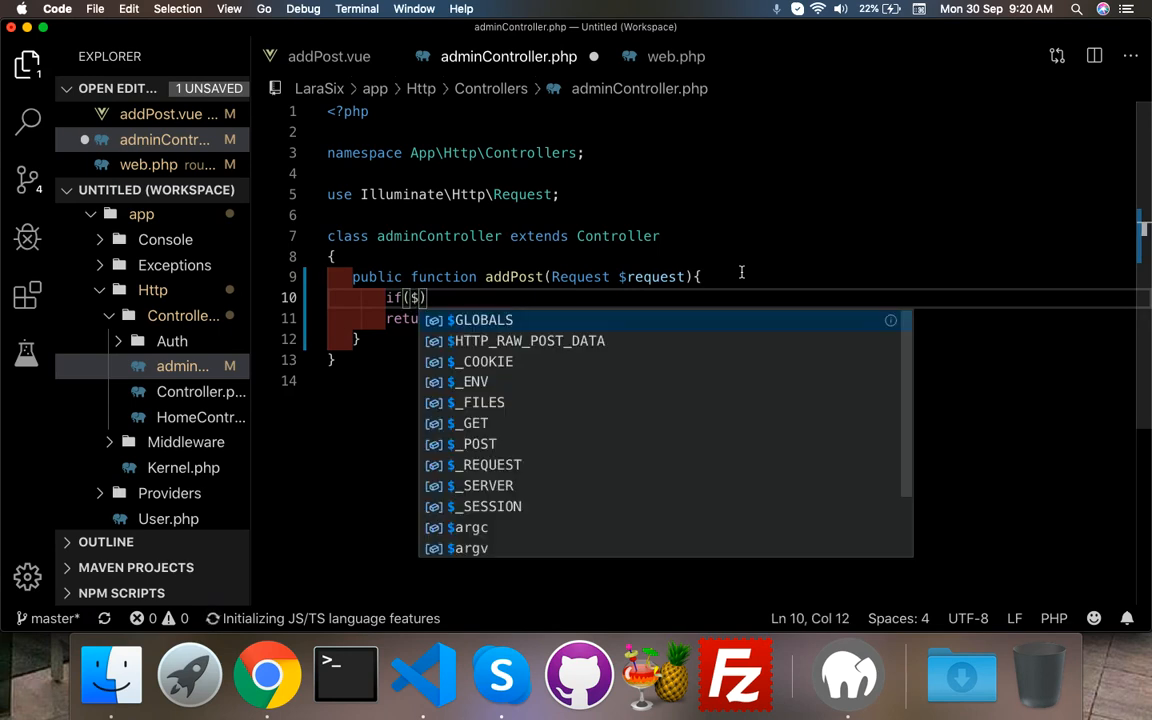
type("request->")
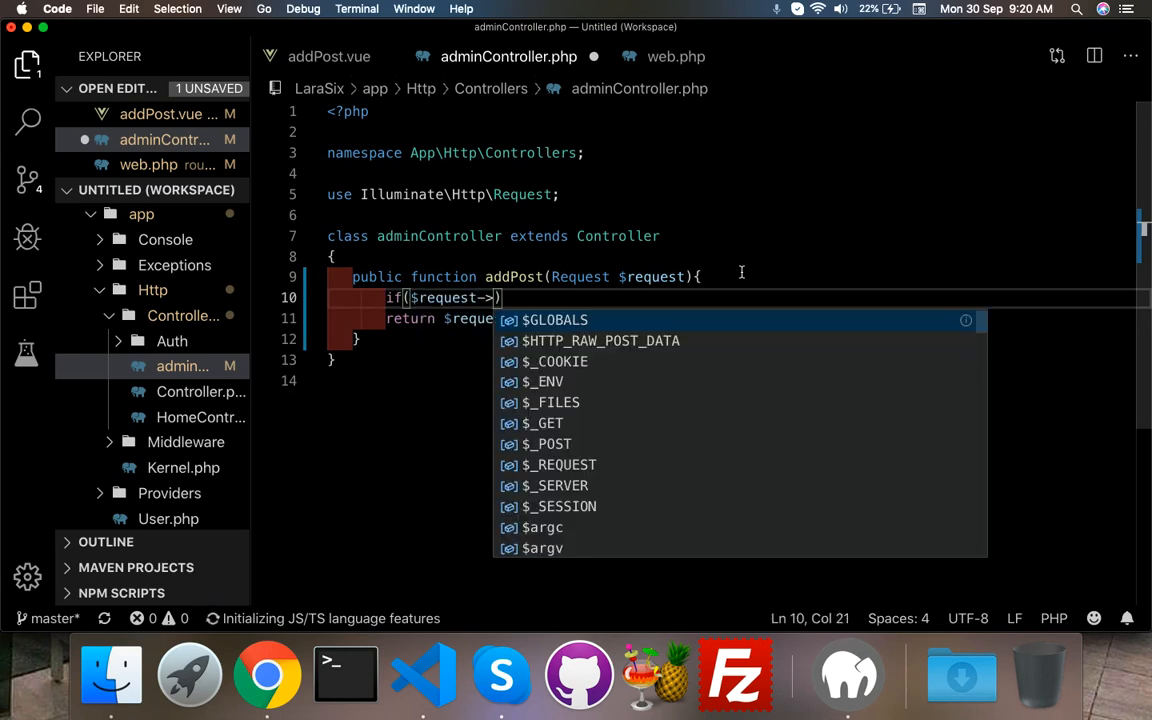
type("isMethod('post")
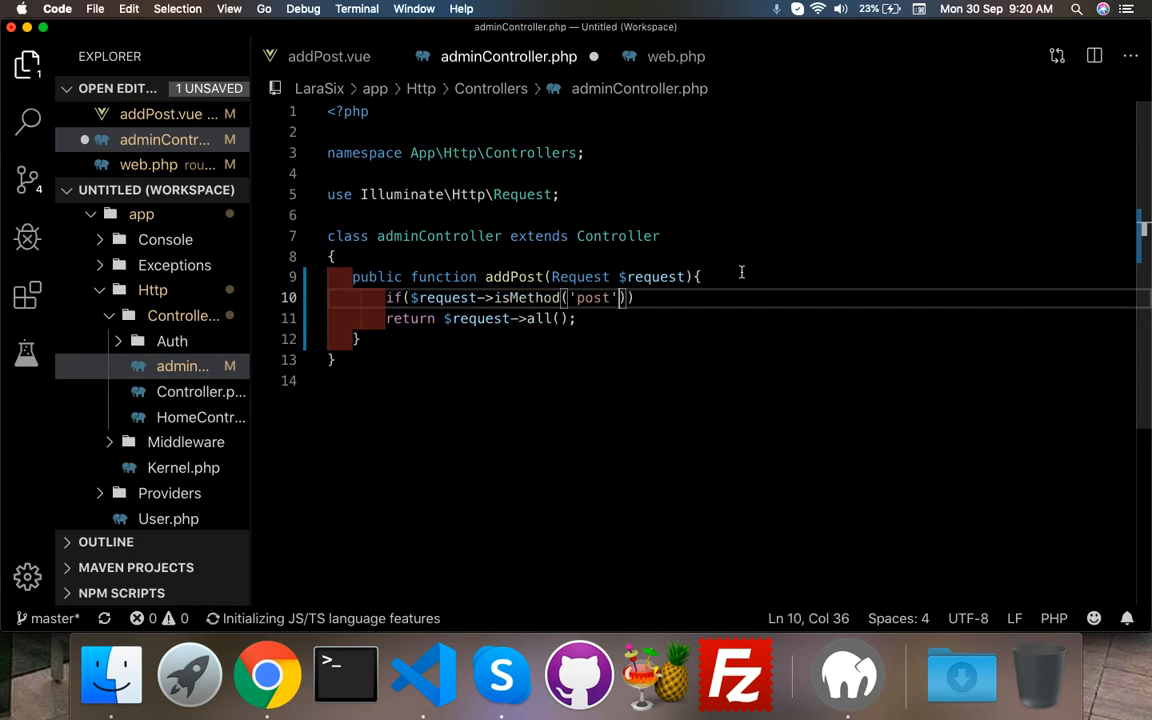
type(")")
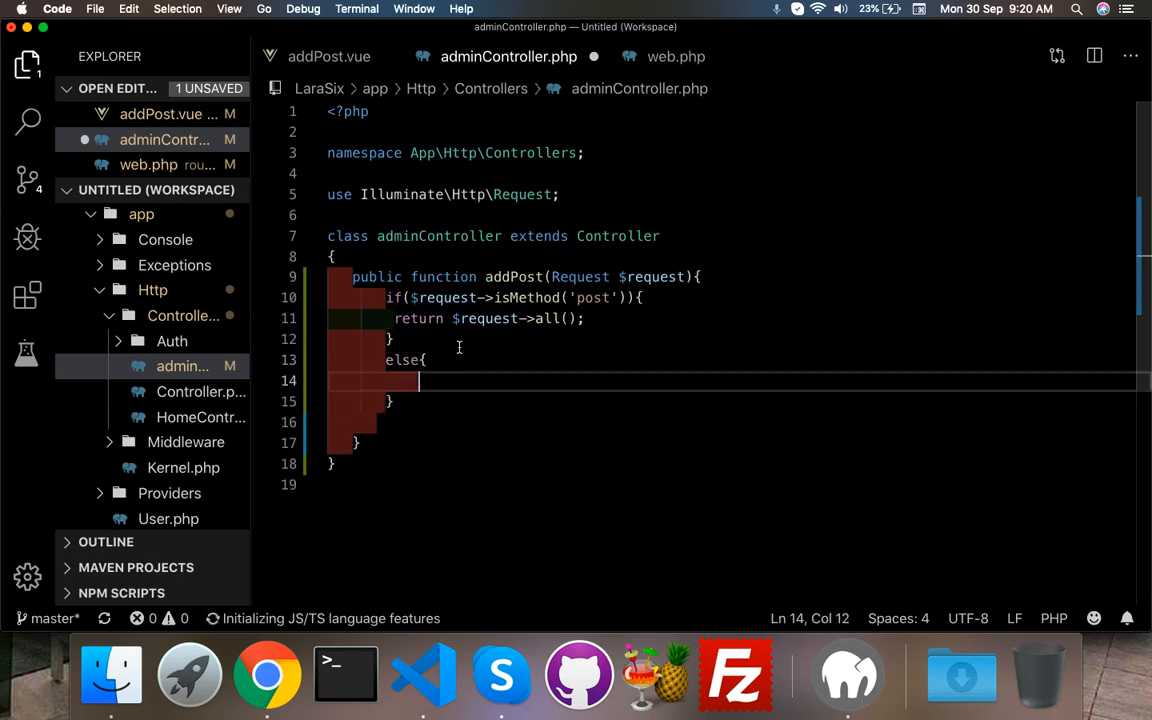
Step: Add an else branch returning view('admin.addPost')
type("return")
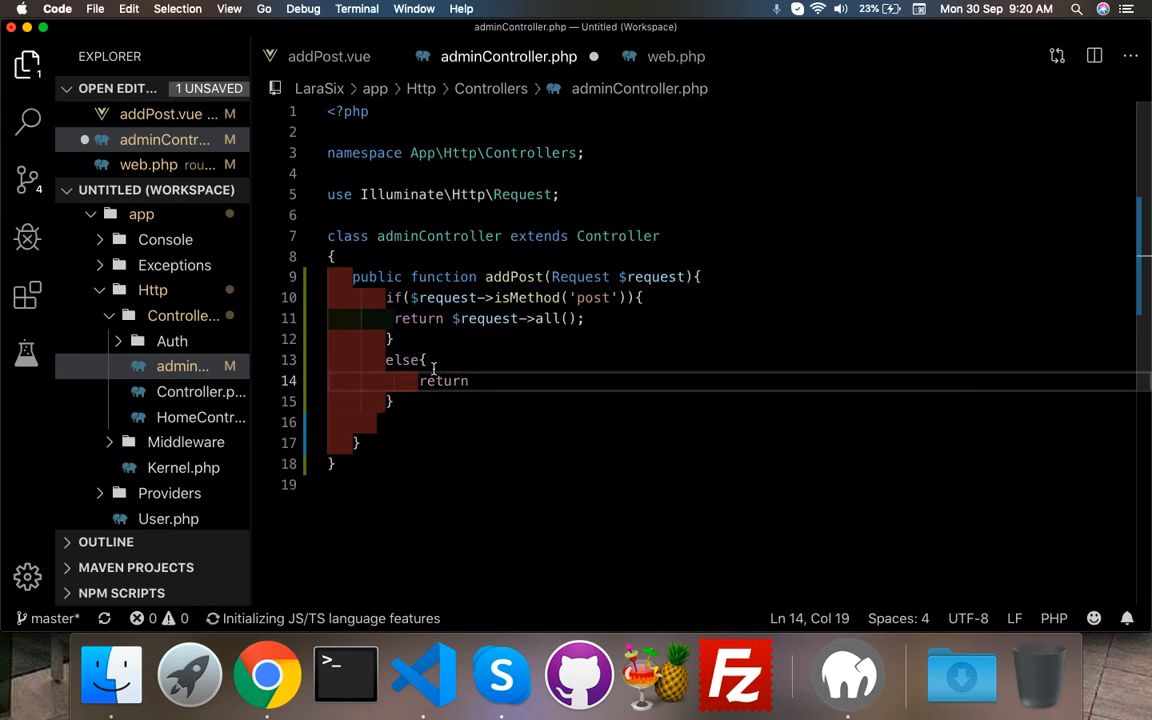
type("v")
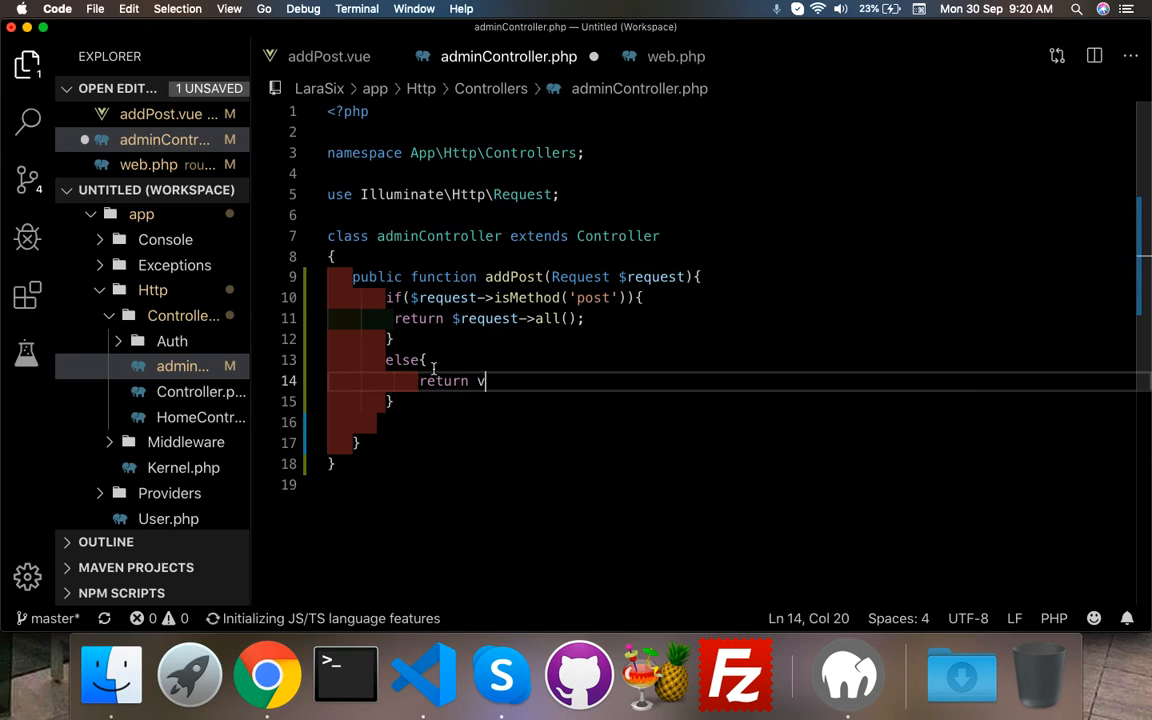
type("iew('')")
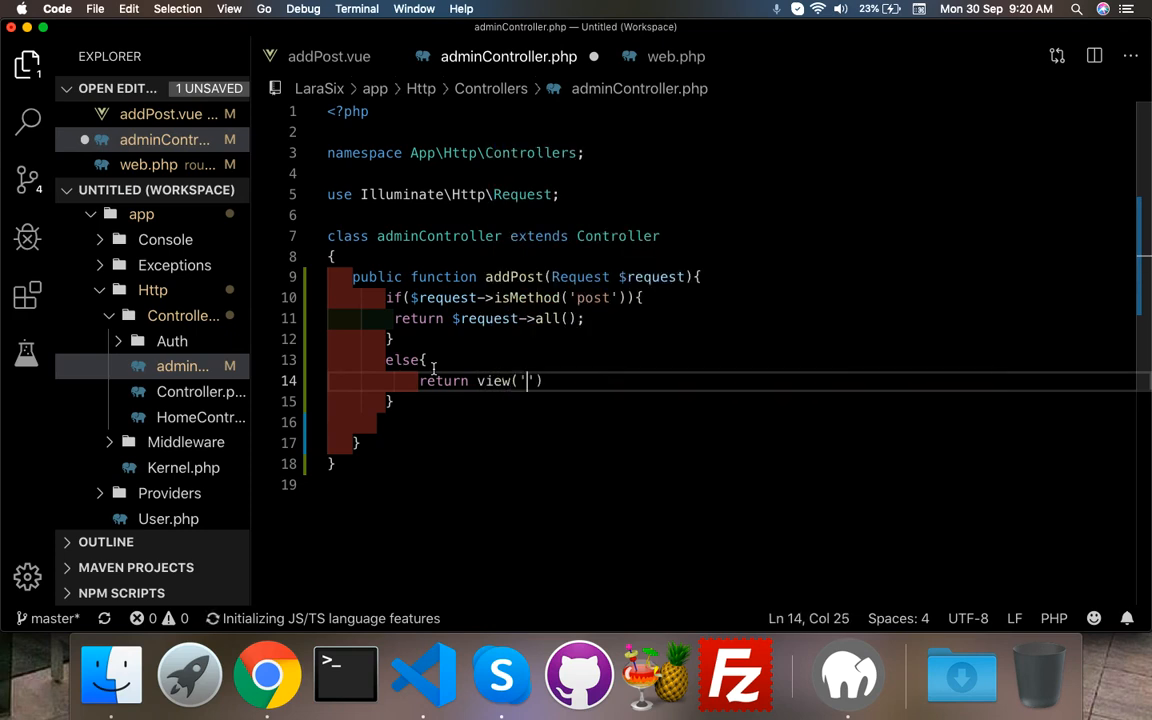
type("admin.")
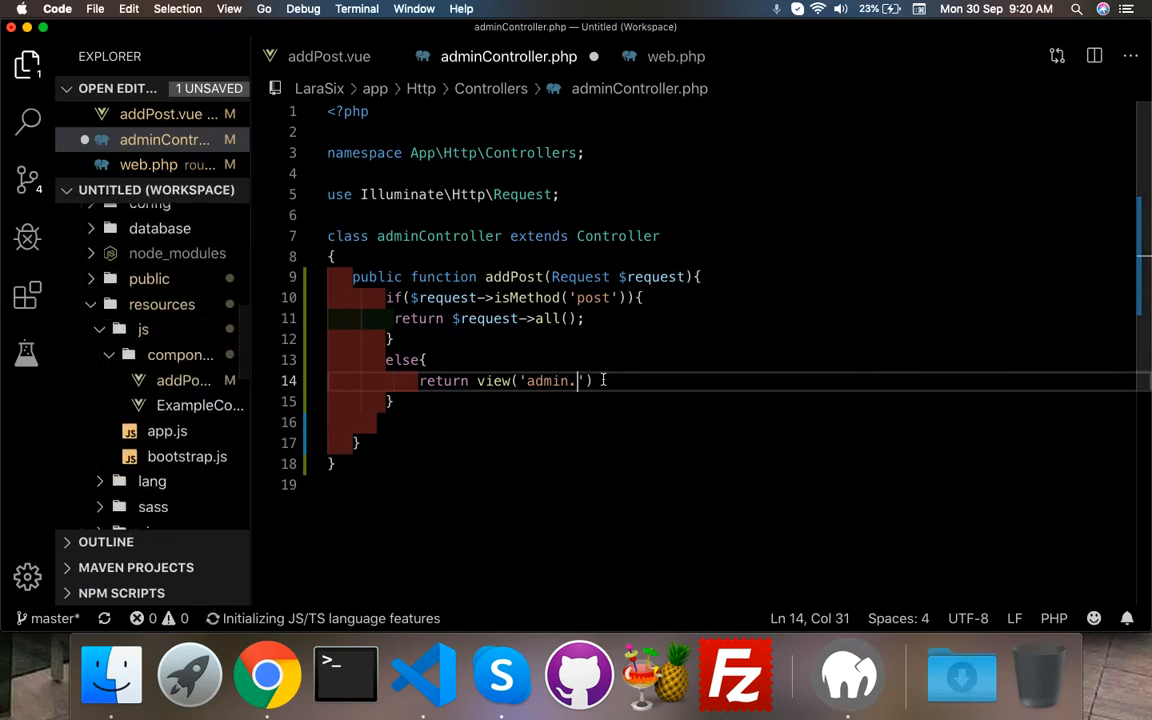
type("addPos")
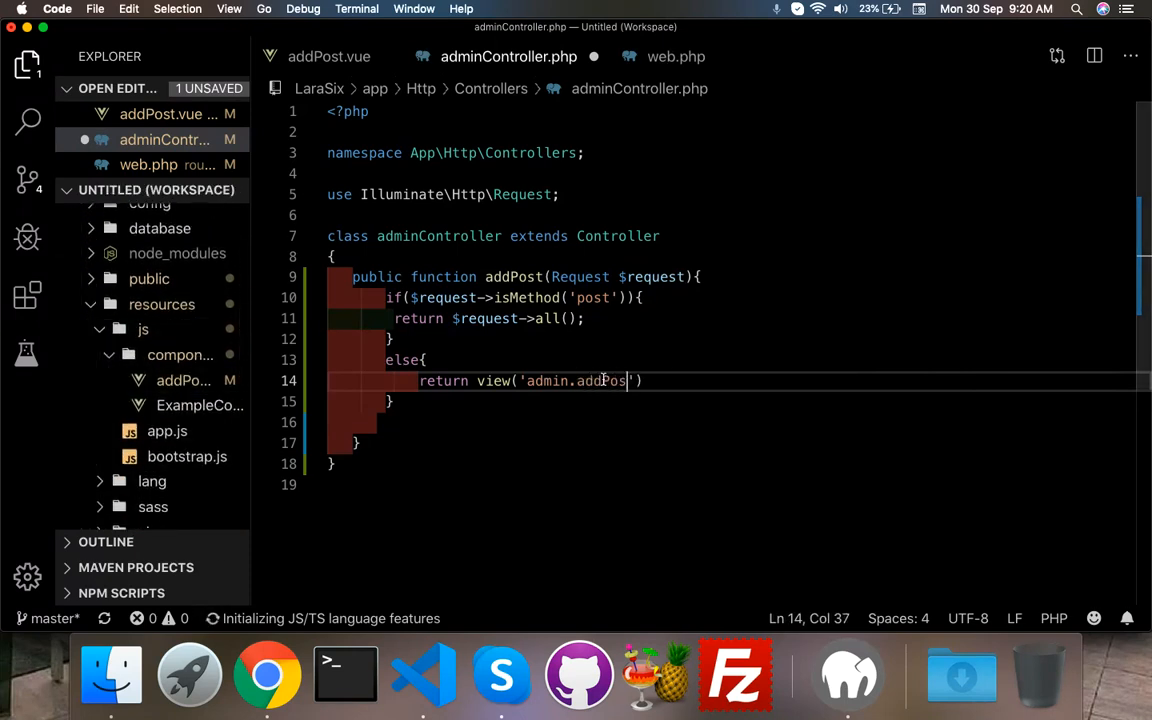
type("t);")
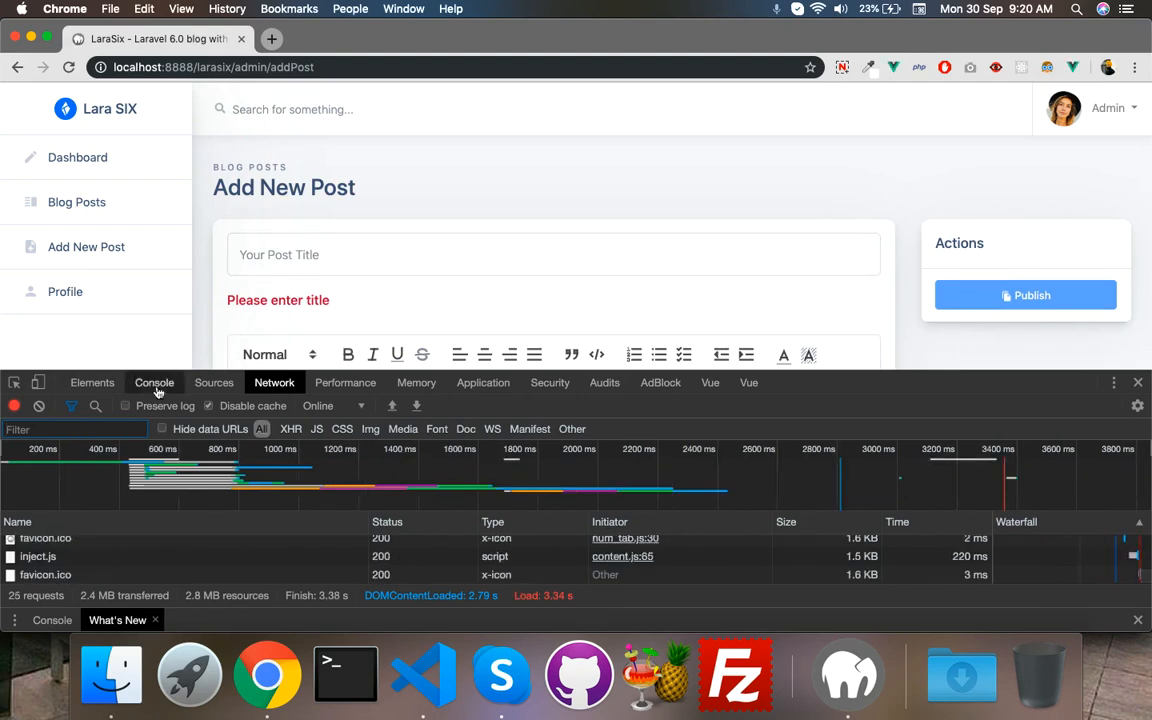
Step: With the Network panel showing, fill a test title and body and publish the post
left_click(154, 382)
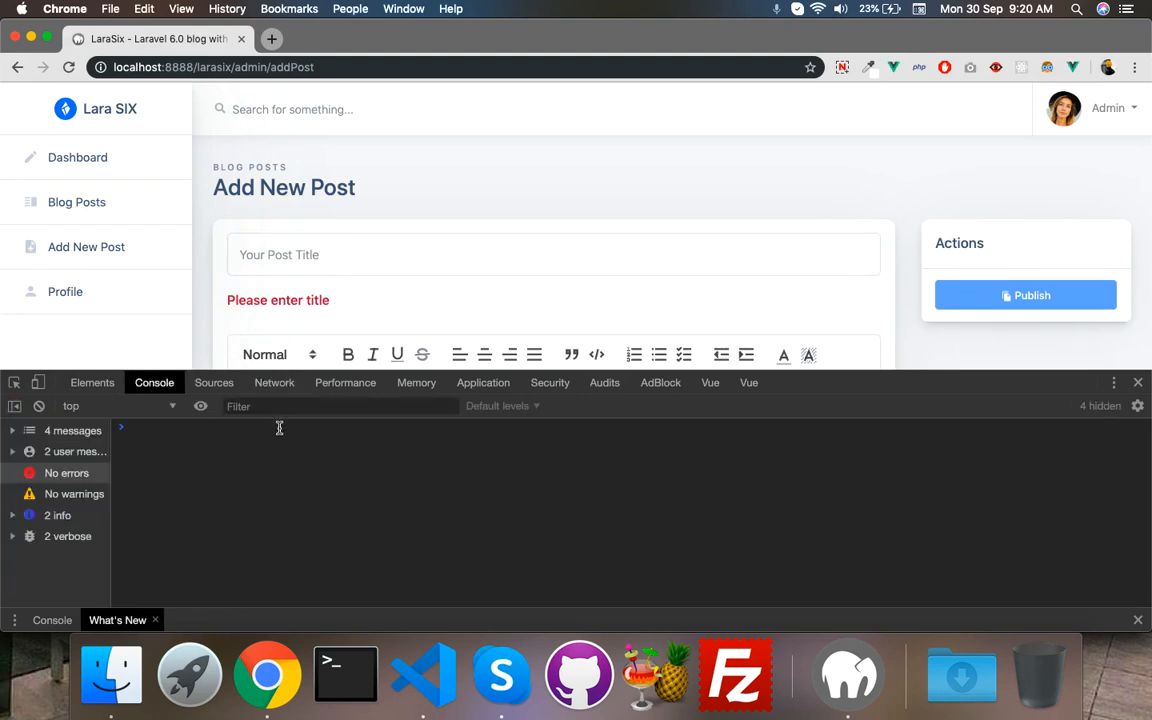
scroll("down", 3)
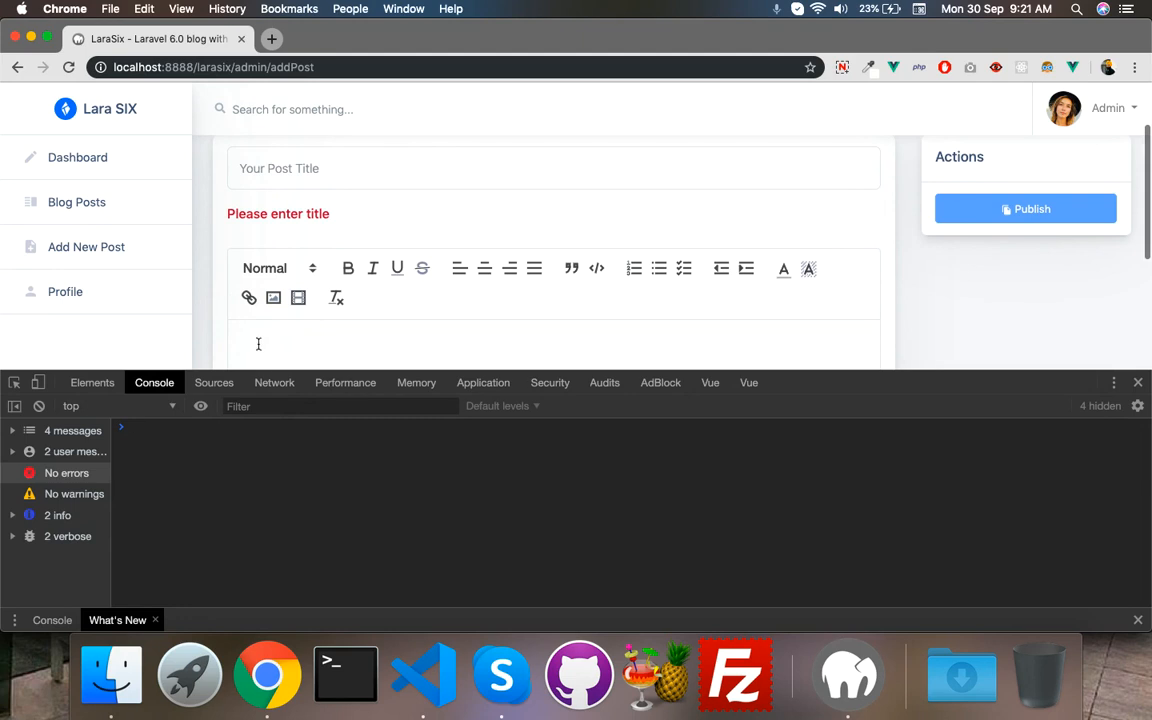
left_click(274, 382)
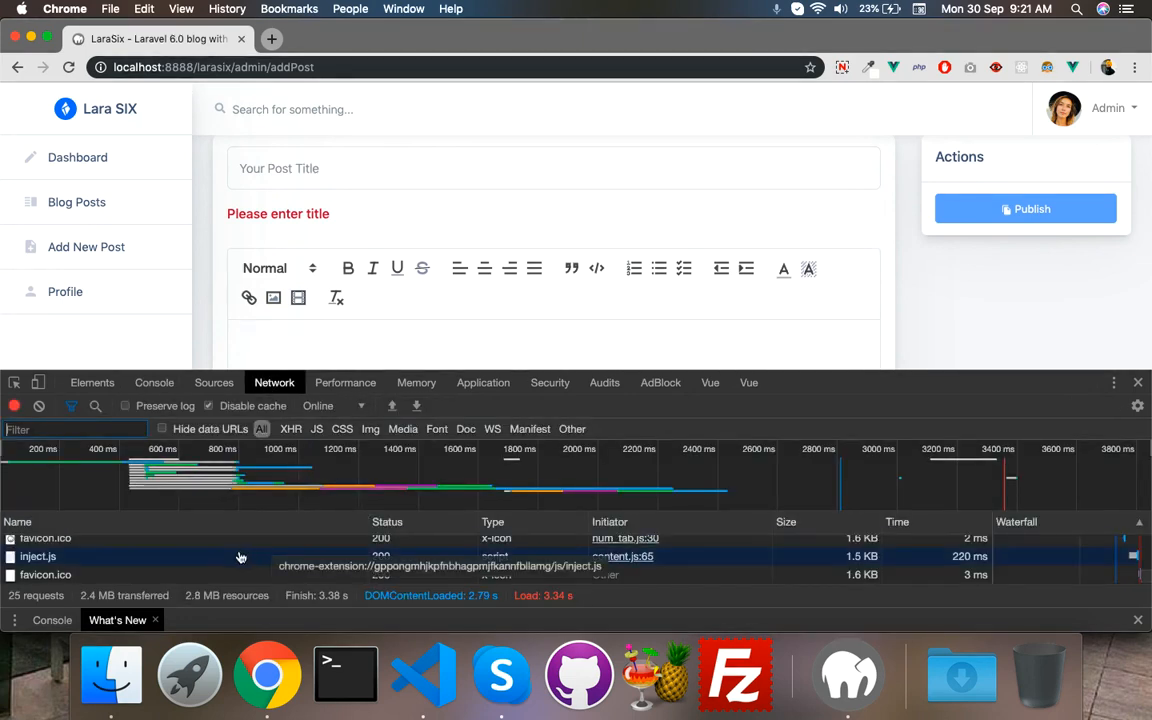
mouse_move(184, 574)
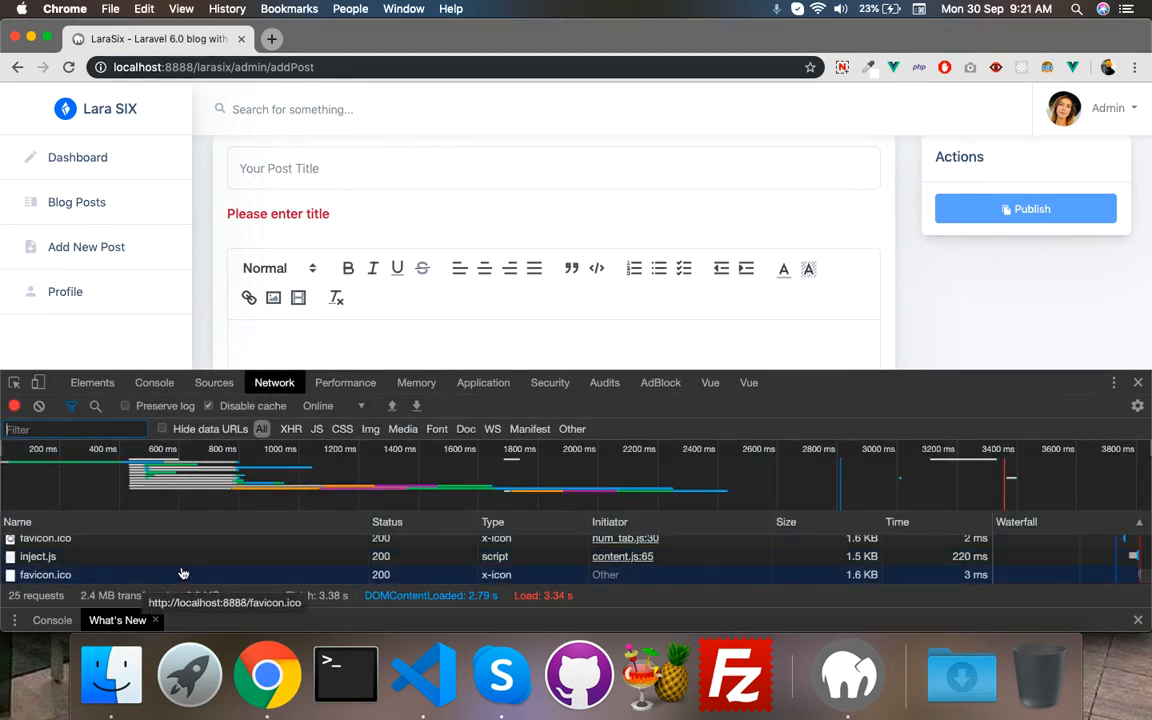
type("dcsnefcdd efcd")
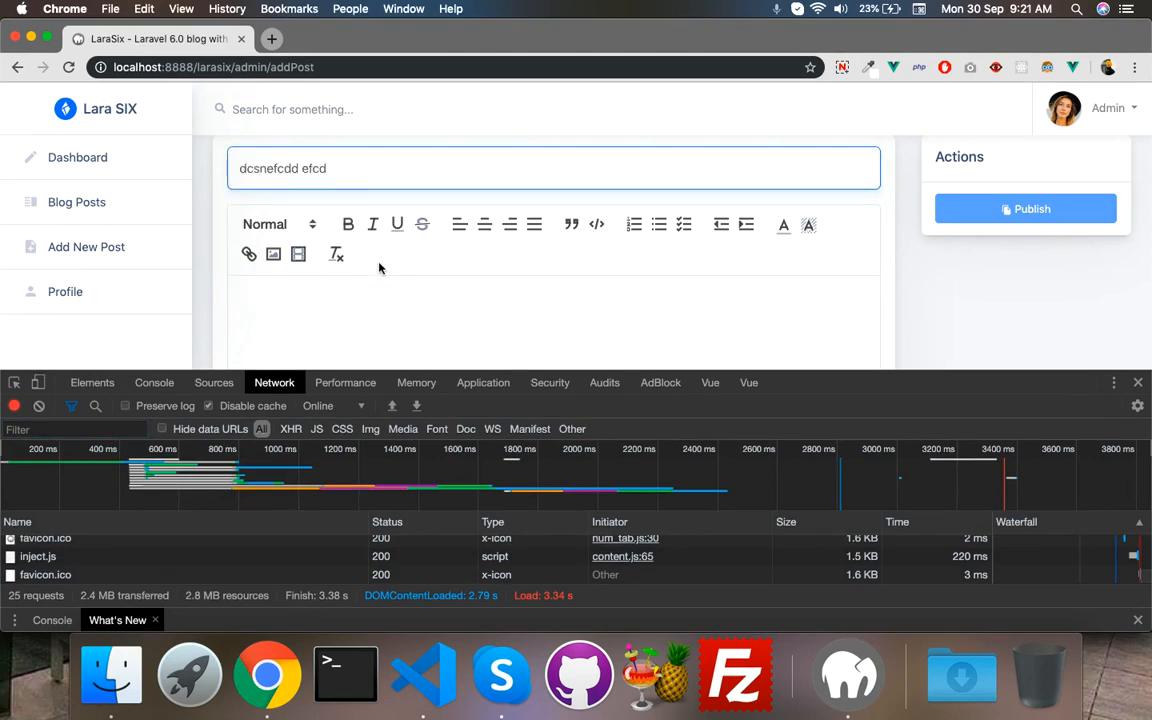
type("cfe dcfrvsc svfc")
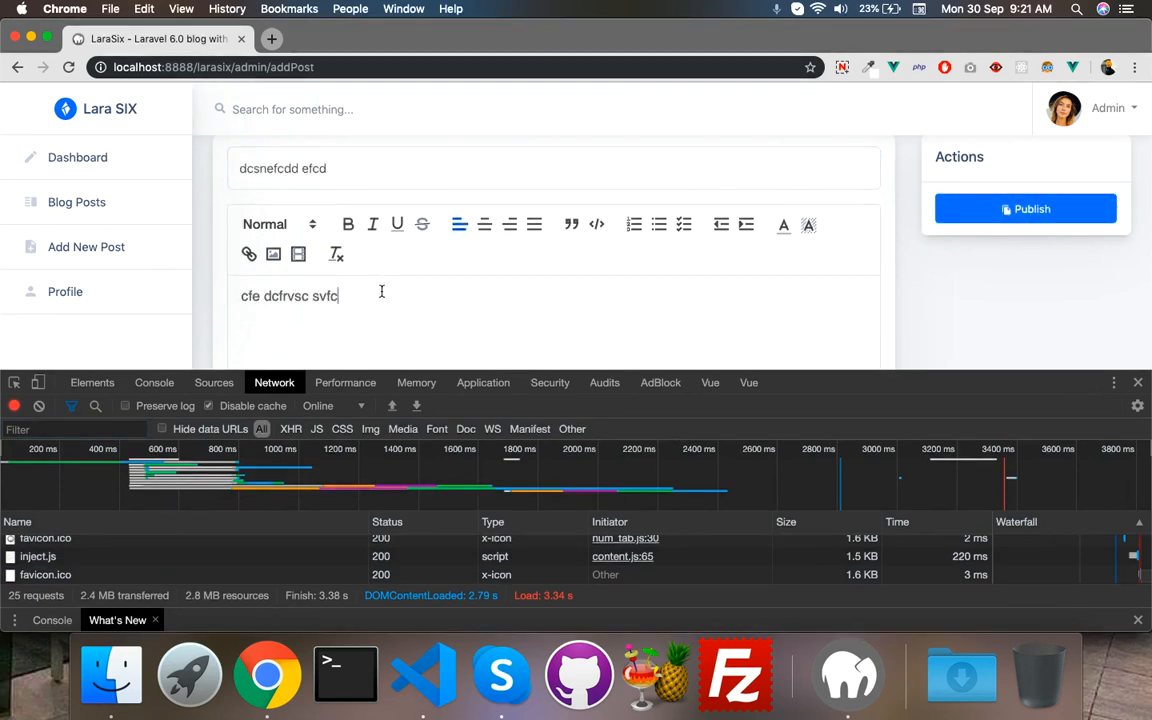
type("rfv wfdvs")
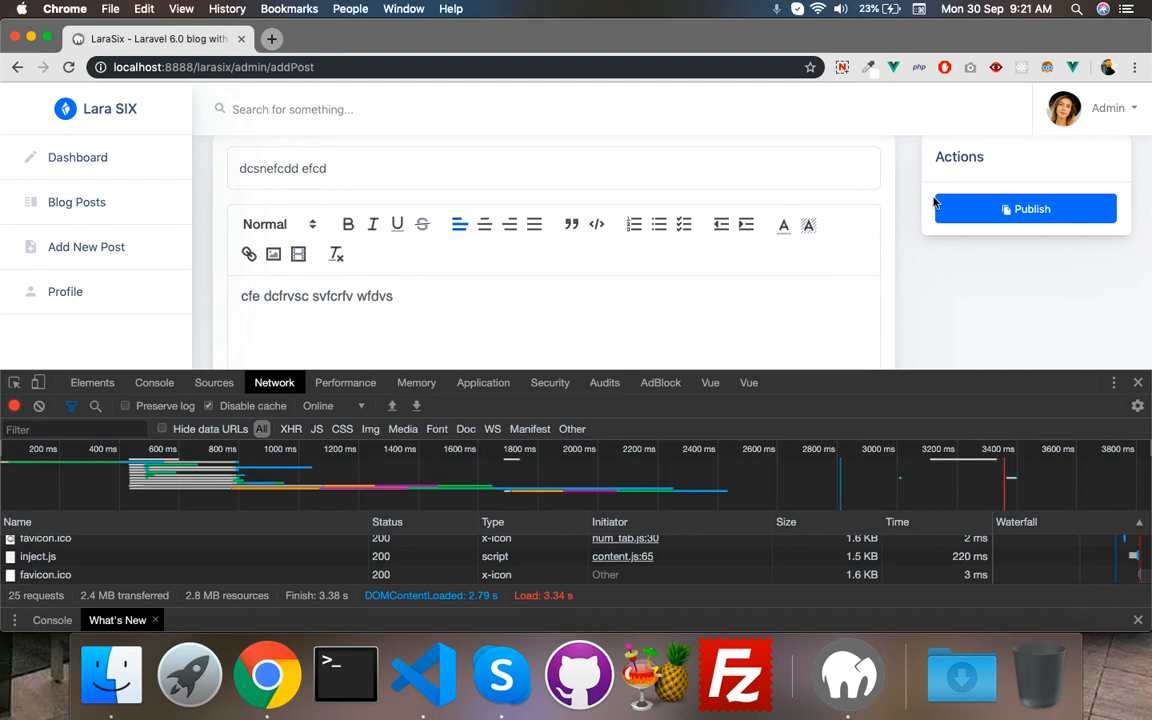
left_click(1024, 210)
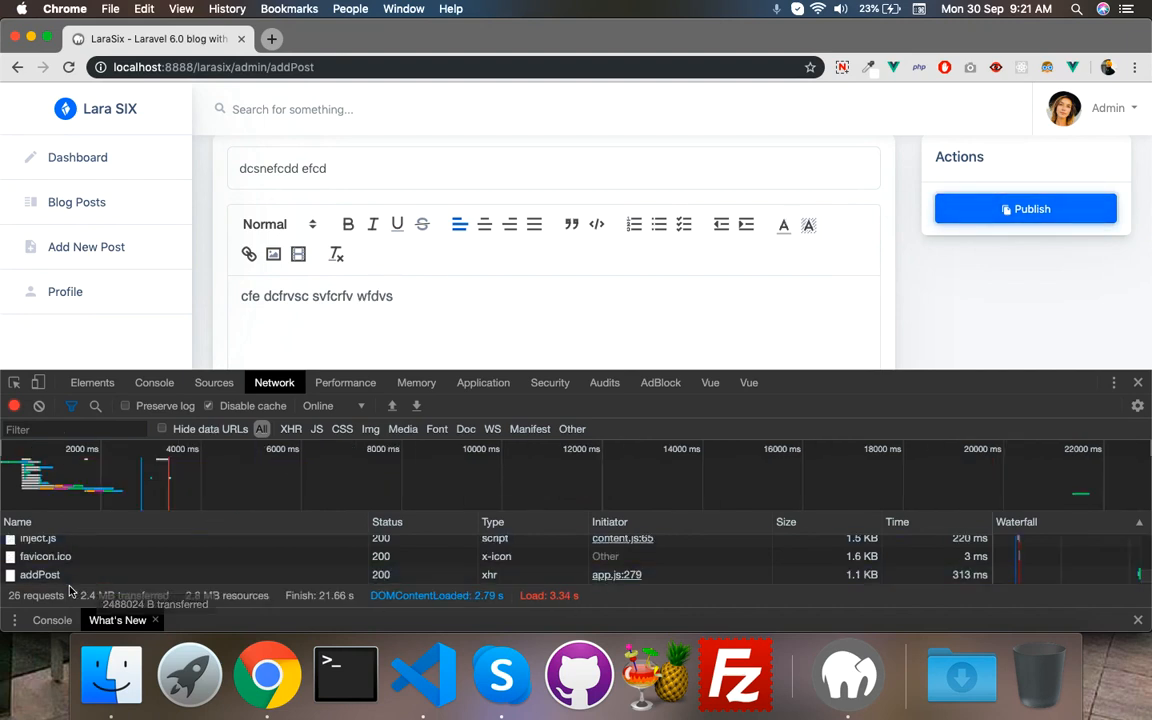
Step: Inspect the addPost request's Preview and Headers to see only the title was sent and returned
left_click(40, 574)
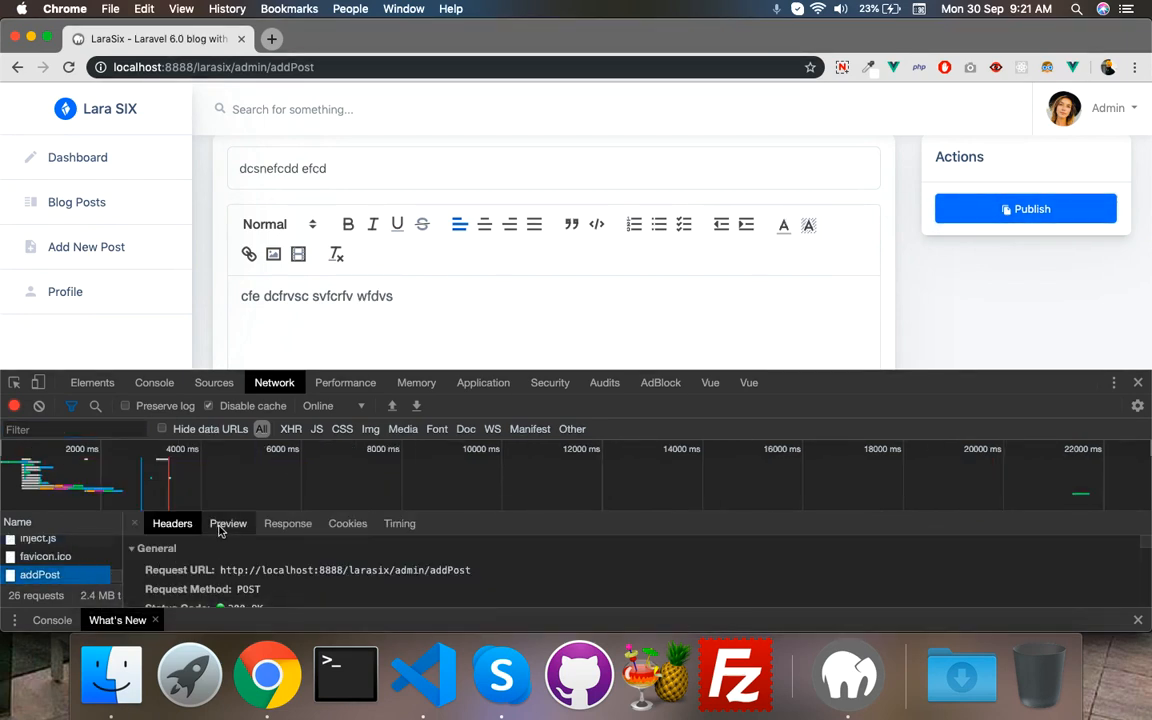
left_click(228, 524)
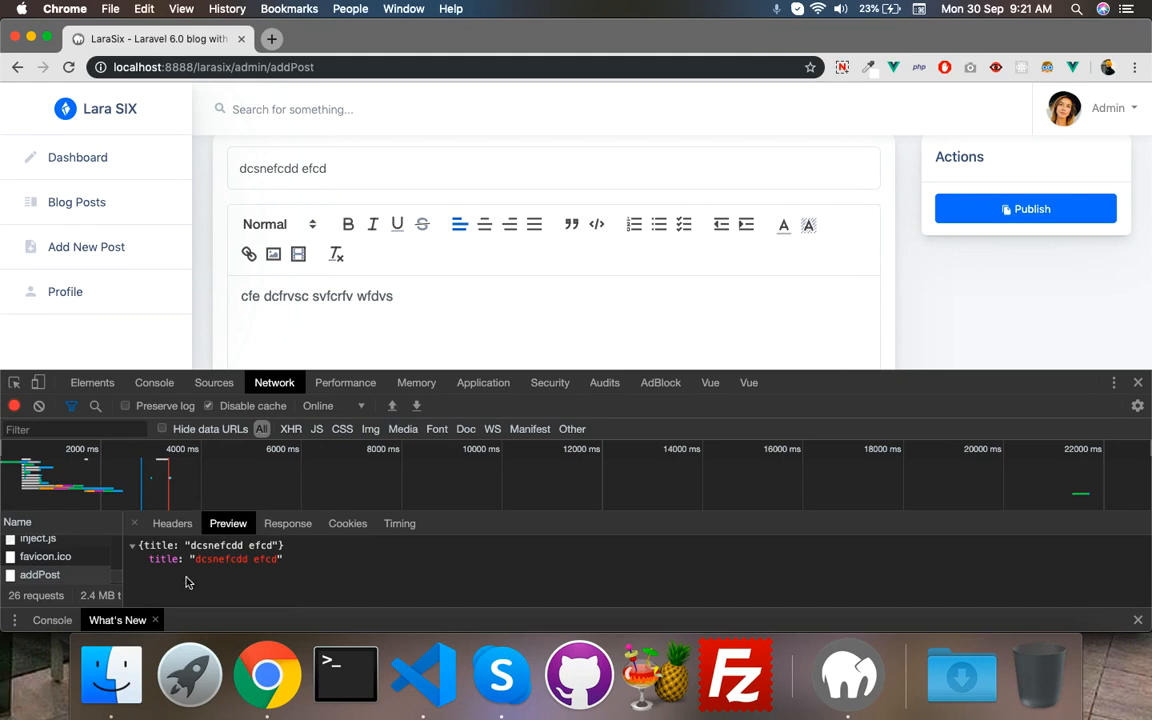
left_click(172, 524)
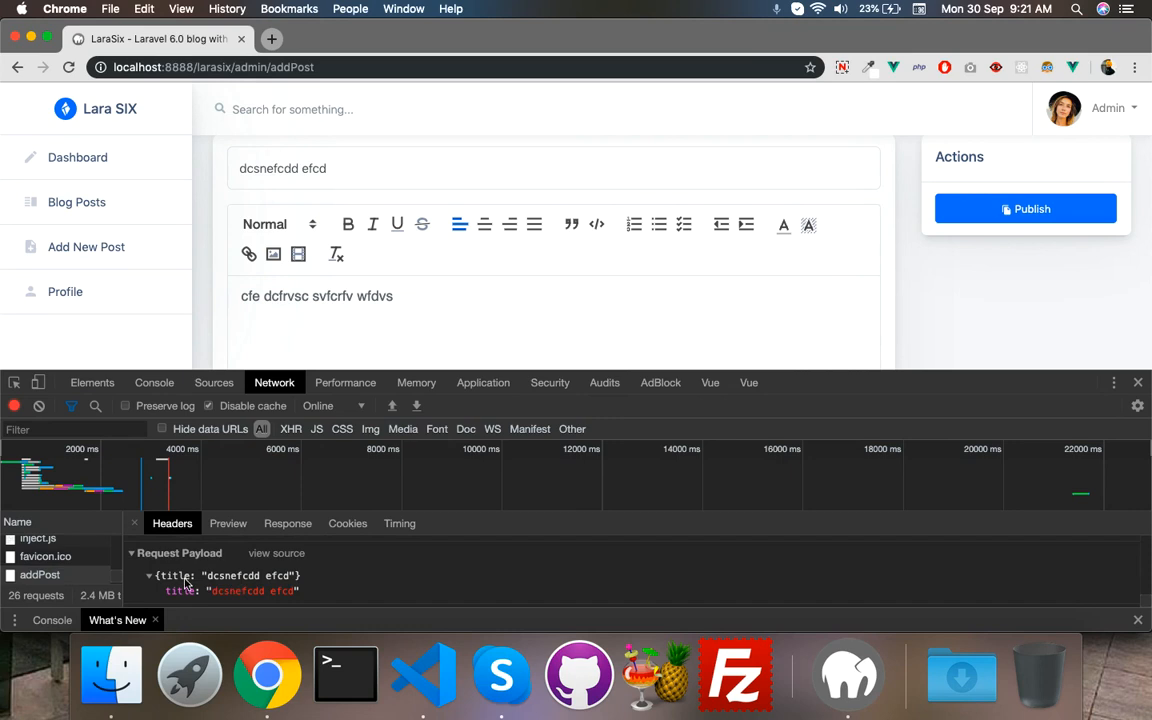
mouse_move(252, 590)
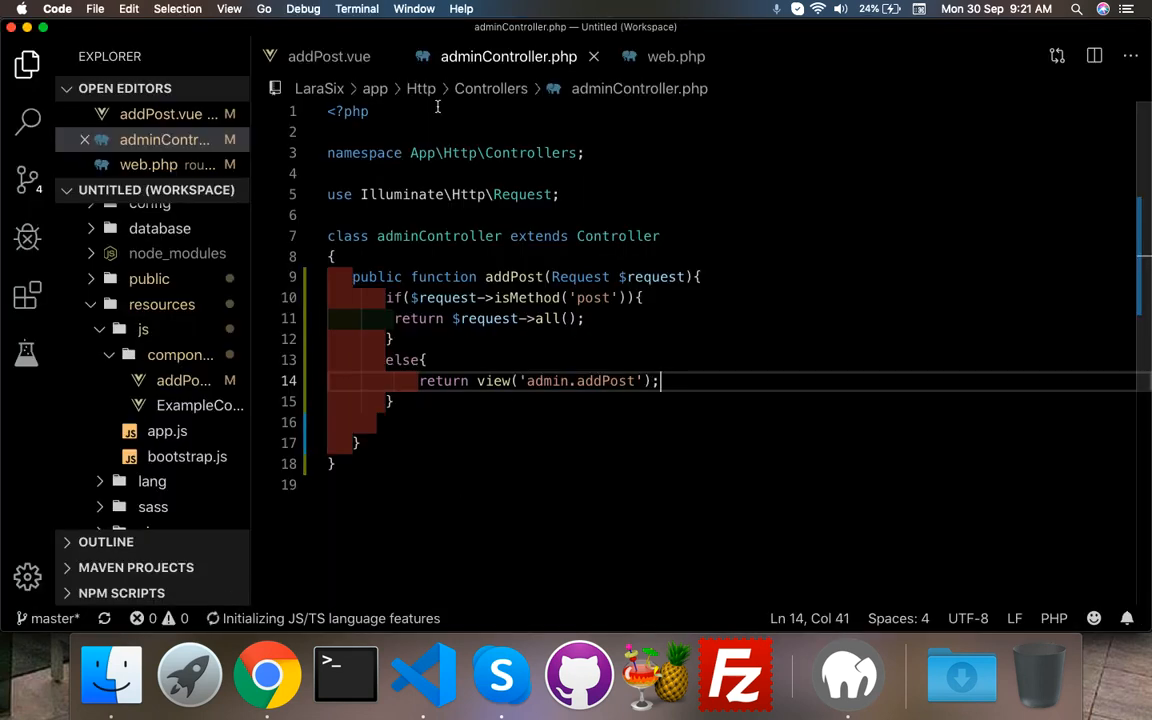
Step: Add 'content': this.content to the axios payload, then head to the browser and phpMyAdmin
left_click(328, 56)
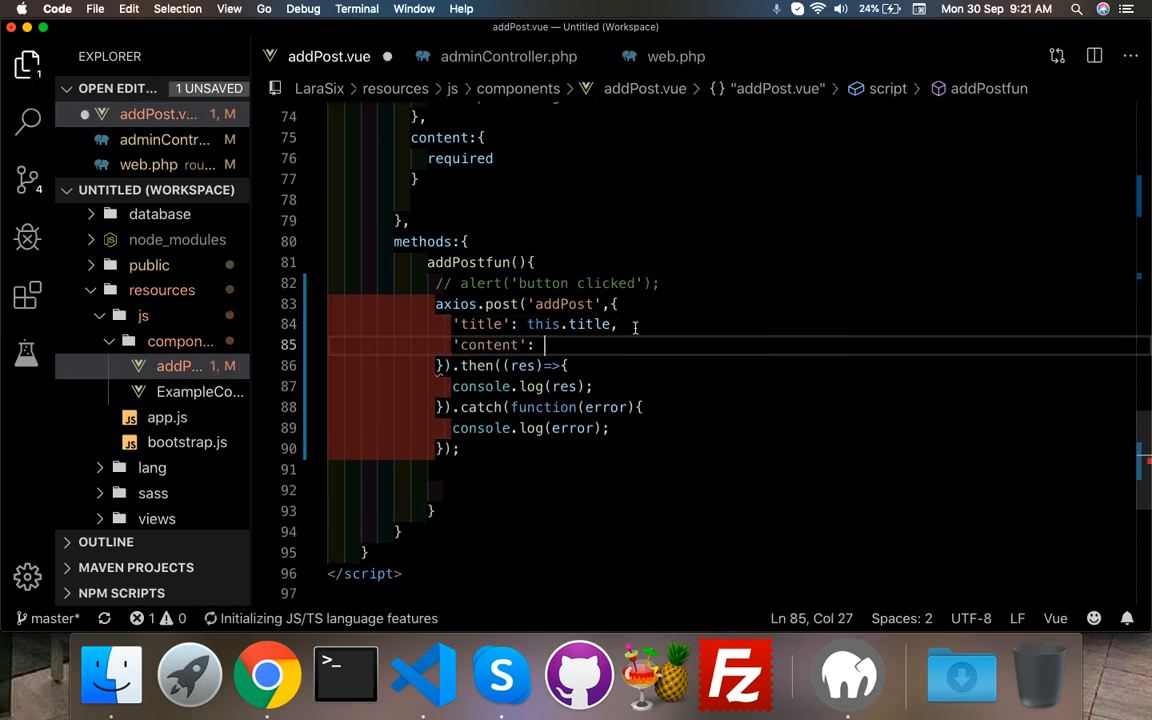
type("this.content")
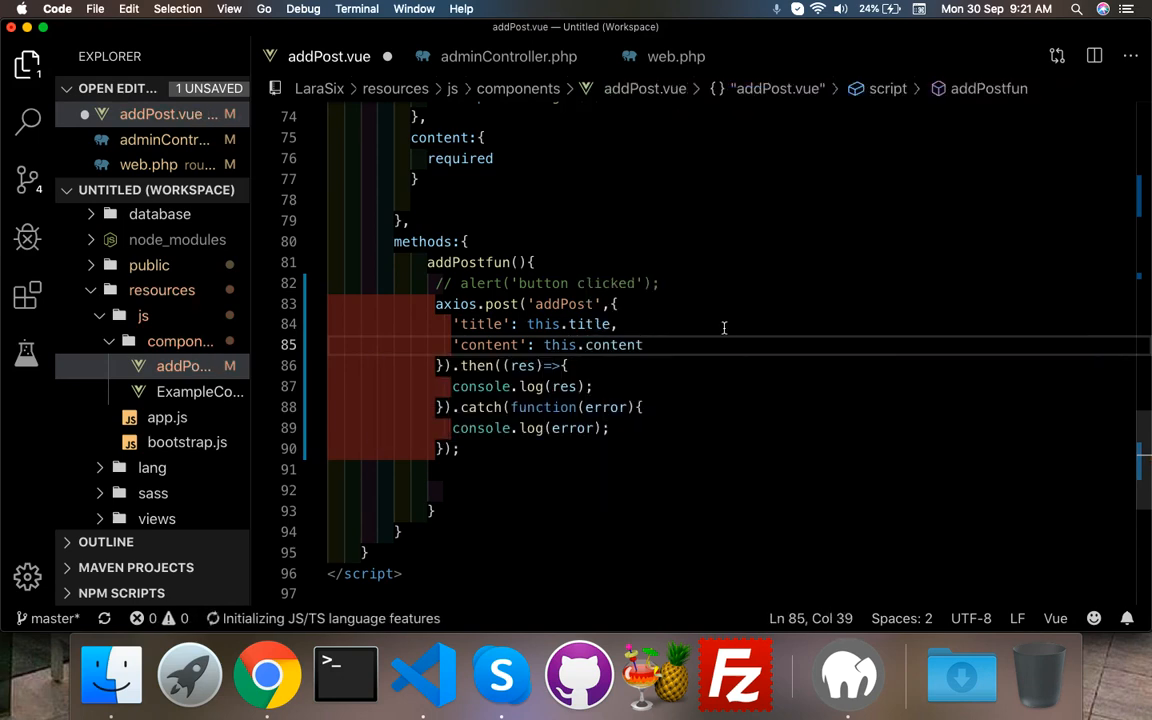
left_click(266, 672)
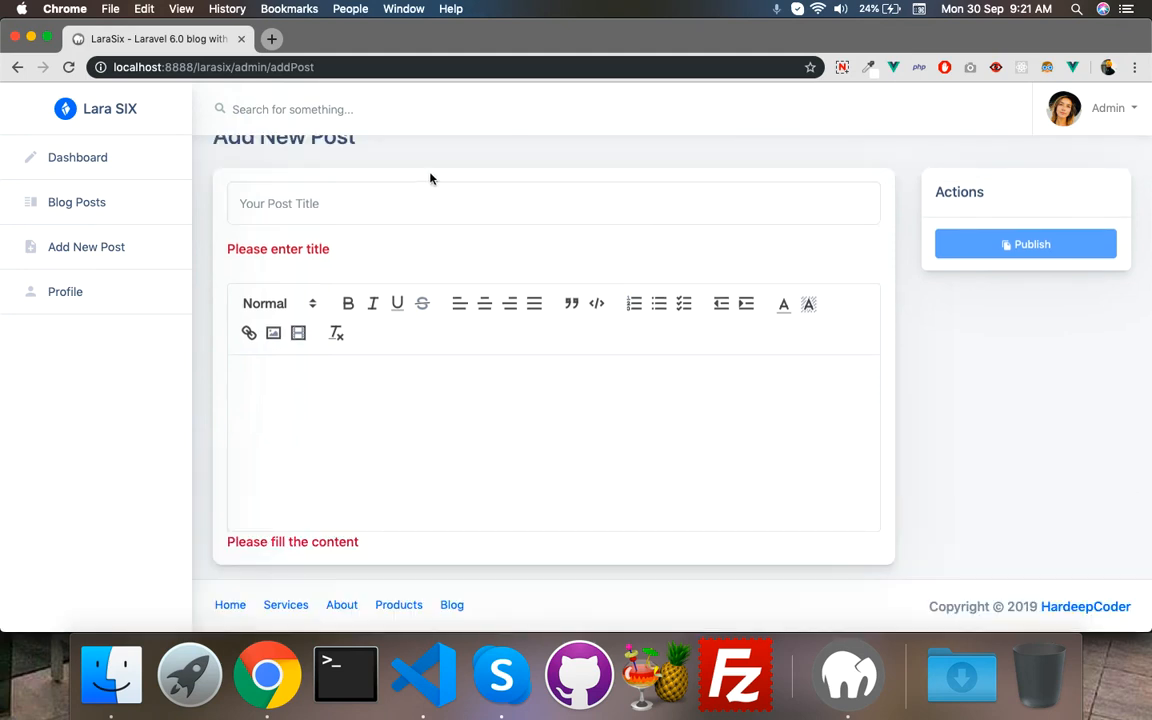
left_click(272, 40)
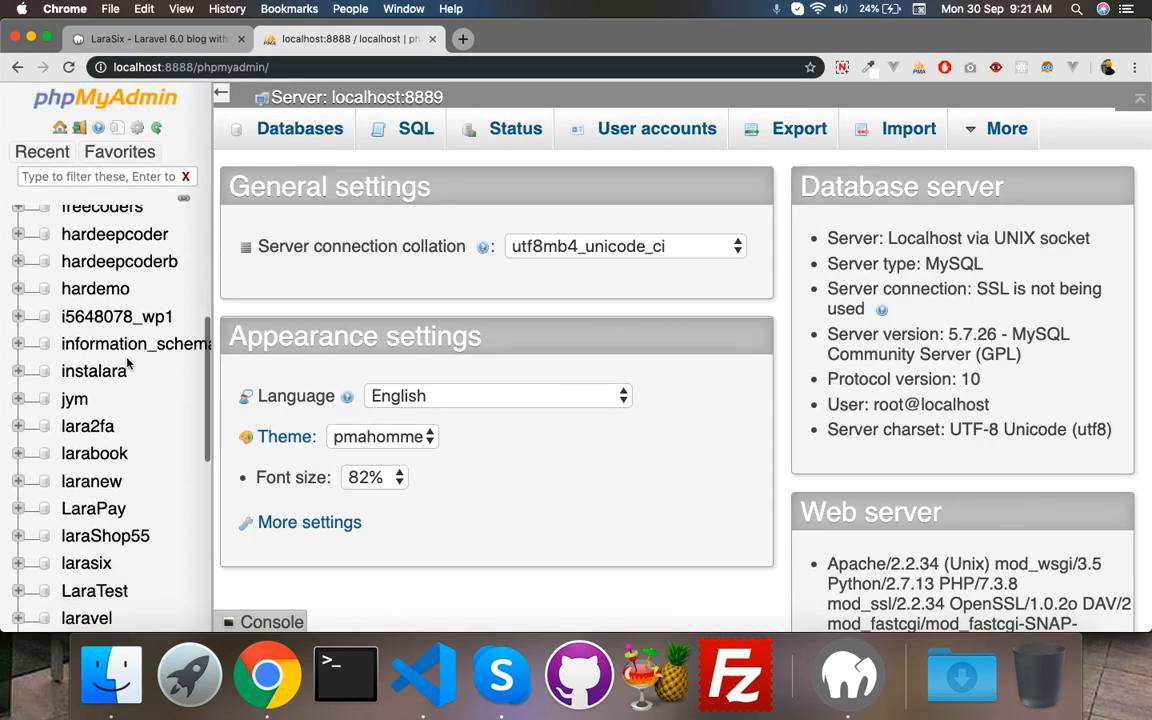
Step: Browse the empty news table of the larasix database, then return to adminController.php
scroll("down", 3)
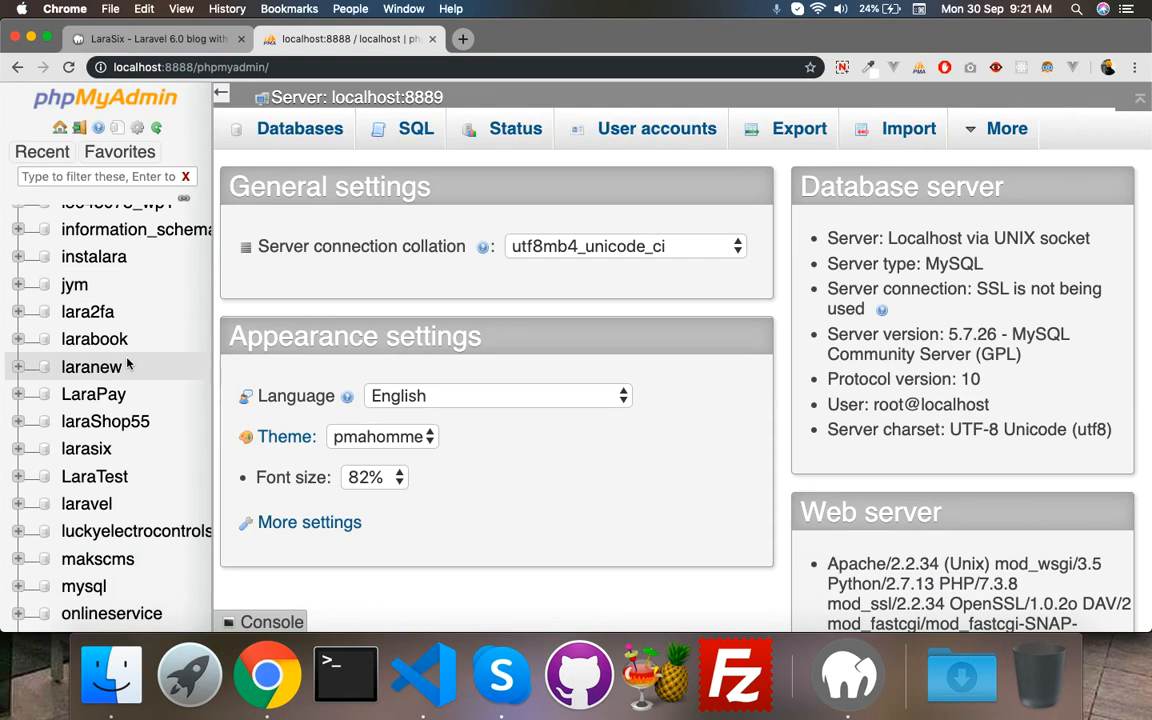
left_click(86, 448)
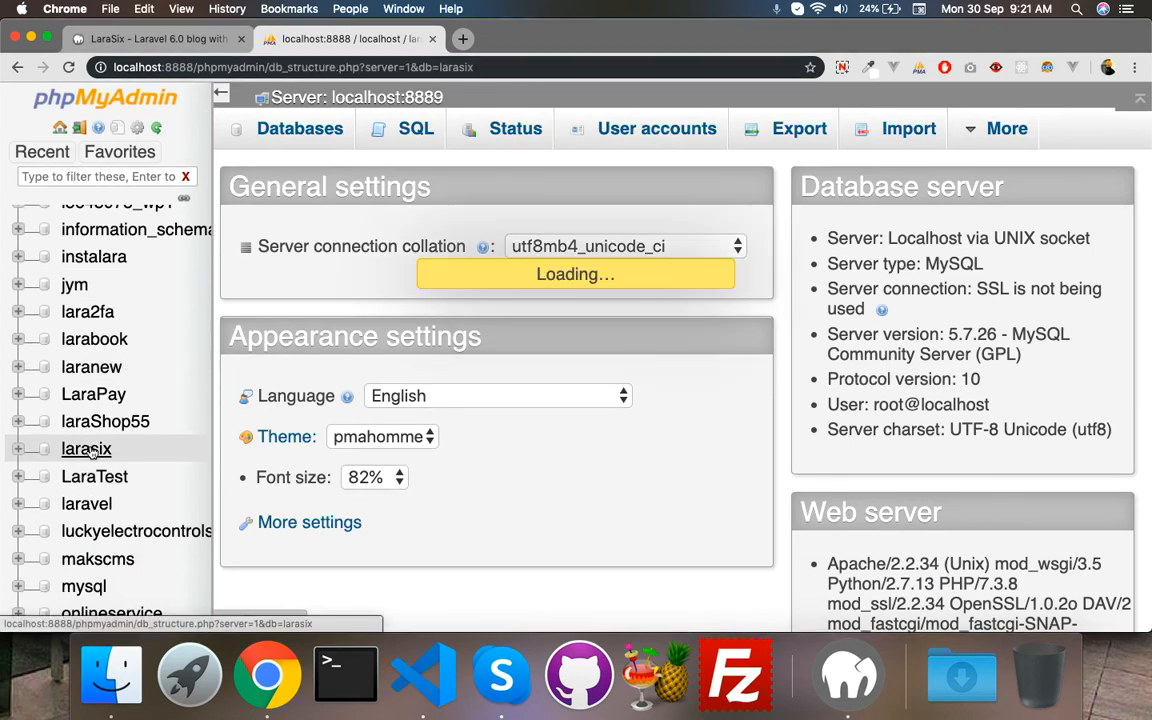
left_click(86, 448)
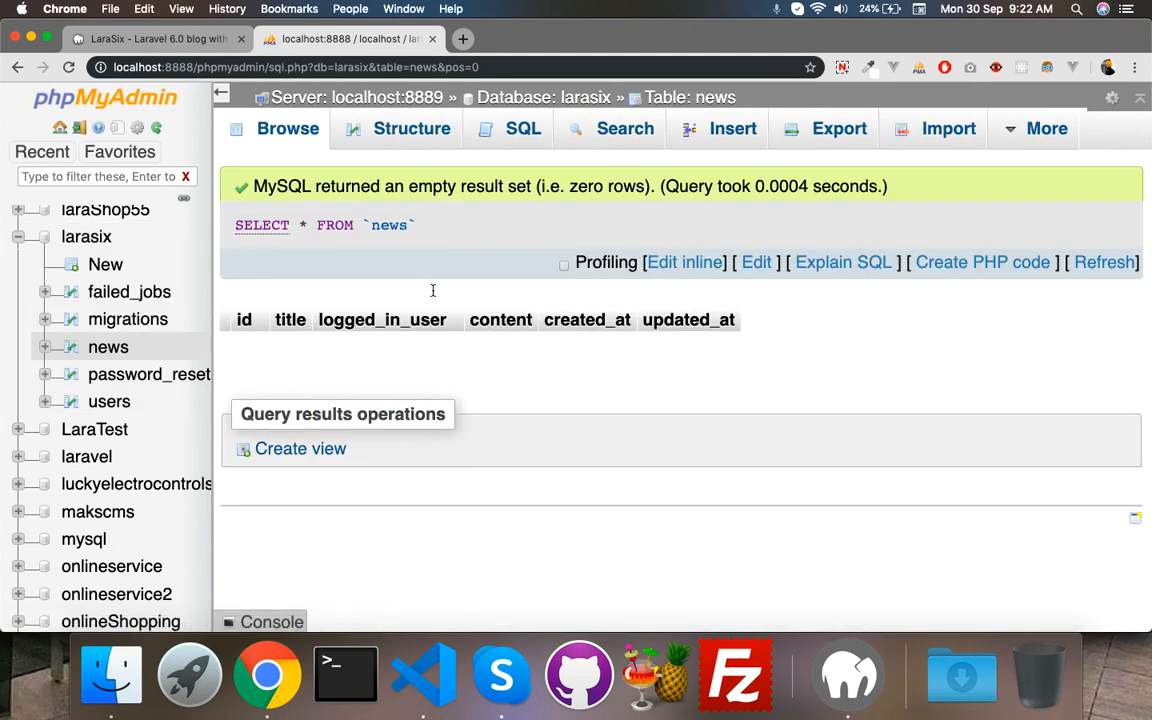
mouse_move(470, 232)
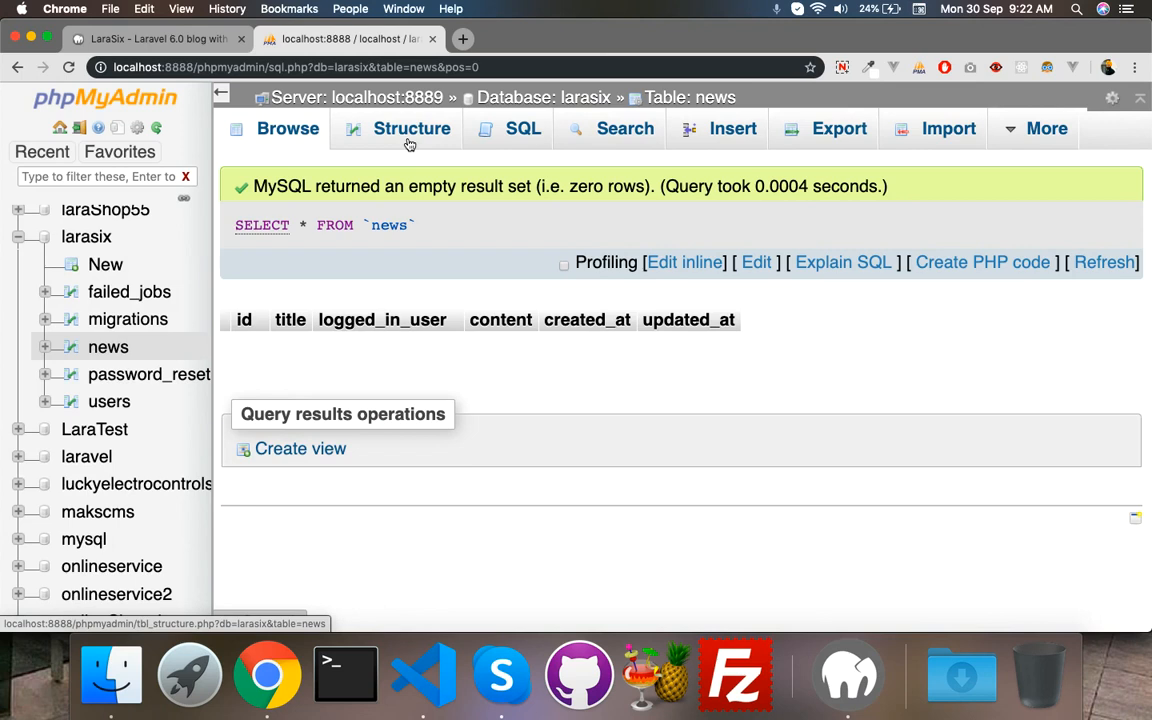
mouse_move(424, 670)
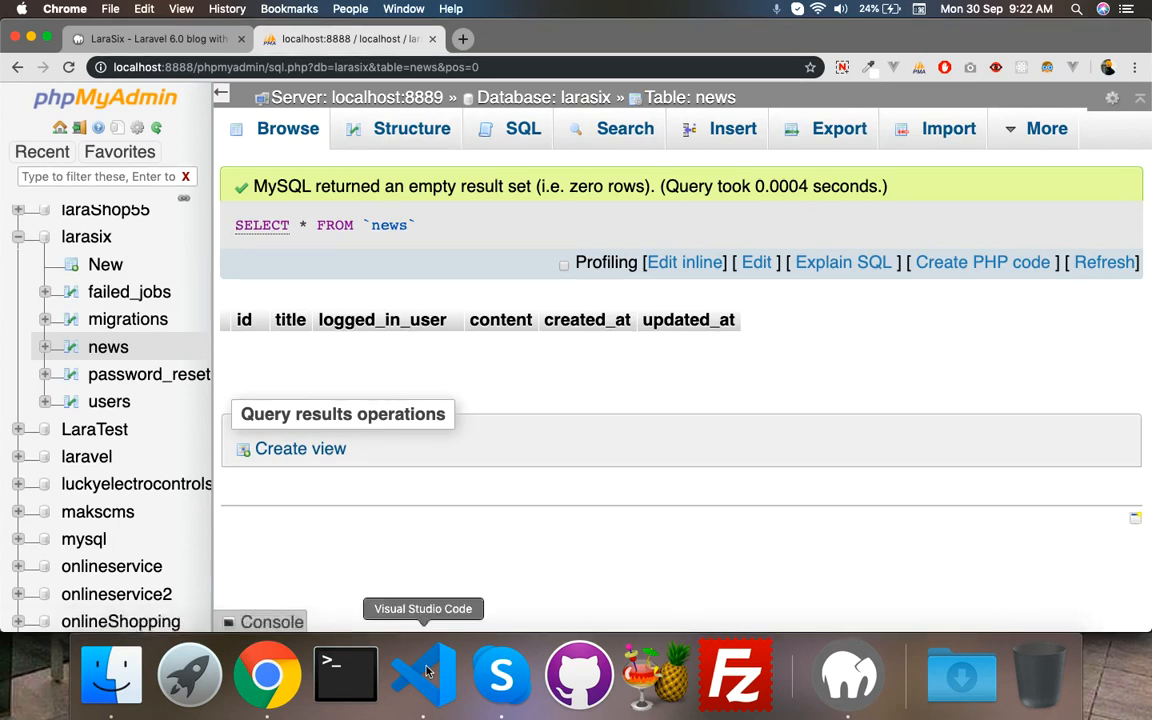
left_click(422, 672)
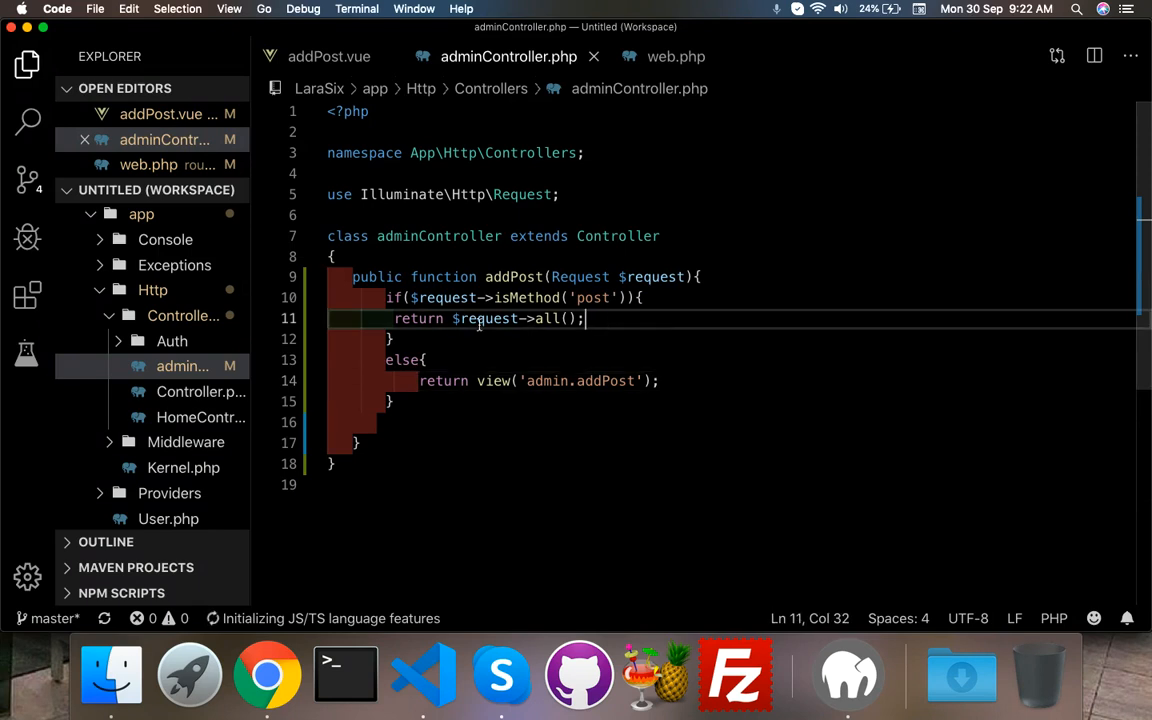
Step: Replace the return-all line with $title and $content read from the request
key("Backspace")
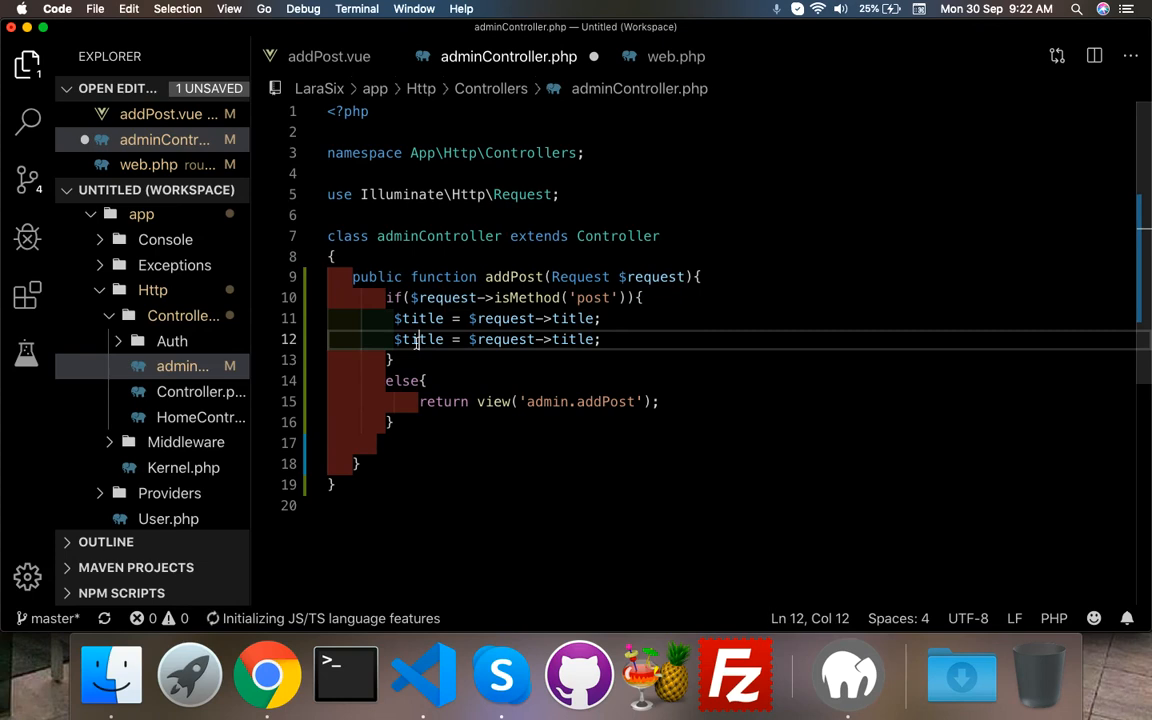
type("content")
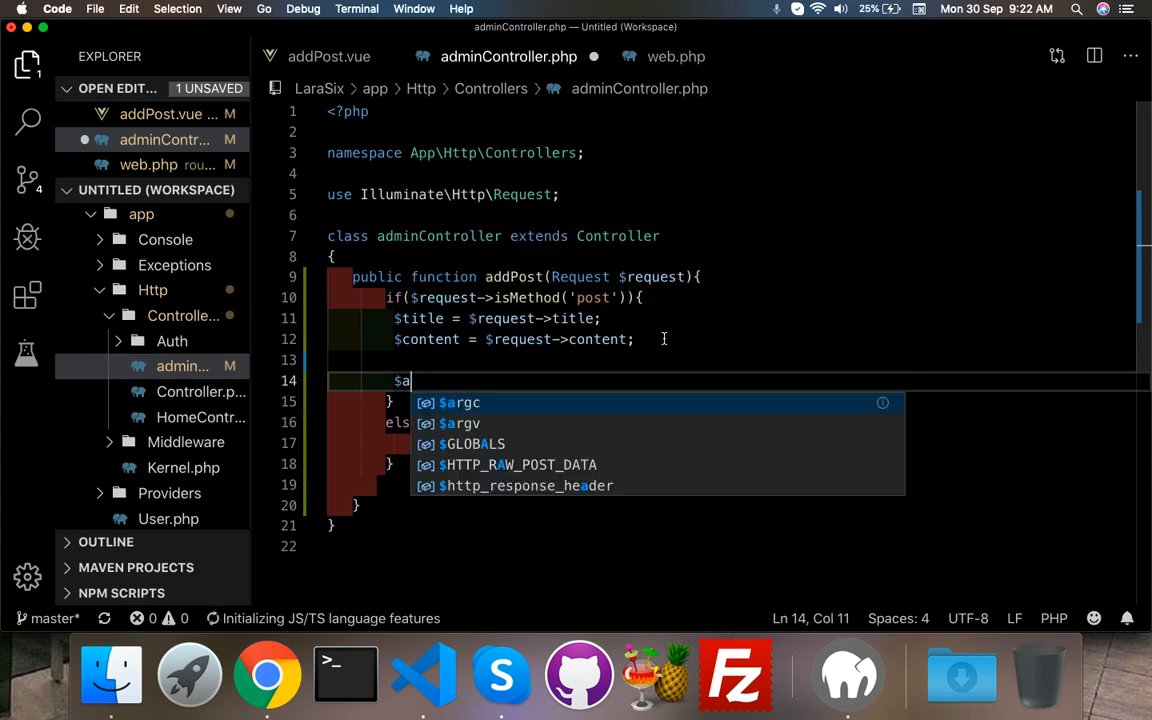
type("dd = DB")
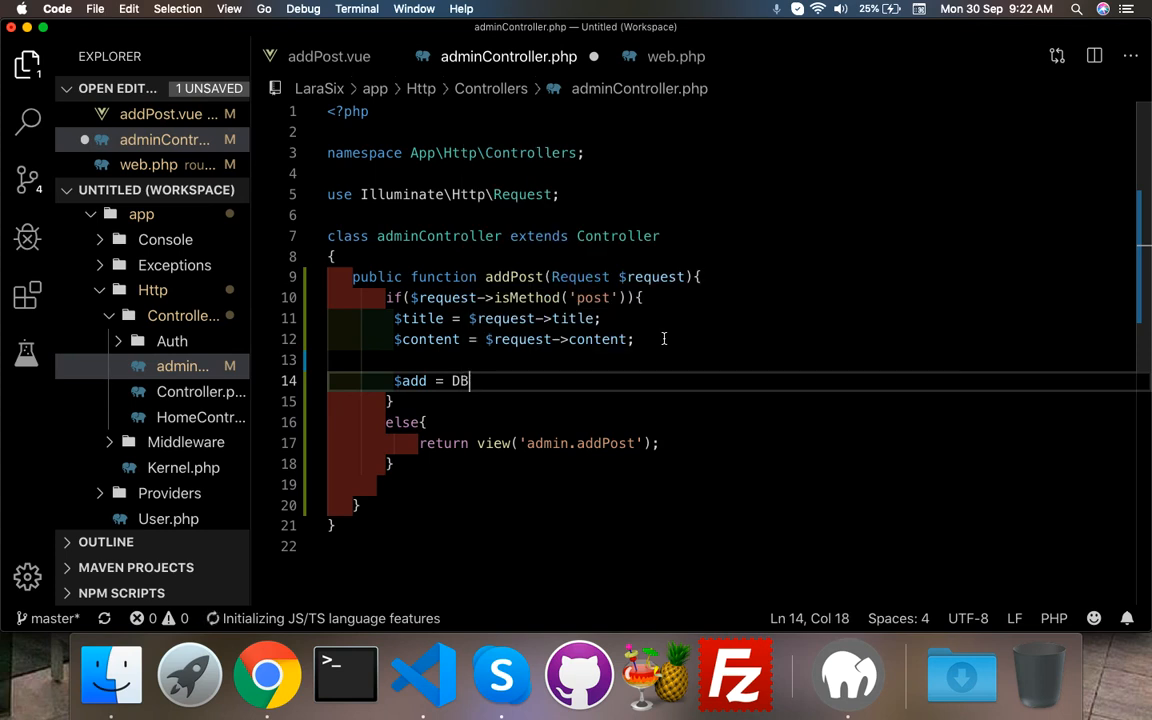
Step: Start $add = DB::table('news')->insert([ ]); below the assignments
type(":table('")
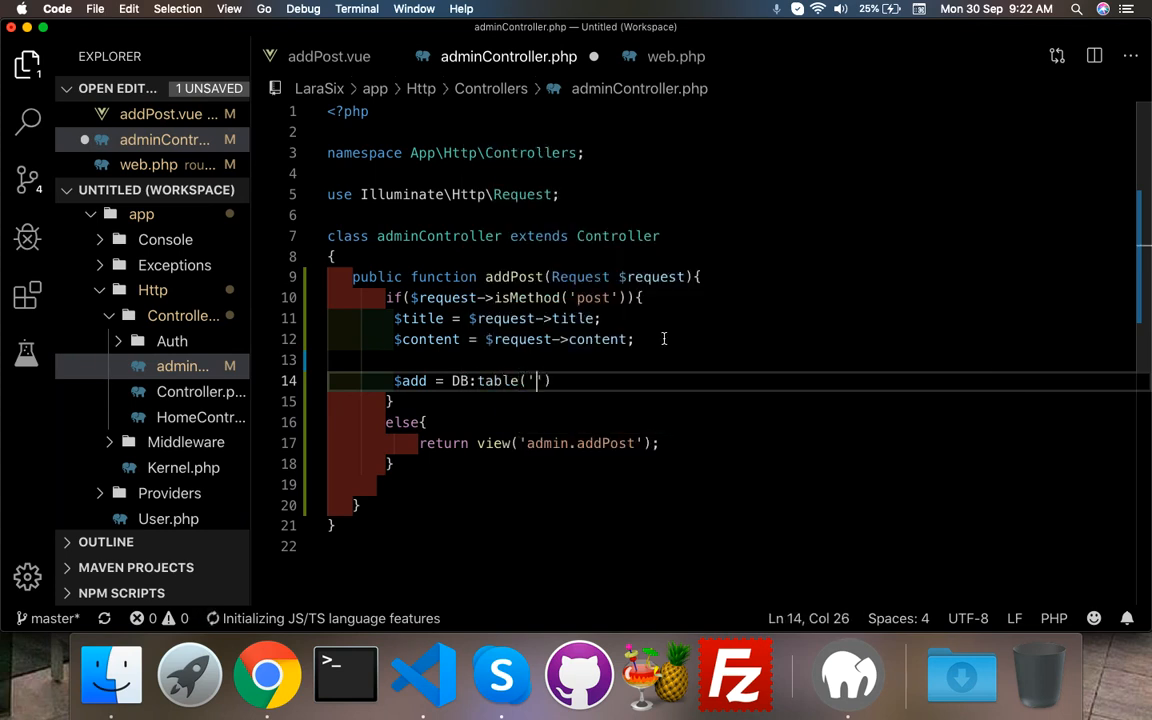
type("news")
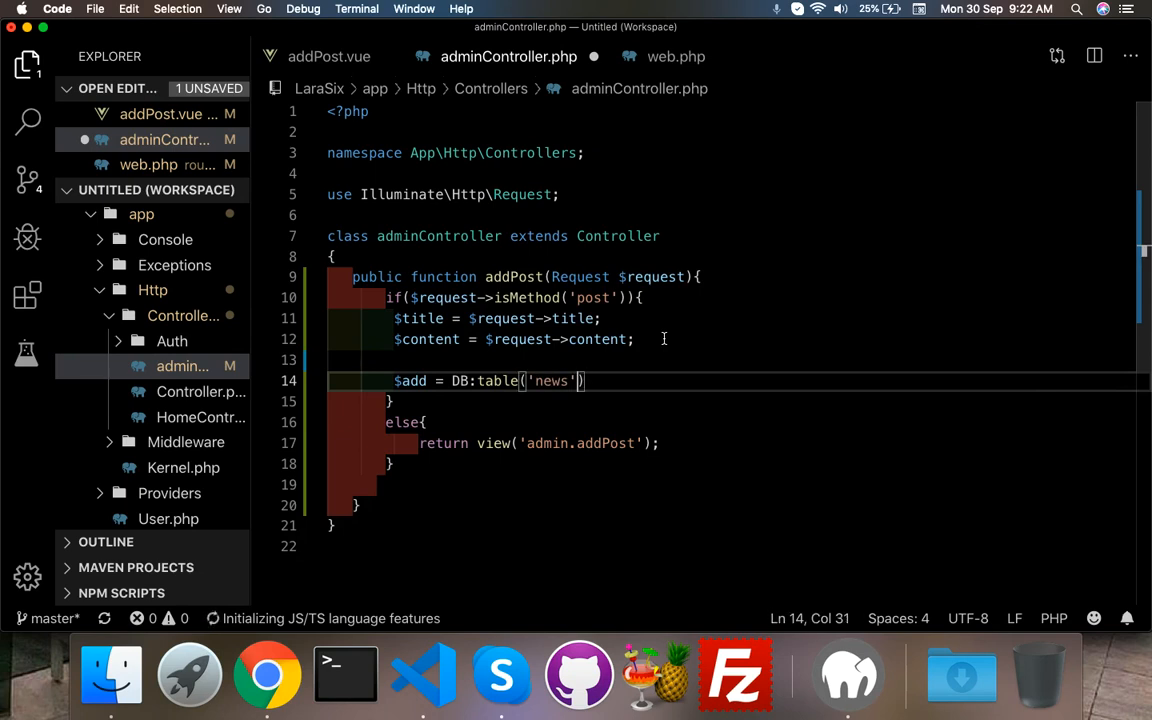
type("->imnsert")
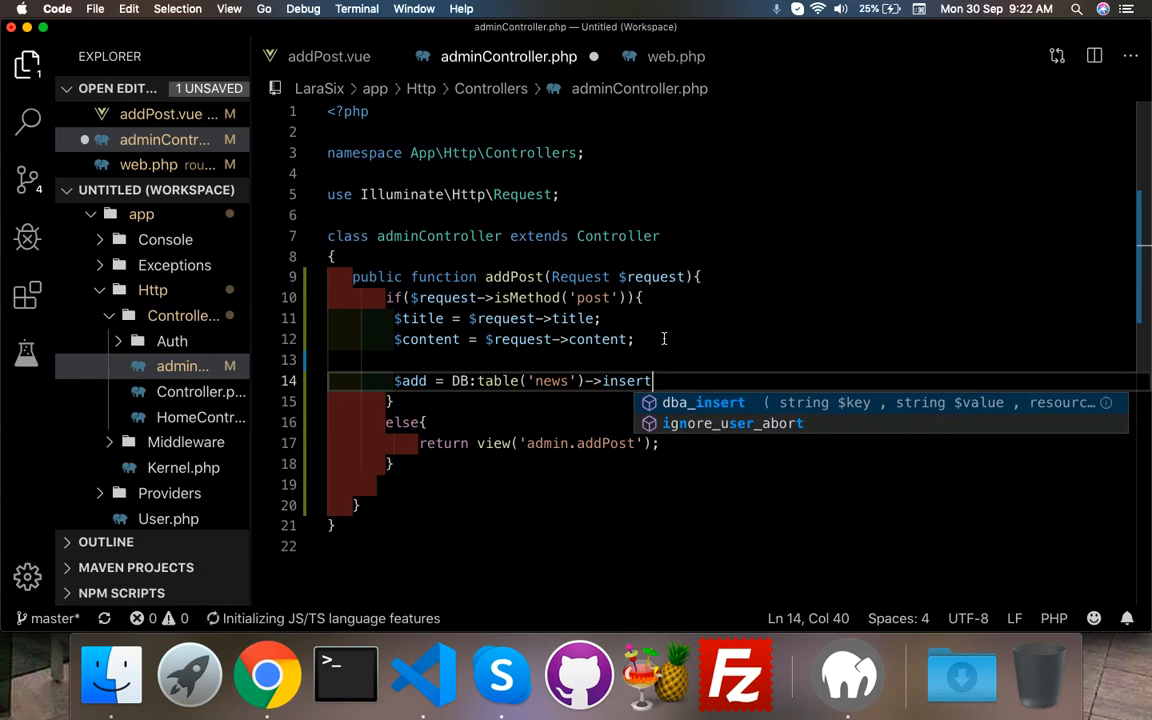
type("({")
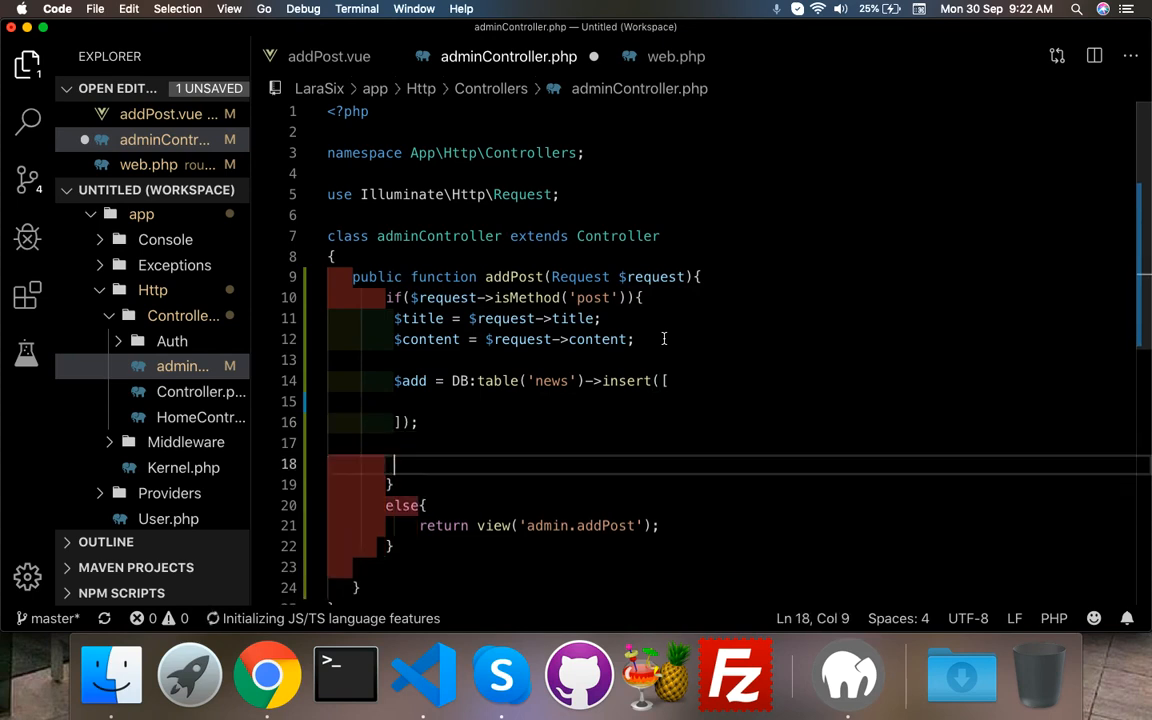
Step: Add if($add){ return "data saved successfully"; } after the insert call
type("if($add")
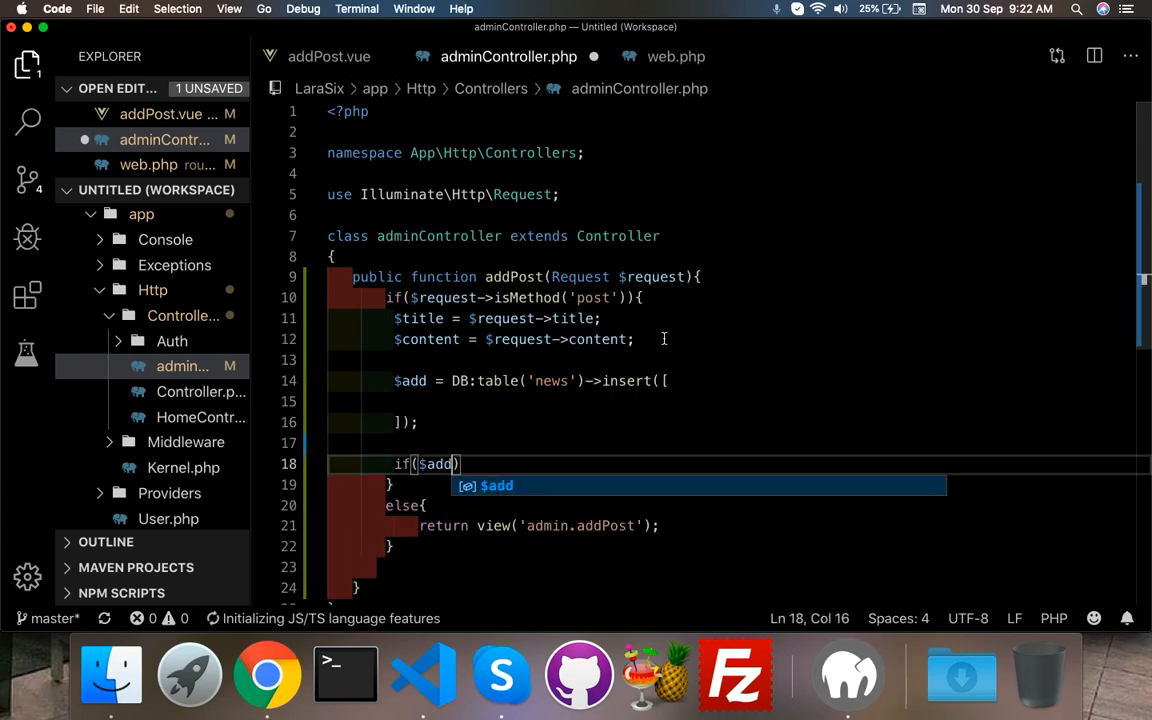
type("ech")
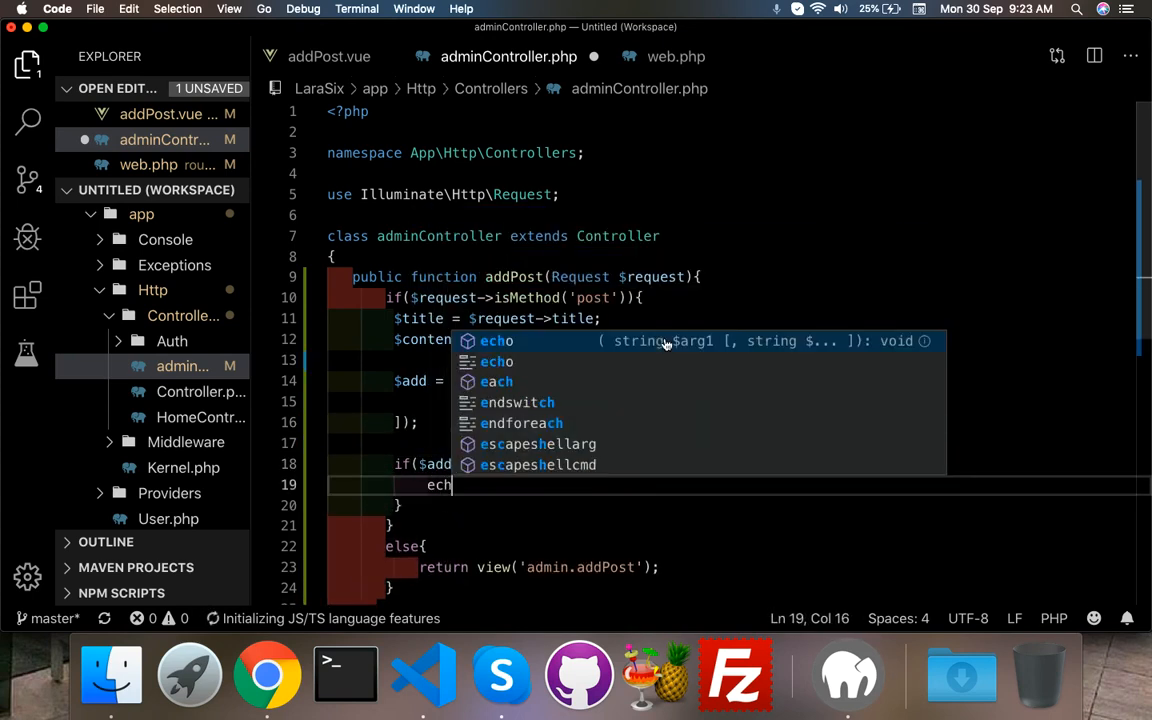
key("Backspace")
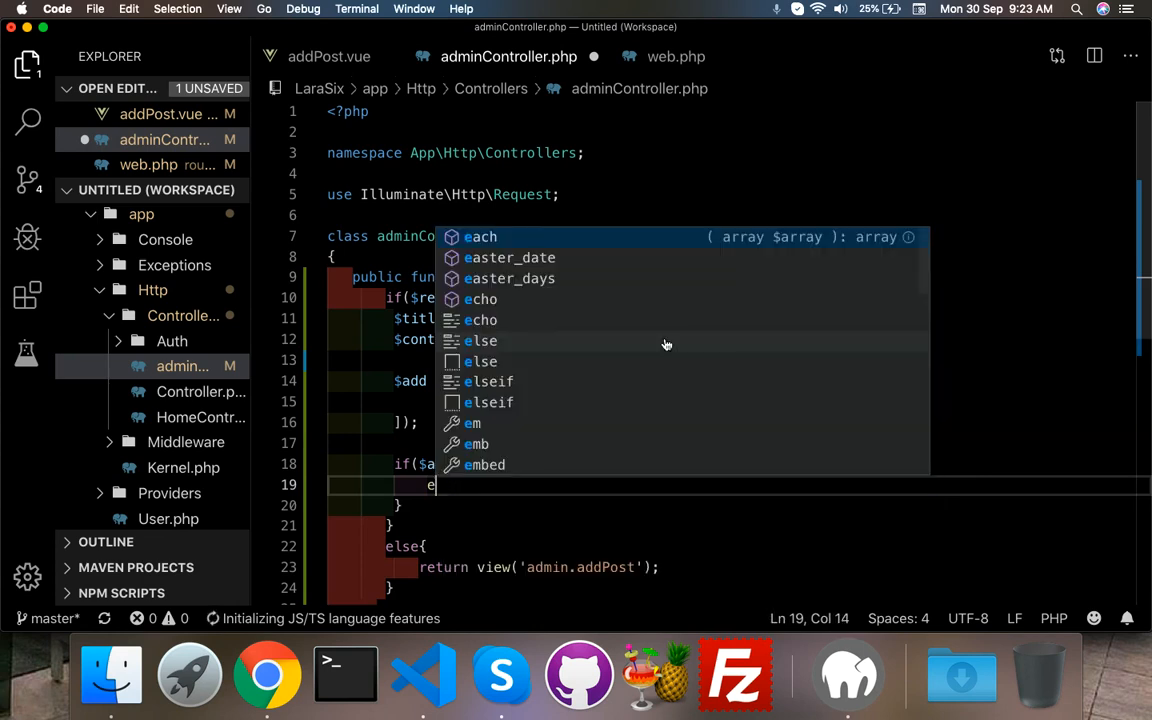
type("return \"")
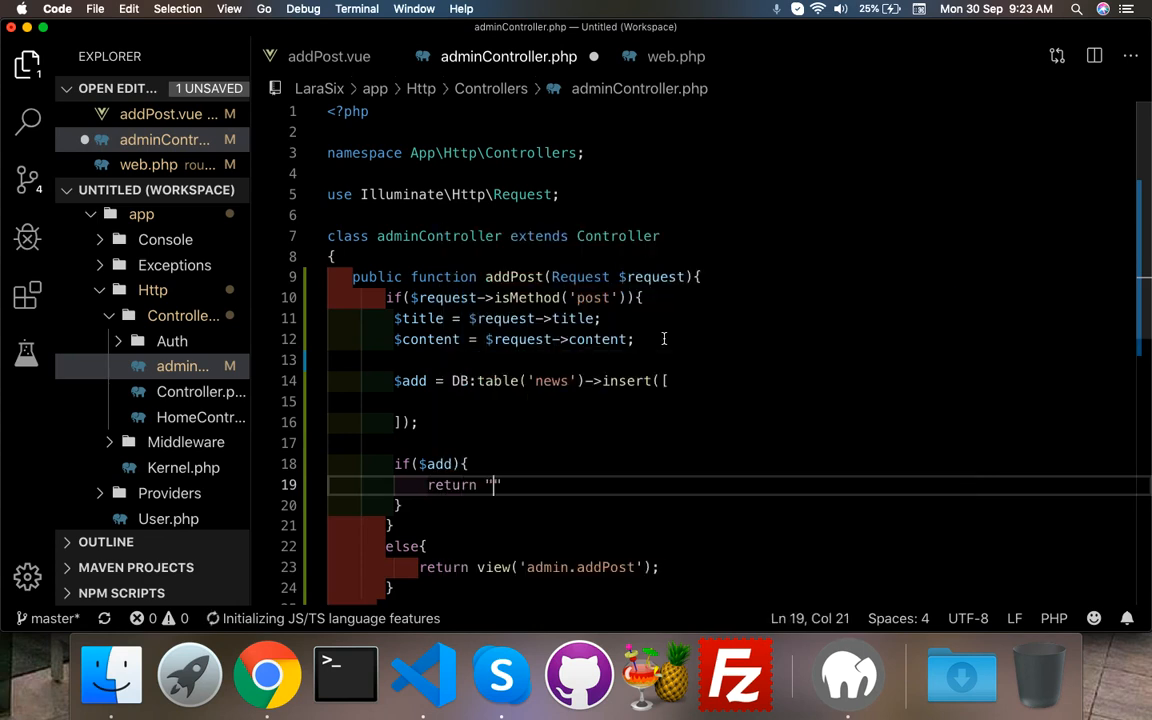
type("dt")
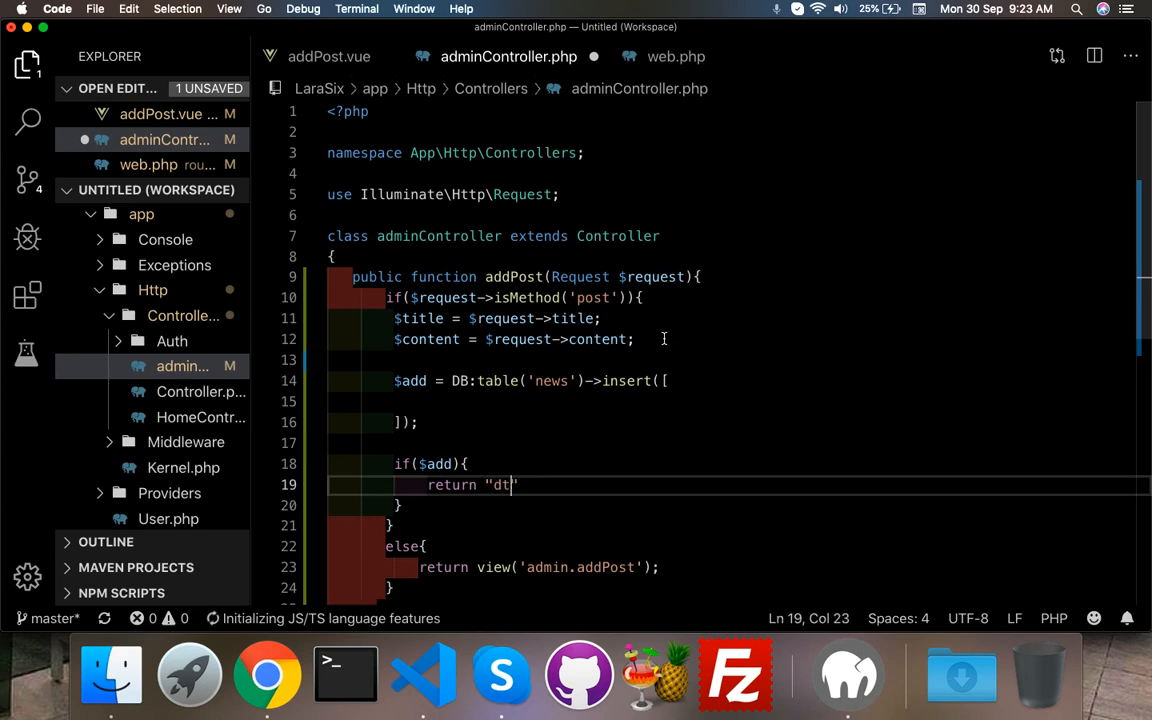
type("ata saved successf")
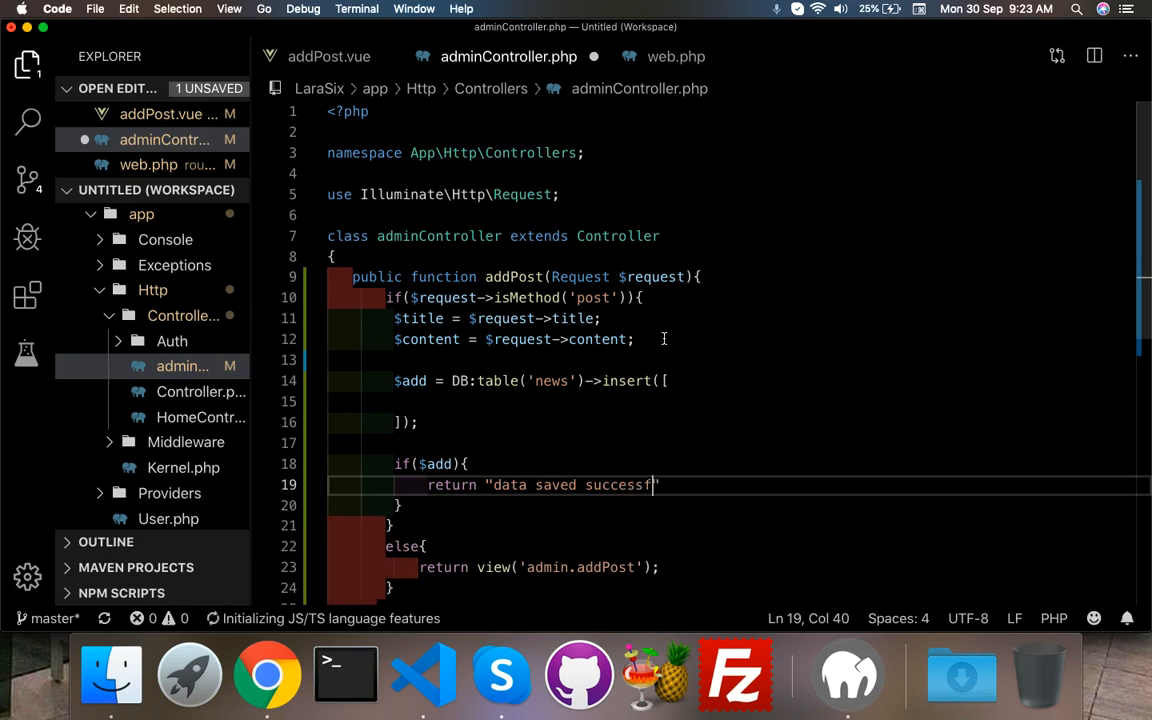
type("ully\";")
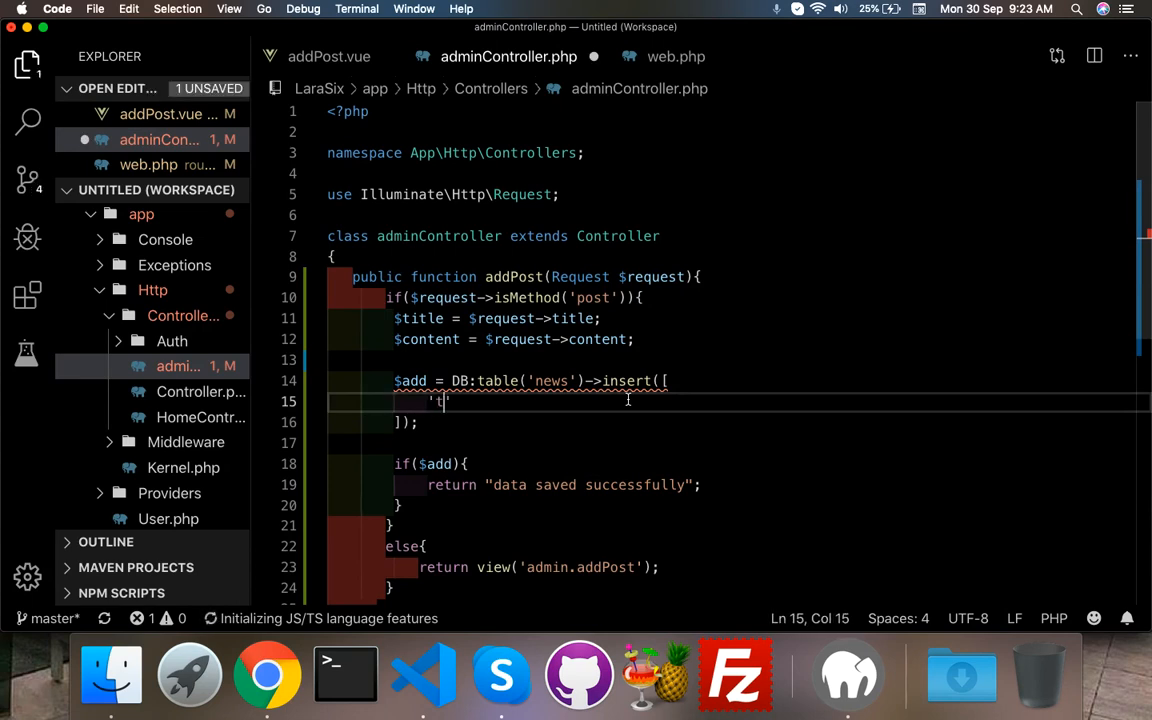
Step: Map 'title' => $title and 'content' => $content inside the insert array
type("'title' => $r")
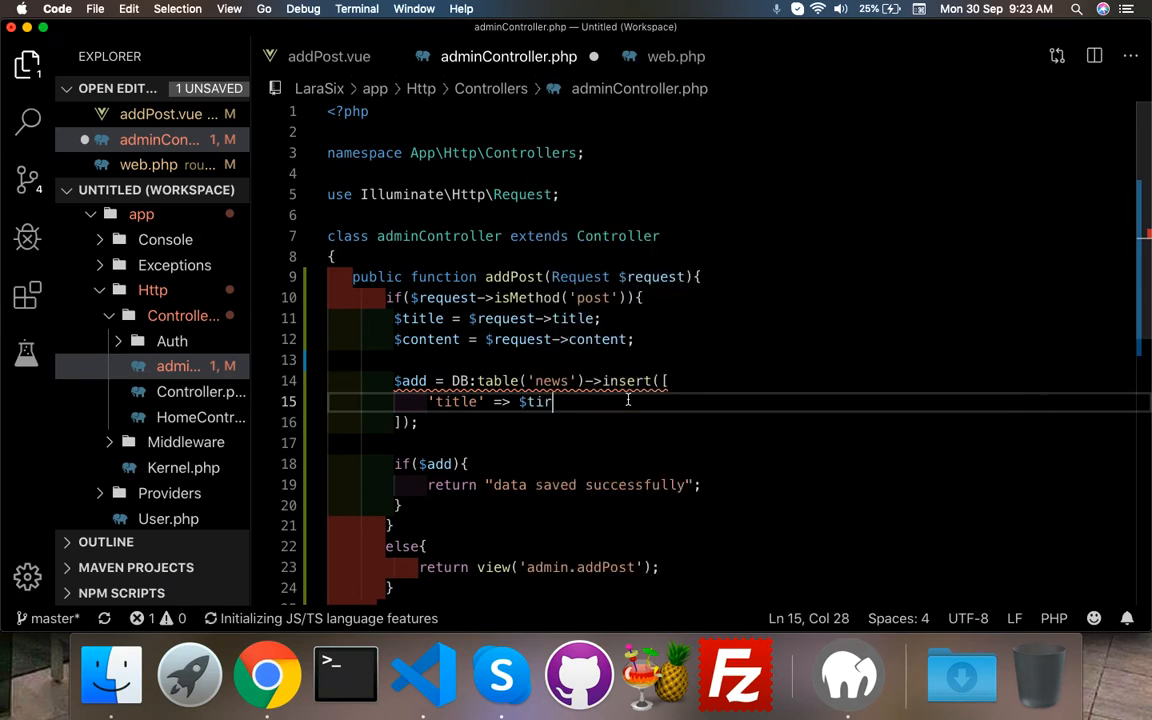
type("tle;")
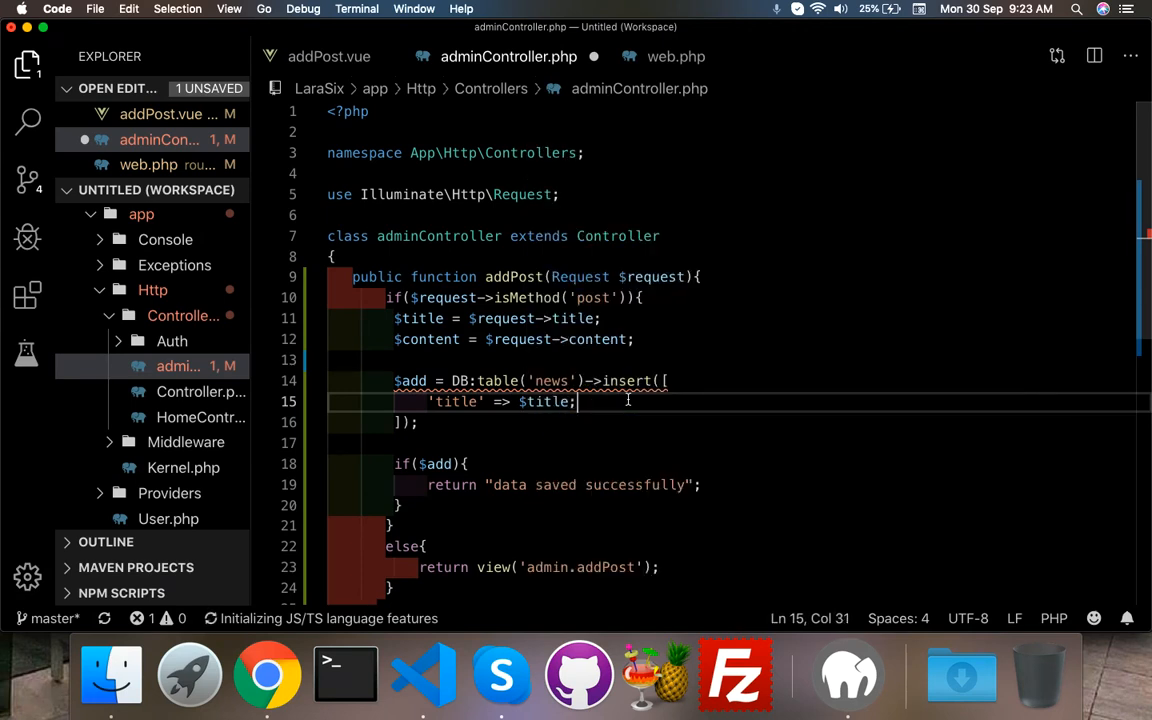
type("$")
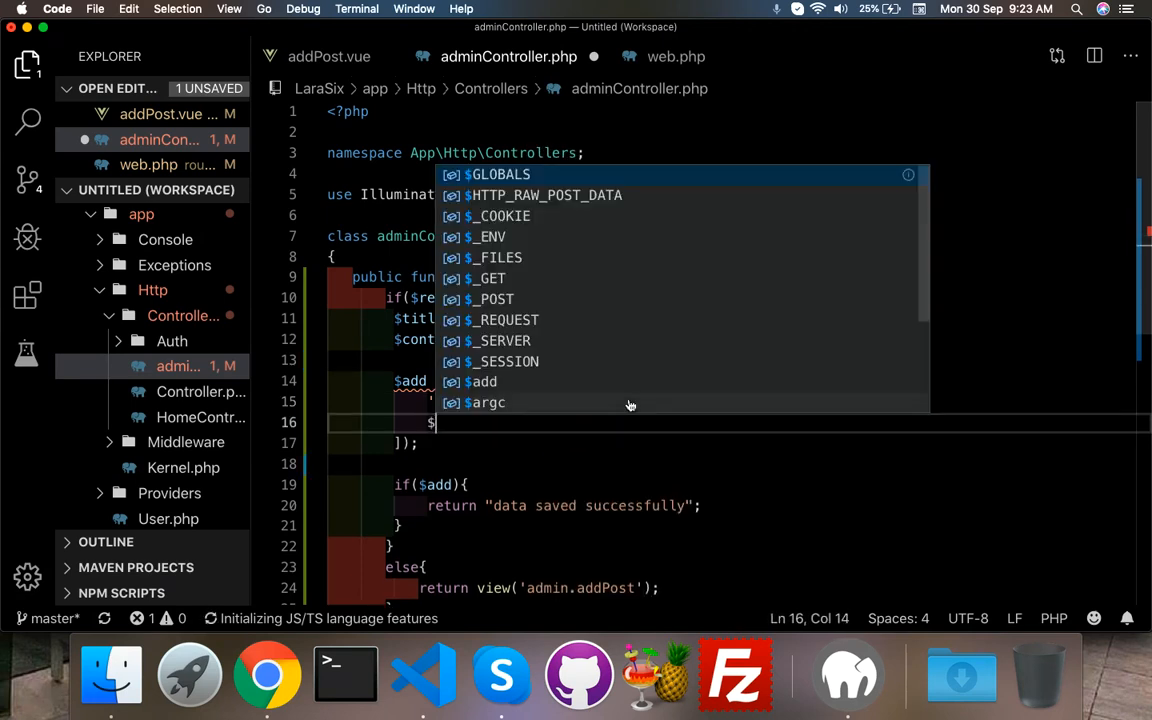
type("'content' =>")
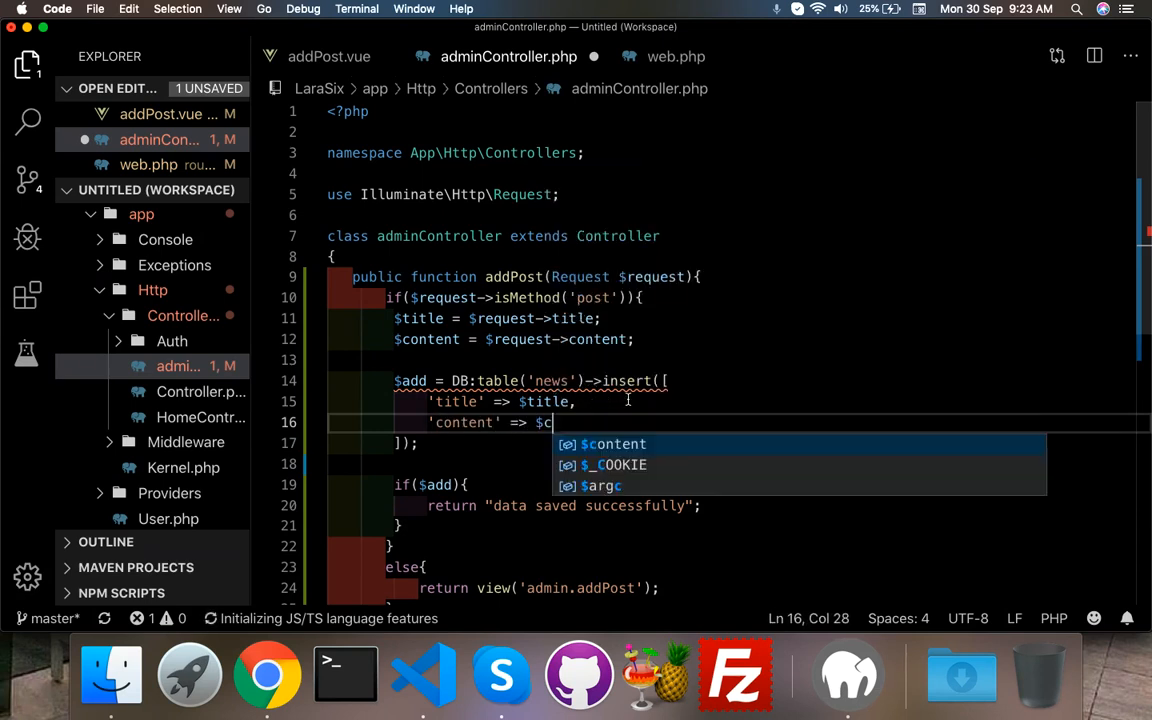
Step: Check the news table's Structure in phpMyAdmin and return to the controller
left_click(266, 672)
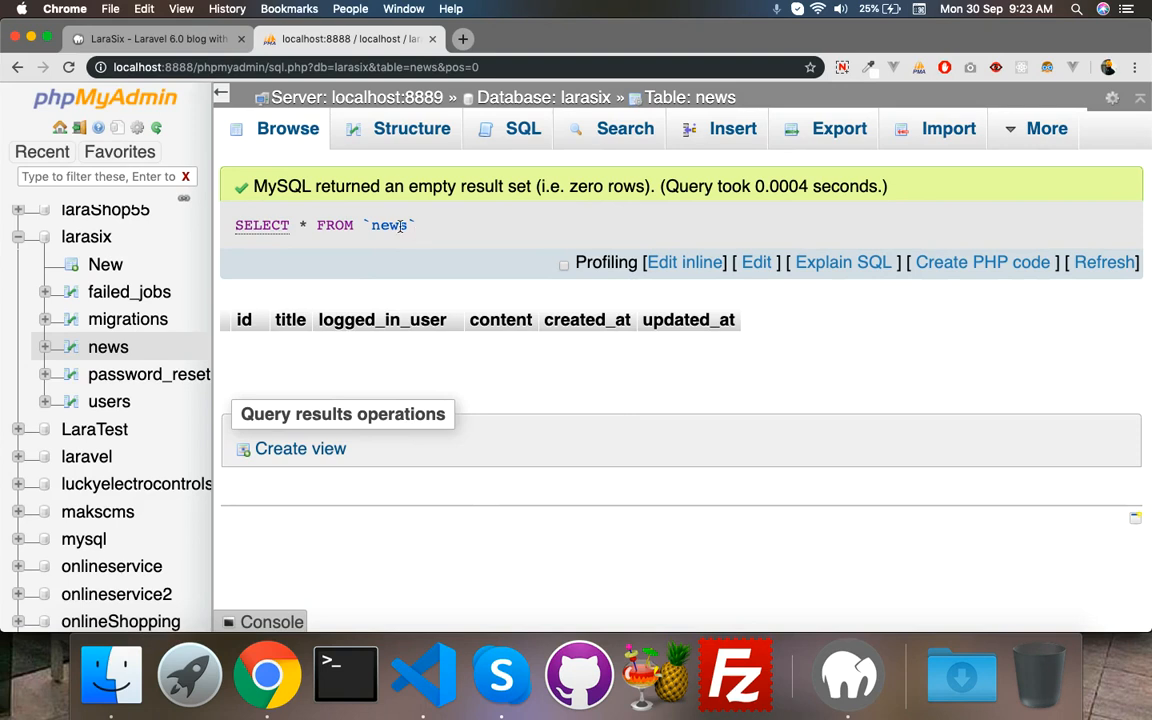
left_click(412, 128)
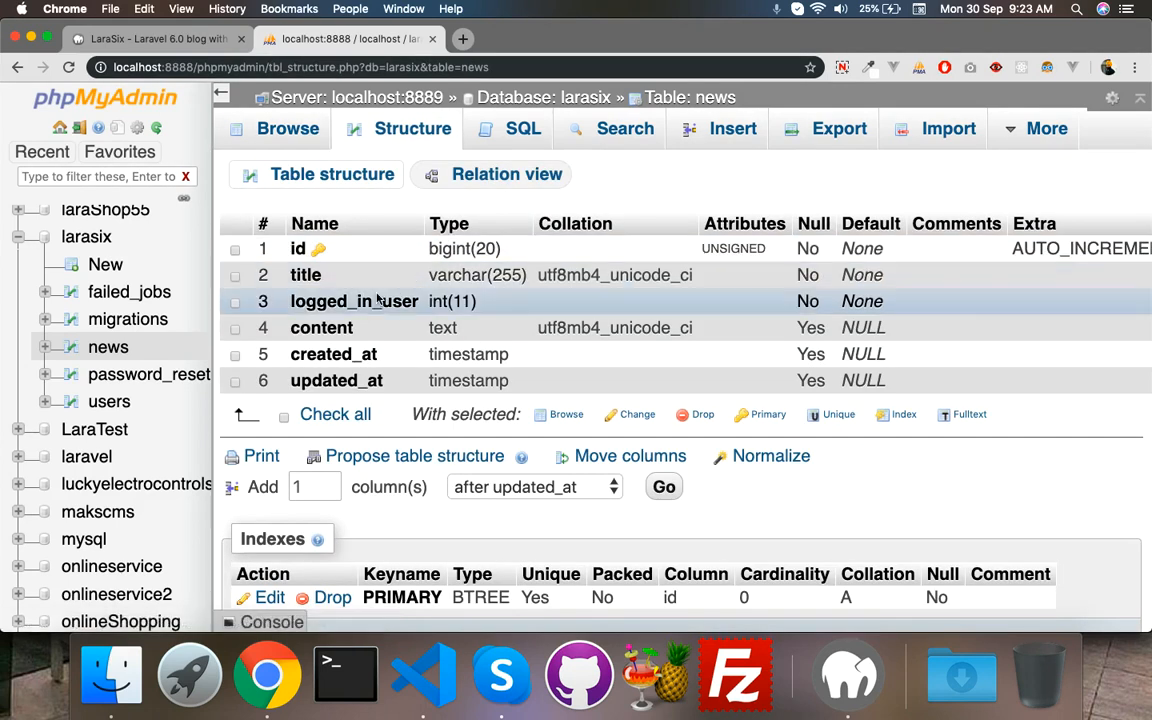
left_click(420, 672)
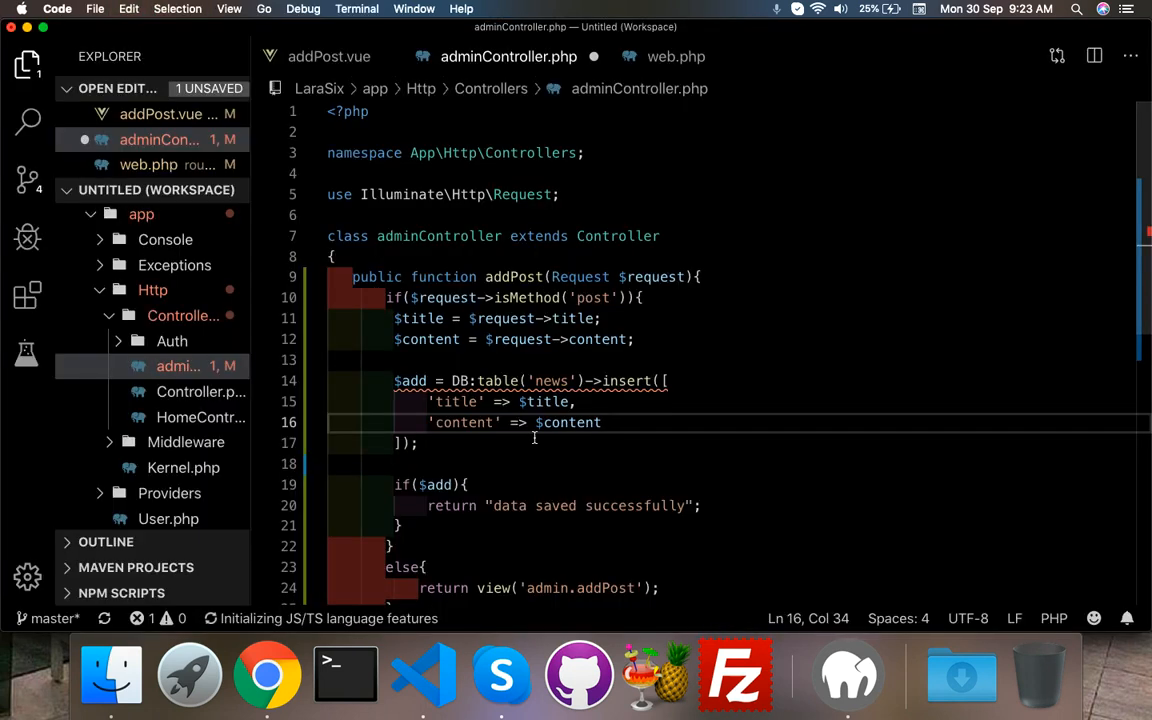
Step: Add 'logged_in_user' => Auth::User()->id to the insert array
type("'logged_in_user' => Auth")
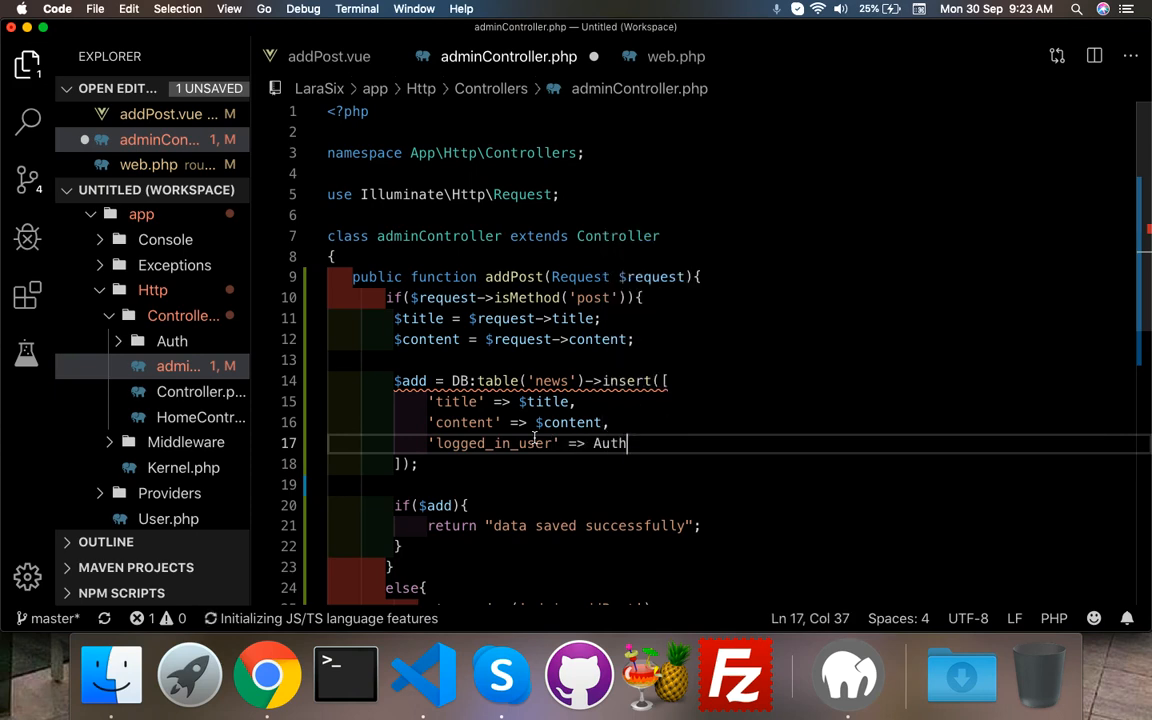
type("::usw")
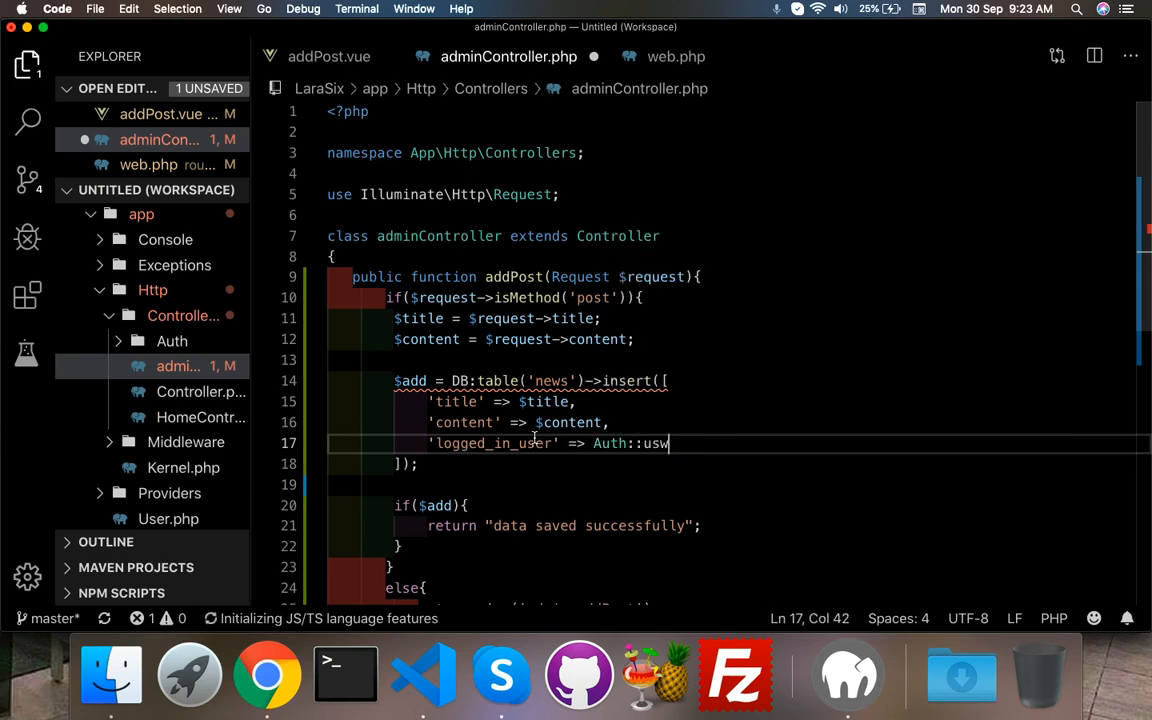
key("Backspace")
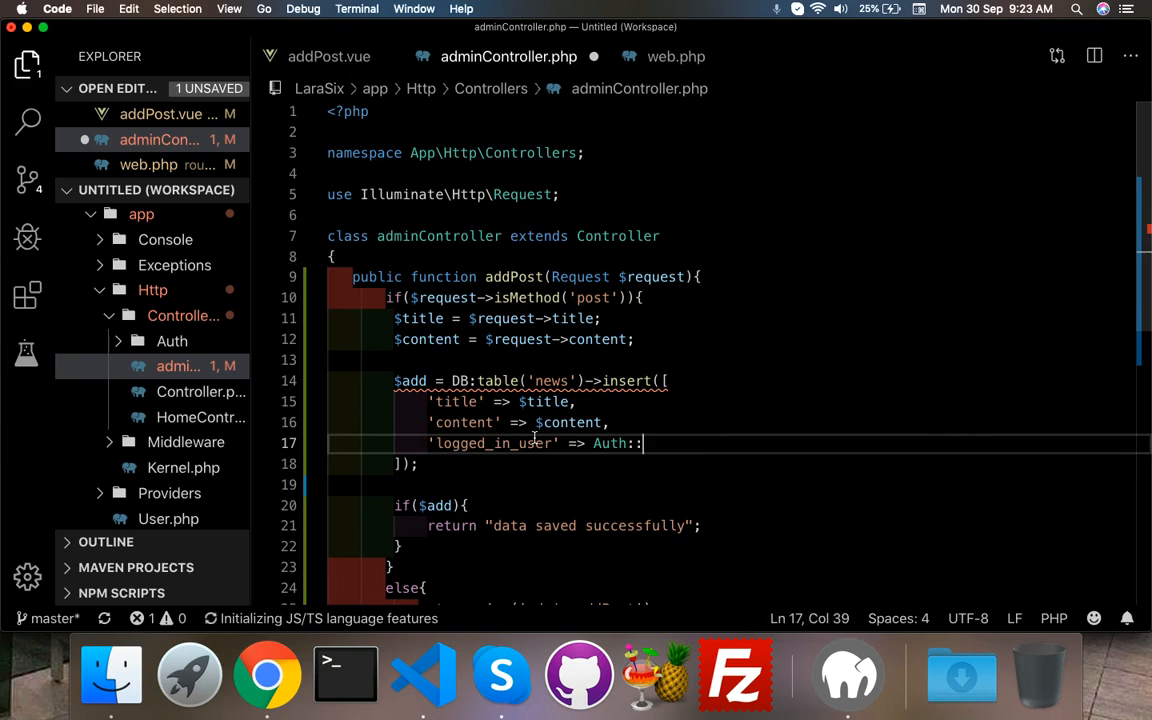
type("User")
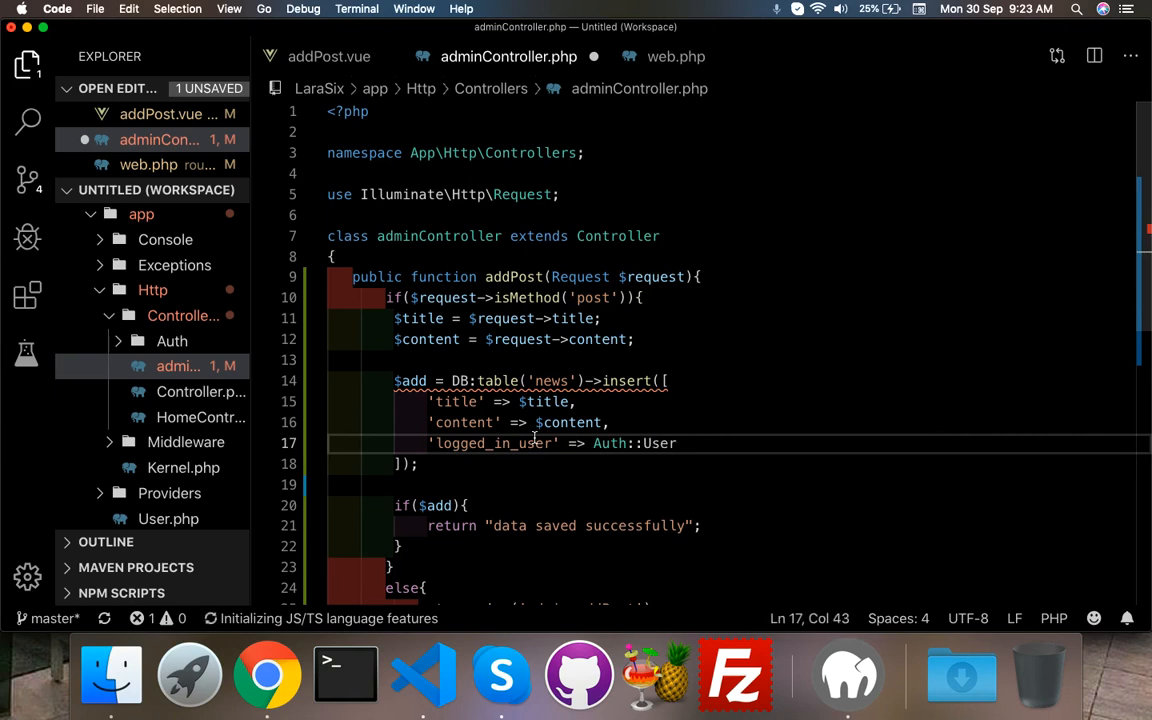
type("()->")
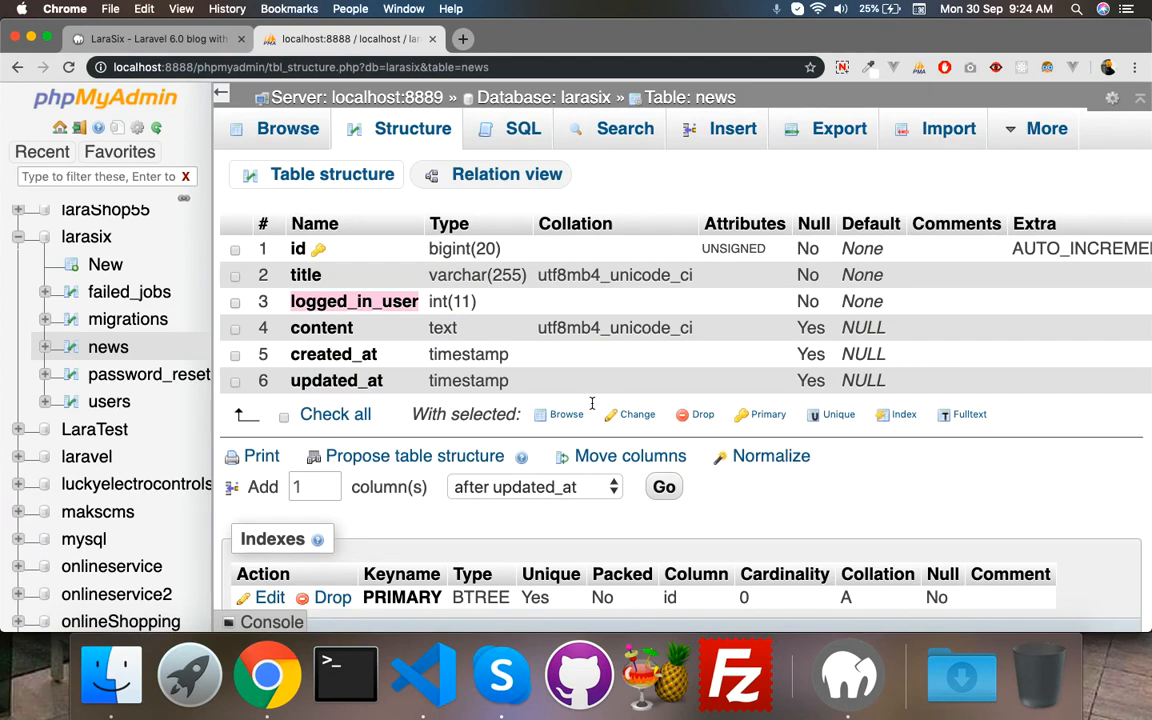
left_click(422, 672)
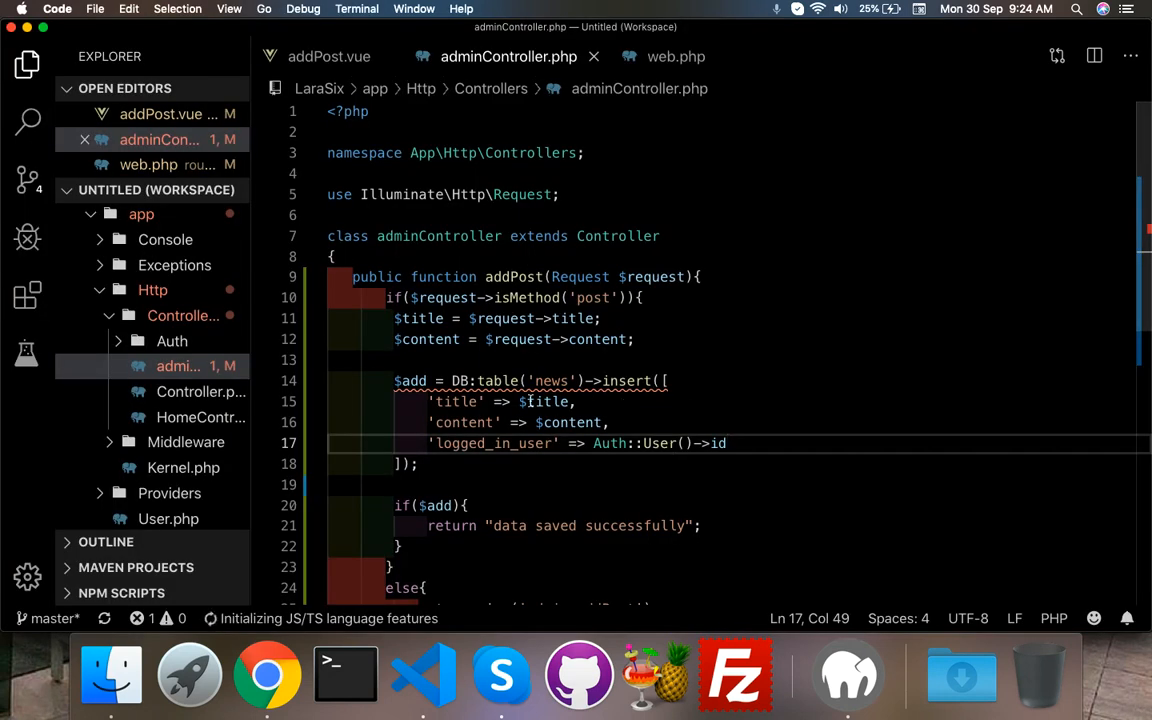
Step: Add else { return "data not sent"; } when the insert fails
left_click(634, 340)
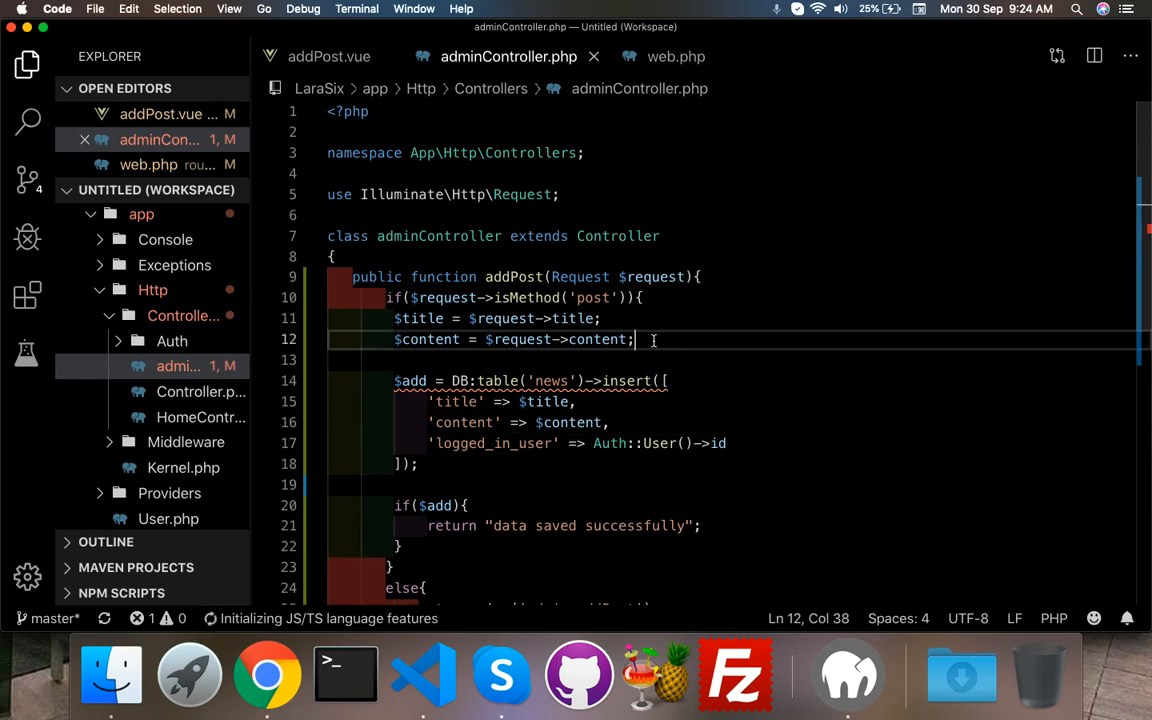
mouse_move(640, 404)
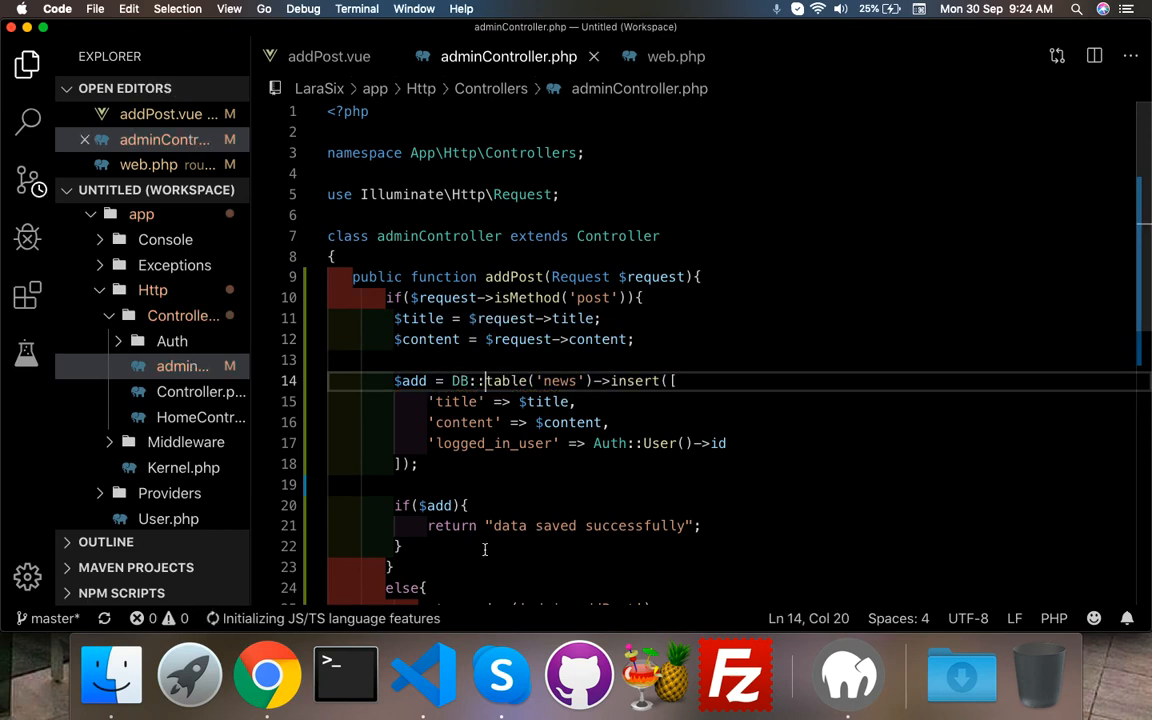
scroll("down", 3)
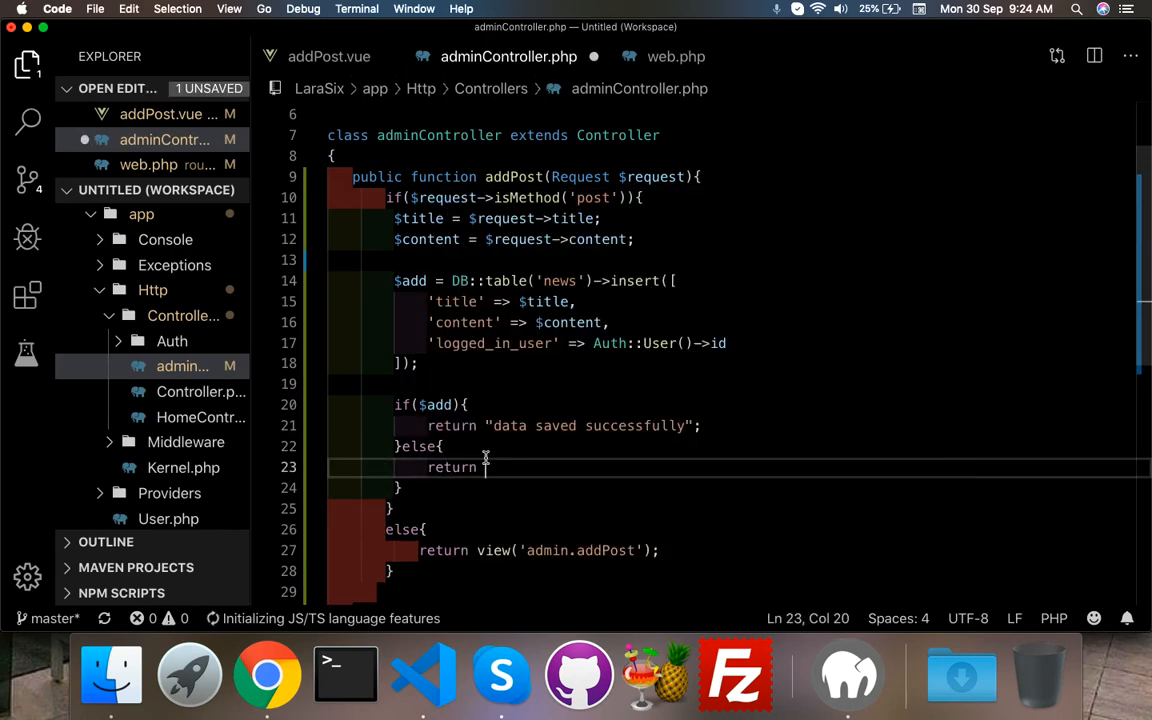
type("\"data not s\"")
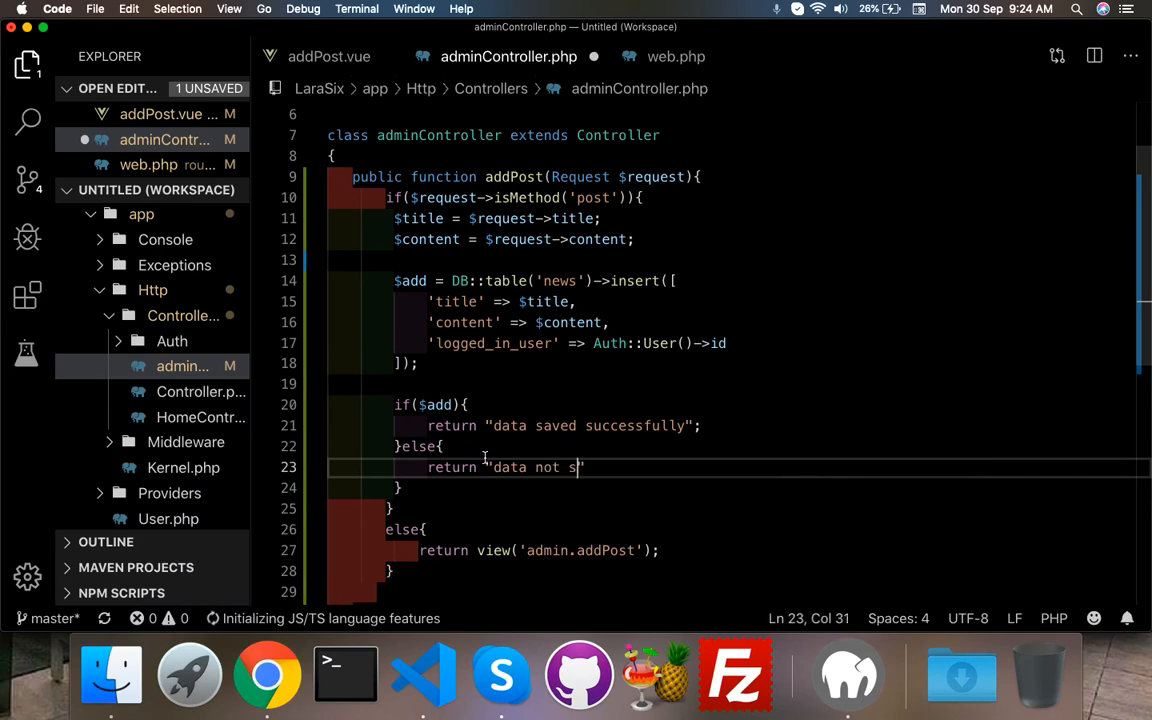
type("ent\";")
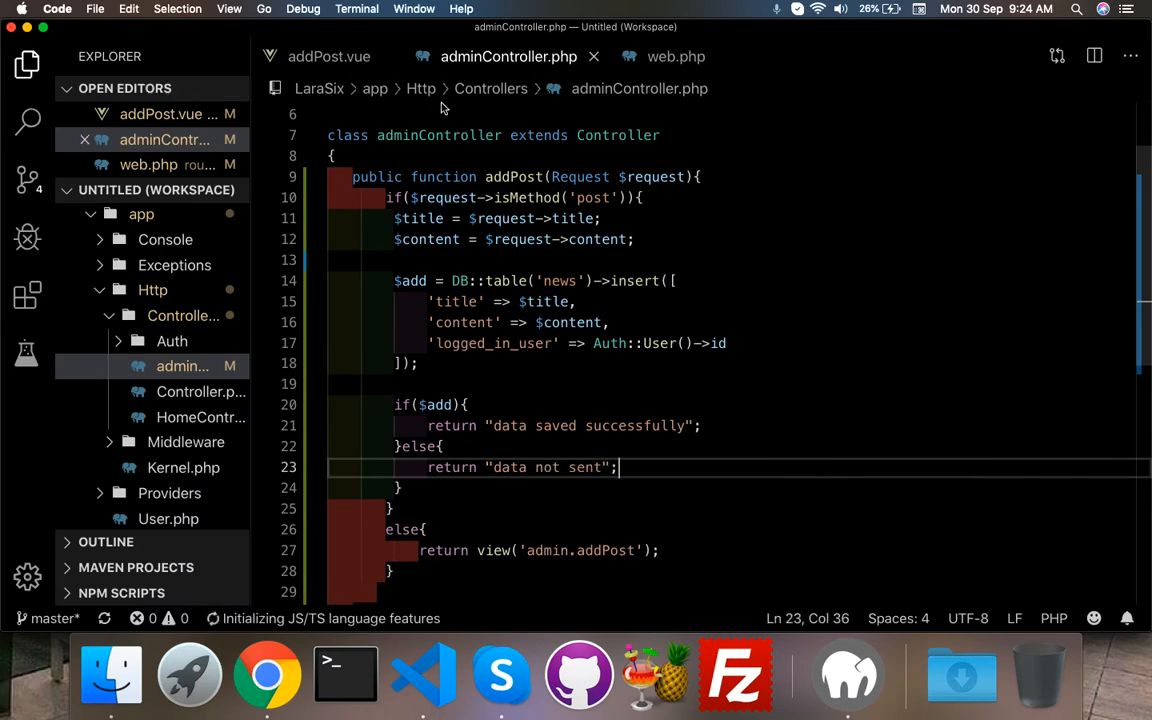
Step: In addPost.vue change console.log(res) to alert(res) to show the server response
left_click(328, 56)
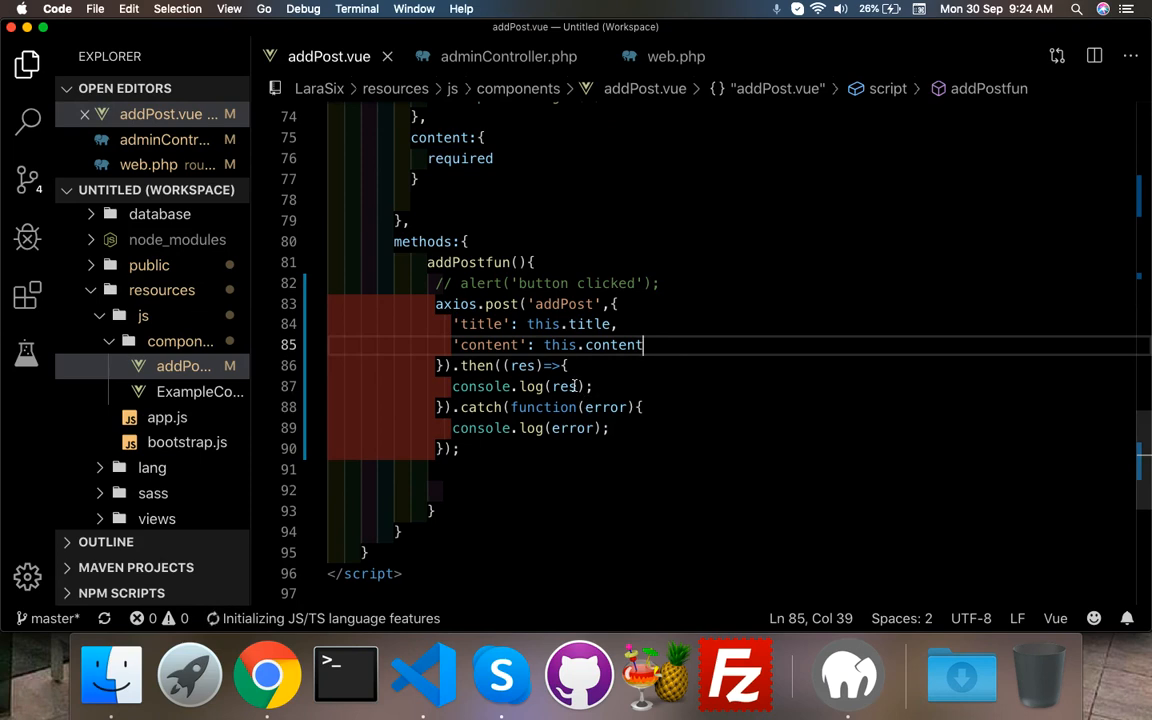
left_click(508, 56)
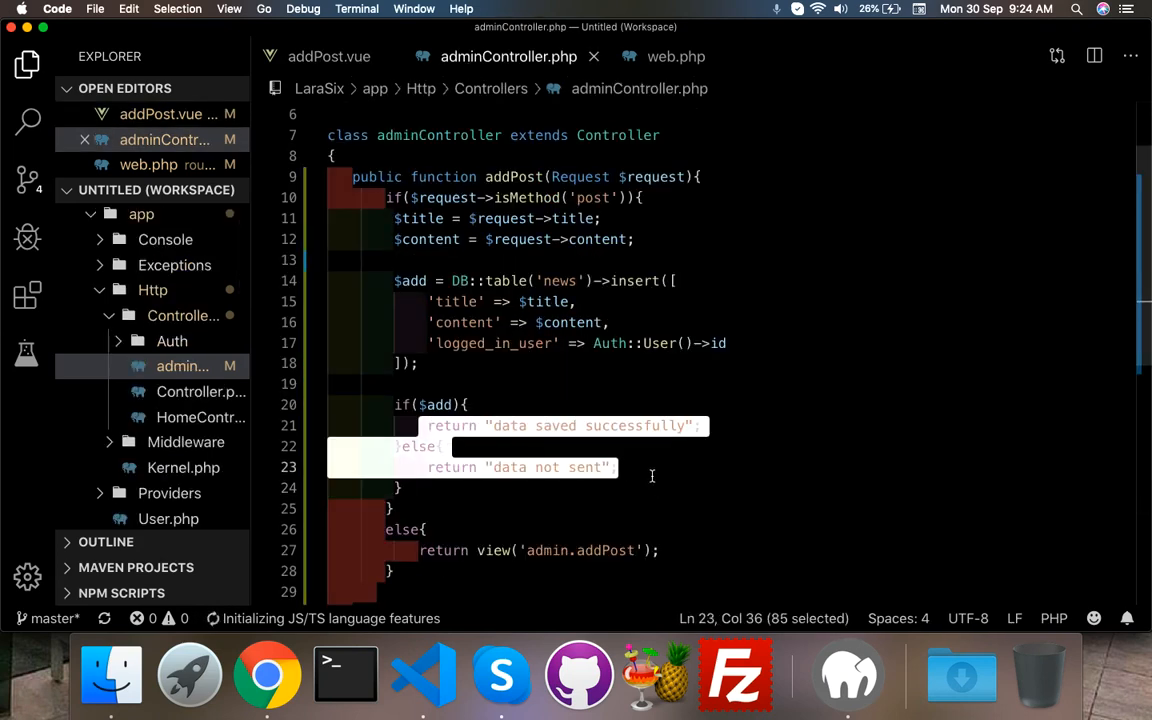
left_click(264, 672)
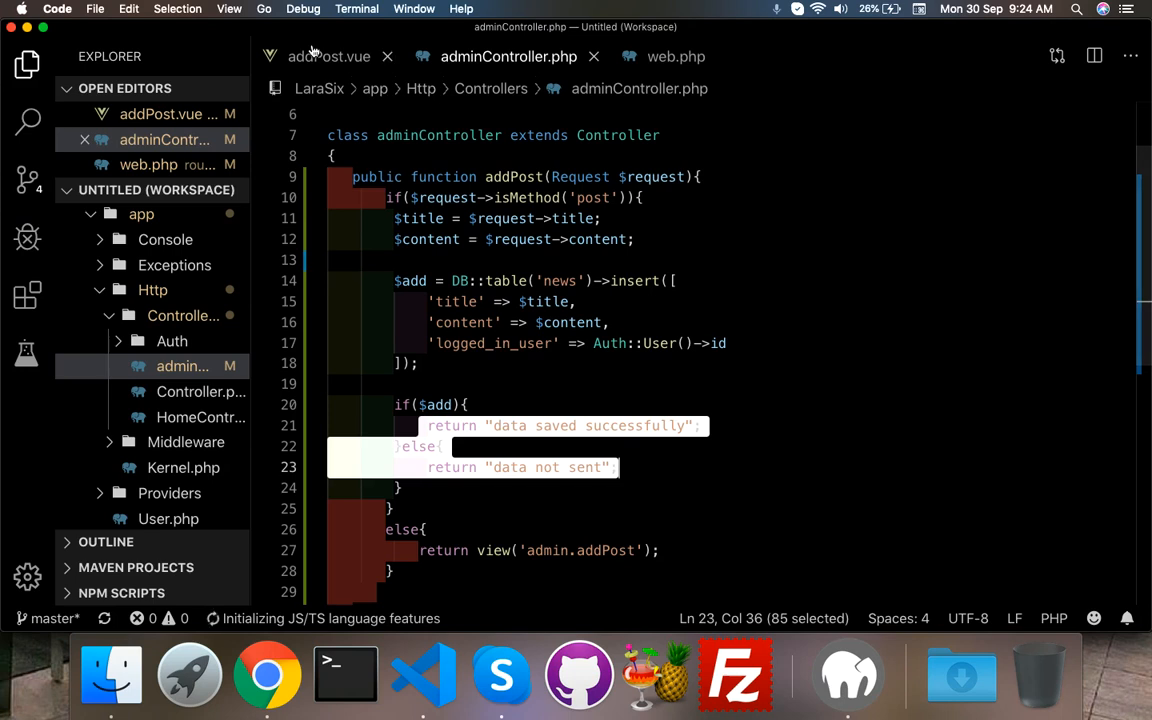
left_click(328, 56)
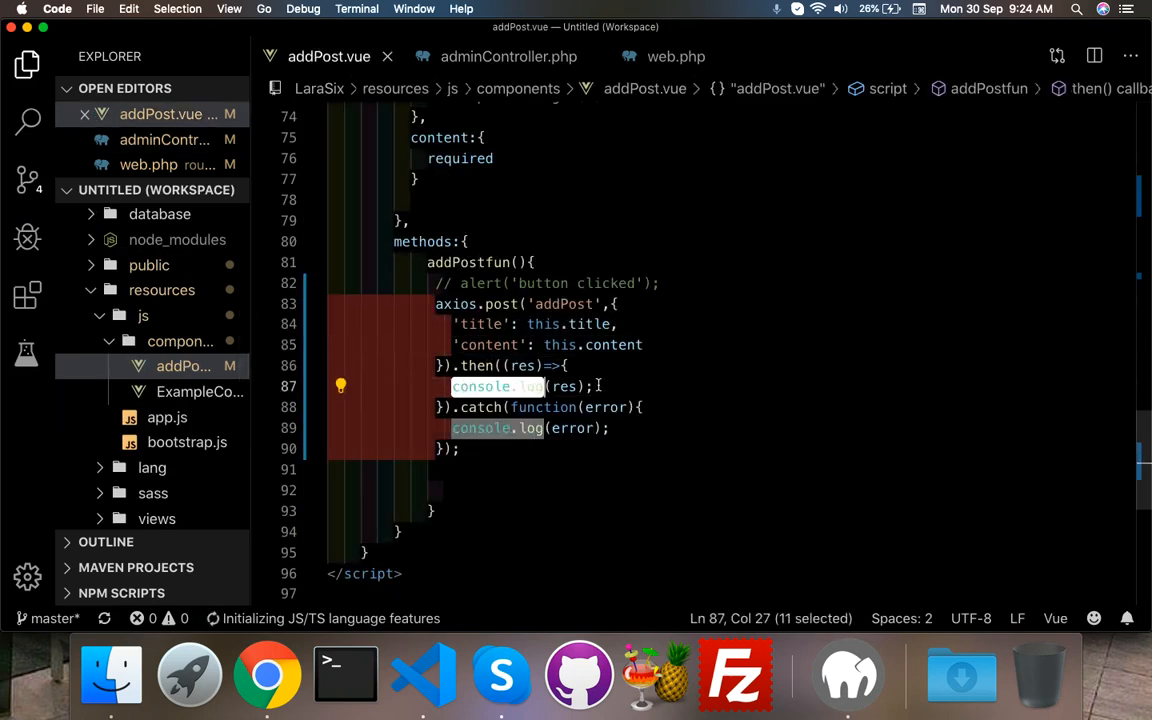
type("ale")
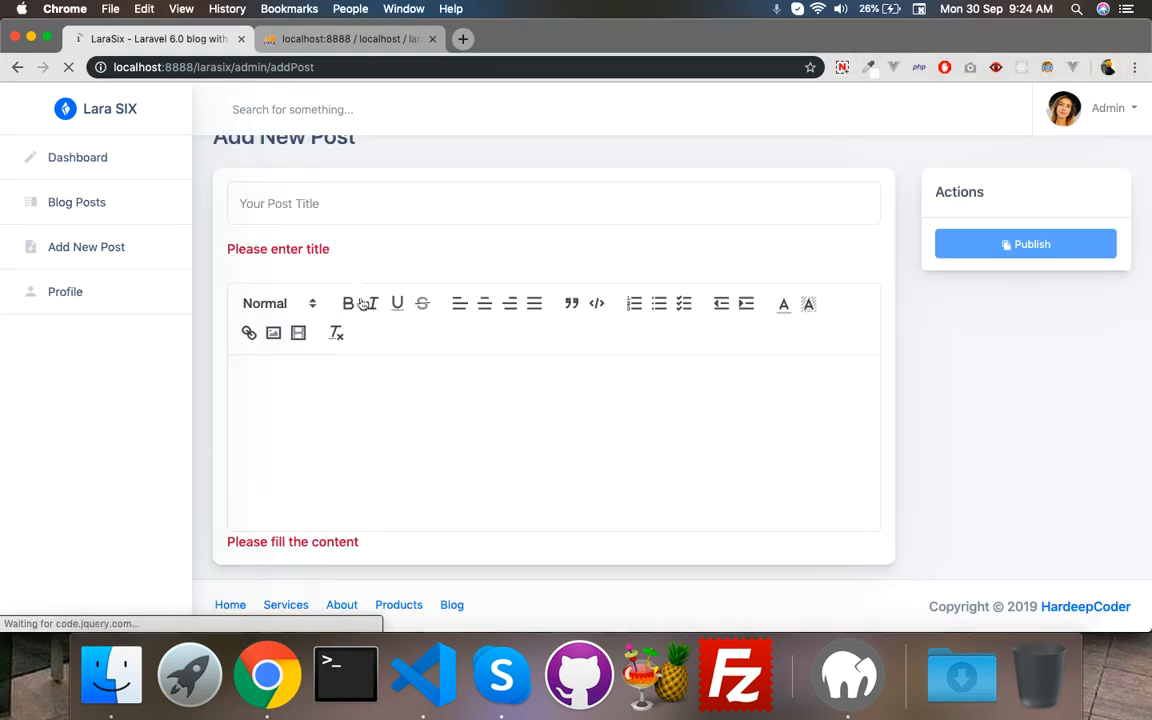
Step: Publish a post titled "my first news" with body "this is my news no1" and dismiss the status 500 alert
type("my fis")
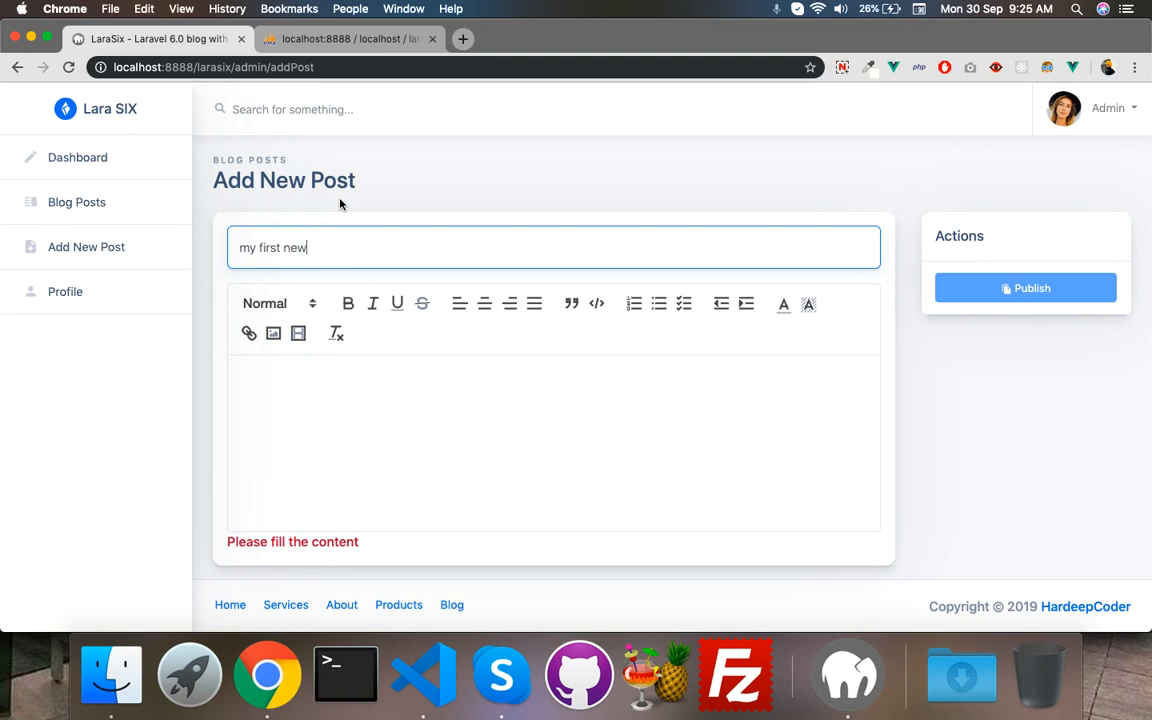
type("this is my news n")
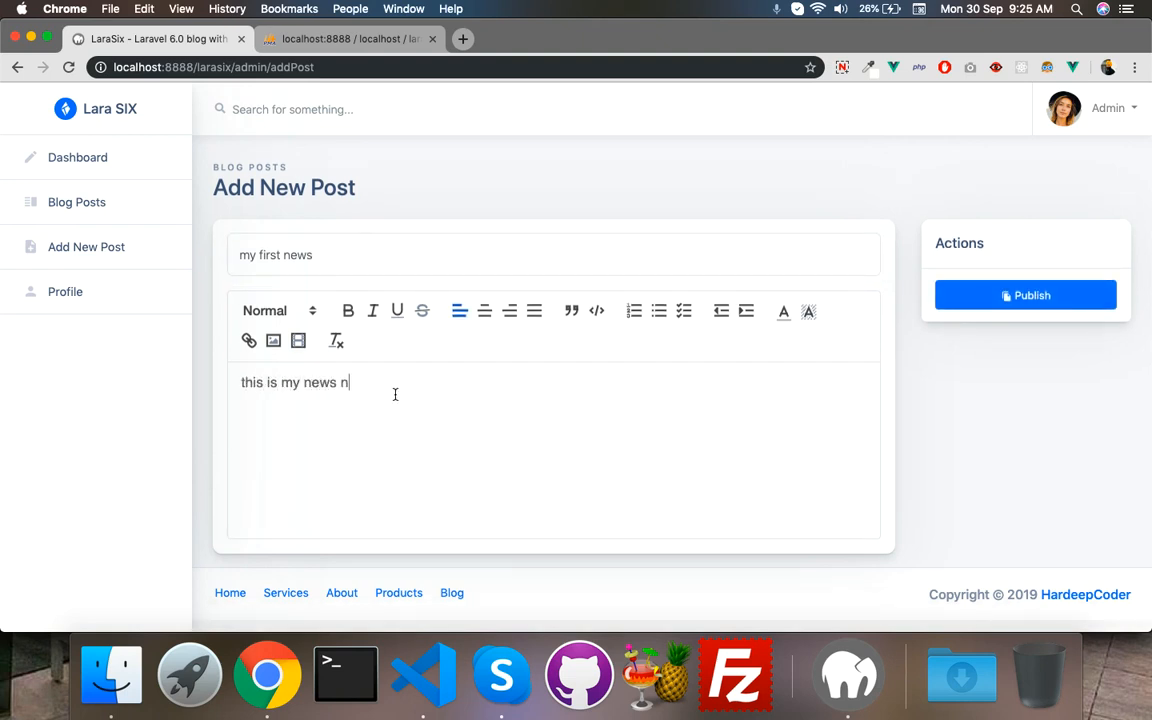
type("o1")
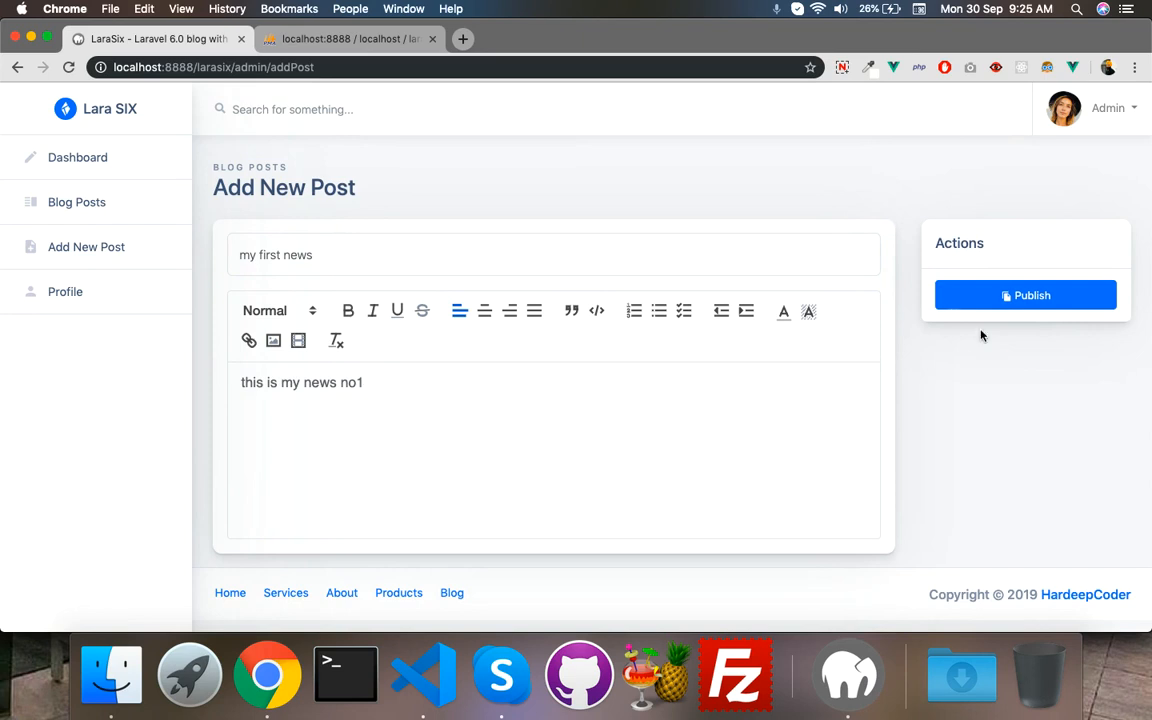
left_click(1024, 296)
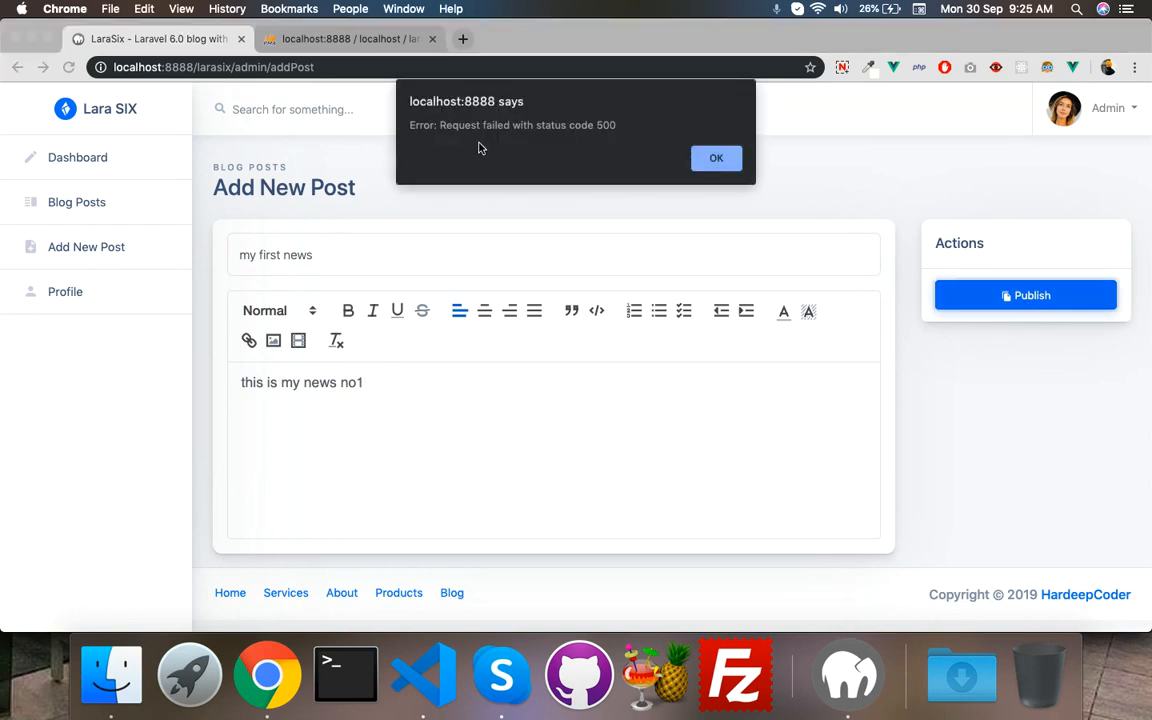
left_click(716, 156)
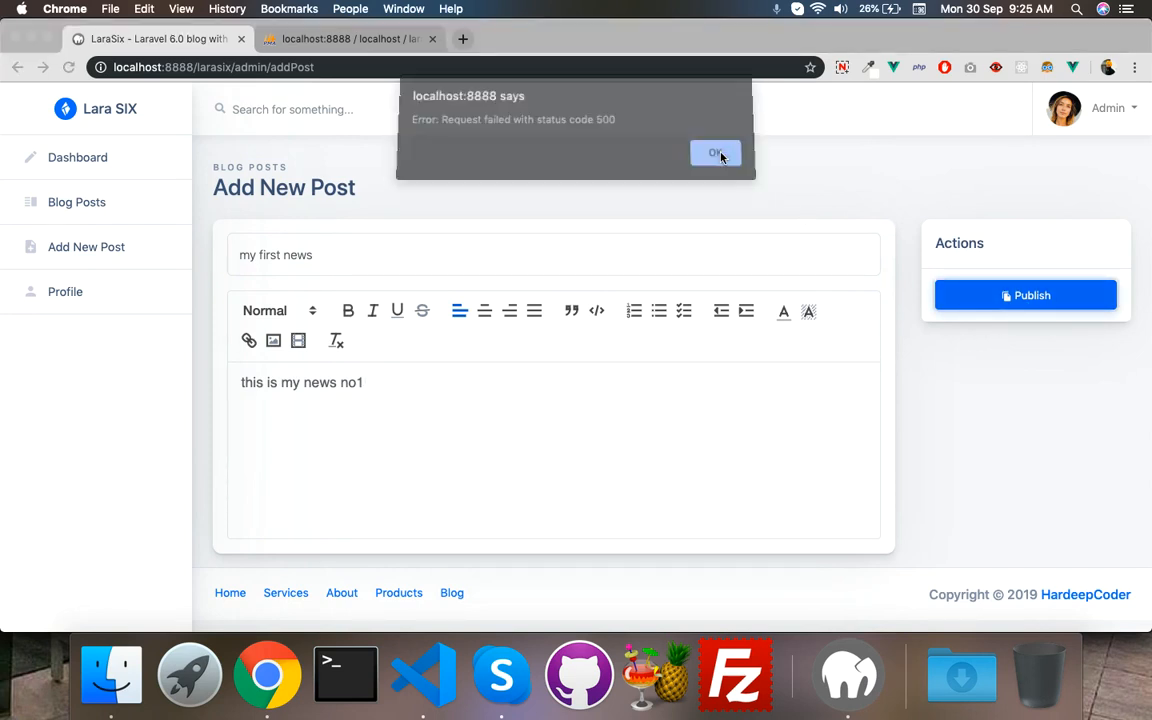
left_click(716, 152)
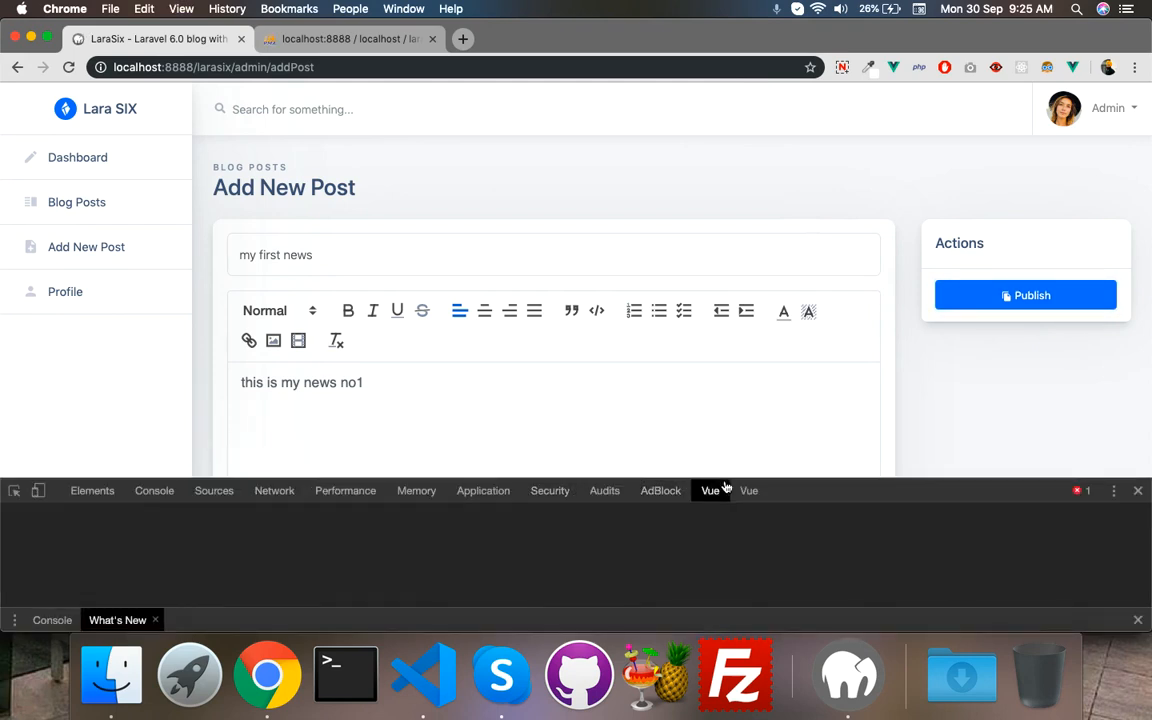
Step: Inspect the failed addPost request in Console and Network to find the Class DB not found error
left_click(710, 490)
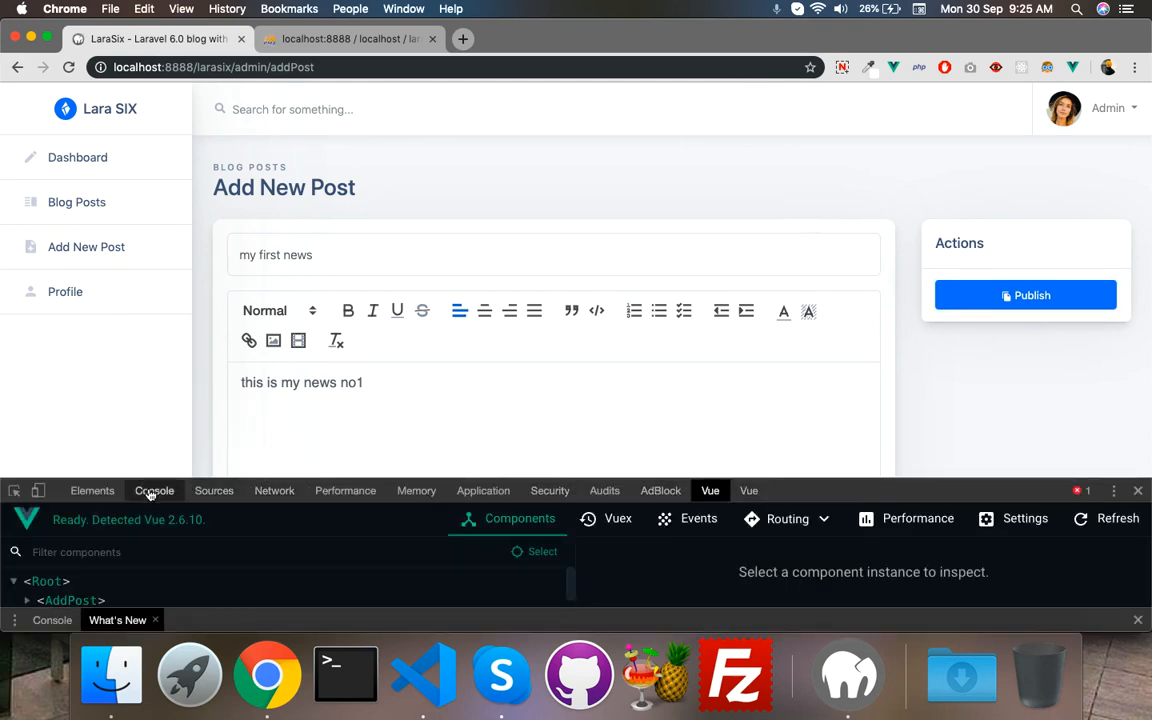
left_click(154, 490)
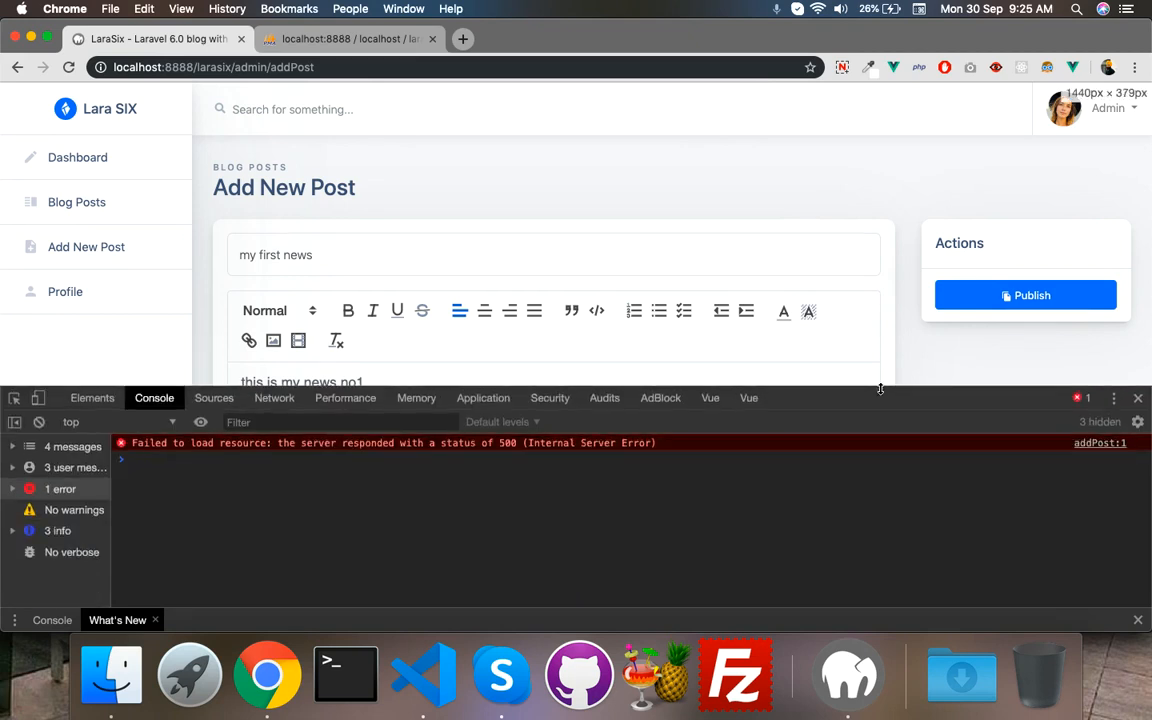
left_click(274, 398)
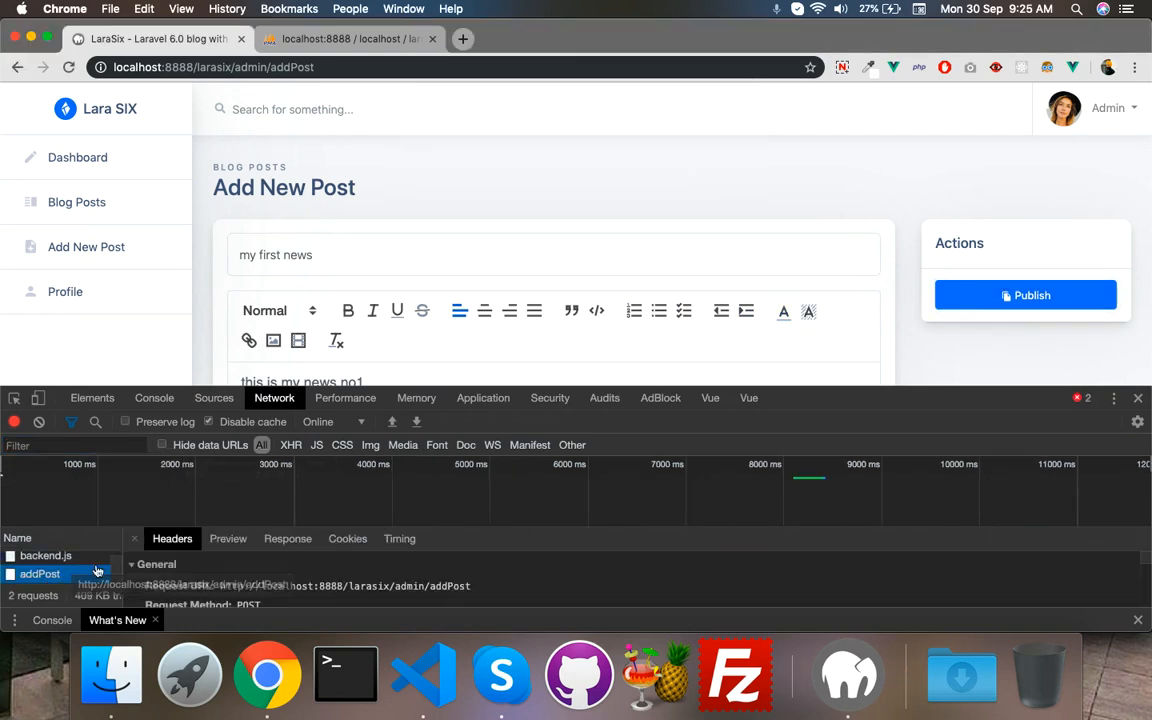
left_click(228, 538)
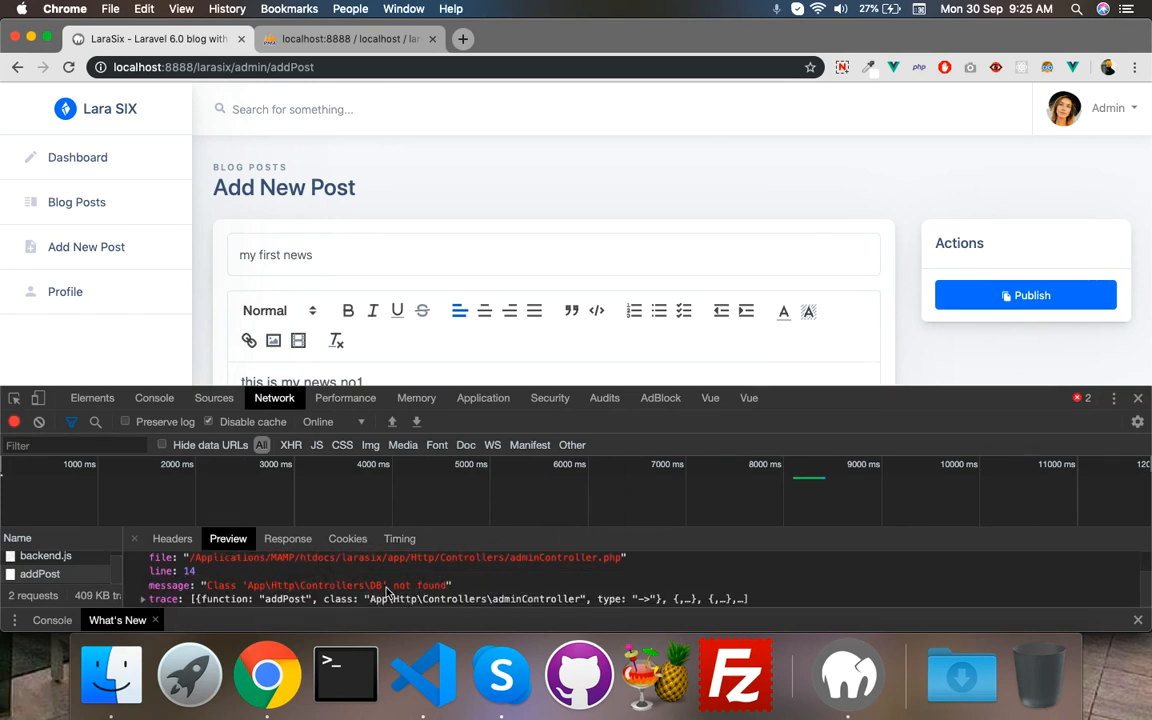
left_click(422, 674)
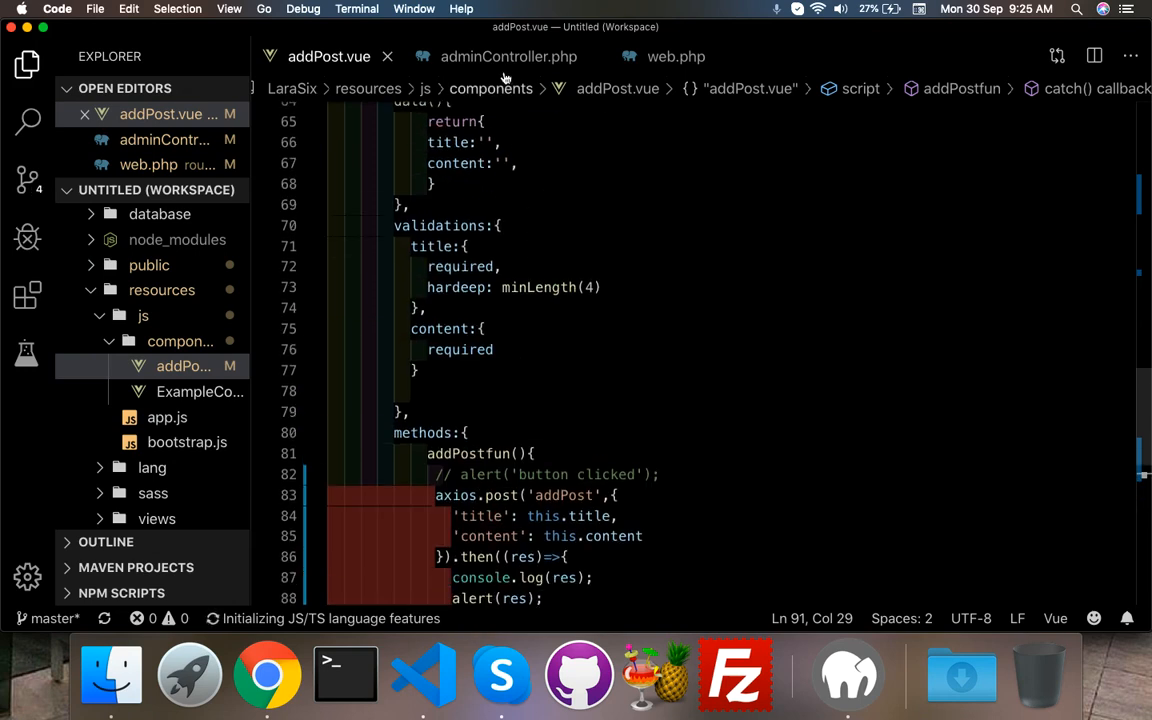
Step: Add use DB; and use Auth; imports at the top of adminController.php
left_click(508, 56)
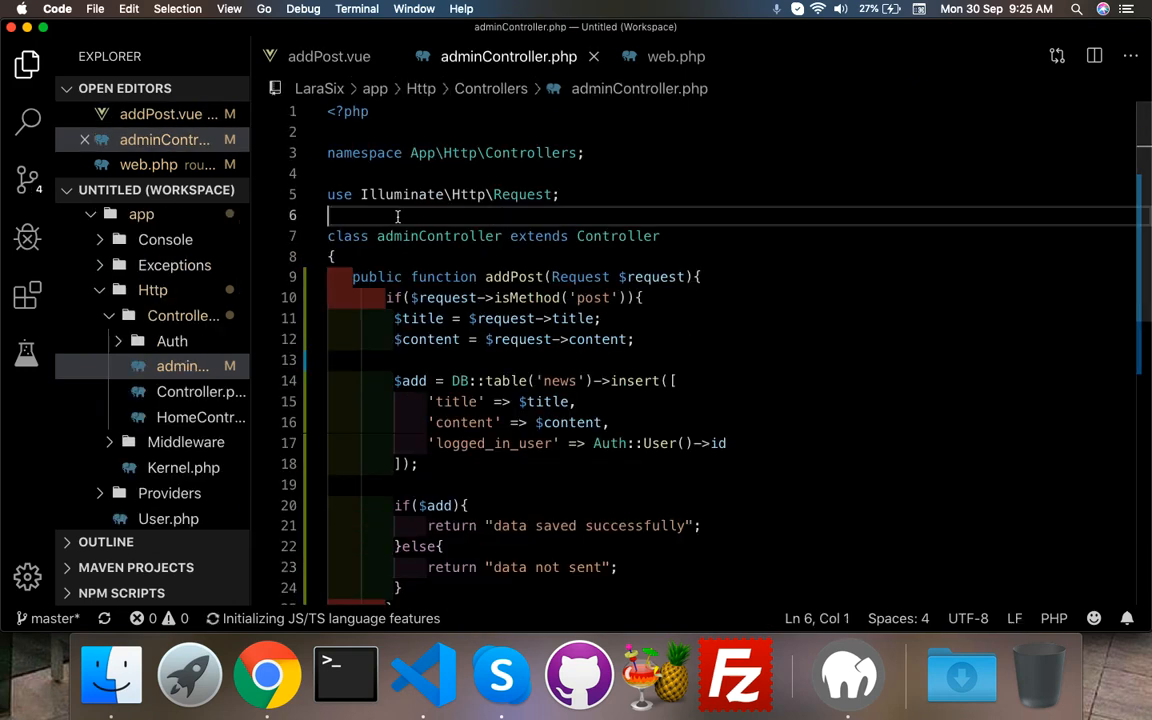
type("use DB;")
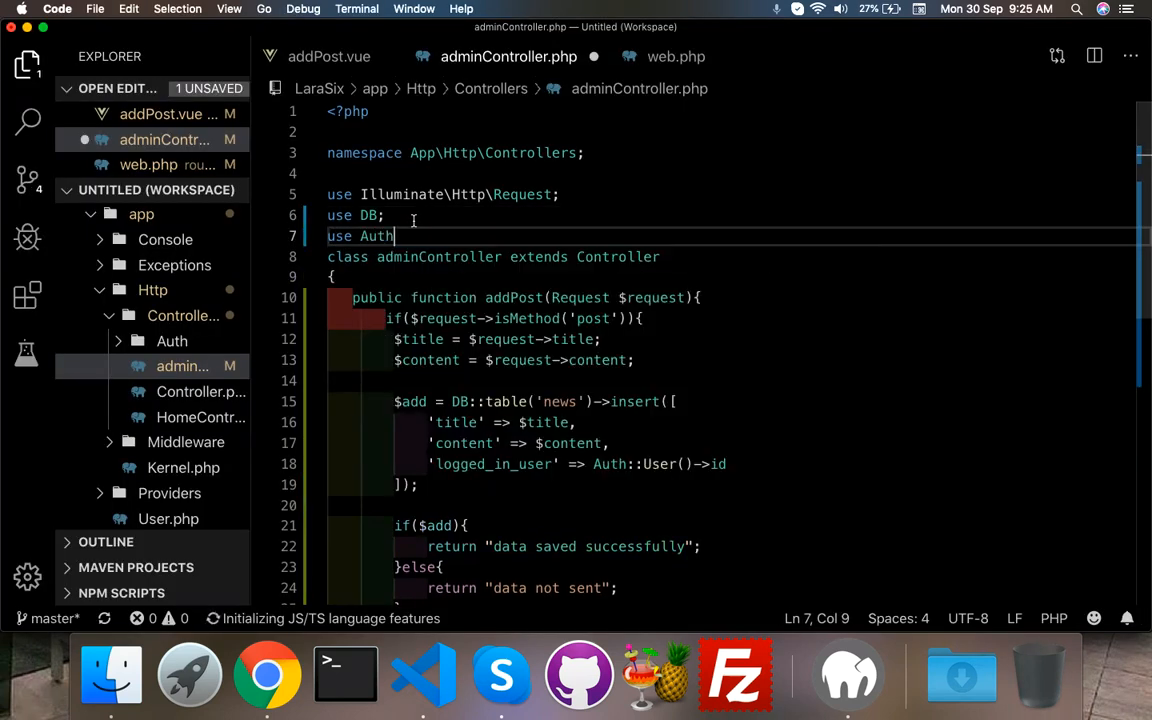
Step: Publish the news post again in Chrome and dismiss the [object Object] alert
left_click(264, 672)
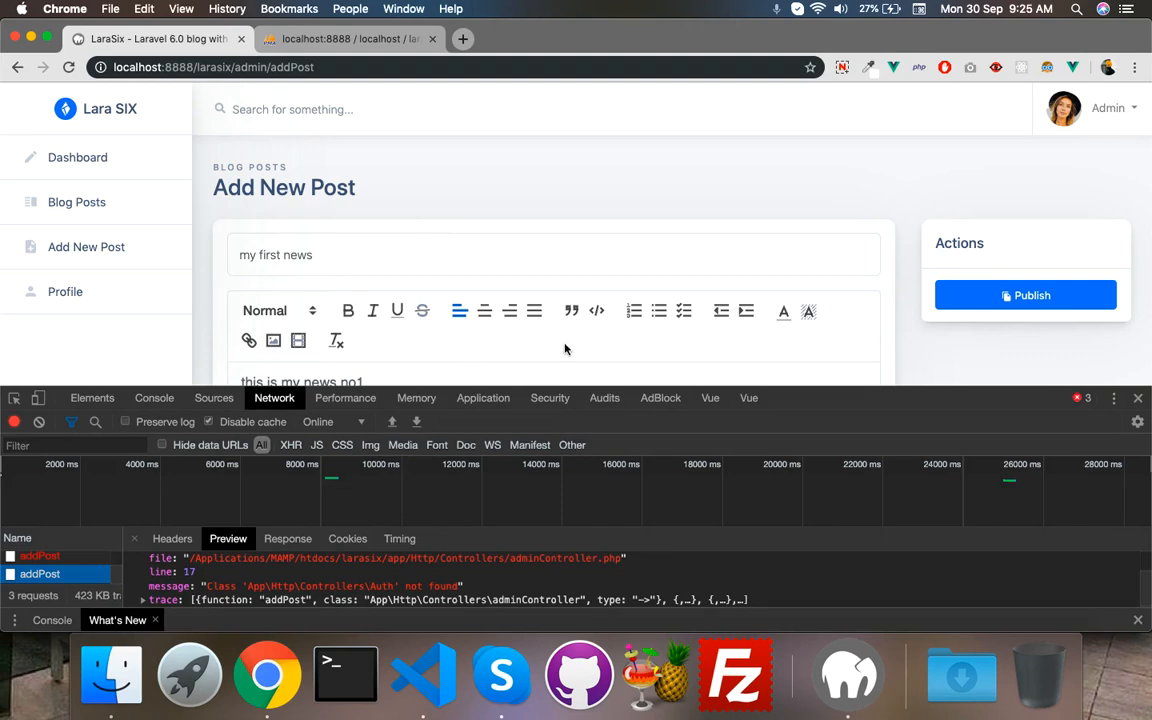
left_click(1024, 296)
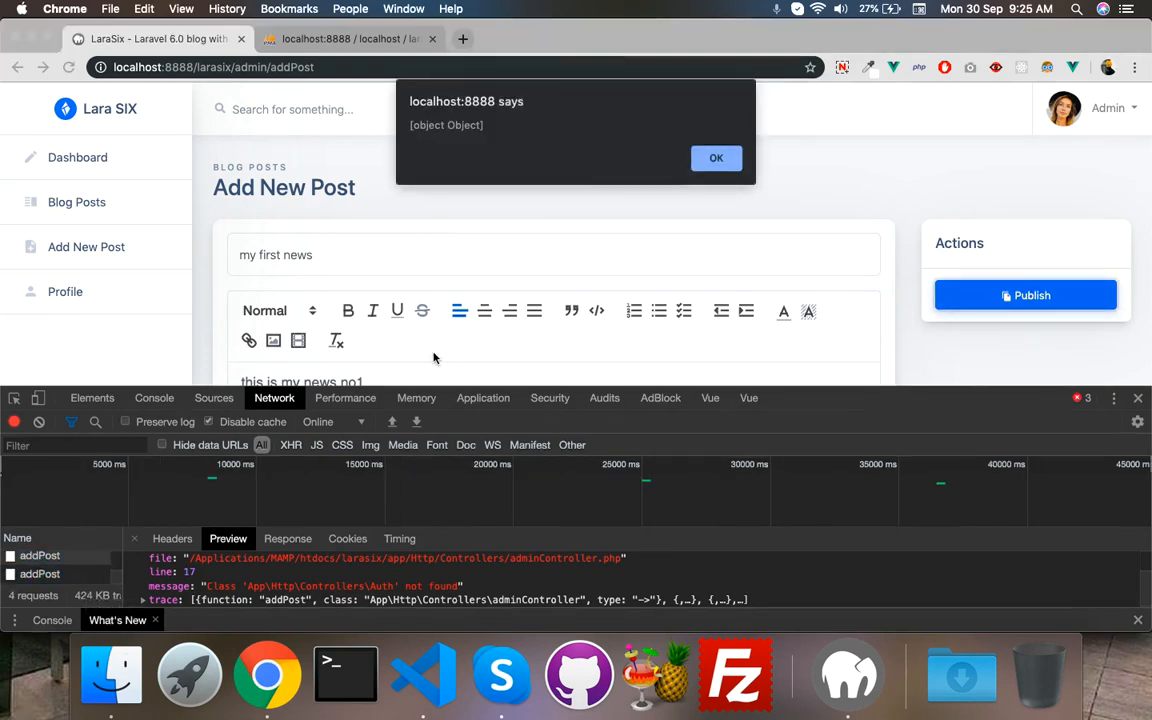
left_click(716, 158)
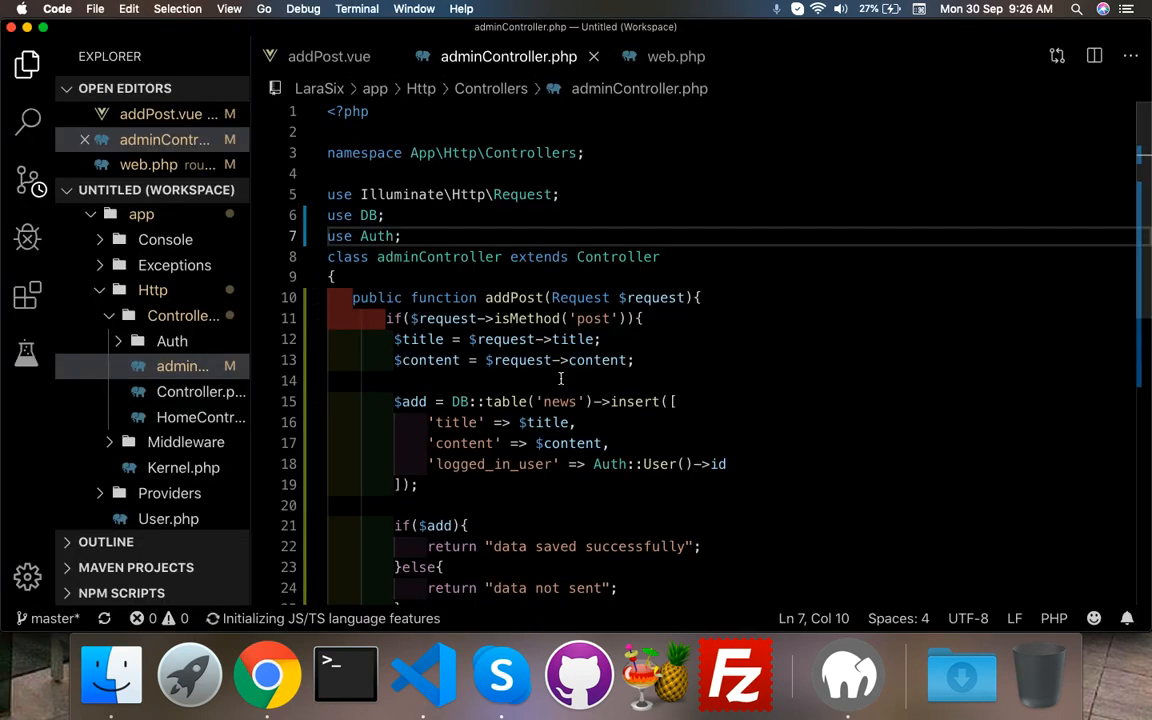
Step: Browse the news table to confirm the "my first news" row, then return to the admin tab
left_click(266, 672)
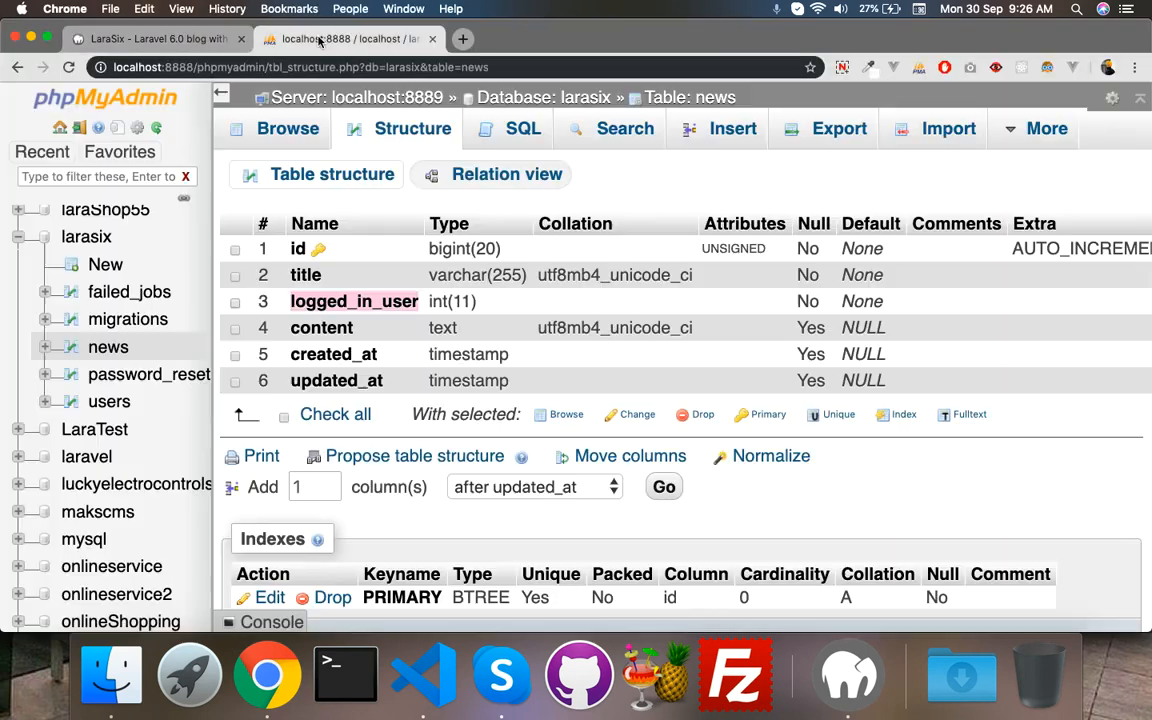
left_click(288, 128)
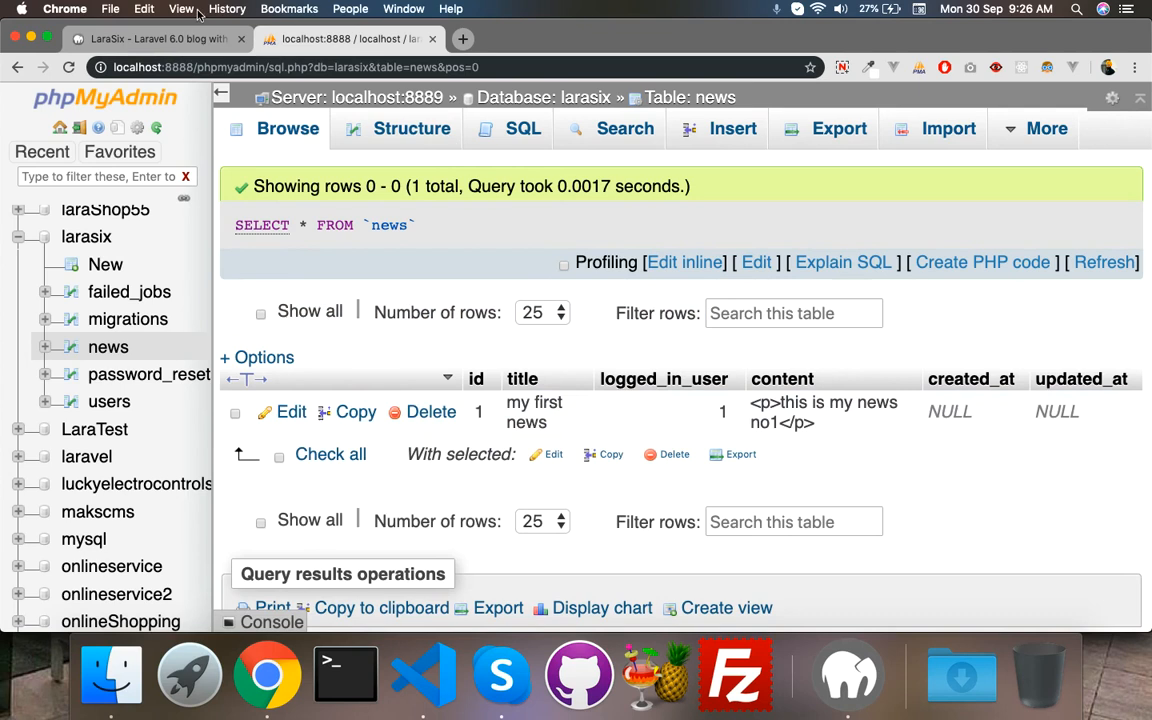
left_click(156, 38)
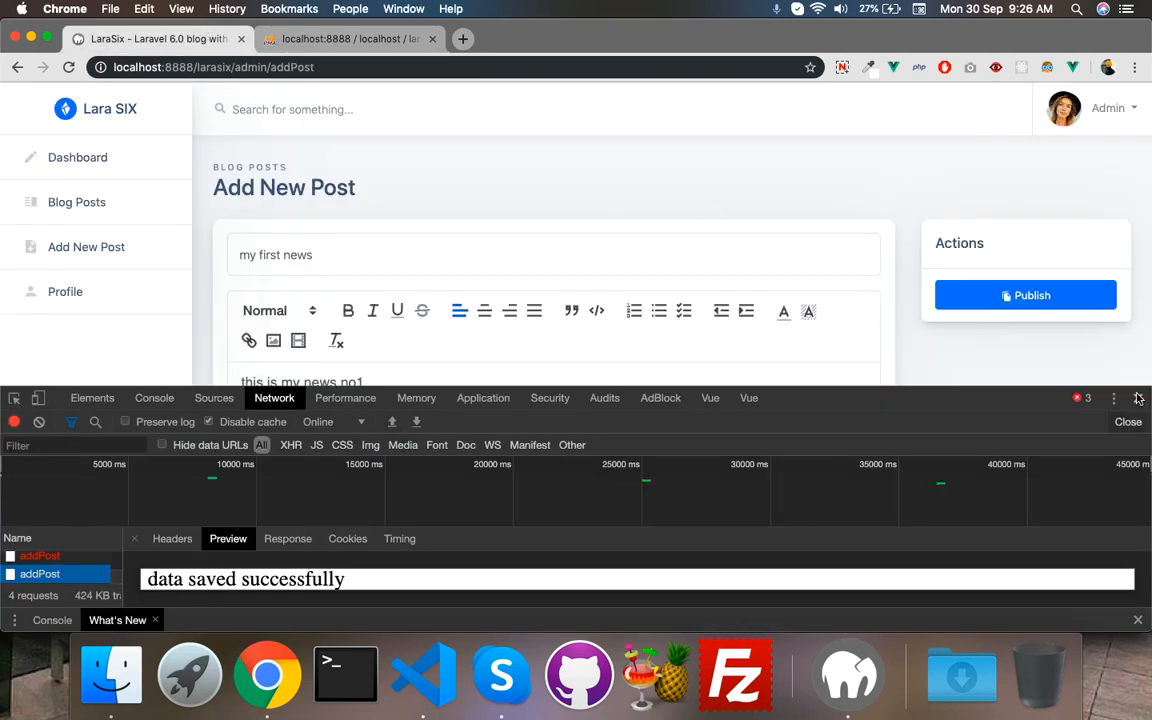
Step: Draft a new post titled 'decs defcsfe' with content 'here is my image' and an inserted photo
left_click(1128, 420)
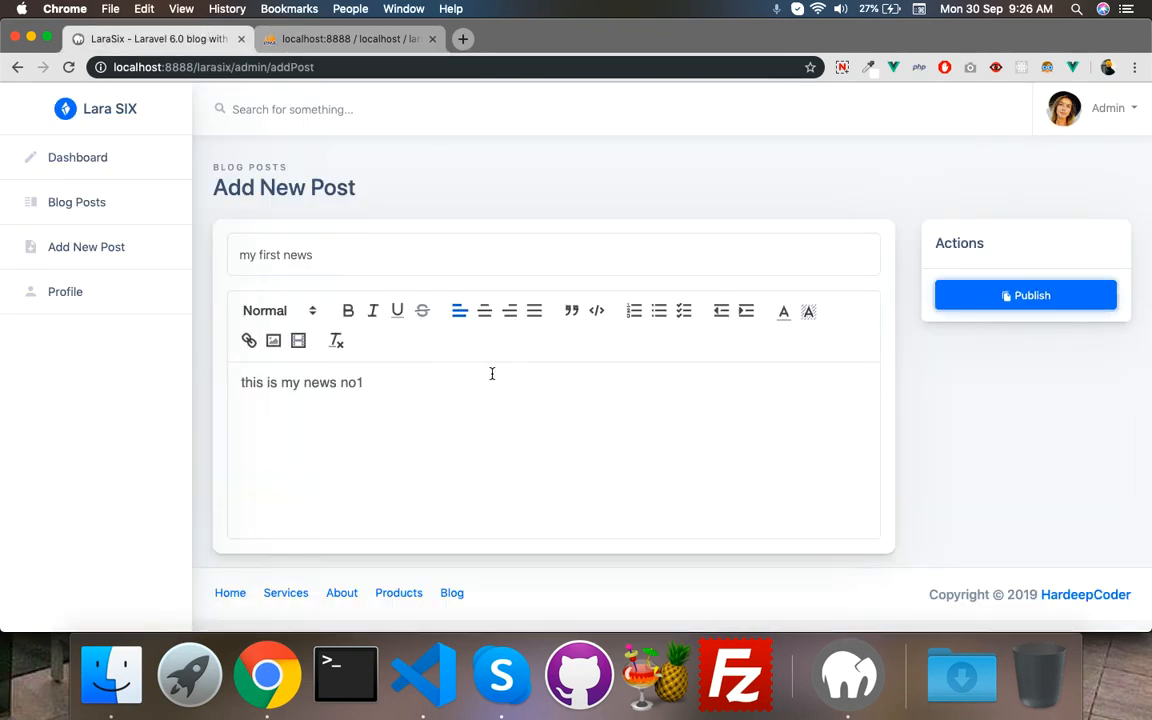
left_click(1024, 296)
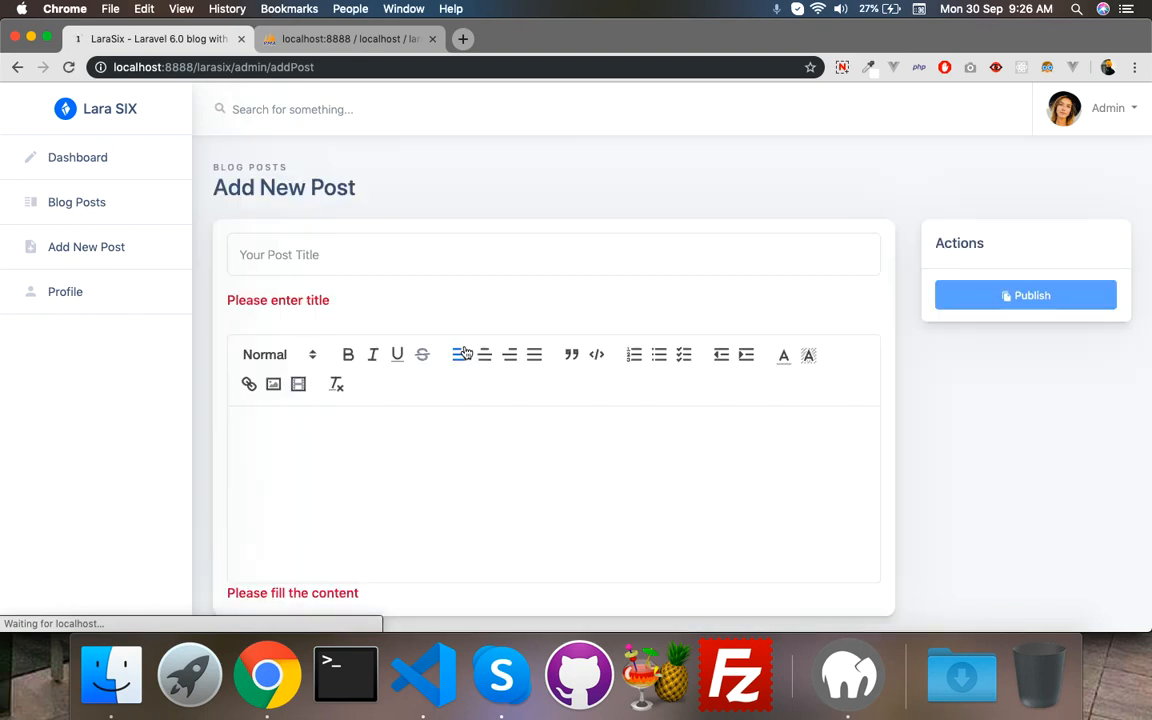
type("decs defcsfe wdefr4e")
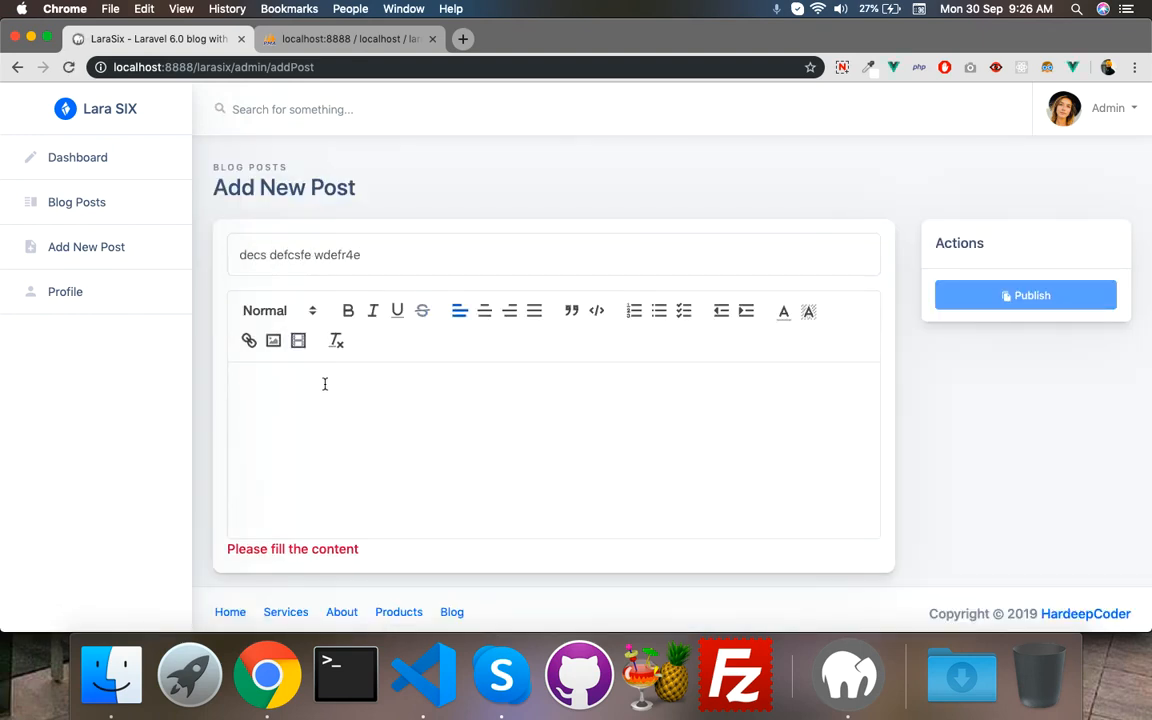
type("here is my")
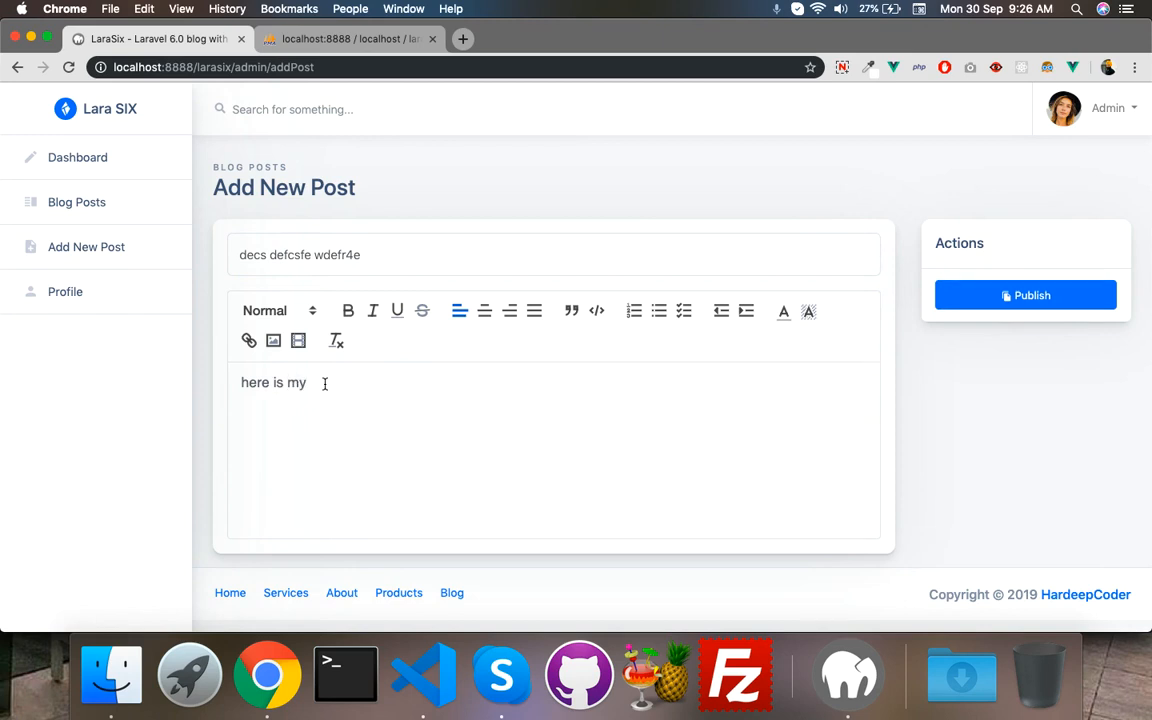
type("image")
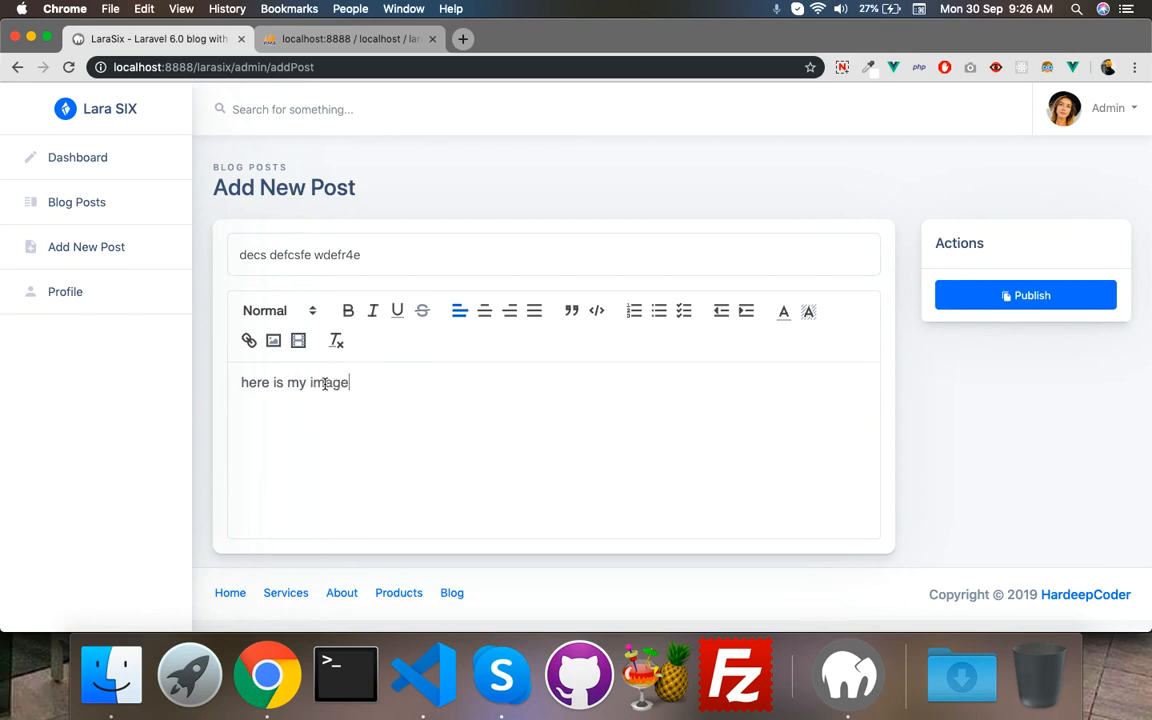
left_click(272, 340)
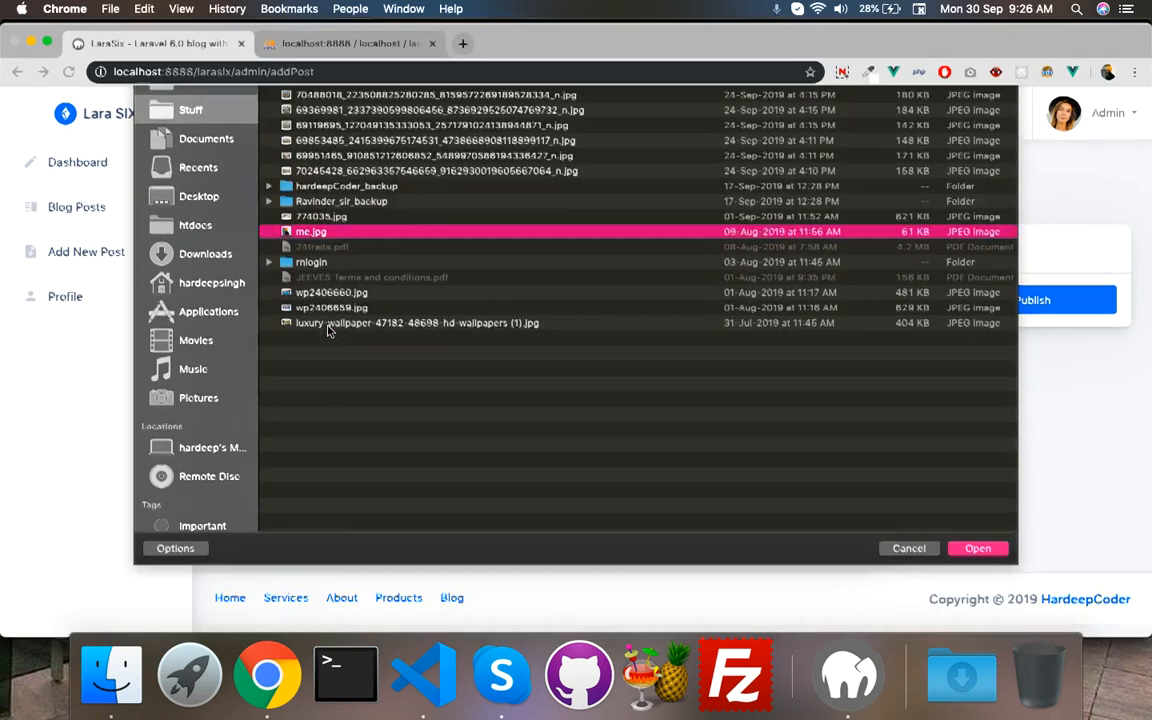
left_click(976, 548)
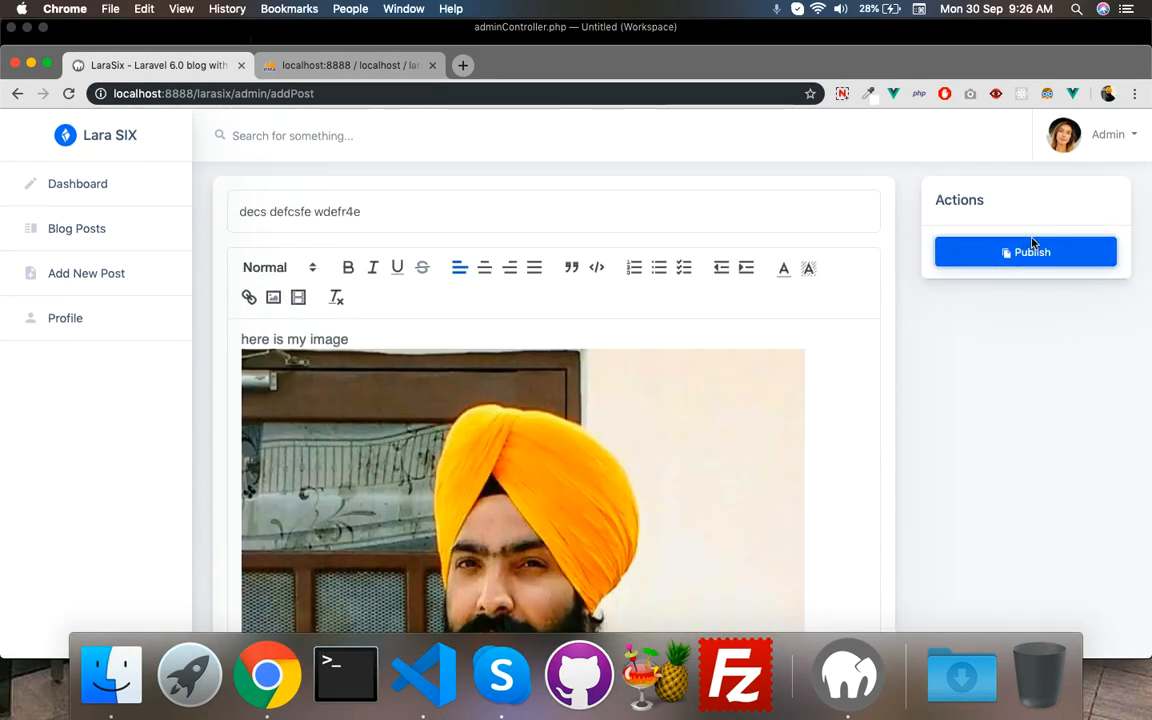
mouse_move(696, 190)
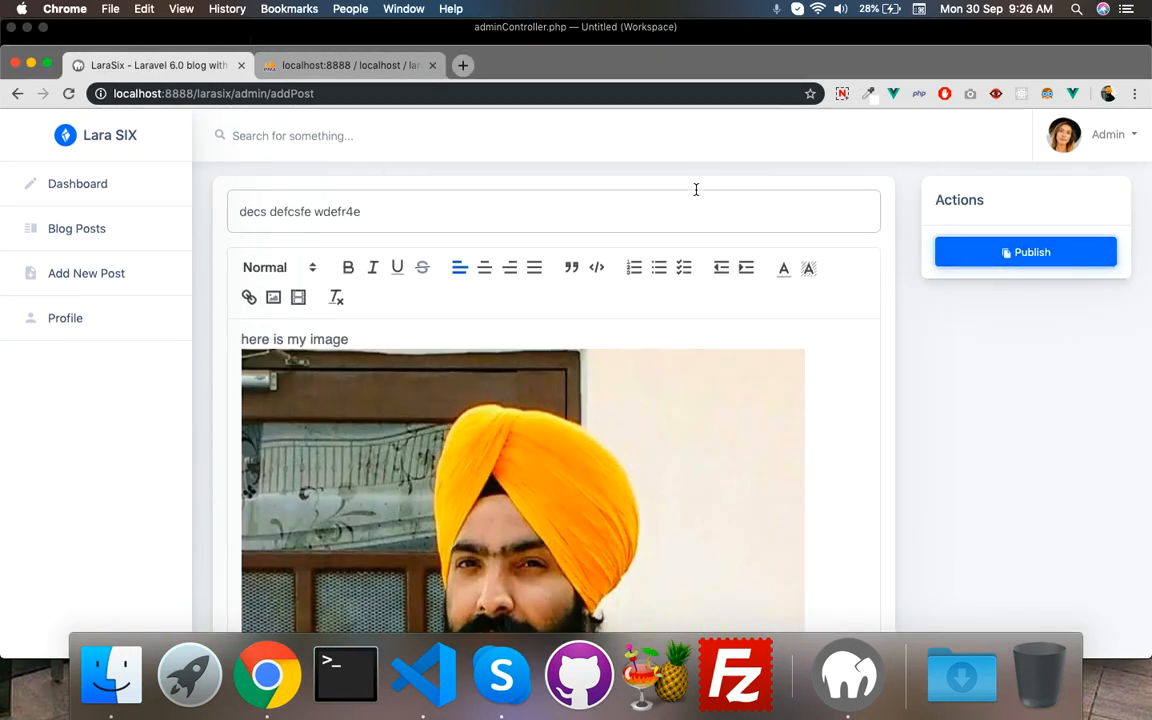
Step: Publish the post with DevTools open, dismiss the 500 alert and inspect the failed addPost request
key("F12")
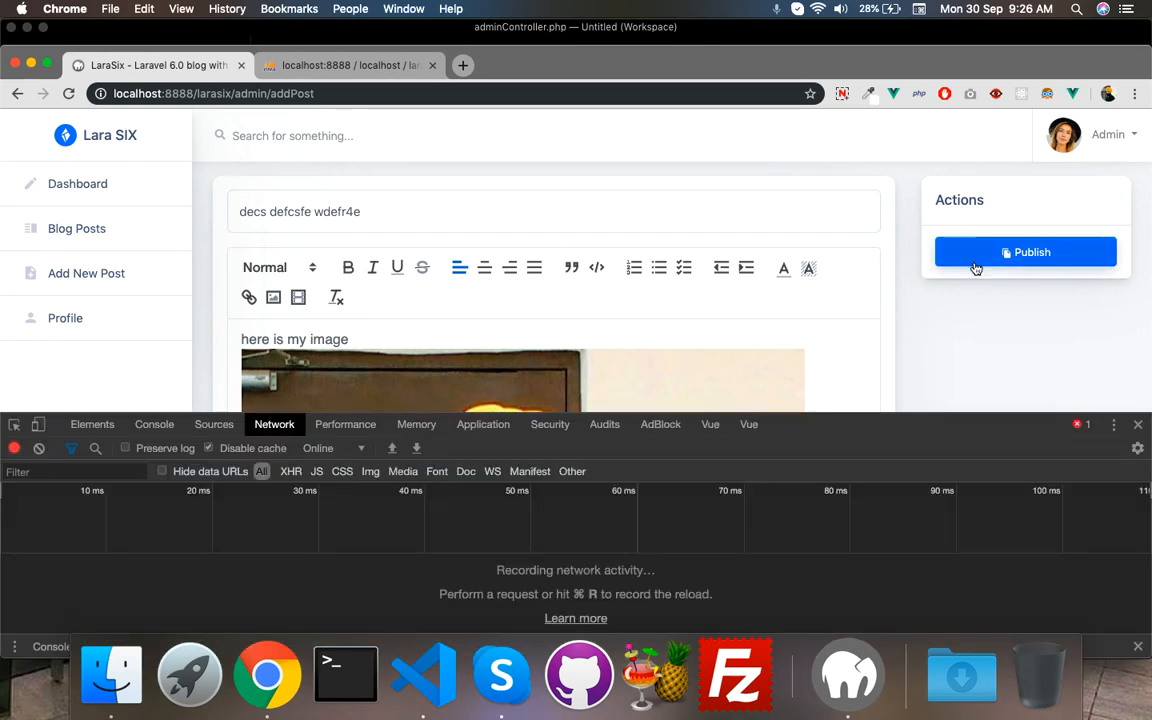
left_click(1024, 252)
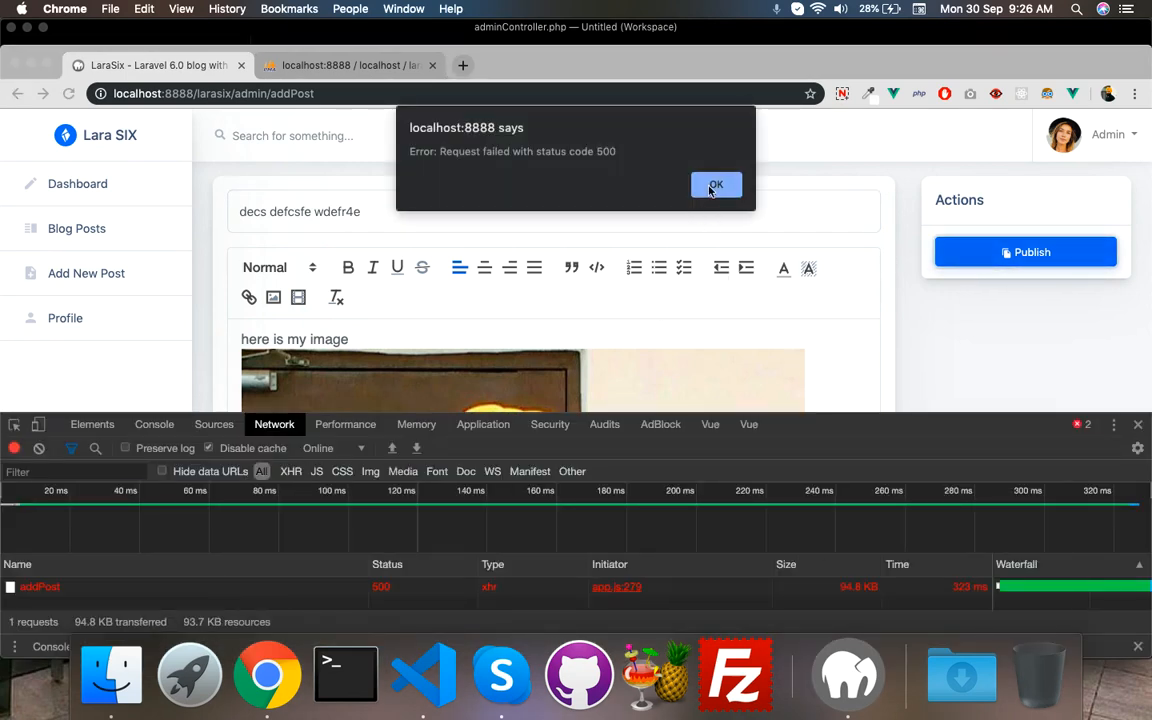
left_click(716, 184)
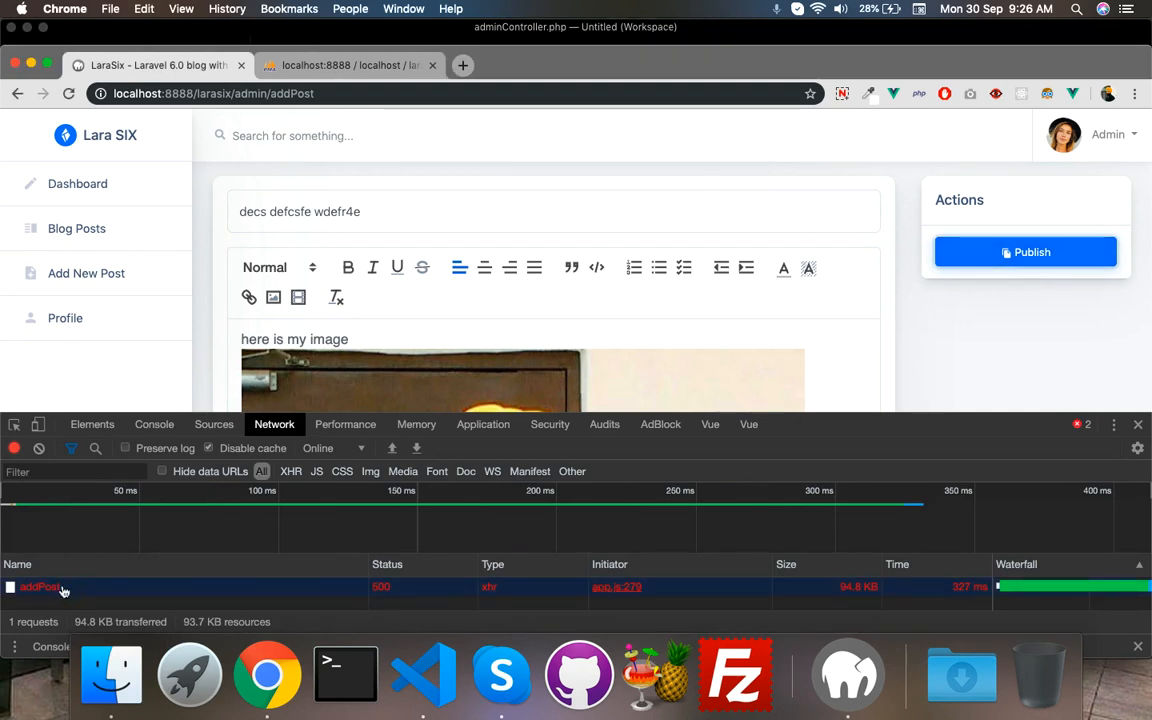
left_click(40, 586)
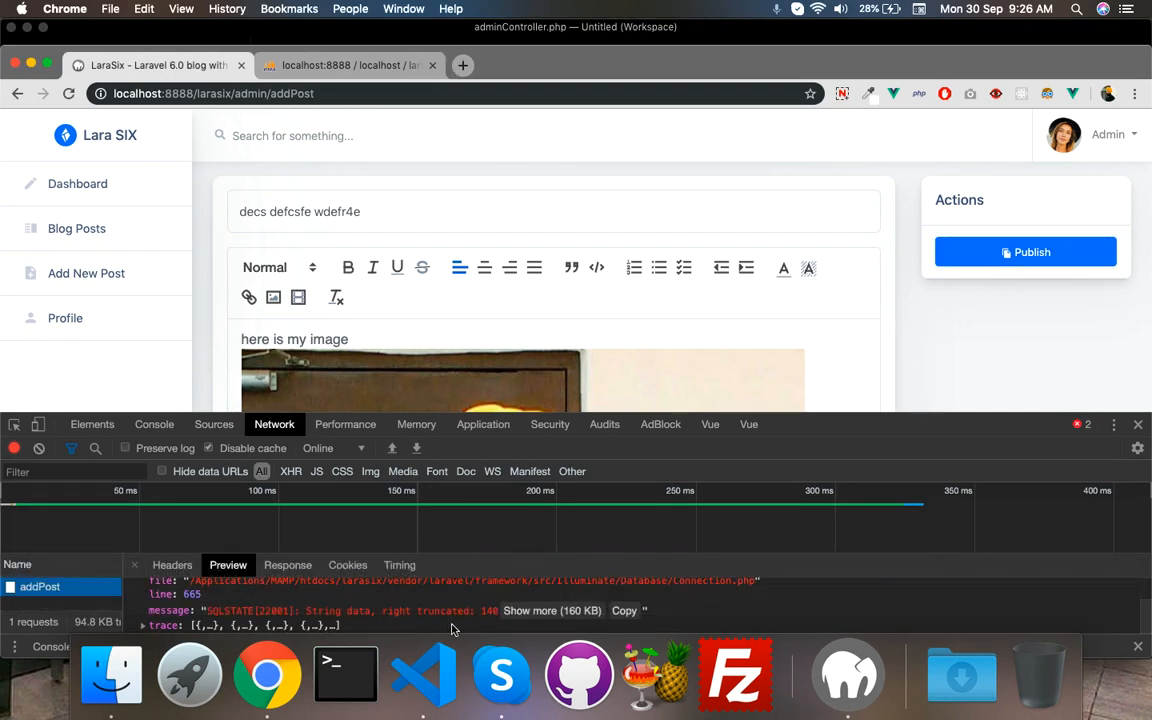
mouse_move(490, 616)
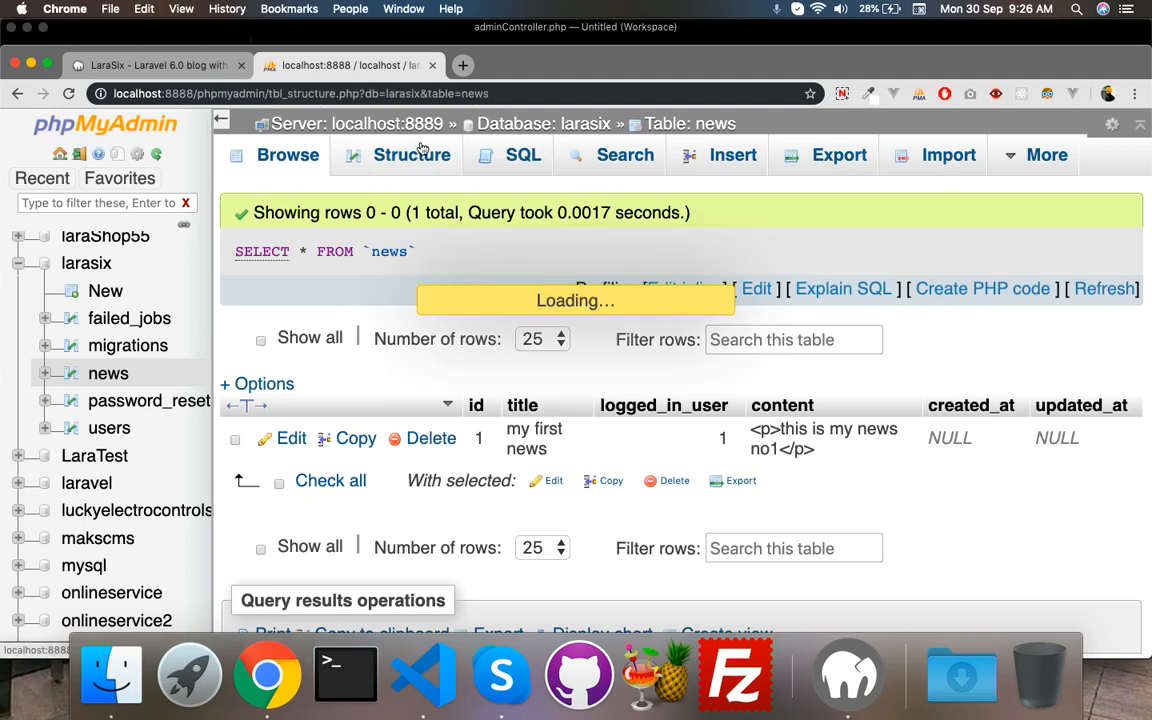
Step: Change the news table's content column type to LONGTEXT in the Structure view and save
left_click(412, 156)
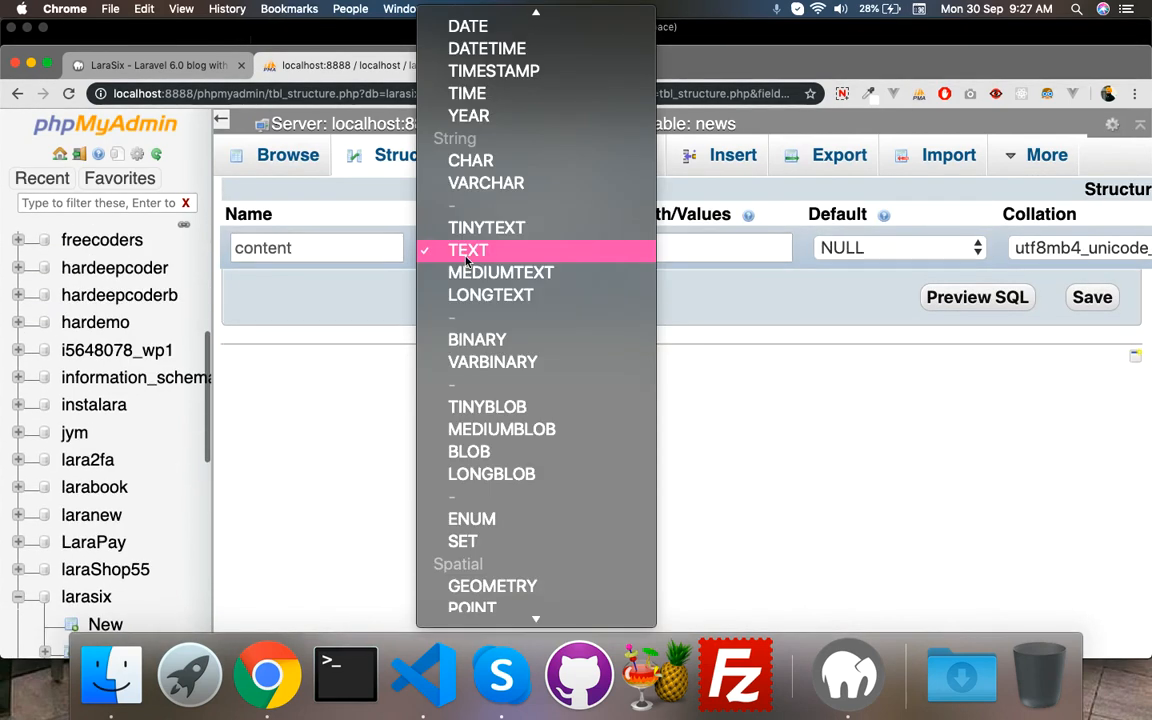
left_click(490, 294)
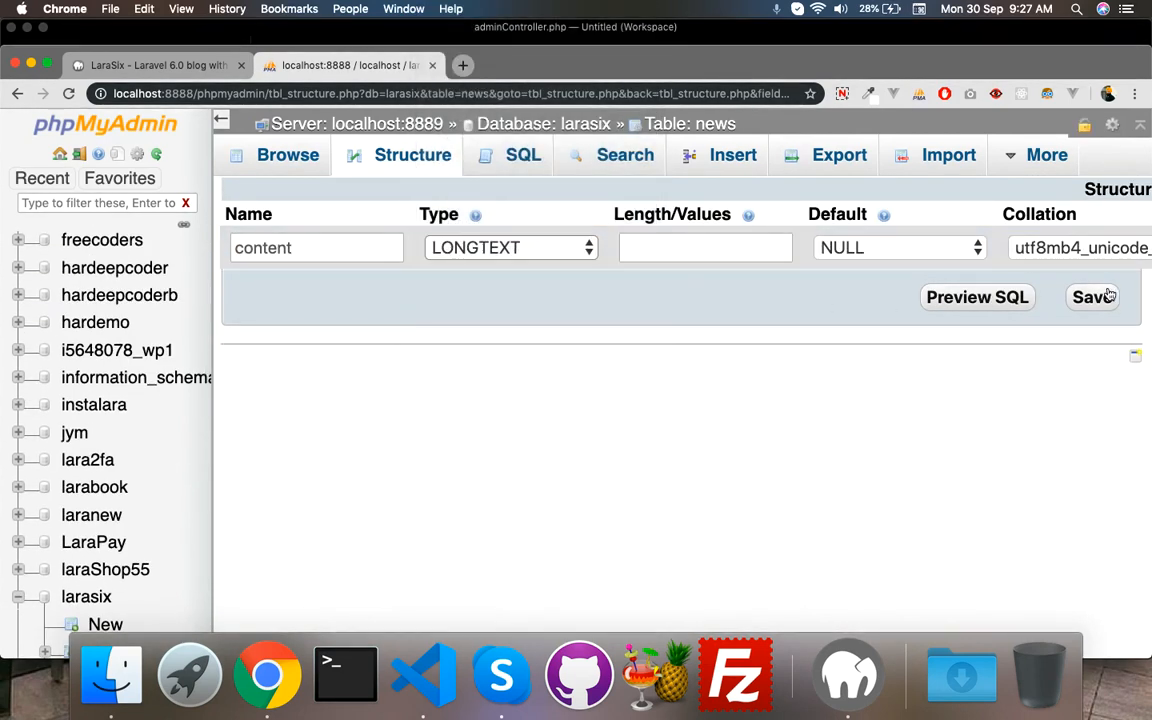
left_click(150, 64)
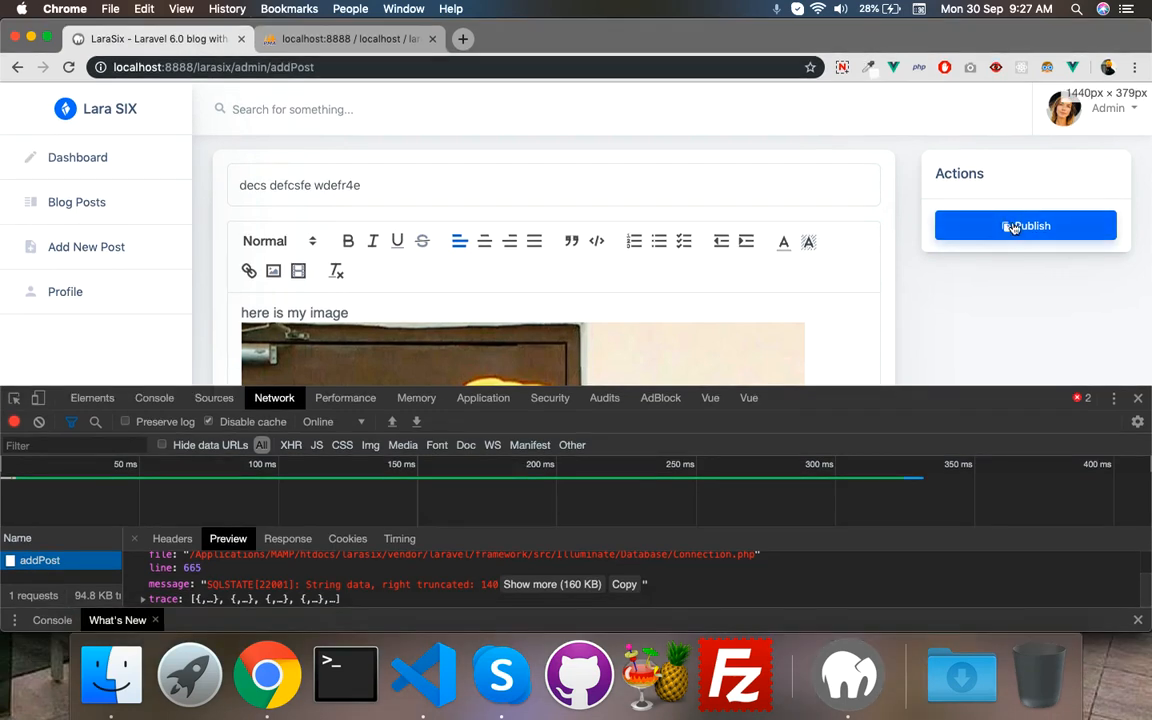
Step: Publish the image post again and browse the news table to confirm the second row
left_click(1024, 224)
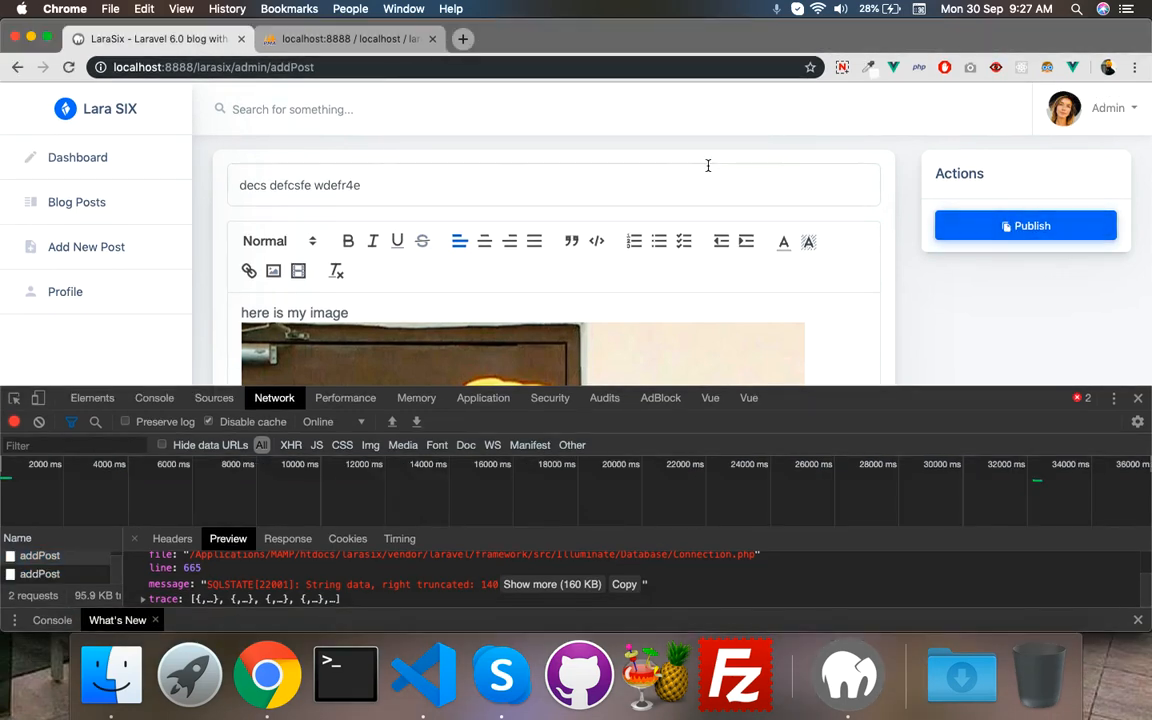
left_click(348, 38)
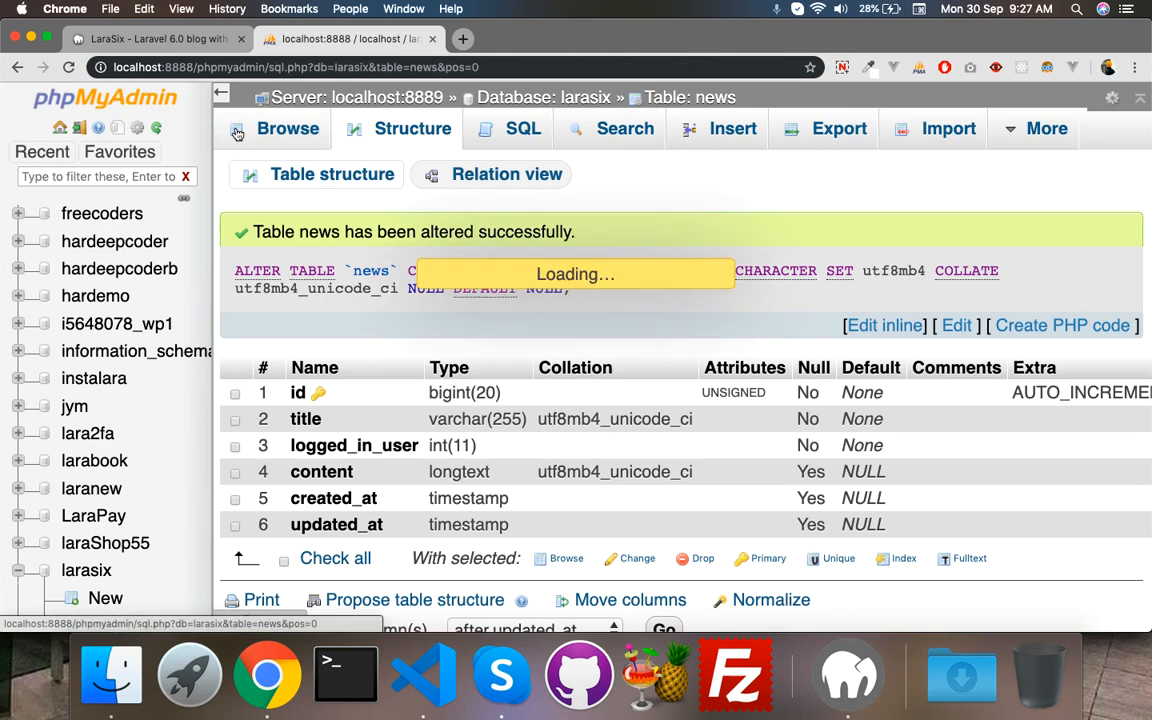
left_click(288, 128)
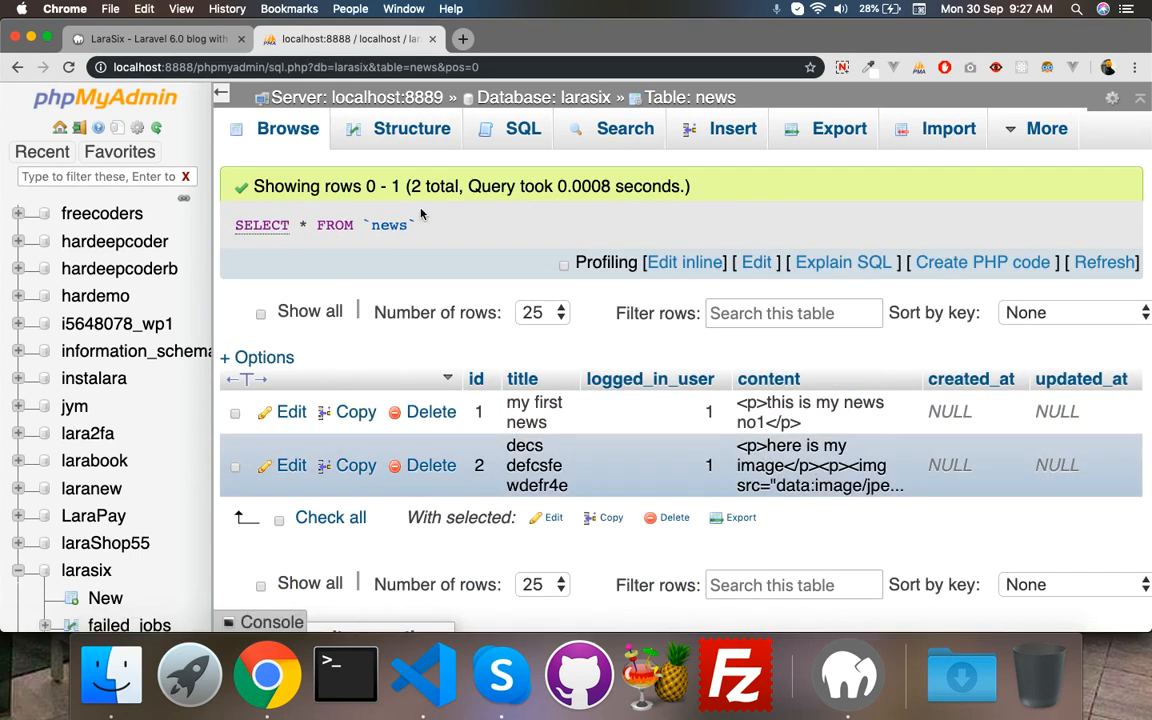
left_click(150, 40)
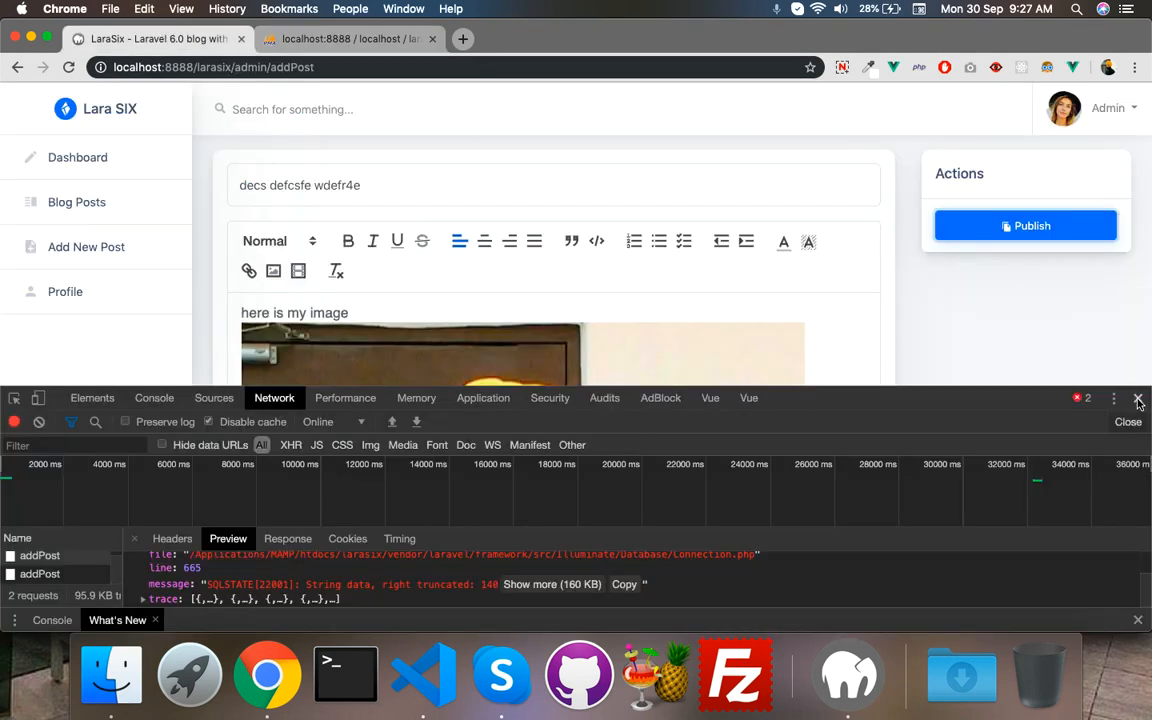
left_click(1136, 398)
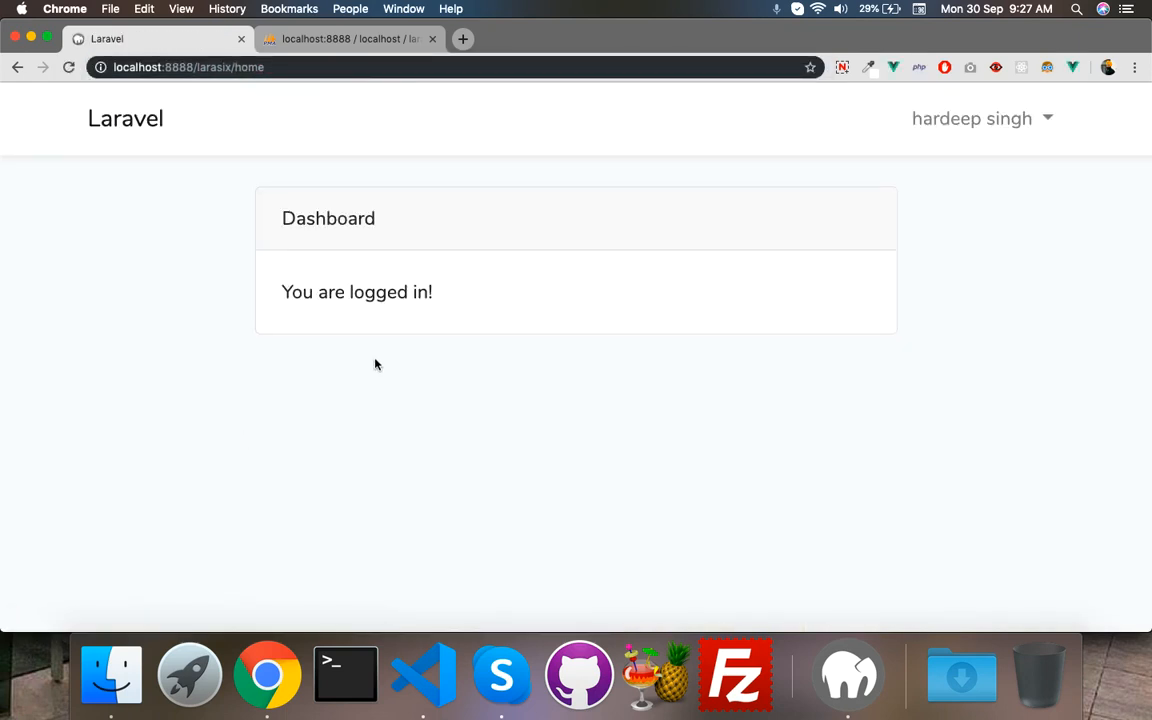
mouse_move(424, 672)
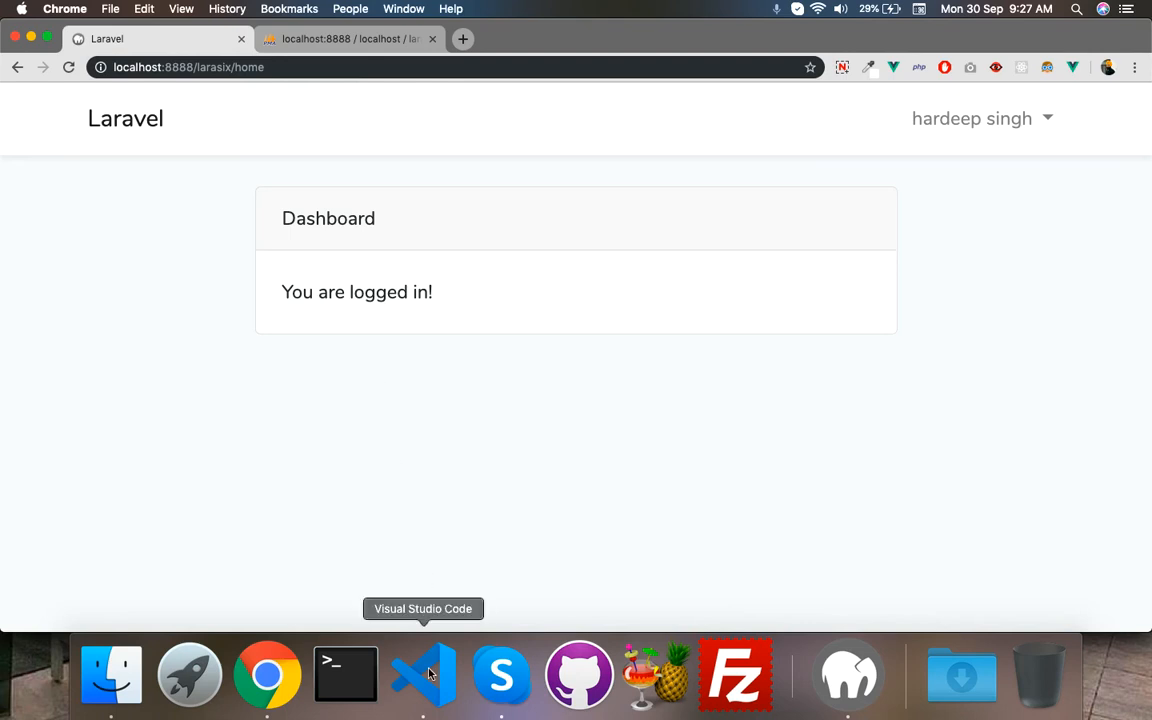
Step: Switch to VS Code and search for home.blade.php with the quick file picker
left_click(422, 672)
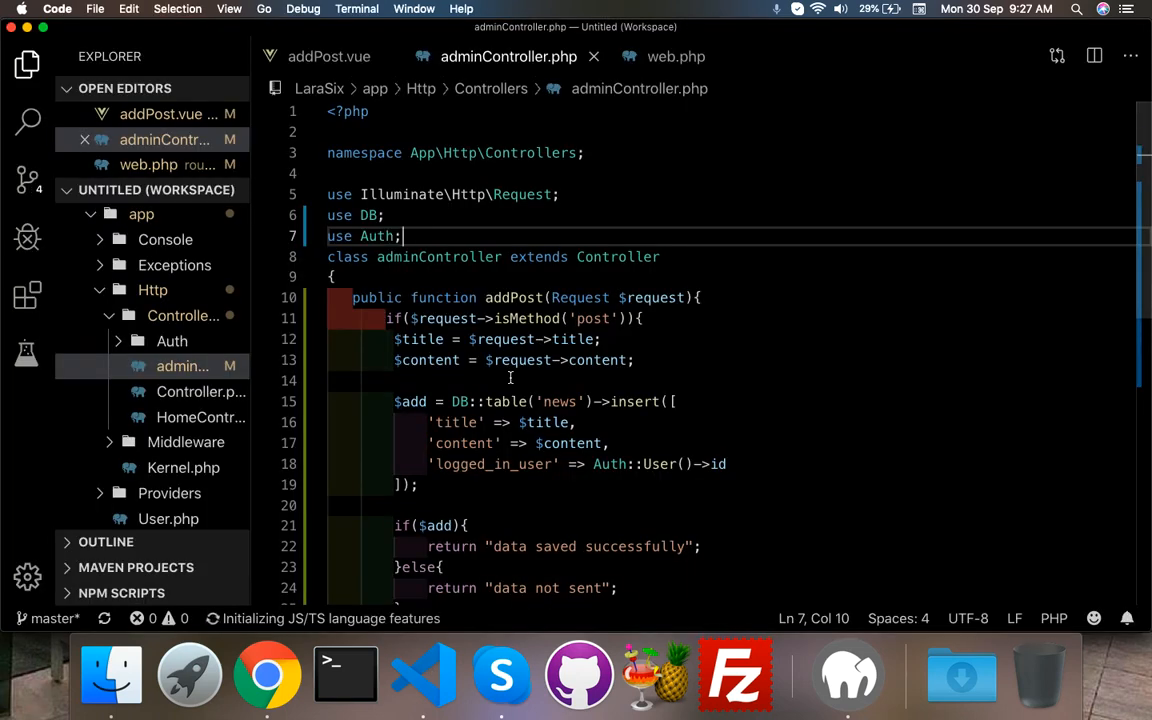
key("cmd+p")
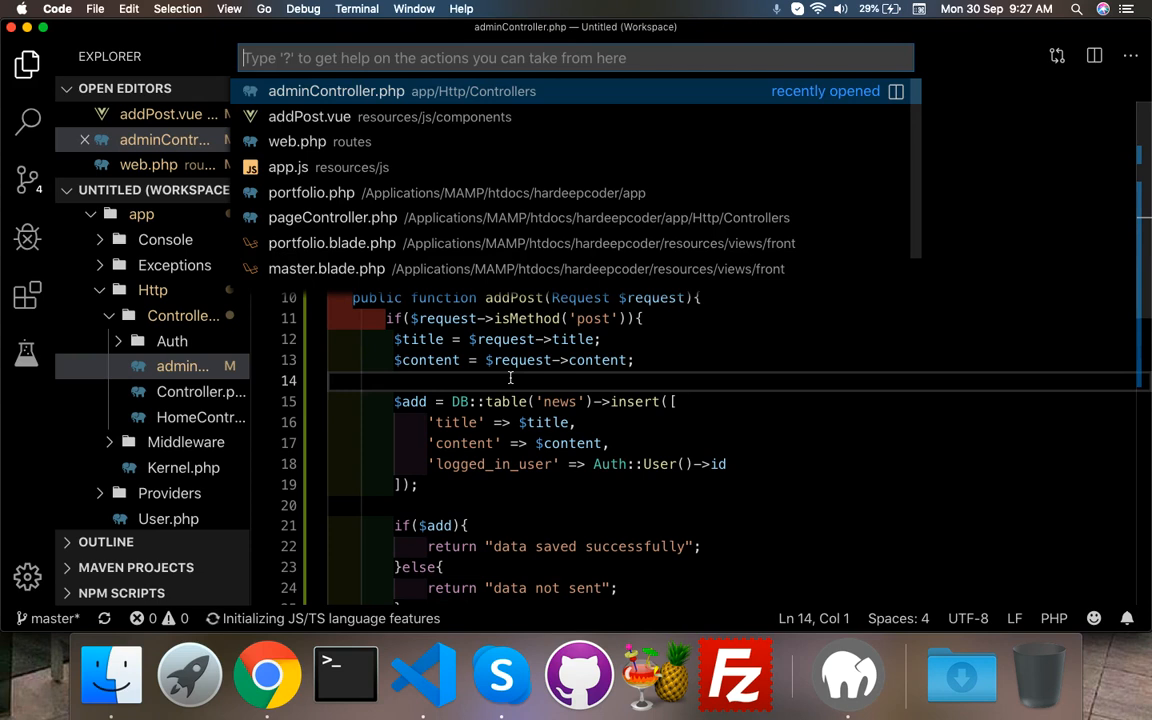
type("home.b")
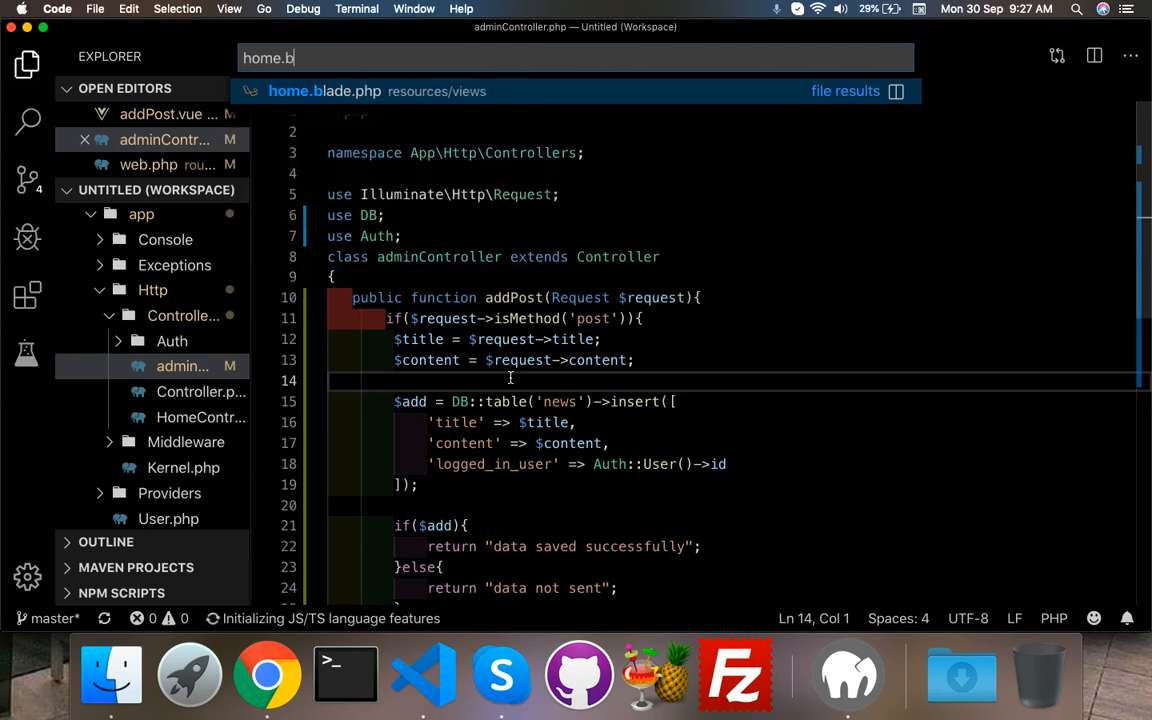
left_click(324, 92)
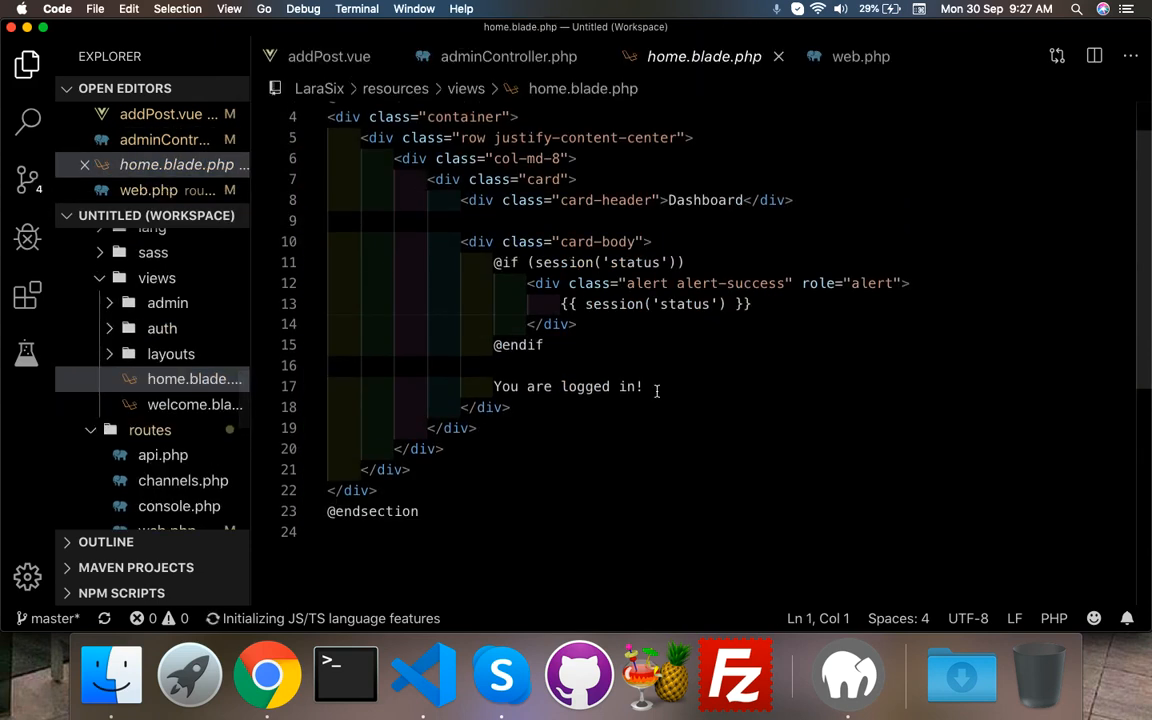
left_click(628, 388)
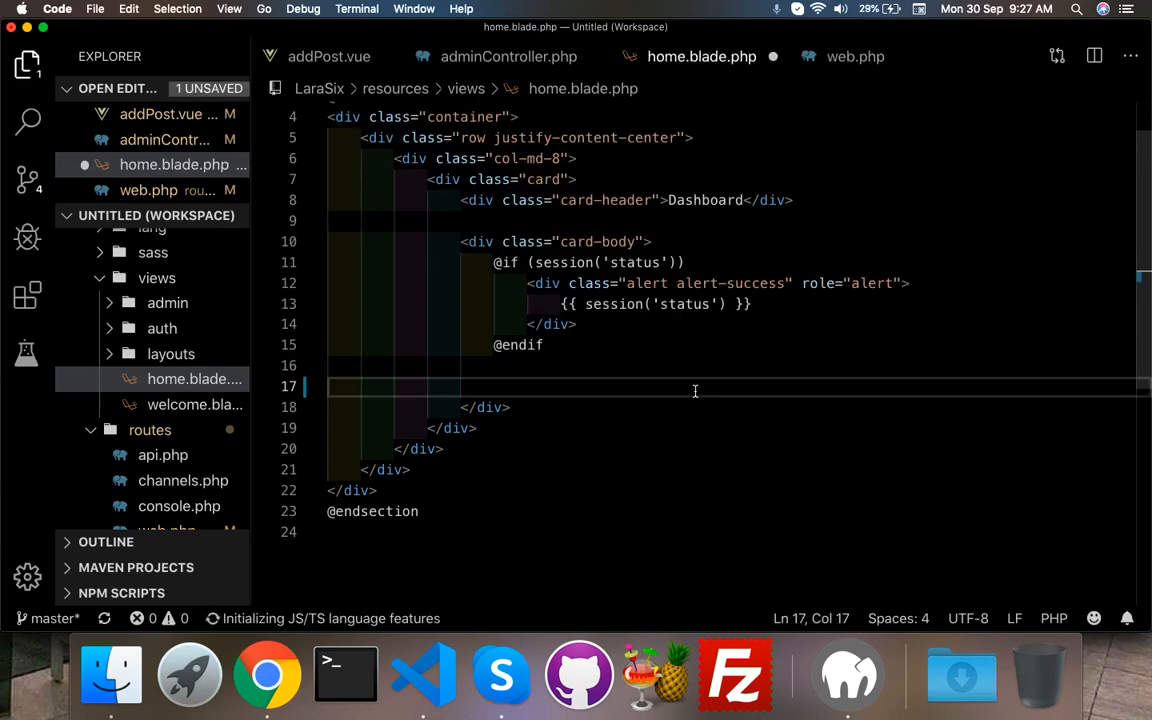
type("@foreach(App")
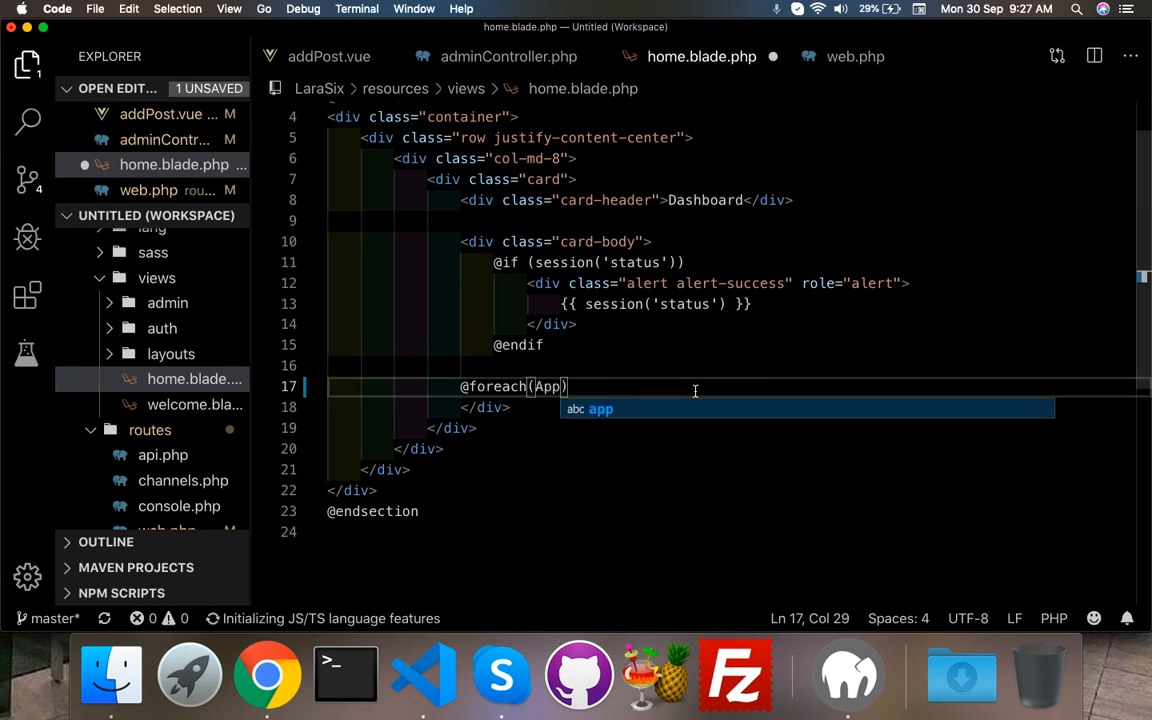
type("\\news")
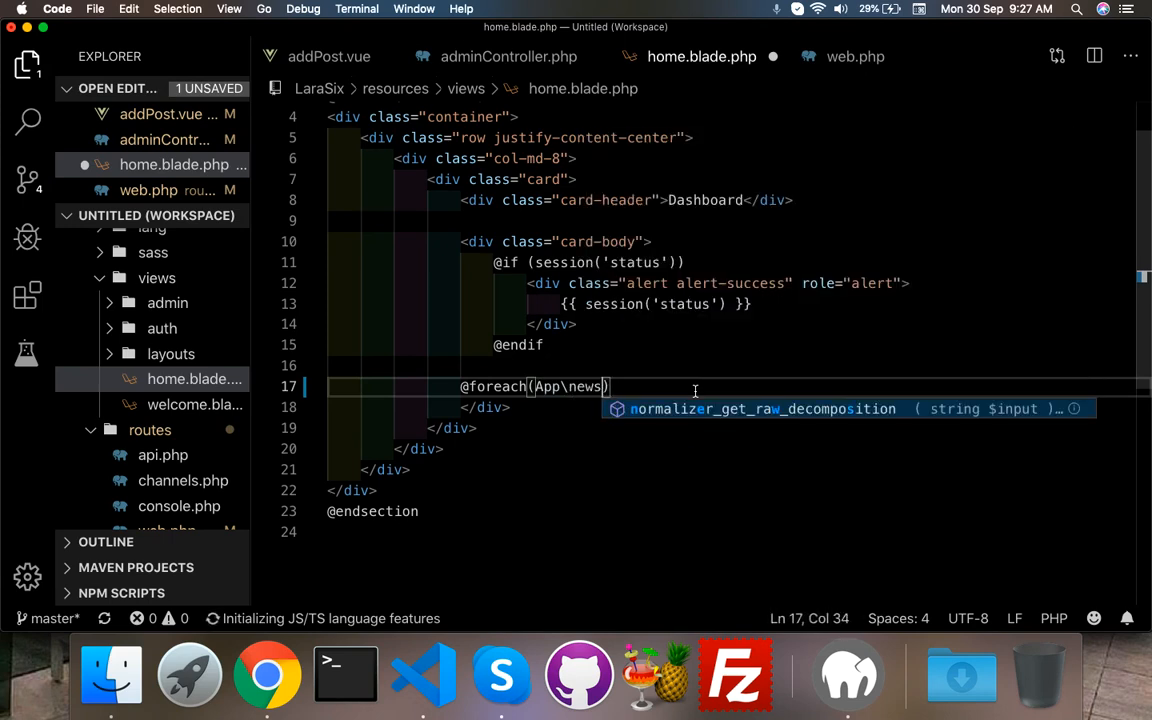
type("::all(")
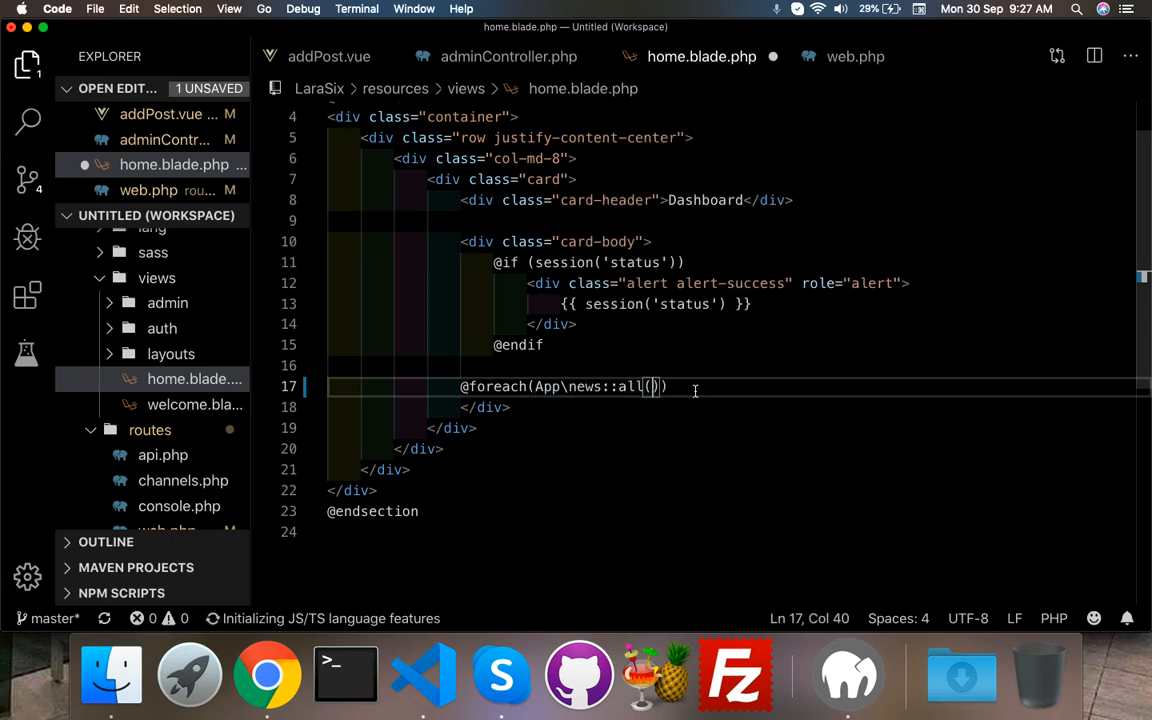
type("as $news")
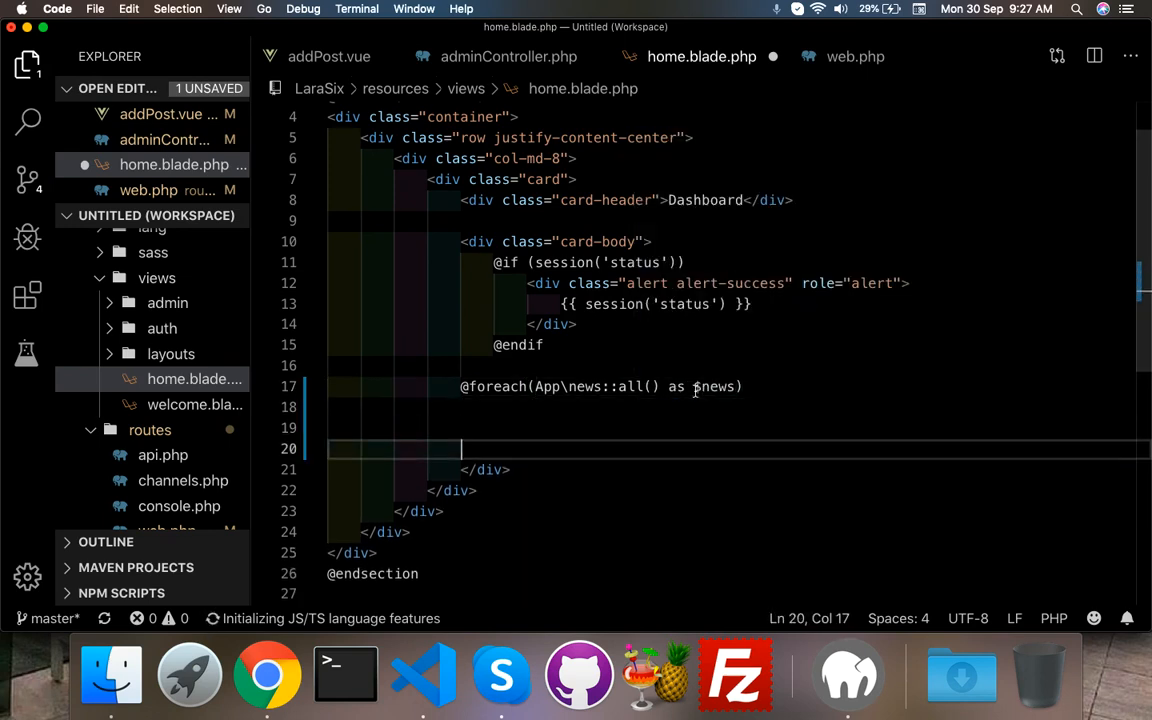
type("<")
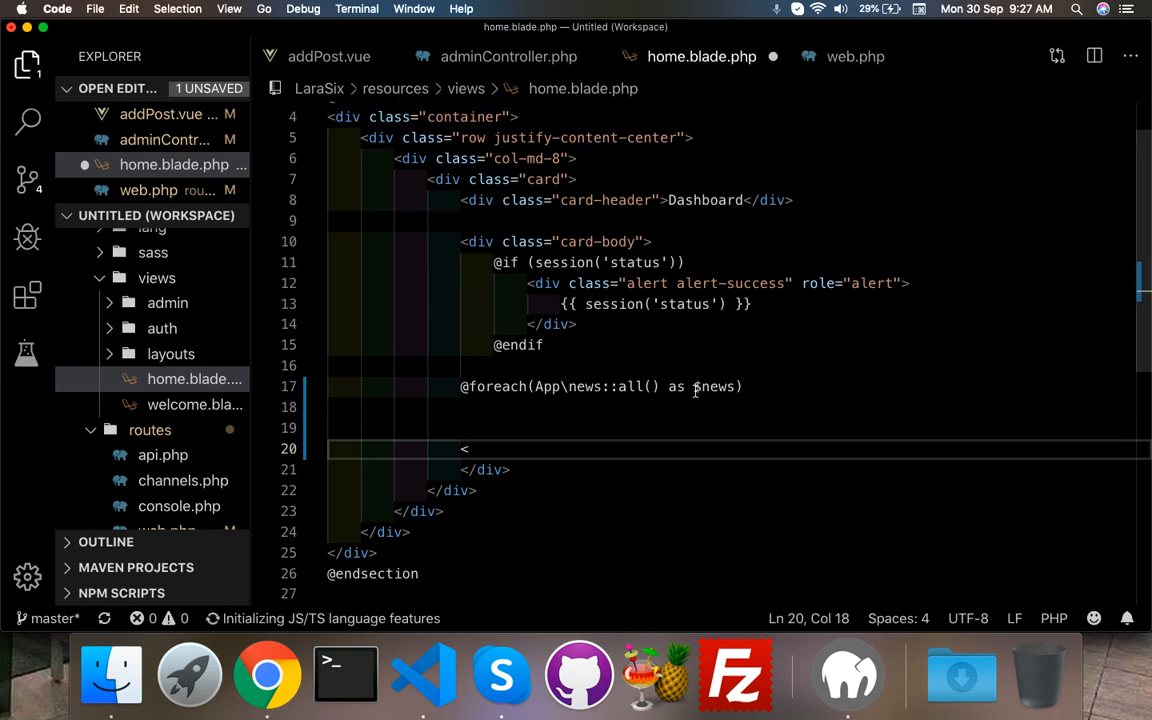
type("<h3>ti")
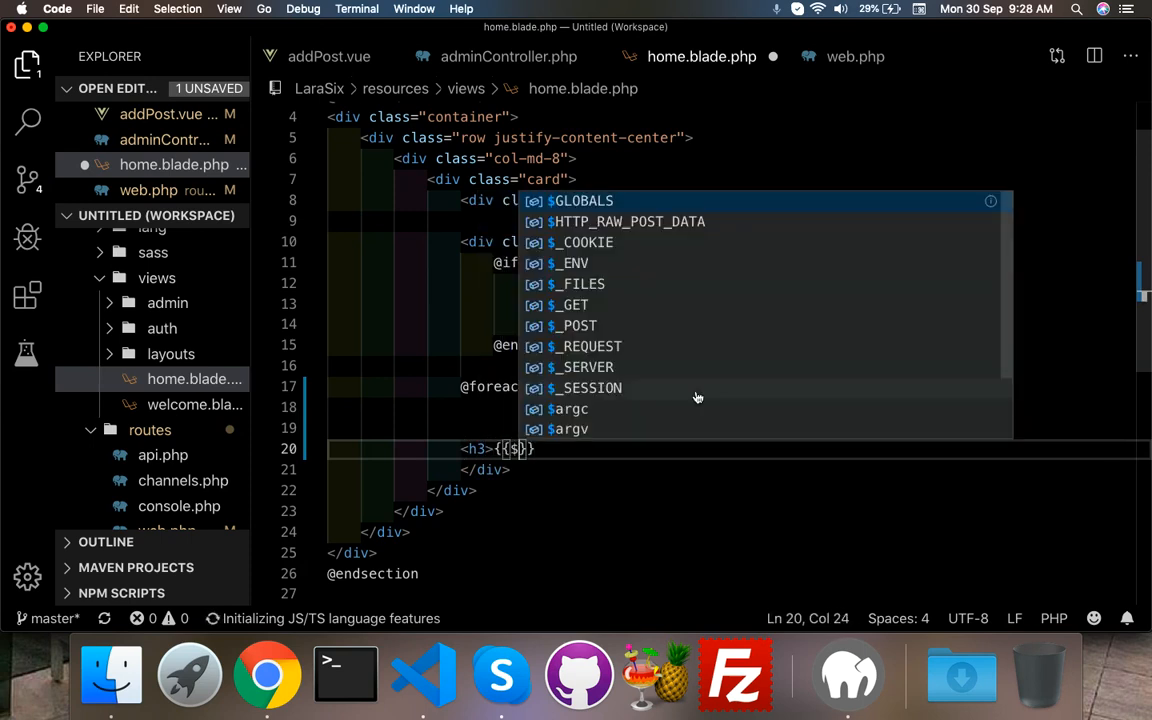
type("news->title")
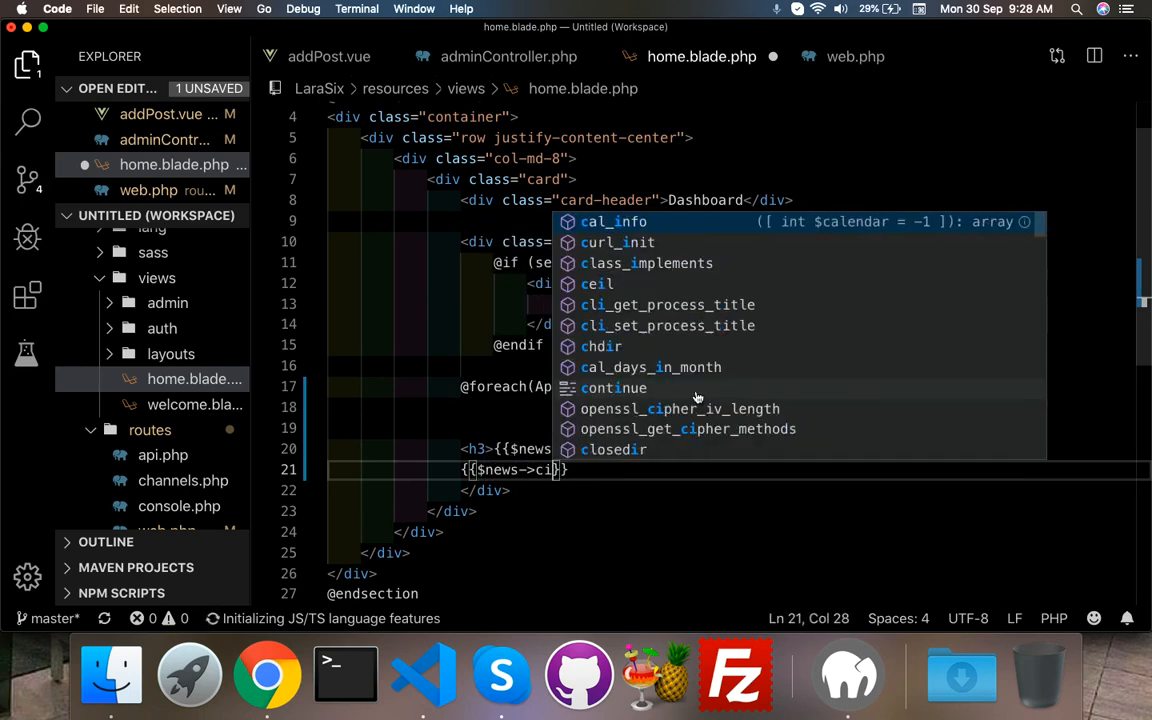
type("content")
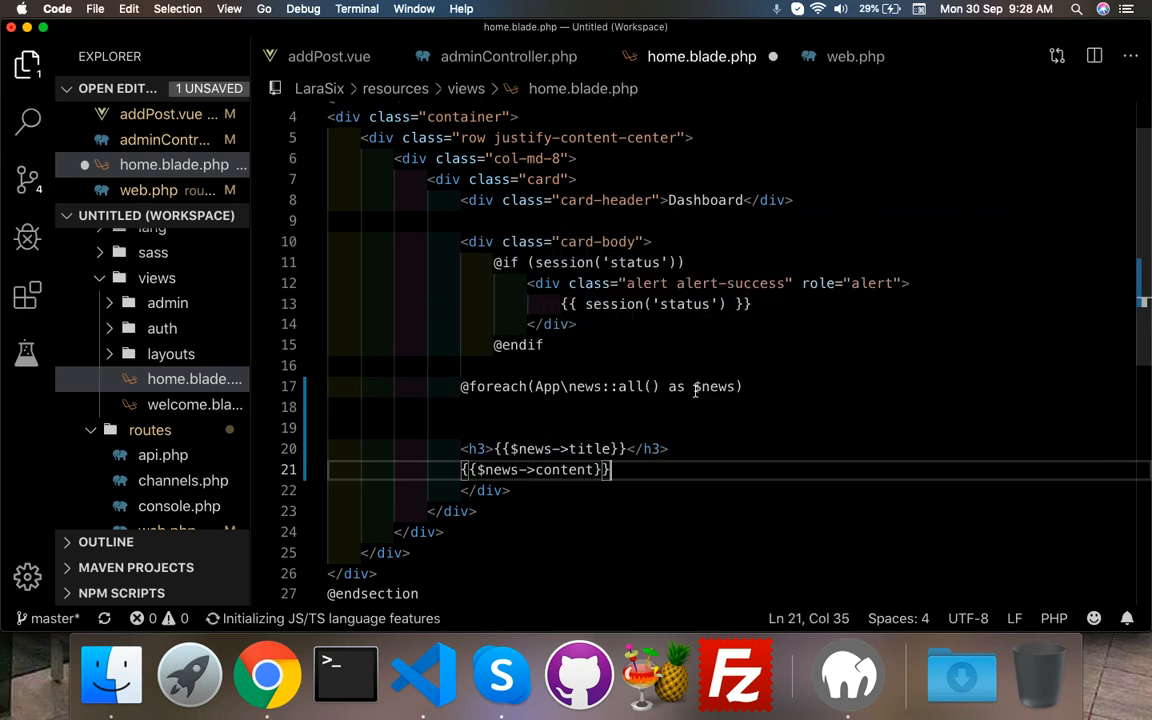
type("<hr/>")
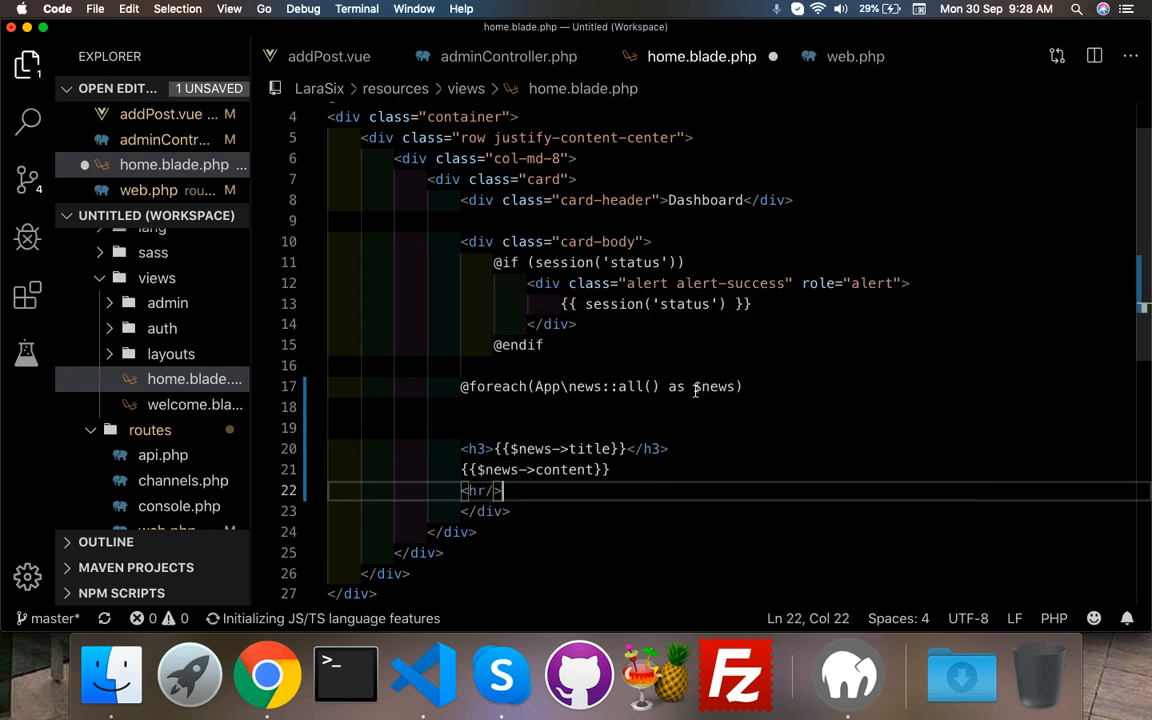
type("@")
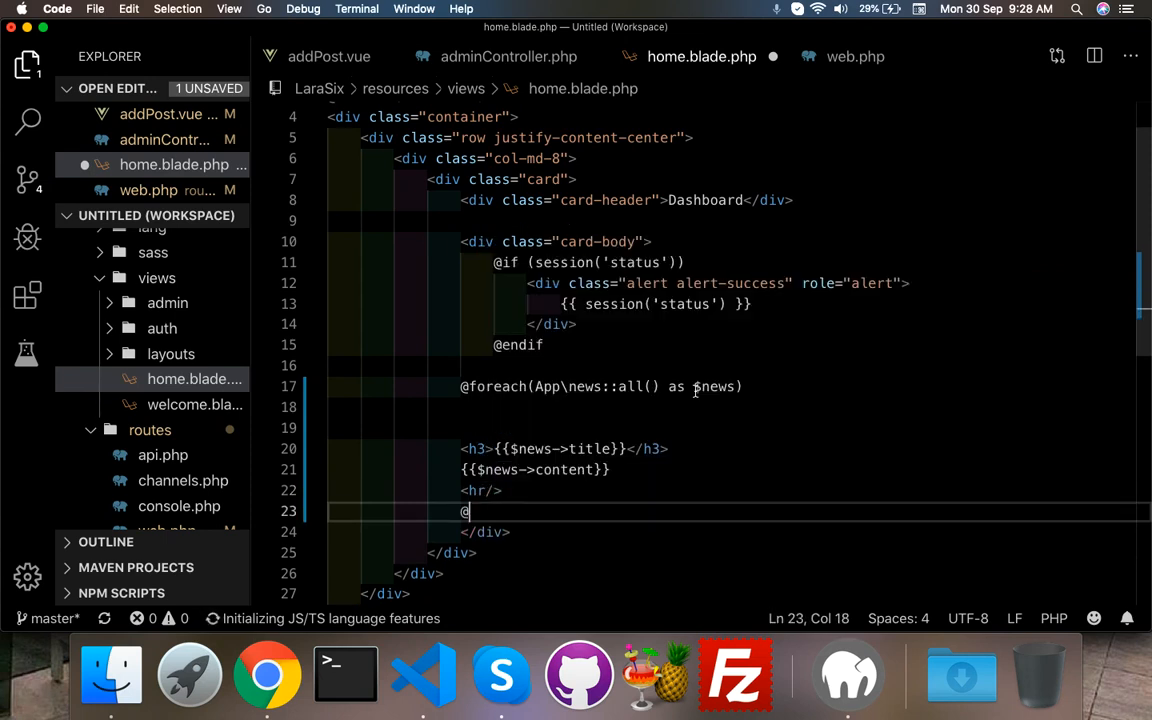
type("endf")
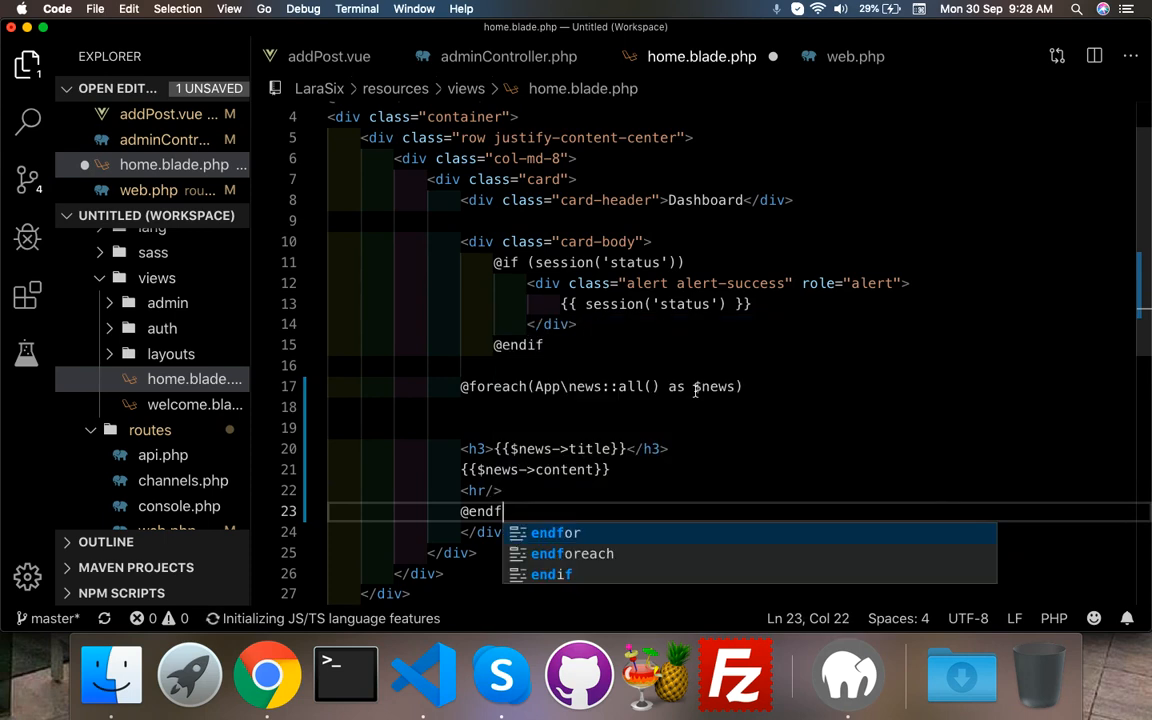
left_click(266, 674)
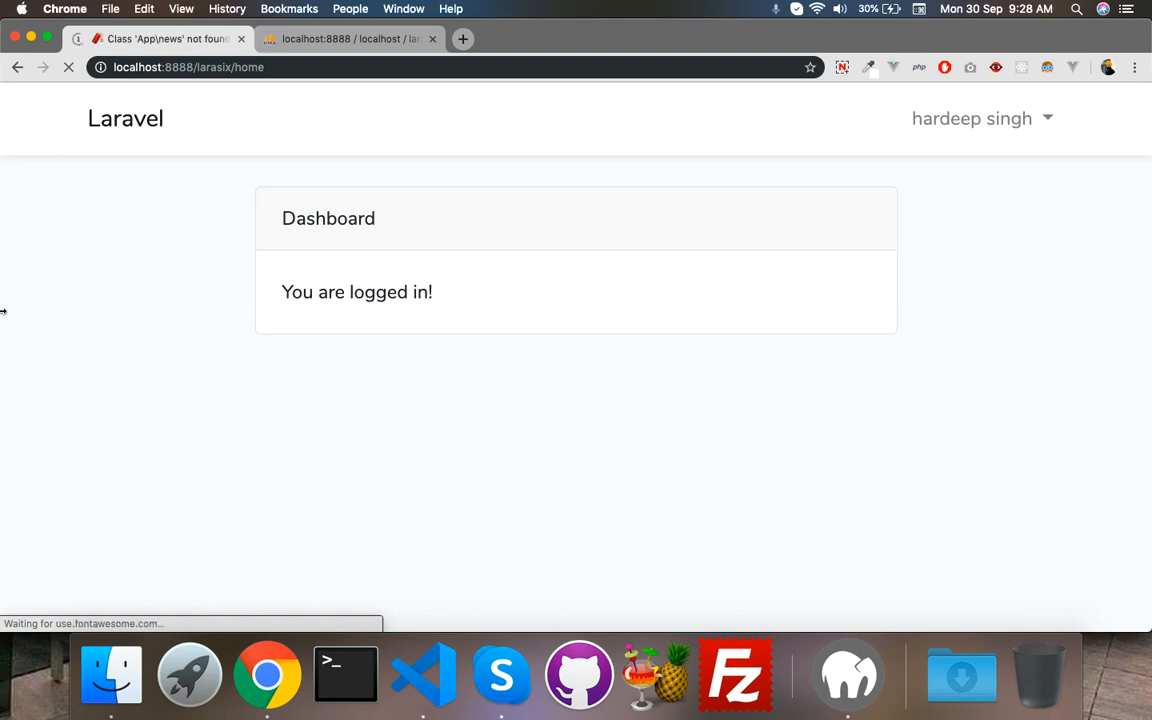
Step: Reload the home page in Chrome, which reports Class 'App\news' not found
left_click(422, 674)
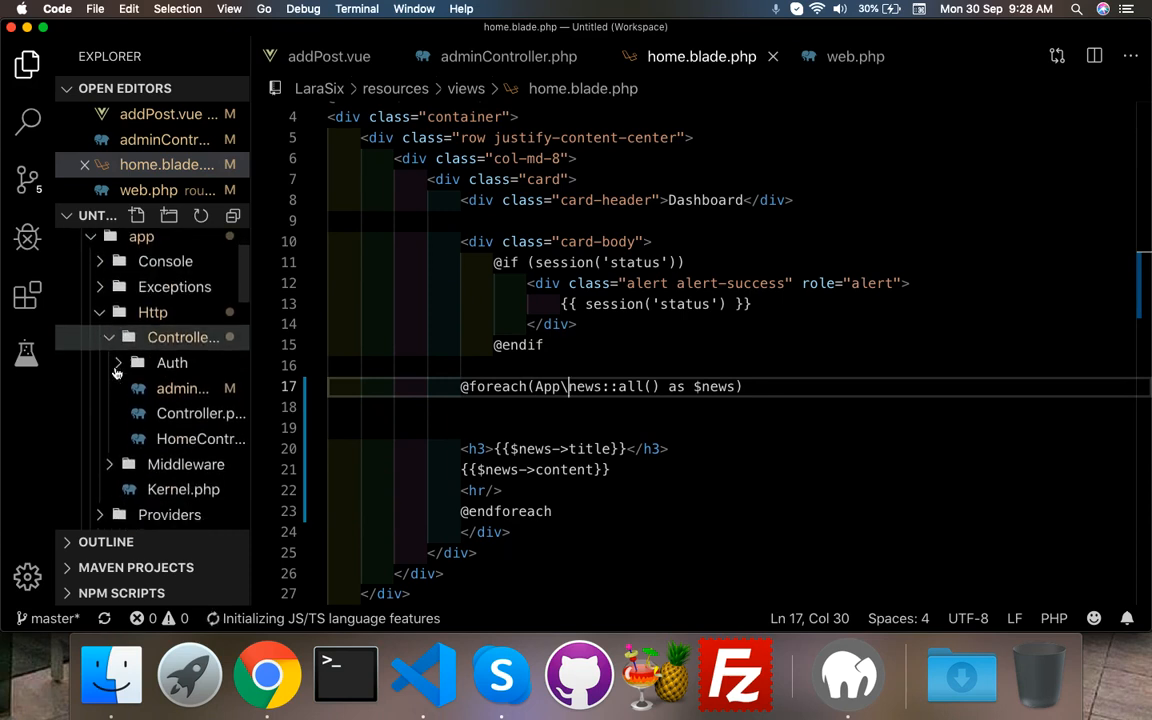
Step: Run php artisan make:model news in a new terminal, then return to the browser
left_click(356, 8)
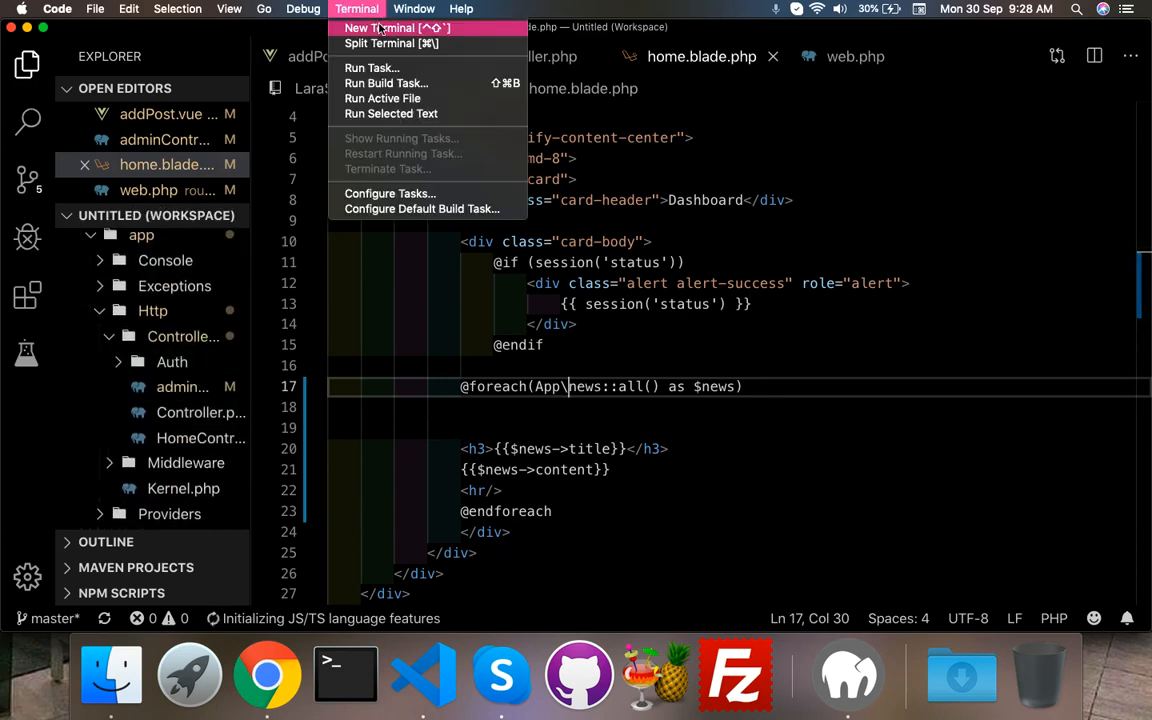
left_click(378, 28)
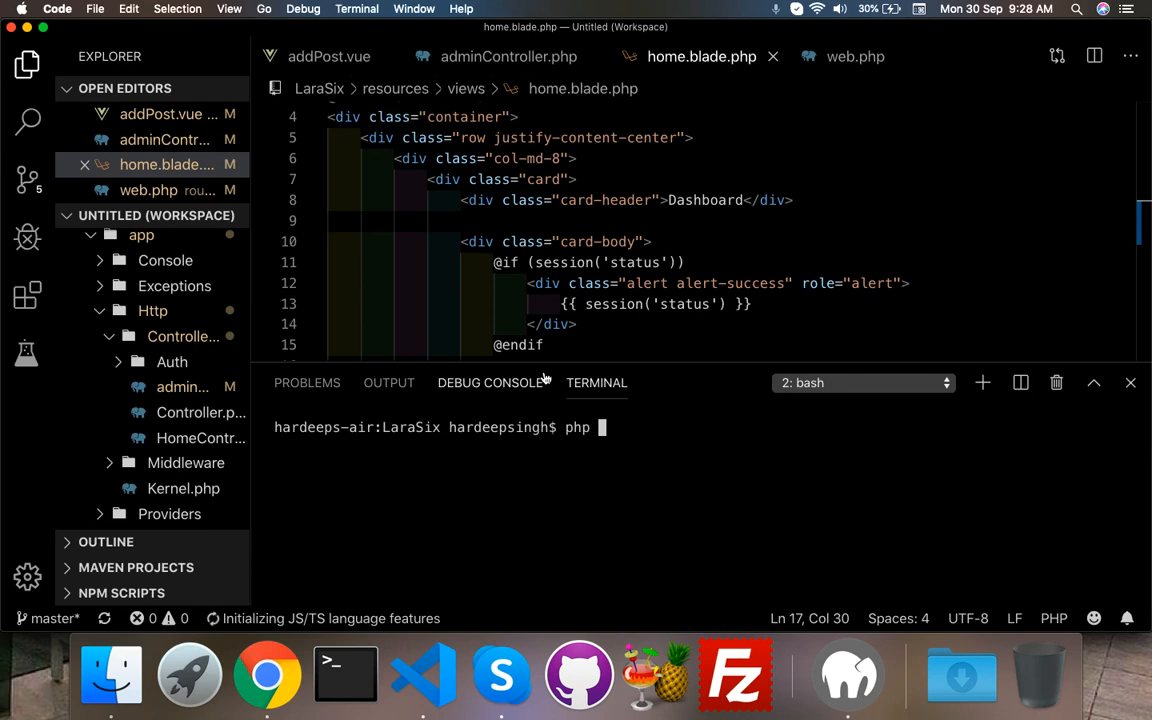
type("artisan ma")
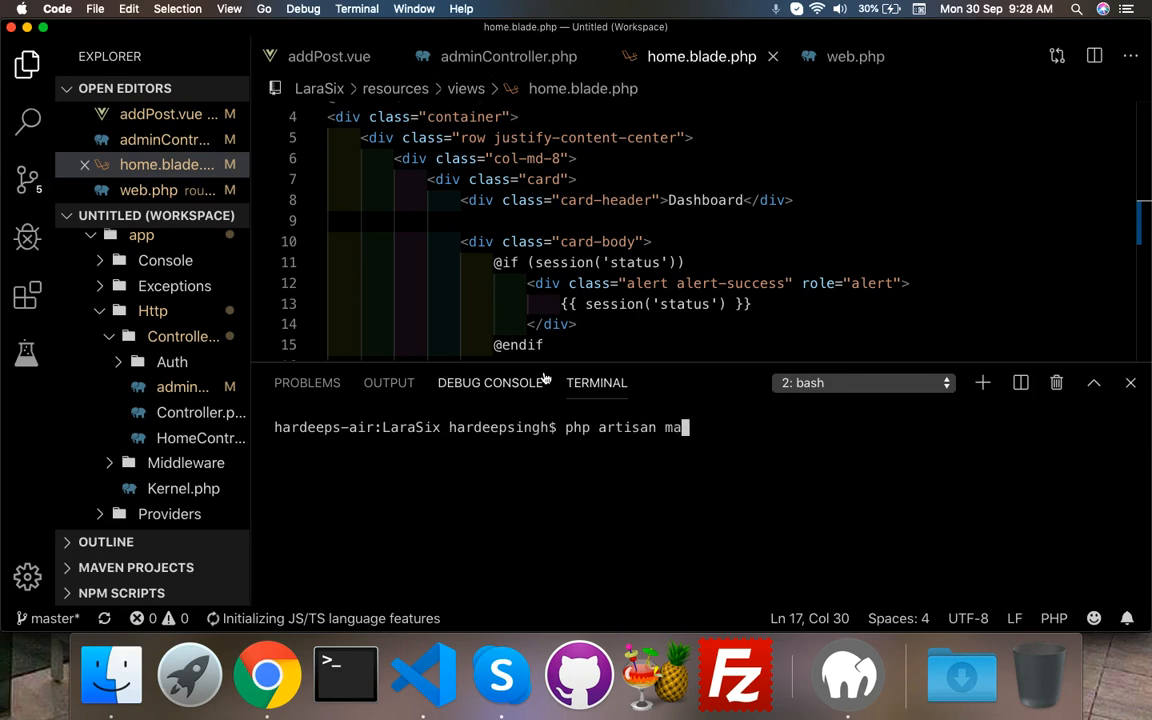
type("ke:model news")
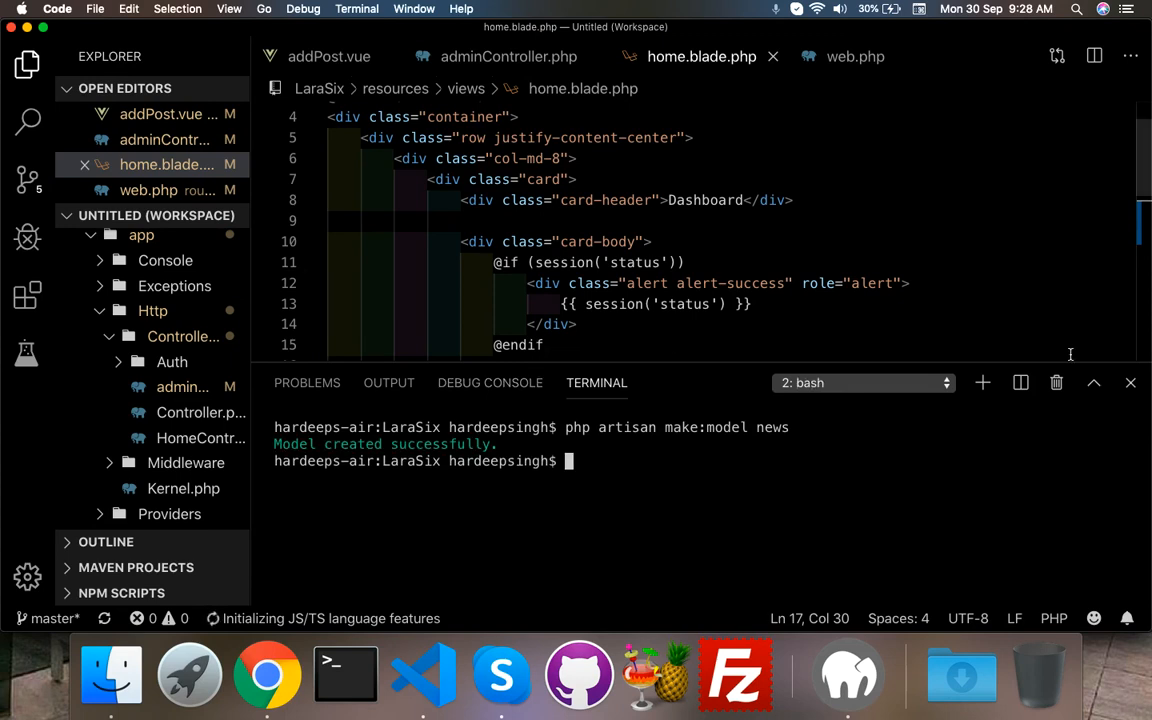
left_click(266, 672)
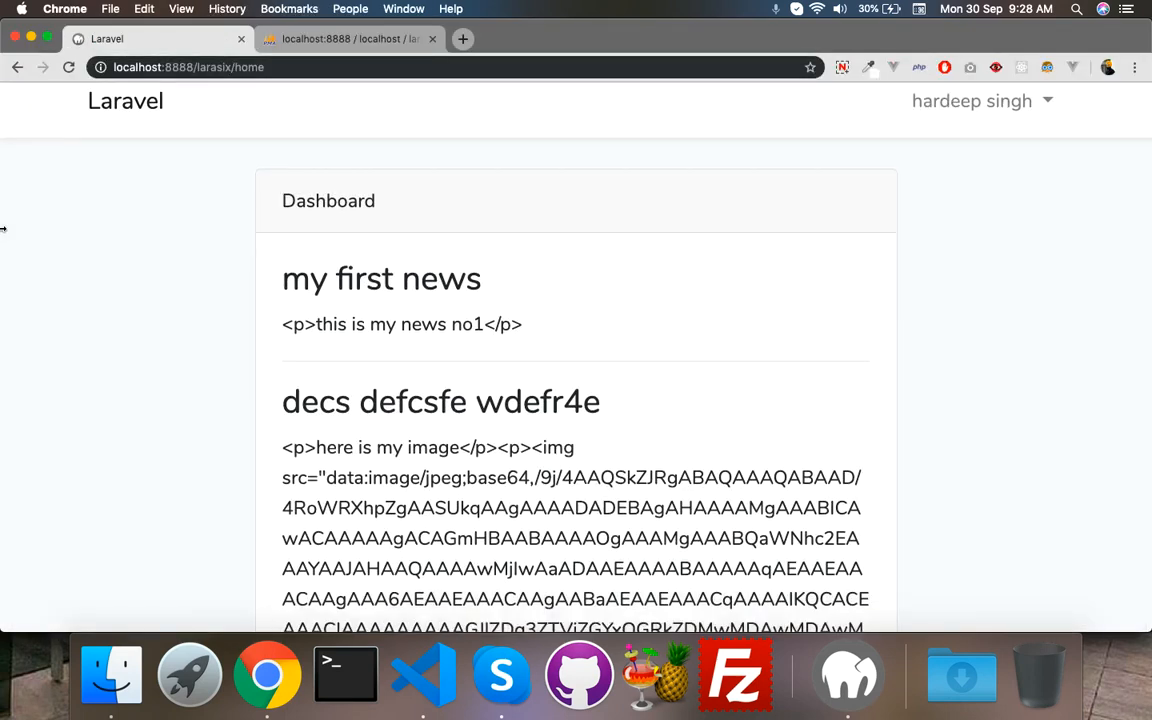
Step: Scroll the home page showing both posts as raw HTML, then return to the editor
scroll("down", 3)
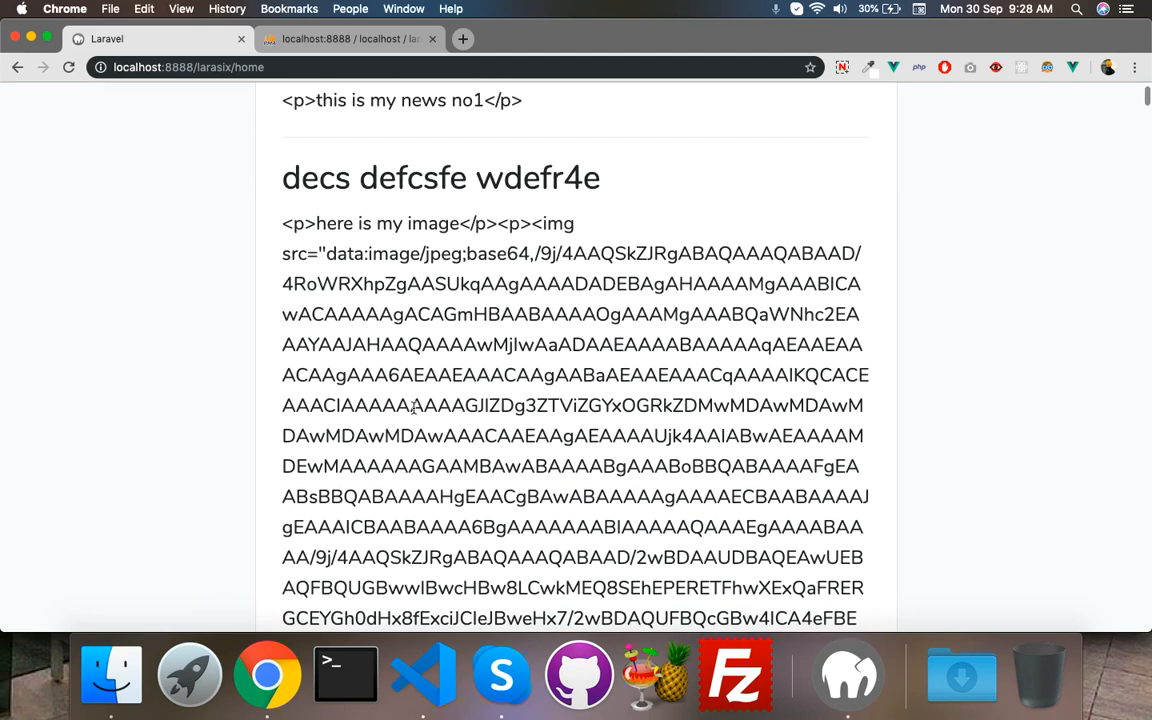
left_click(420, 672)
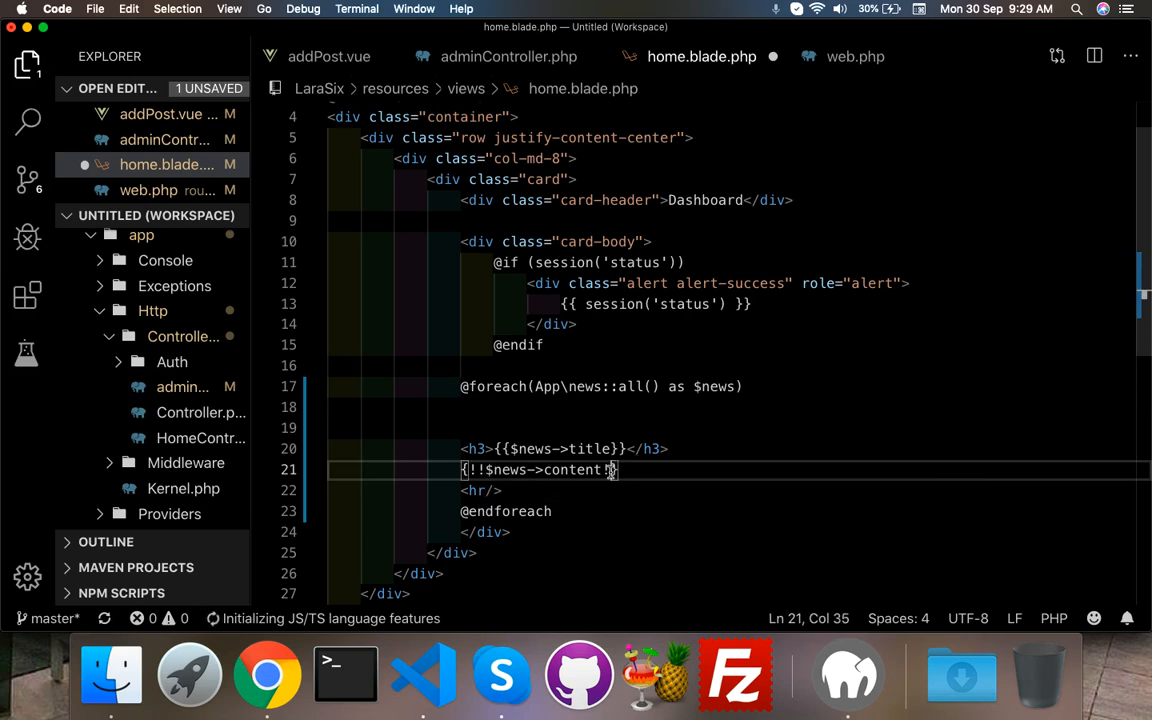
Step: Change the content output to {!!$news->content!!} and check the rendering in Chrome
type("!")
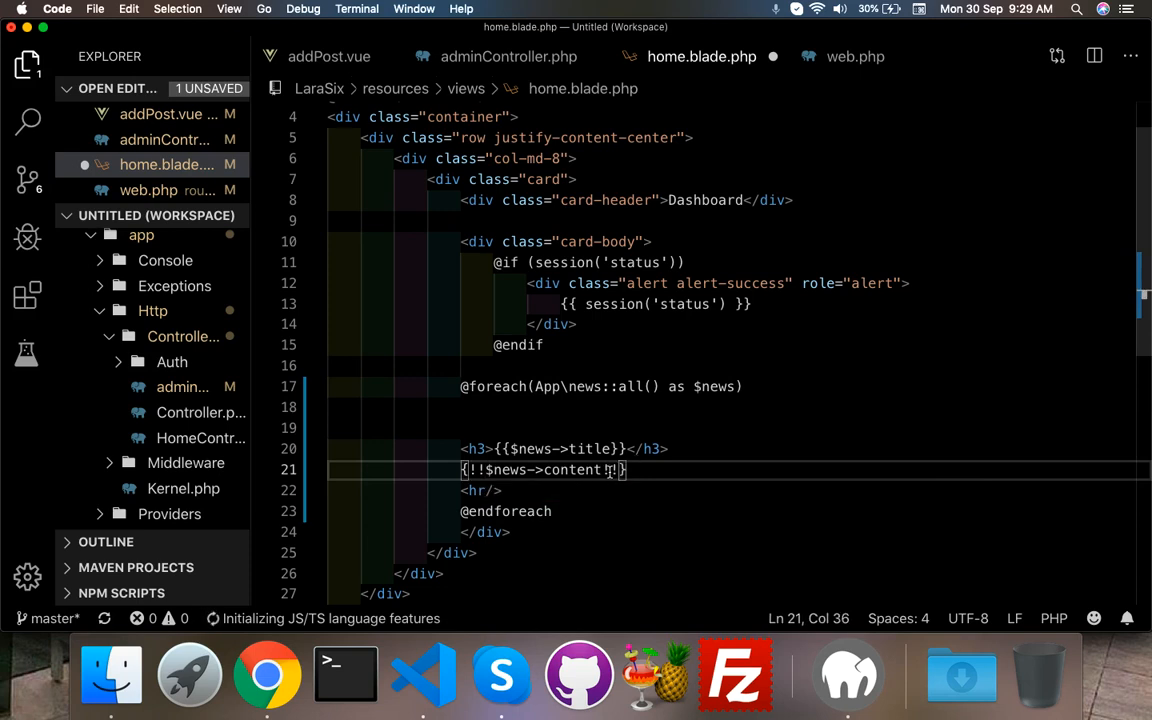
left_click(264, 672)
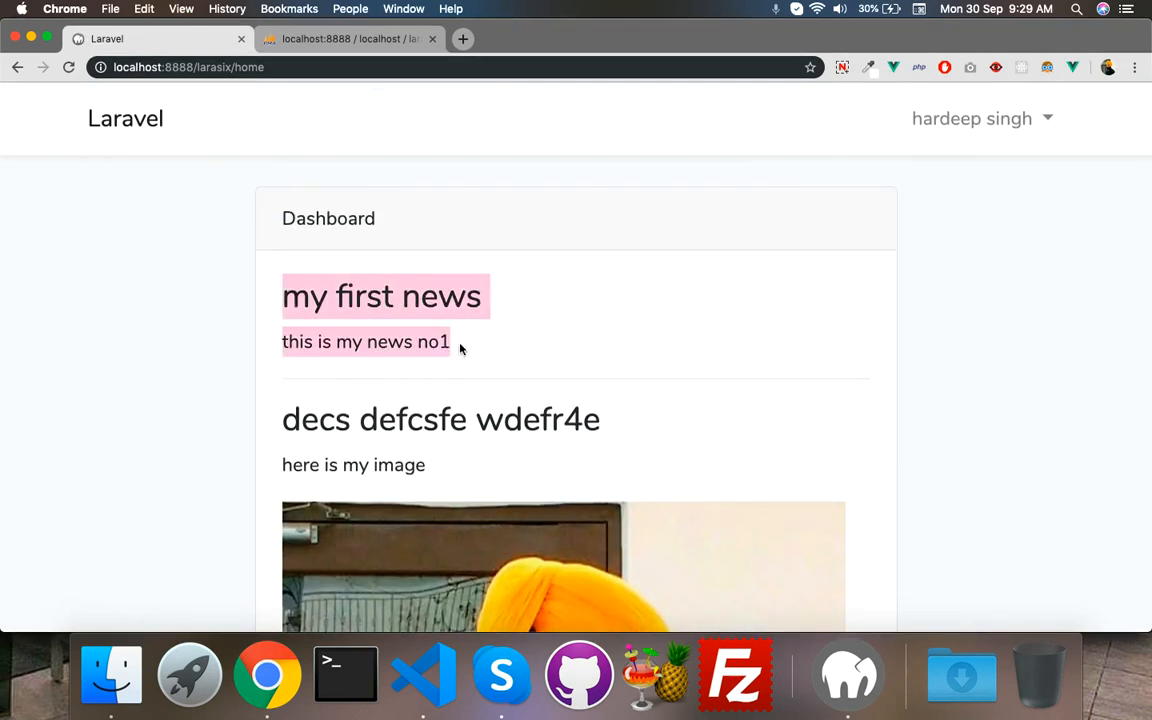
Step: Scroll through the rendered posts down to the second post's embedded photo and back up slightly
scroll("down", 3)
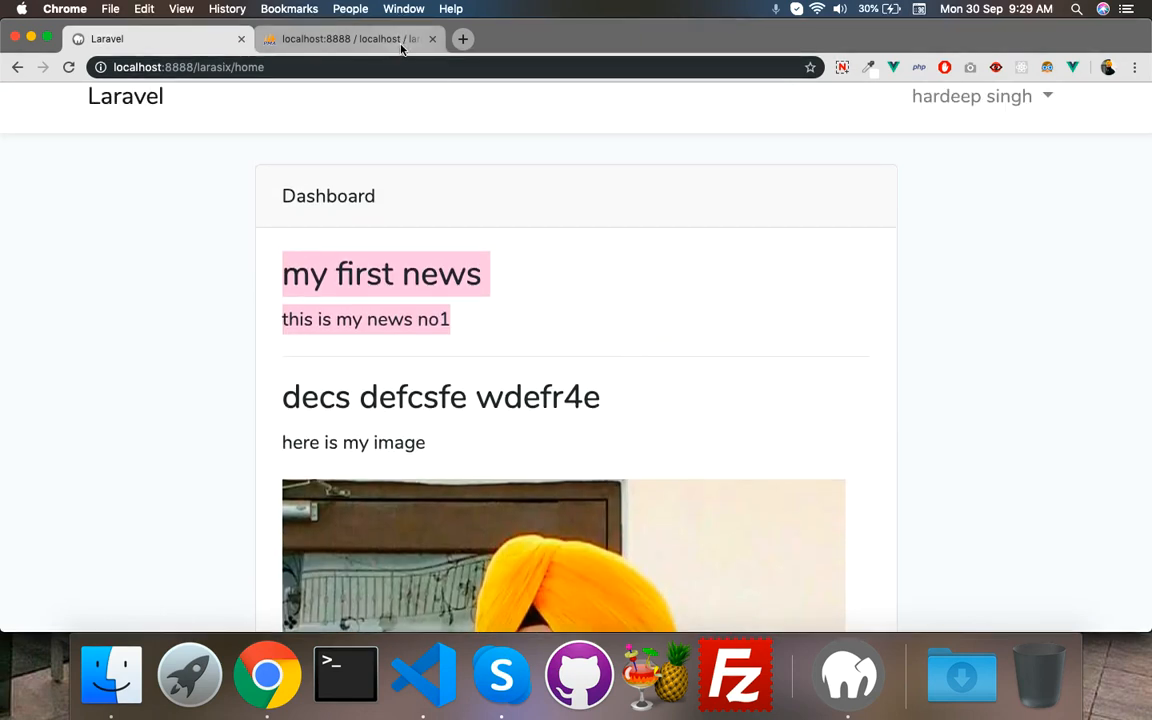
scroll("down", 3)
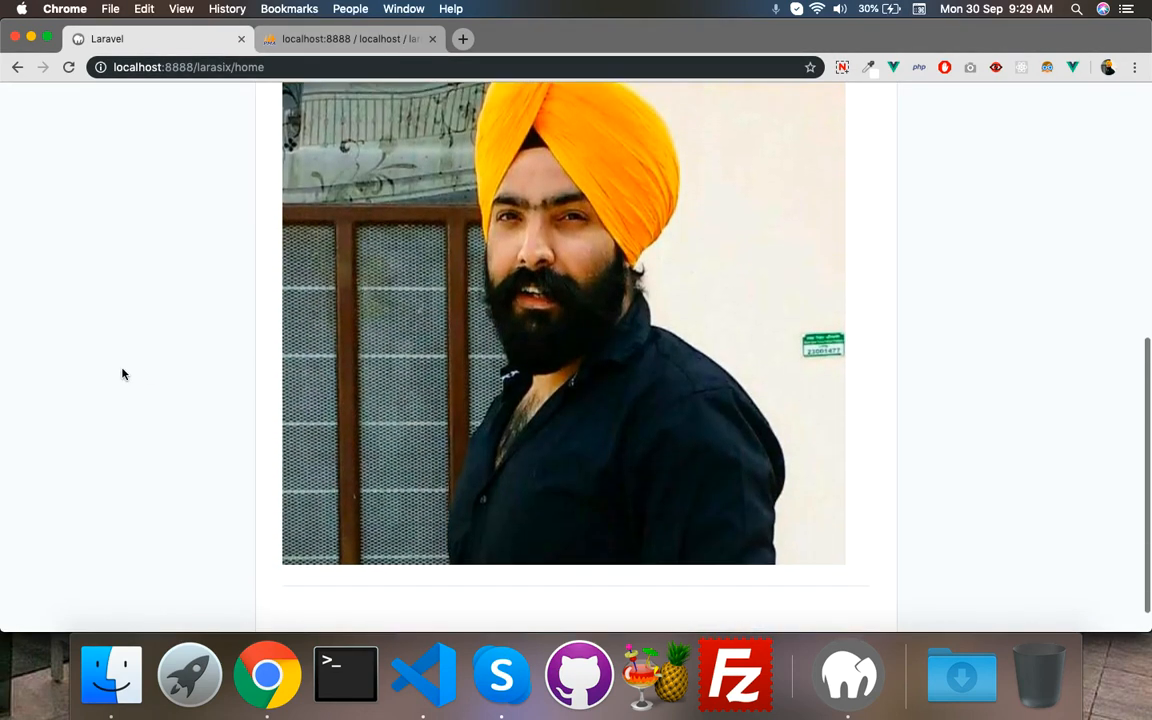
scroll("down", 3)
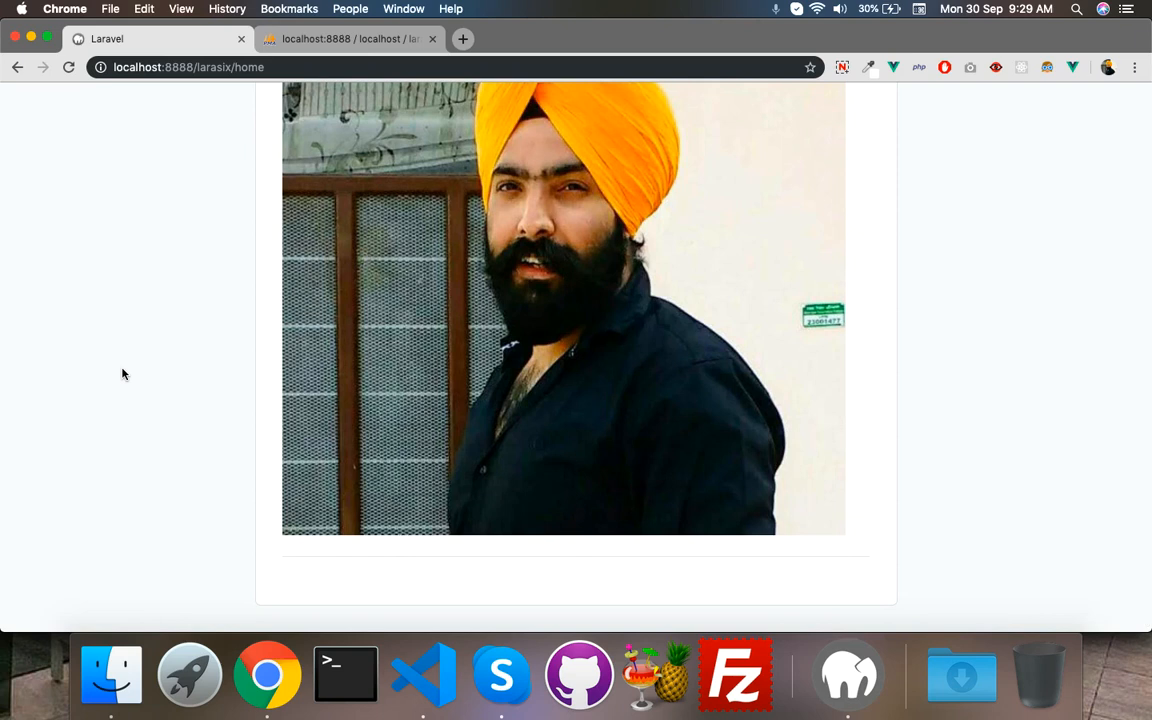
scroll("up", 3)
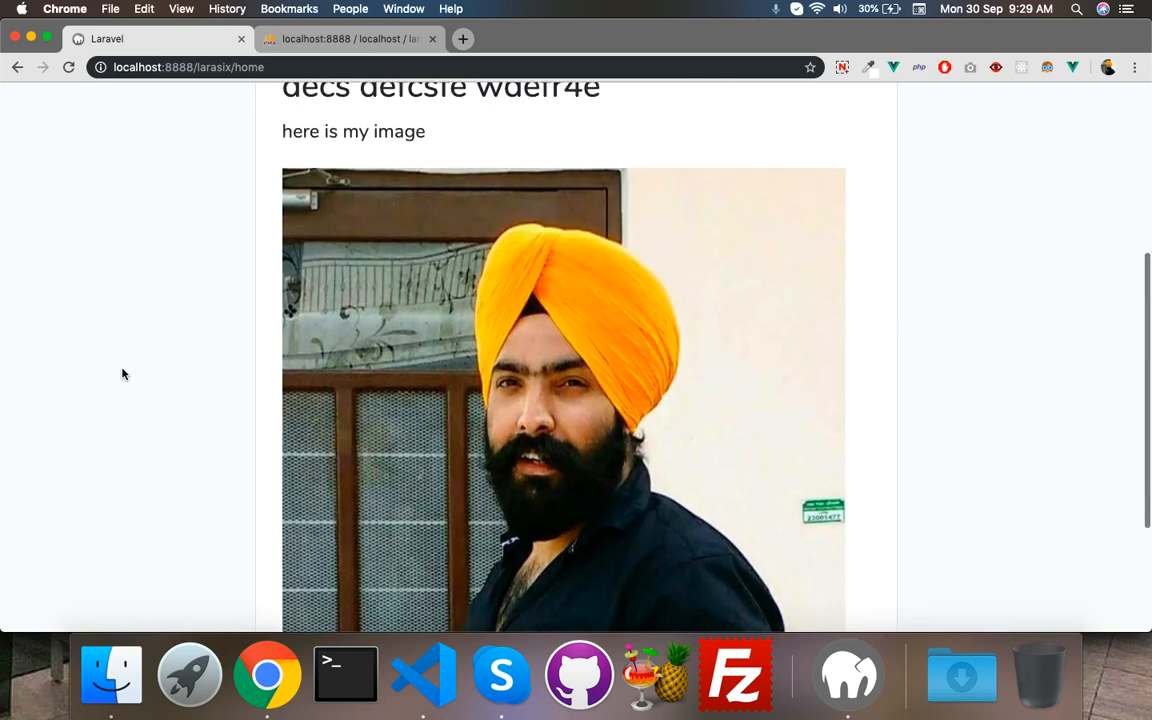